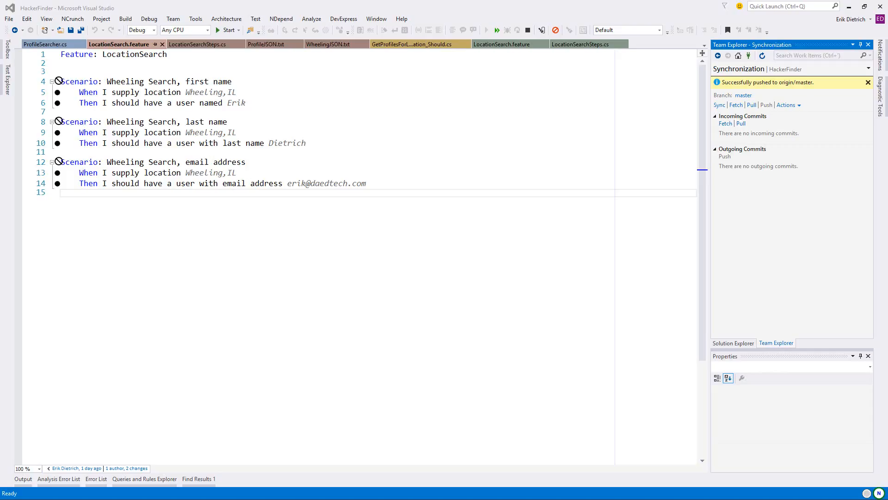
mouse_move(56, 191)
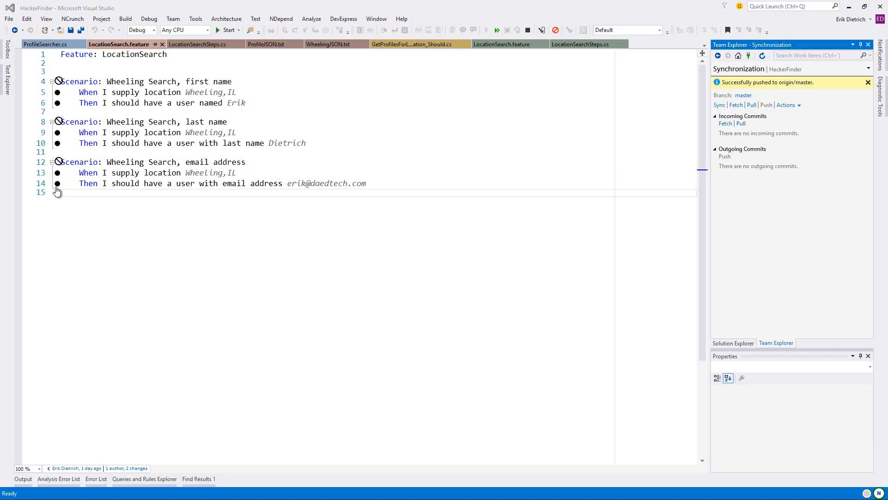
Leave the LocationSearch feature file and switch to the browser showing the HackerFinder Trello board.
left_click(238, 173)
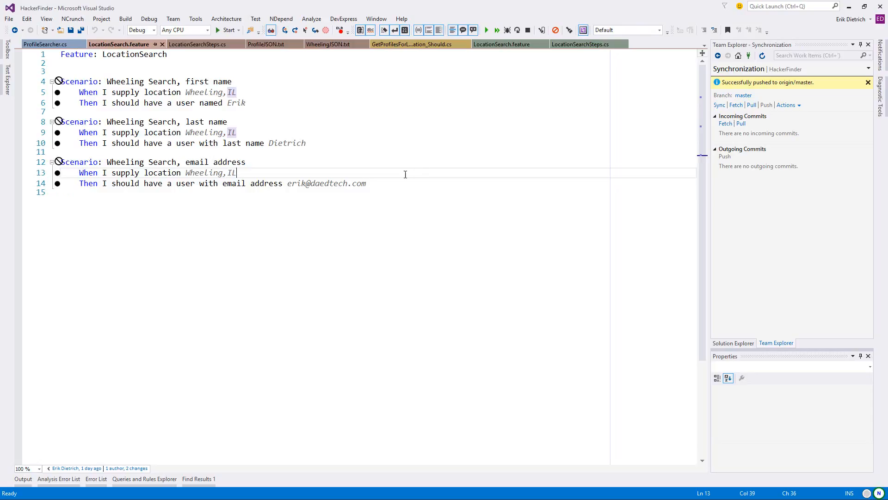
left_click(733, 343)
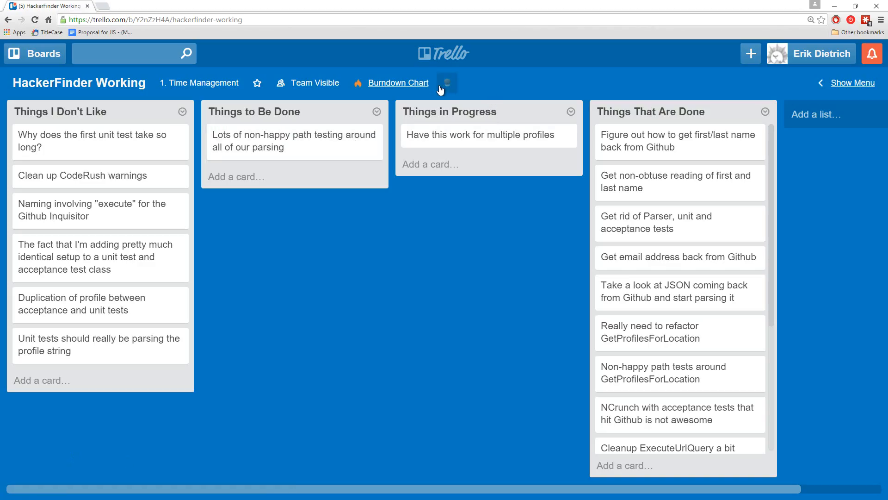
mouse_move(488, 135)
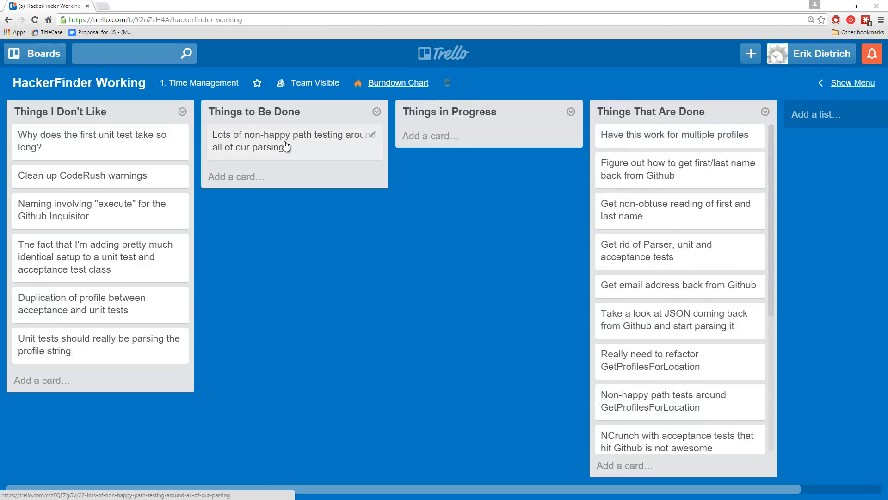
mouse_move(321, 148)
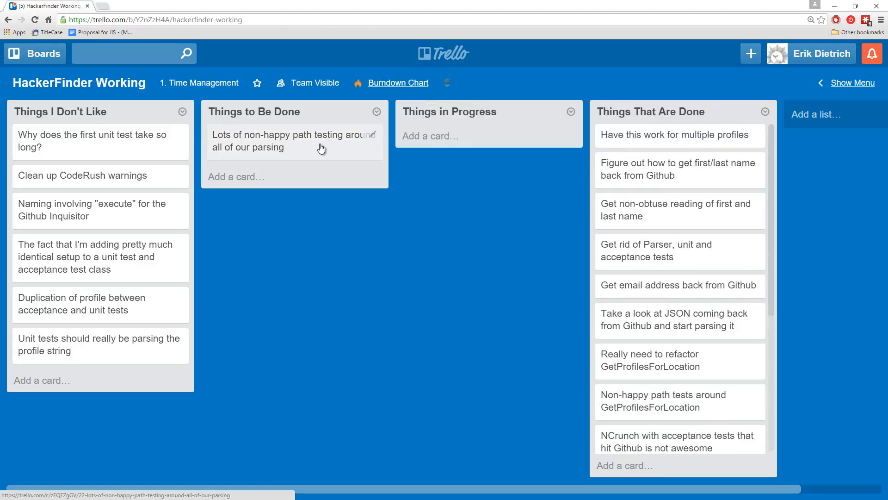
mouse_move(309, 146)
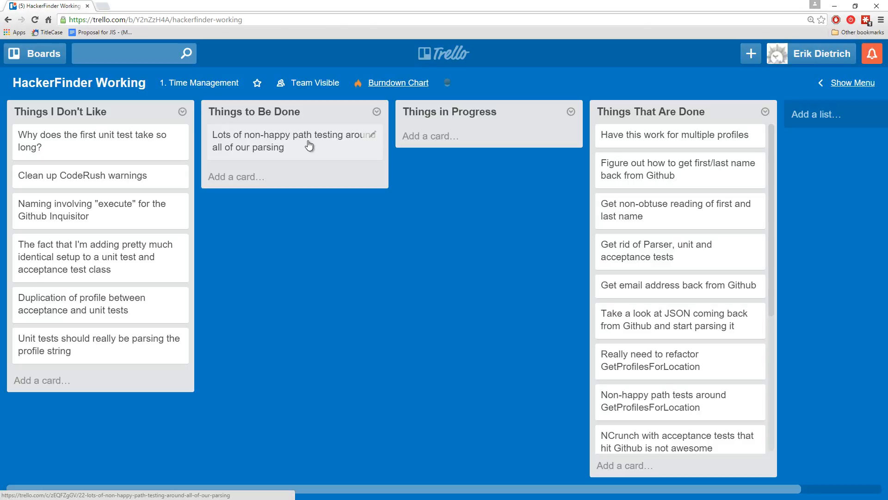
Add to-do cards 'Console App for arbitrary input' and 'Web app for arbitrary input' in Things to Be Done.
left_click(237, 176)
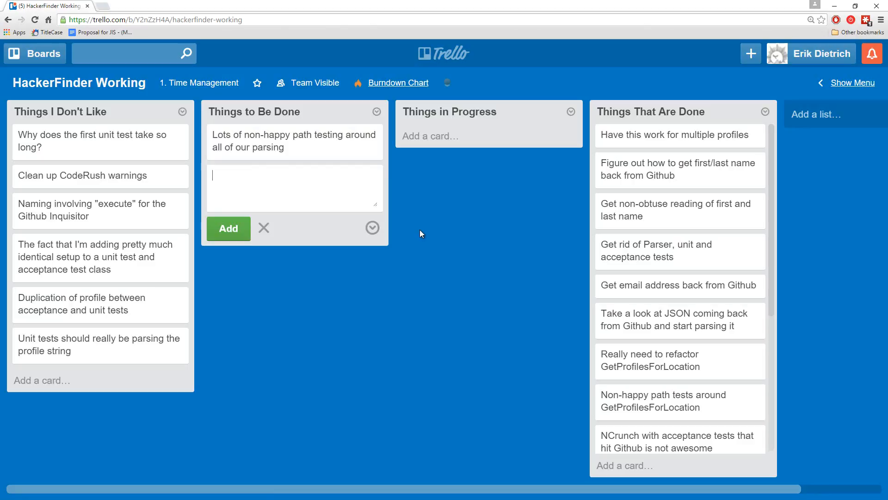
type("Console Ap")
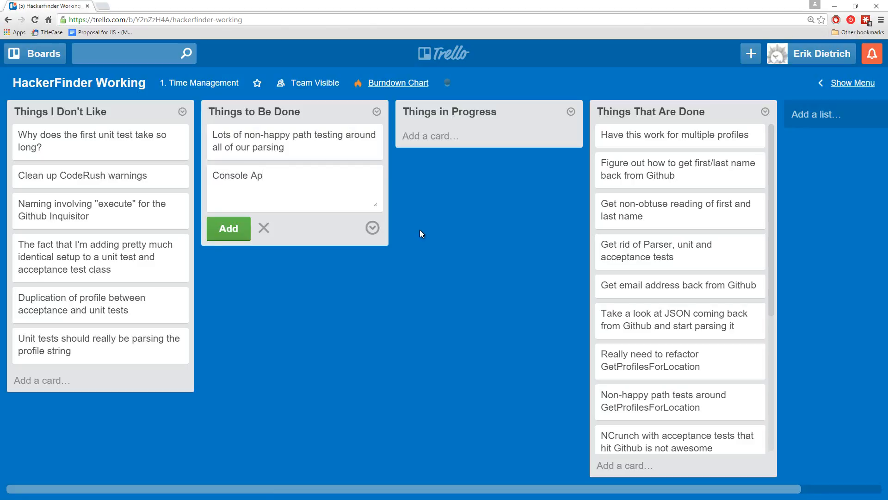
type("p for arbitrary")
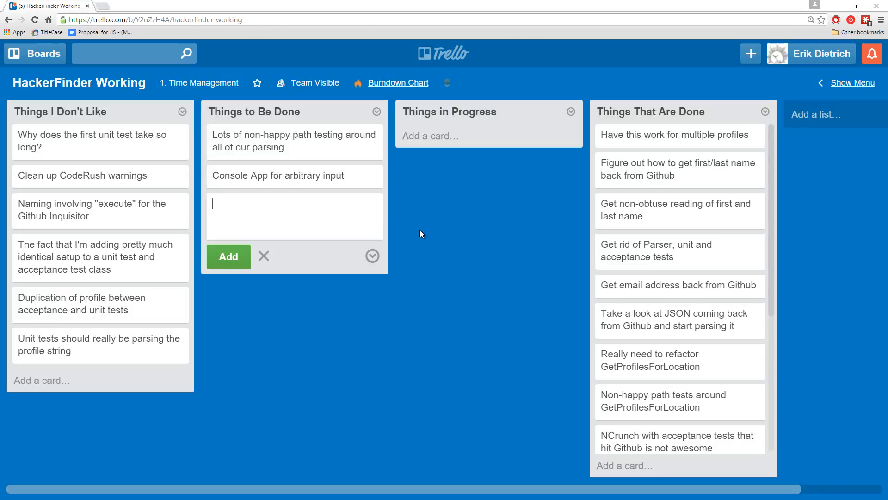
type("Web a")
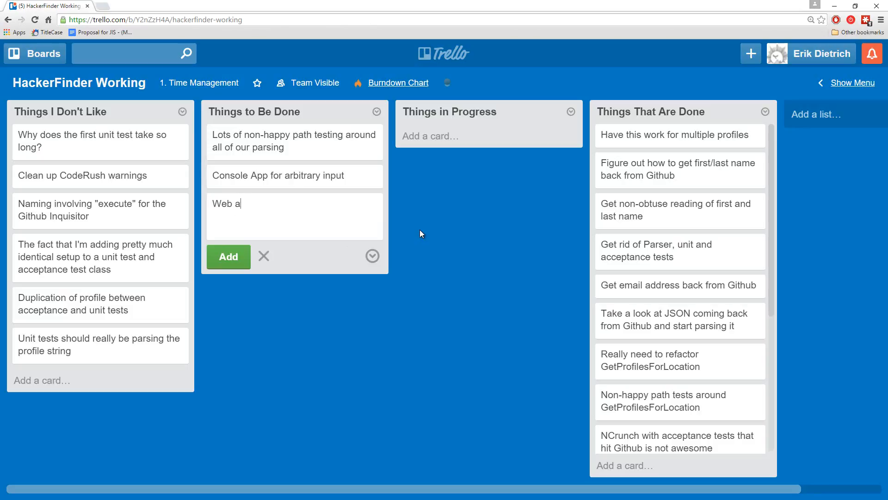
type("pp for arbitrary input")
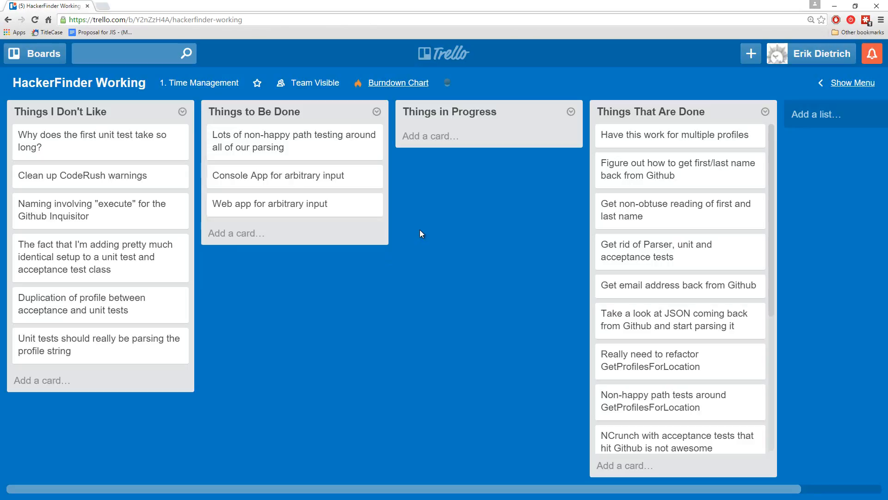
Retitle the card to 'Console app for arbitrary input' with lowercase app and return to the board.
left_click(277, 175)
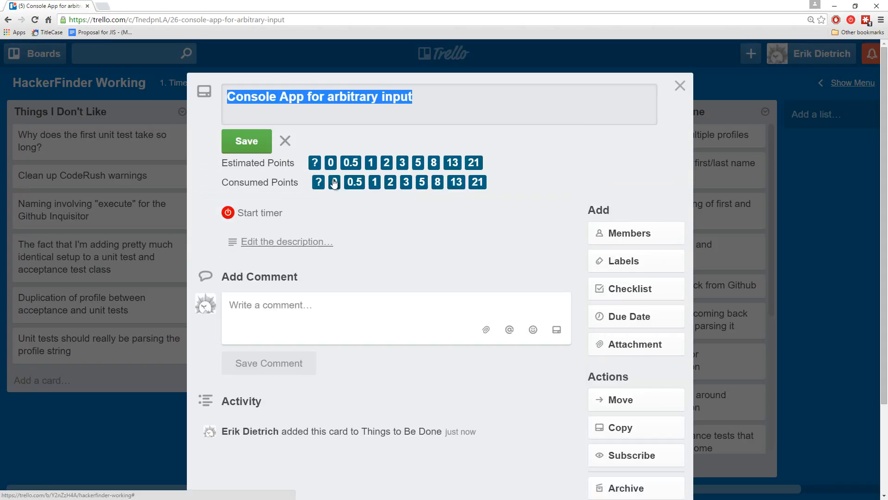
left_click(270, 97)
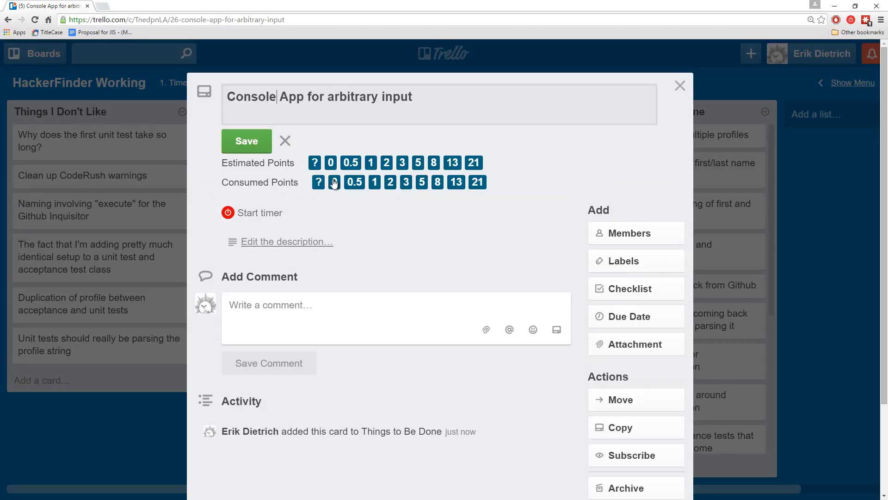
left_click(246, 141)
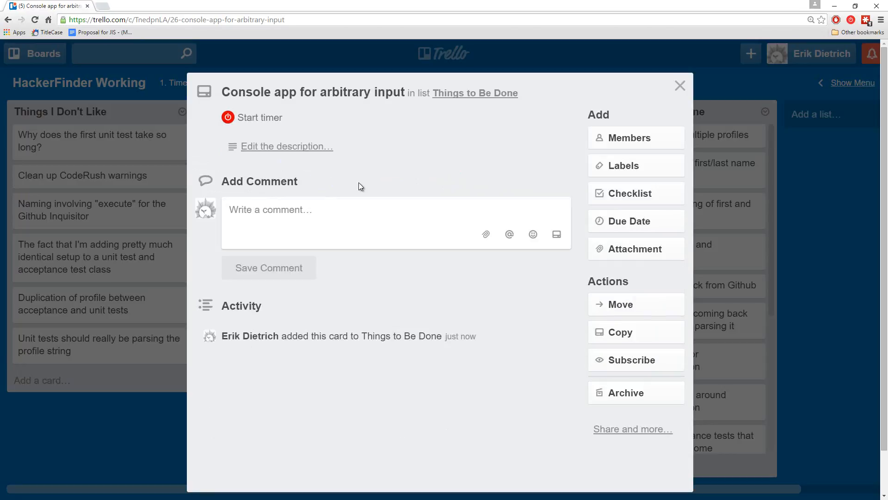
left_click(679, 85)
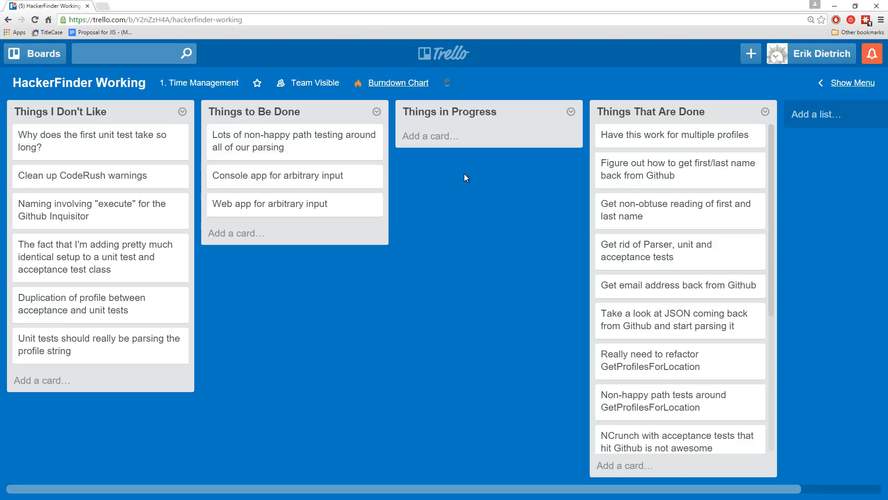
mouse_move(474, 161)
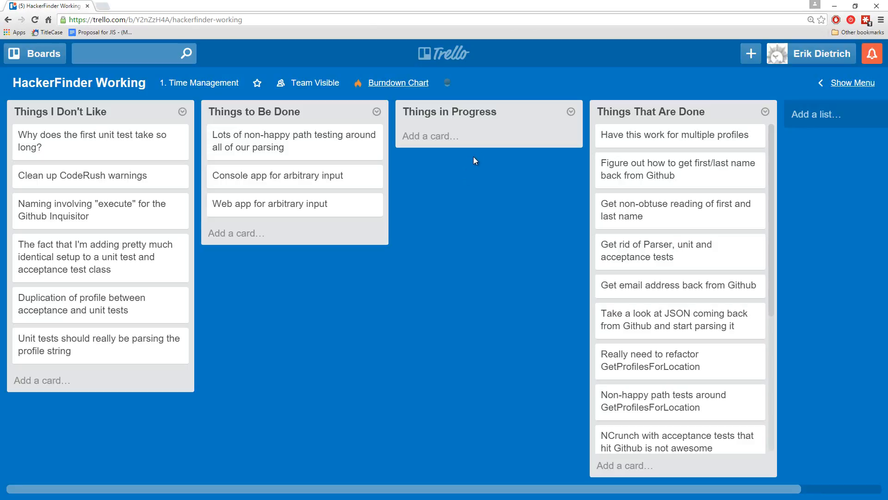
mouse_move(333, 181)
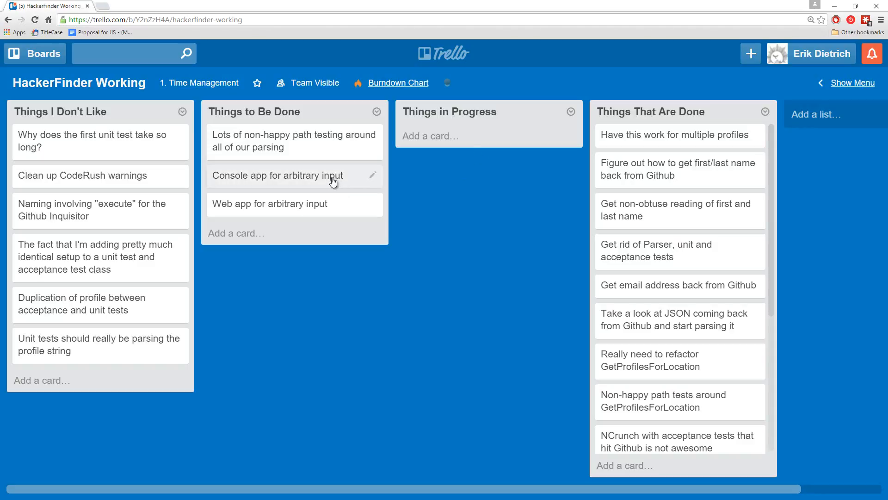
mouse_move(309, 179)
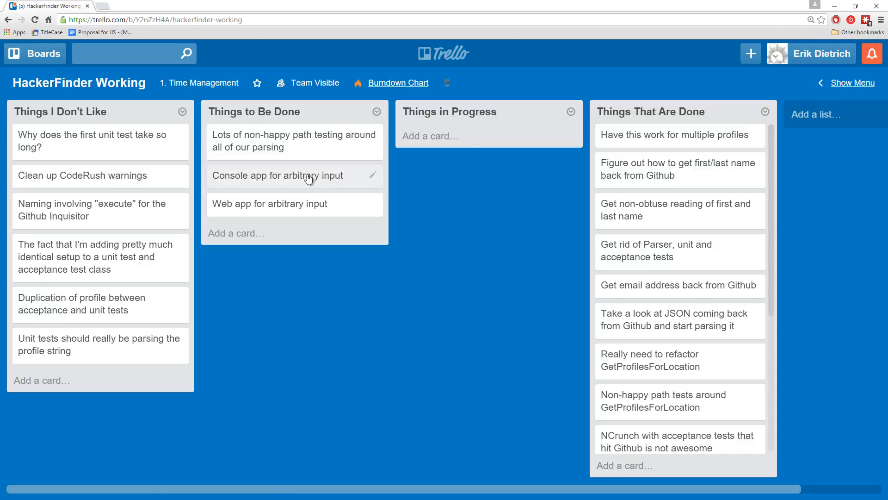
left_click_drag(278, 175, 278, 134)
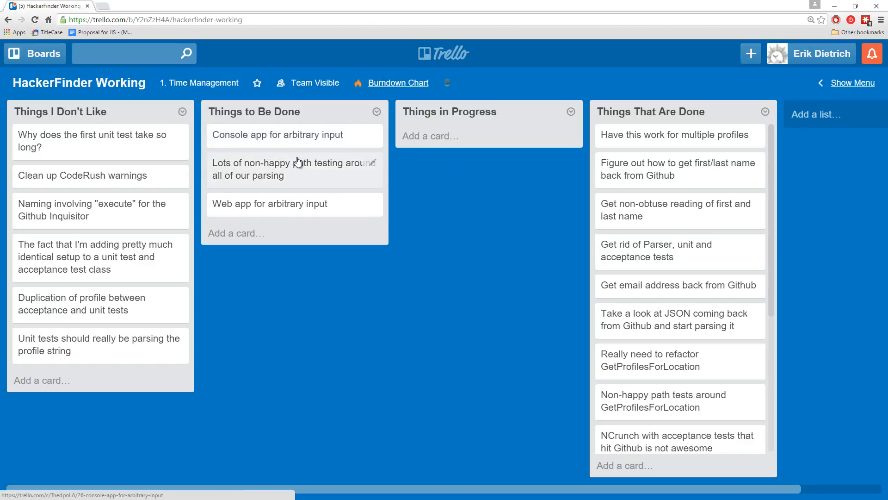
mouse_move(274, 168)
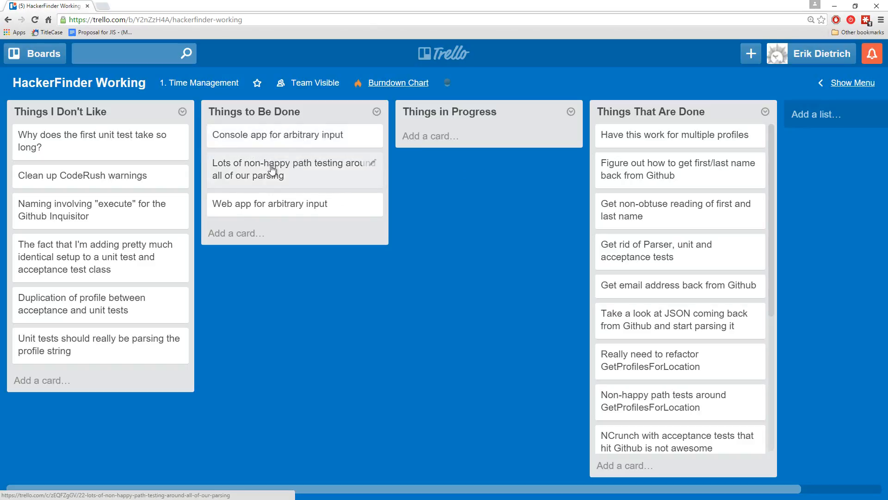
mouse_move(298, 170)
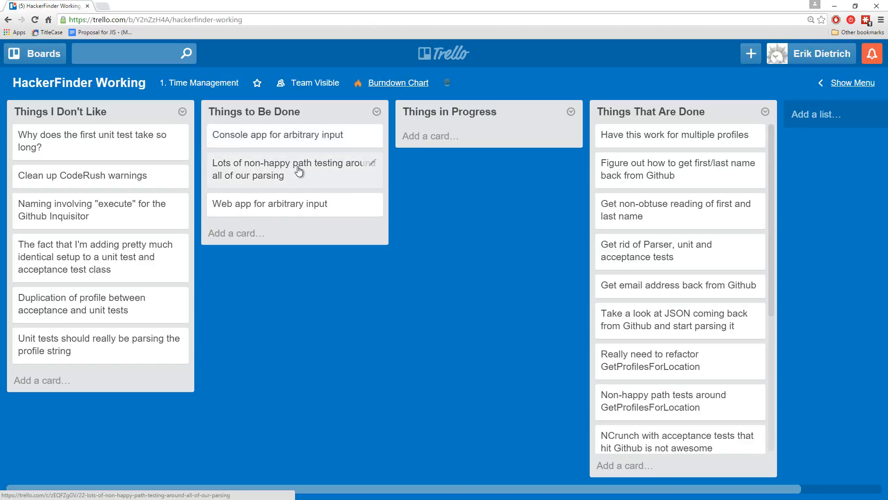
mouse_move(294, 120)
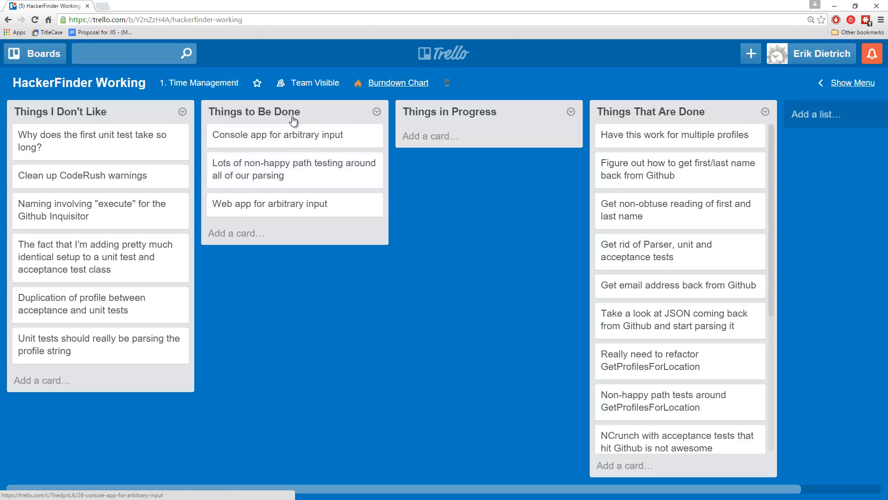
mouse_move(290, 169)
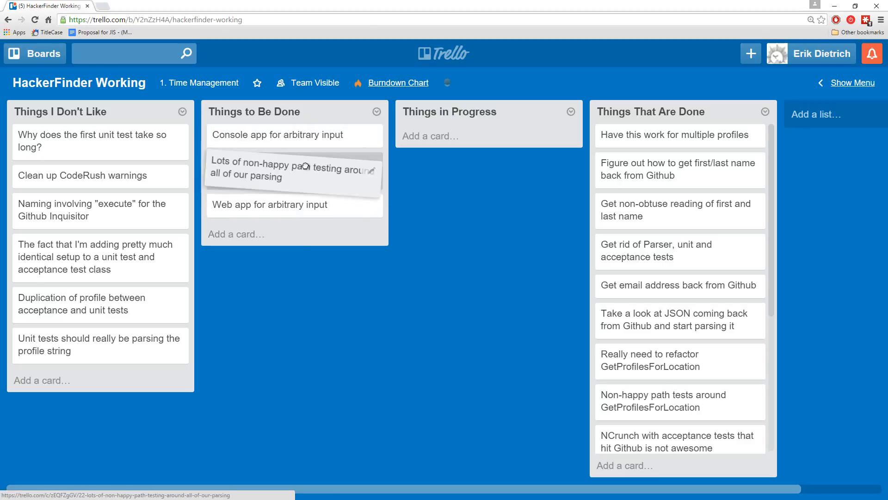
left_click(236, 234)
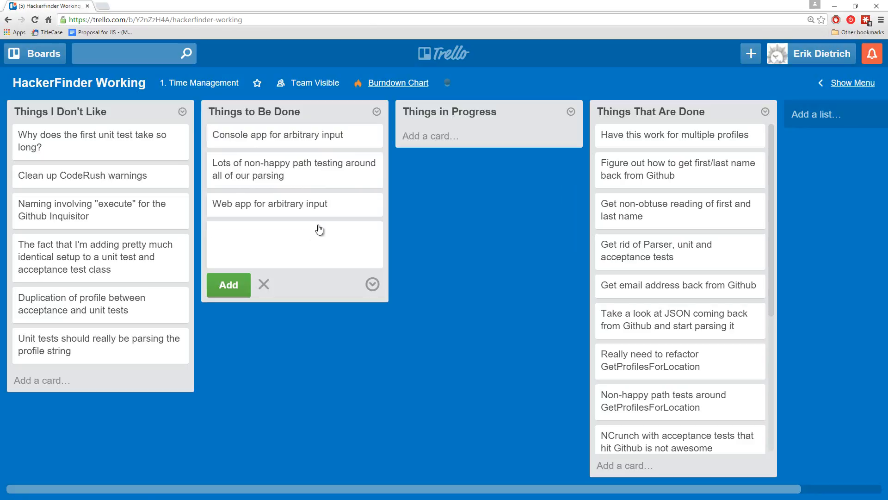
type("Add profile URL")
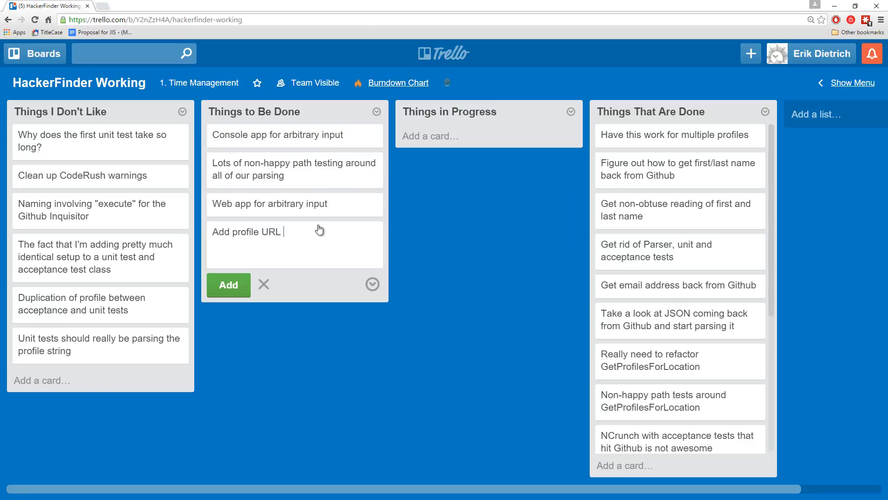
type("to")
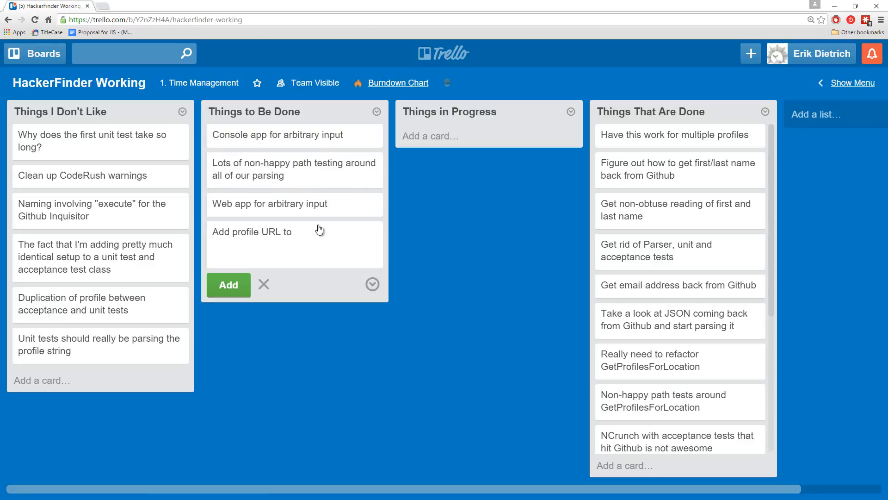
left_click(227, 284)
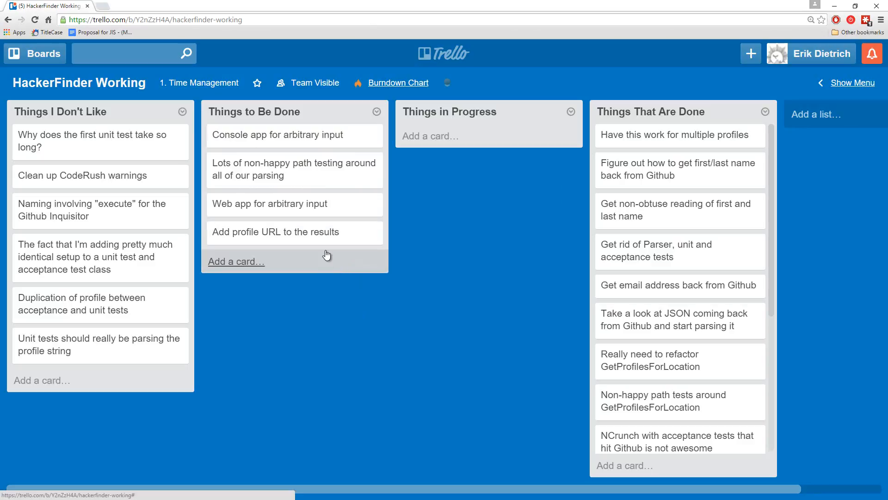
mouse_move(321, 240)
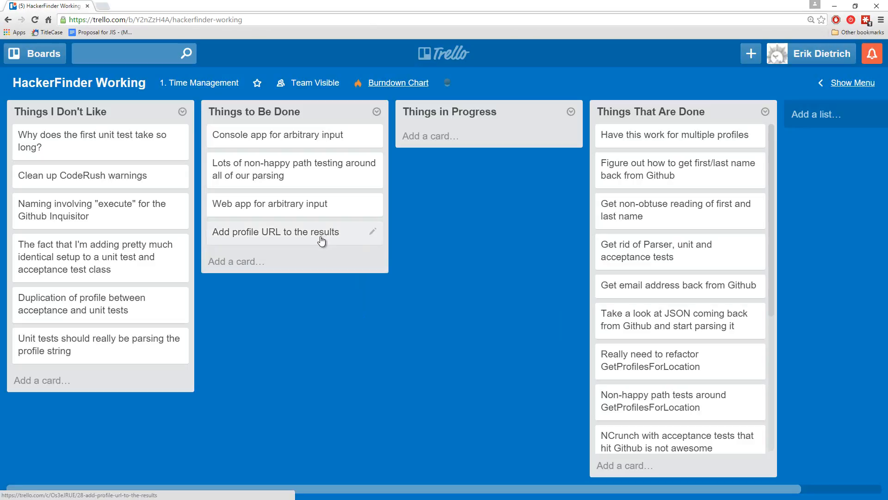
mouse_move(322, 243)
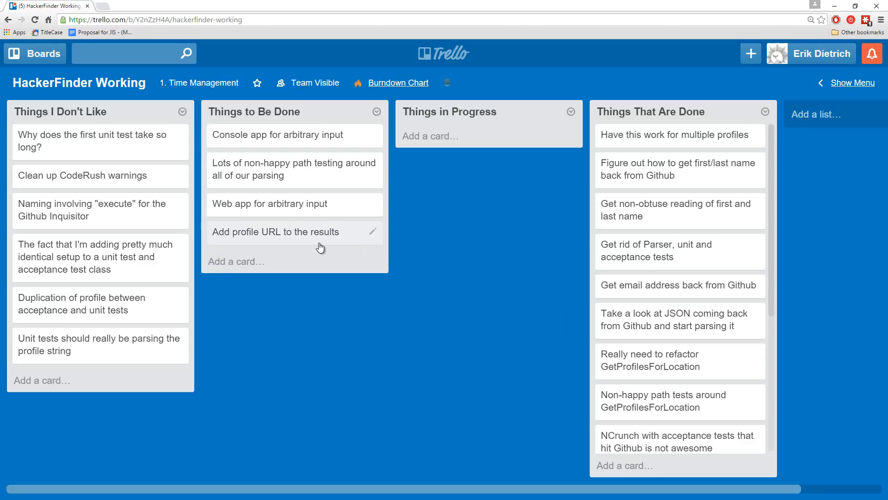
mouse_move(311, 252)
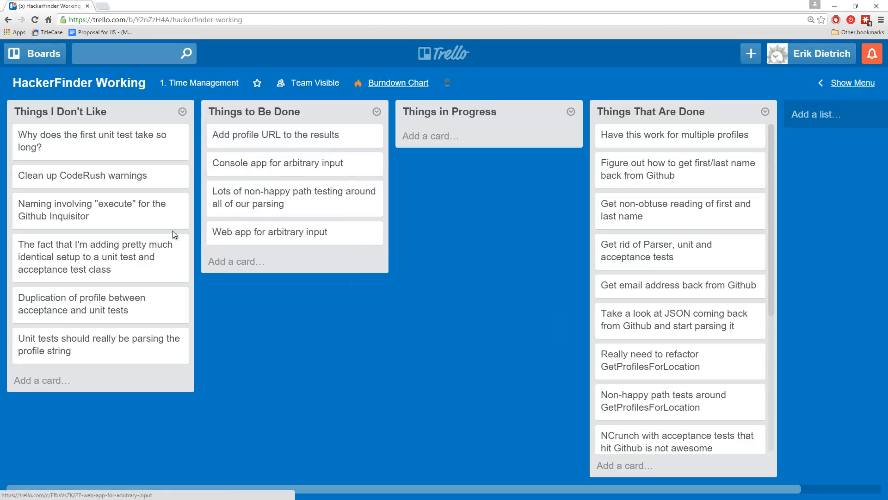
mouse_move(109, 309)
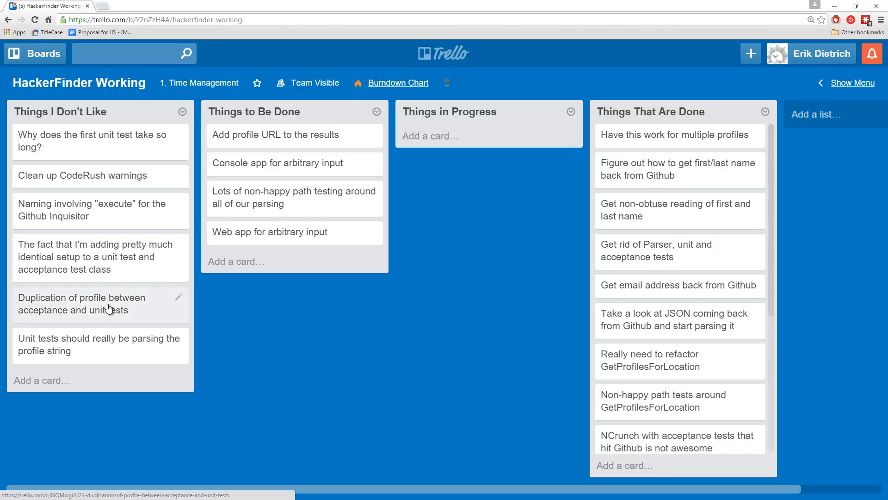
mouse_move(94, 224)
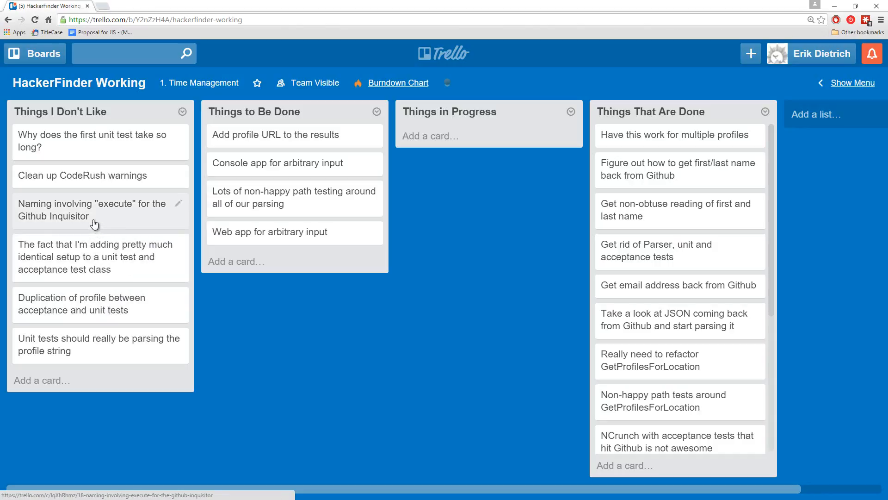
Open GithubInquisitor.cs and expand the GithubInquisitorTests folder in HackerFinder.Test.
left_click_drag(83, 175, 473, 150)
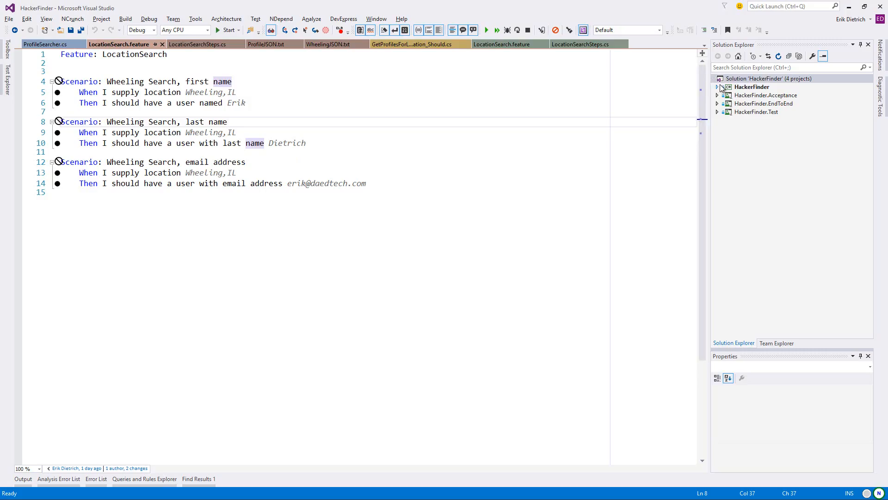
left_click(718, 87)
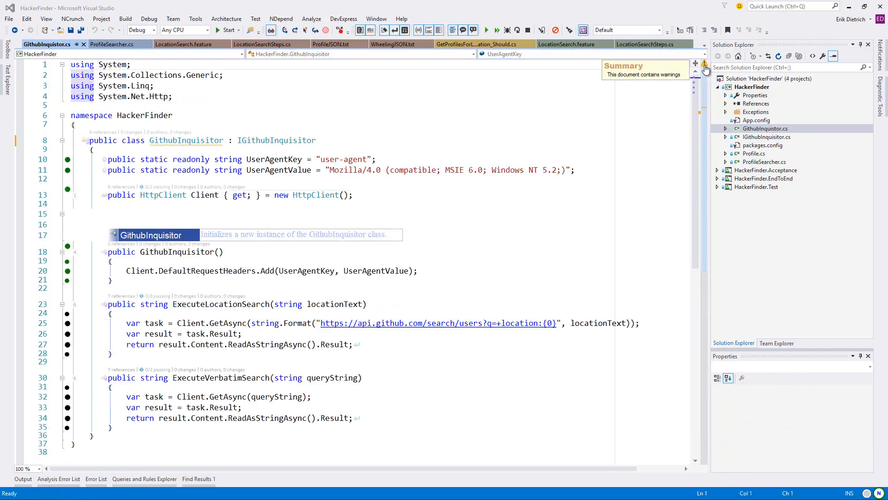
mouse_move(706, 112)
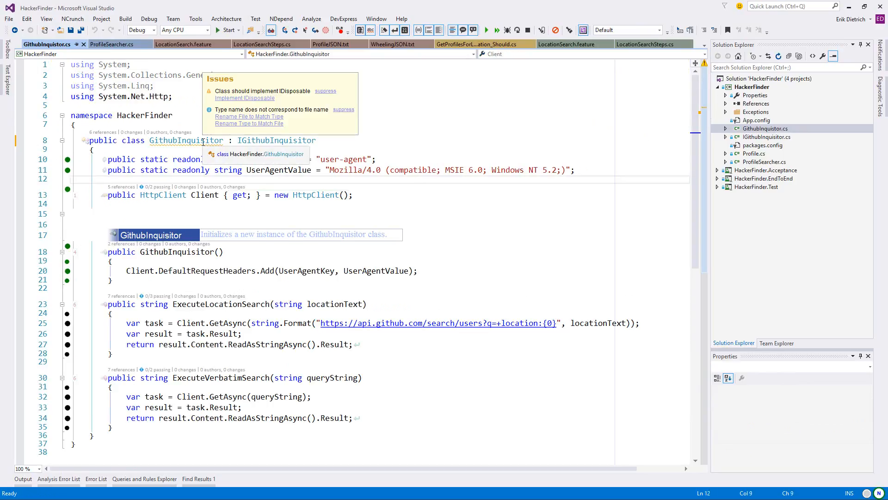
mouse_move(197, 224)
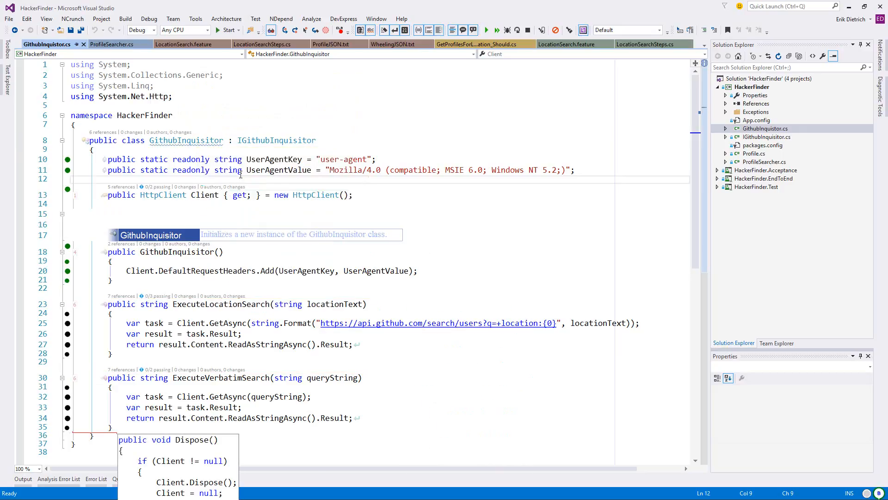
scroll("down", 3)
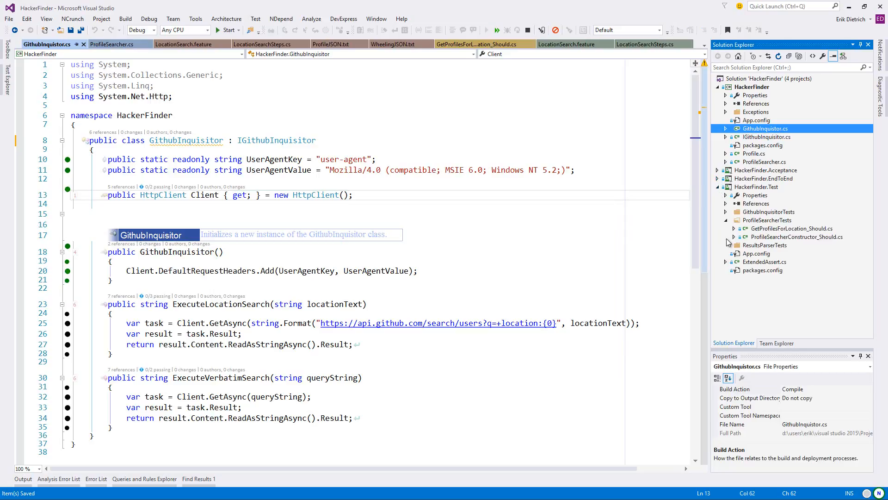
left_click(730, 220)
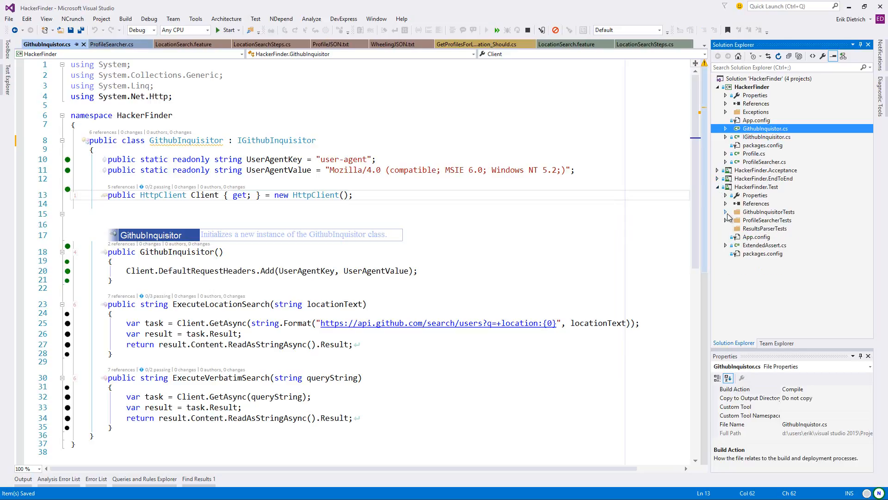
left_click(725, 220)
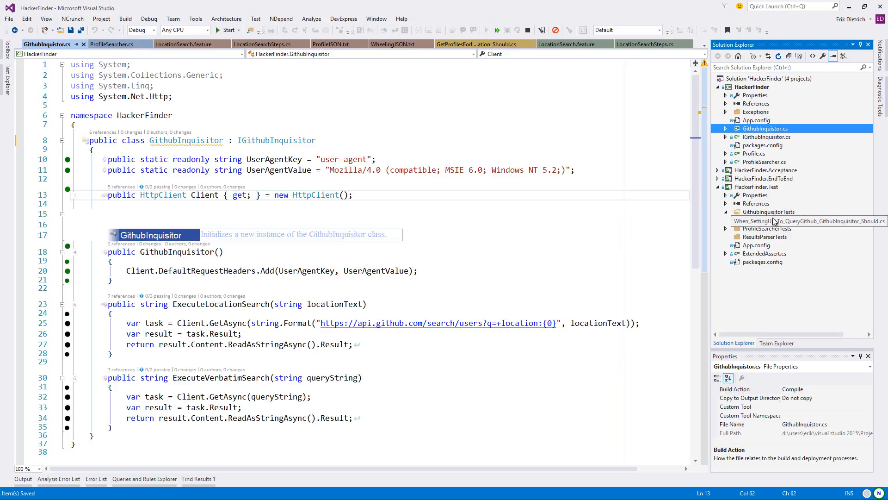
Add a new class file When_TearingDown_The_Github_Inquisitor_Dispose_Should.cs to GithubInquisitorTests.
right_click(769, 211)
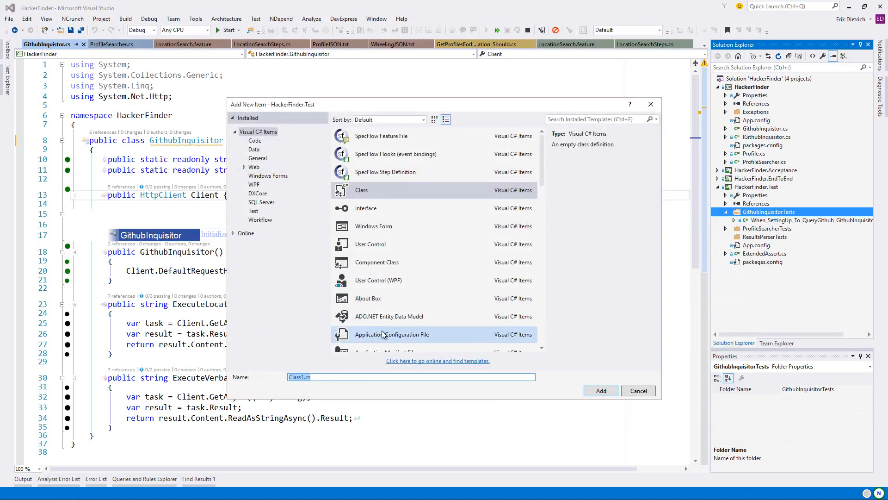
left_click(368, 377)
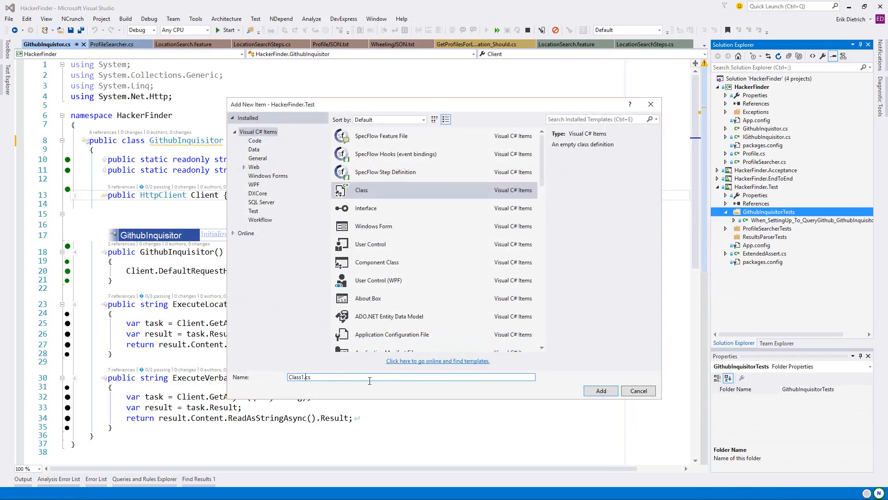
type("Whe.cs")
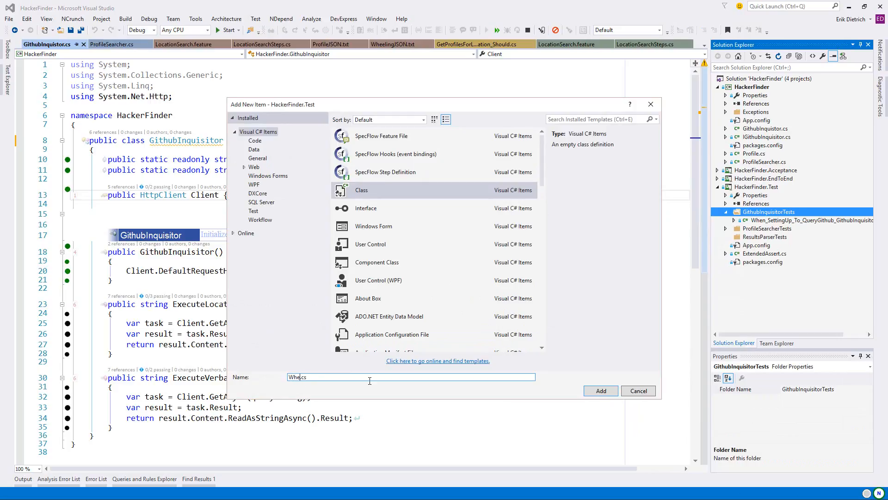
type("When_TearingDown_The_Github")
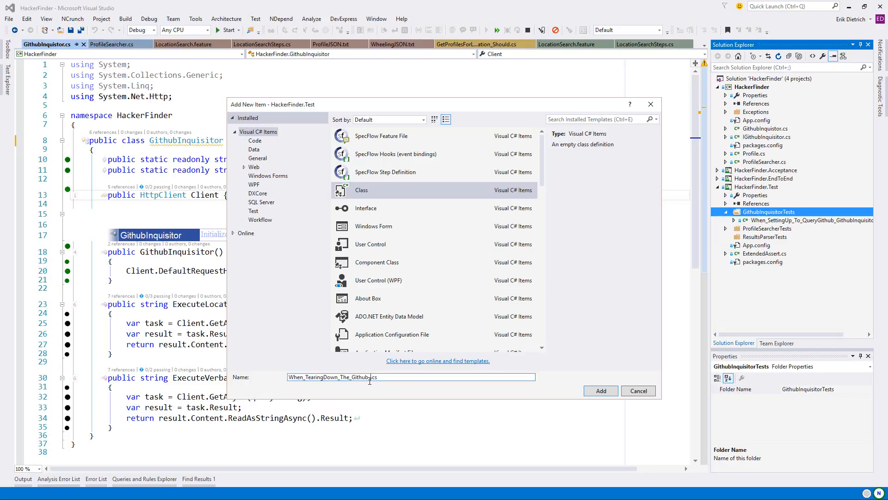
type("Inquisitor_D")
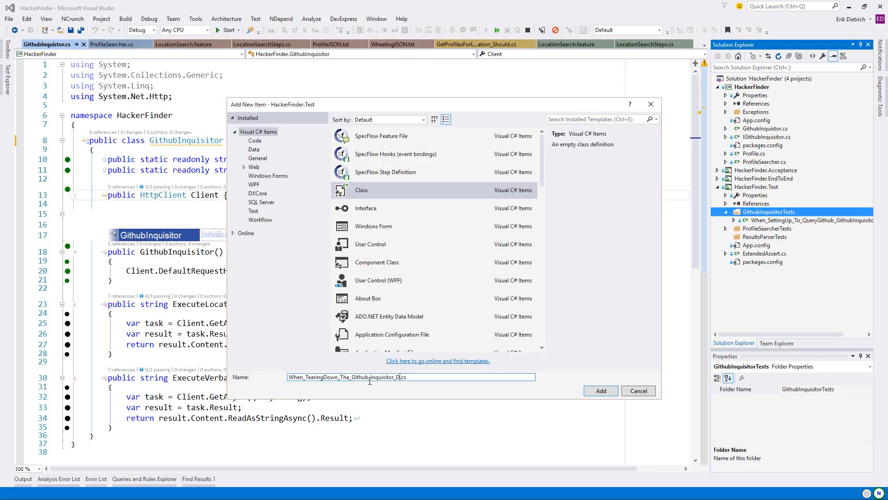
type("ispose_Should")
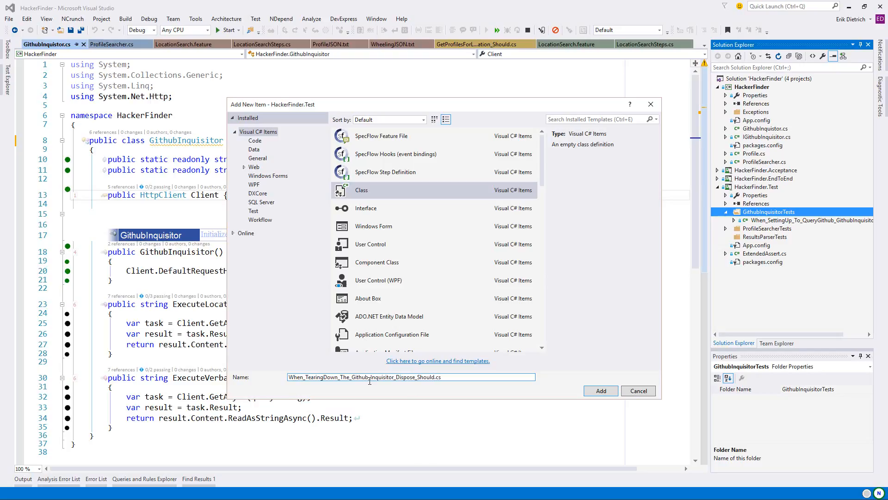
left_click(601, 390)
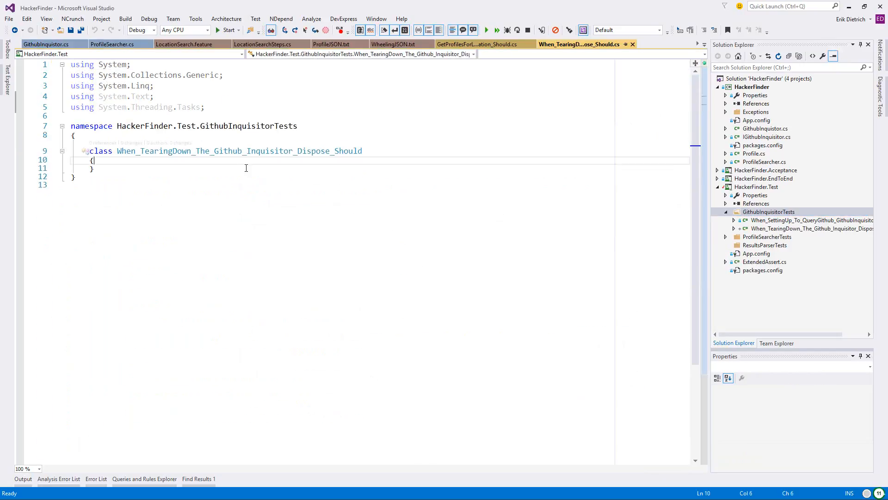
Write an empty test method named Dispose_Of_The_Http_Client in the new test class.
left_click(9, 18)
type("[TestClass]")
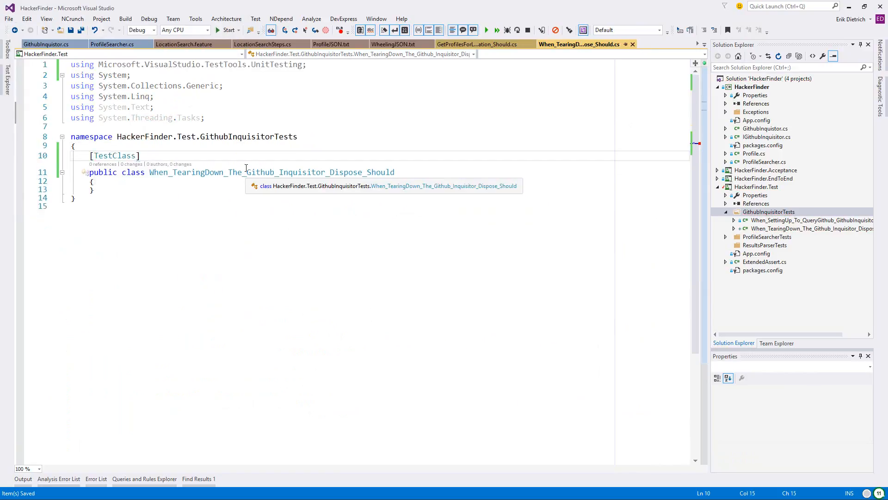
left_click(135, 107)
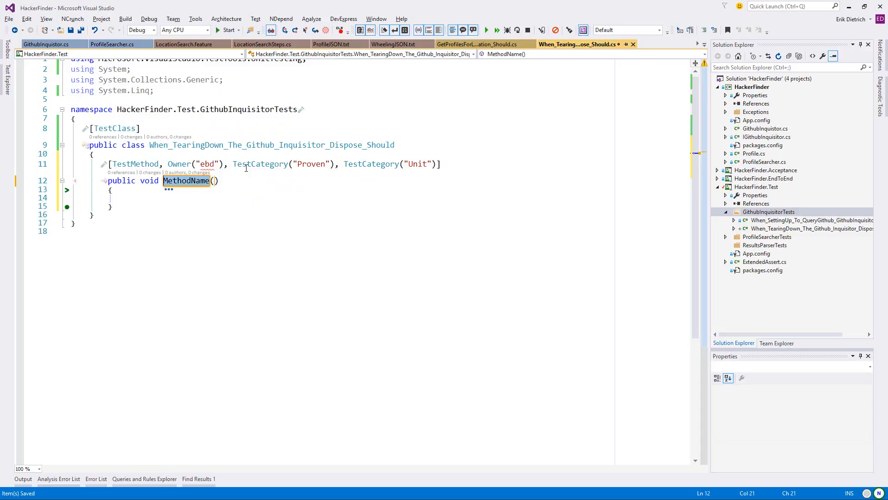
type("Dispose")
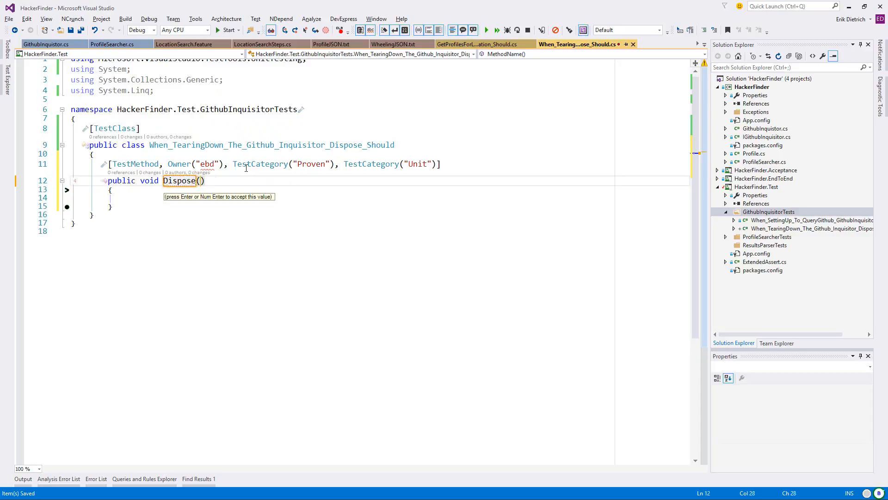
type("_Of_The_H")
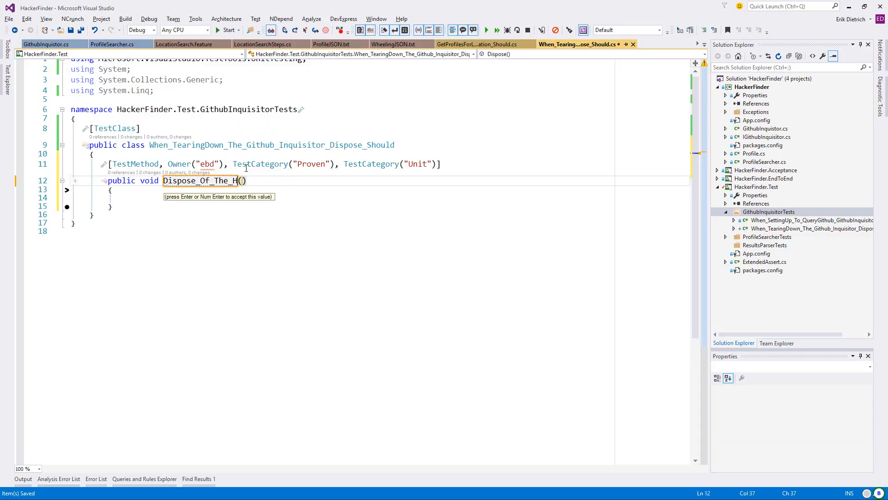
type("ttp_Client")
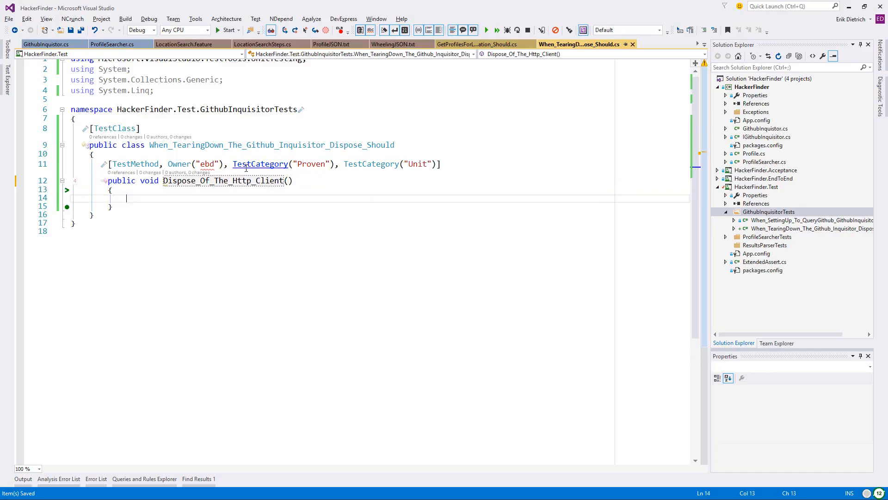
Inspect the HttpClient definition from GithubInquisitor's Client property and return to the class.
left_click(45, 45)
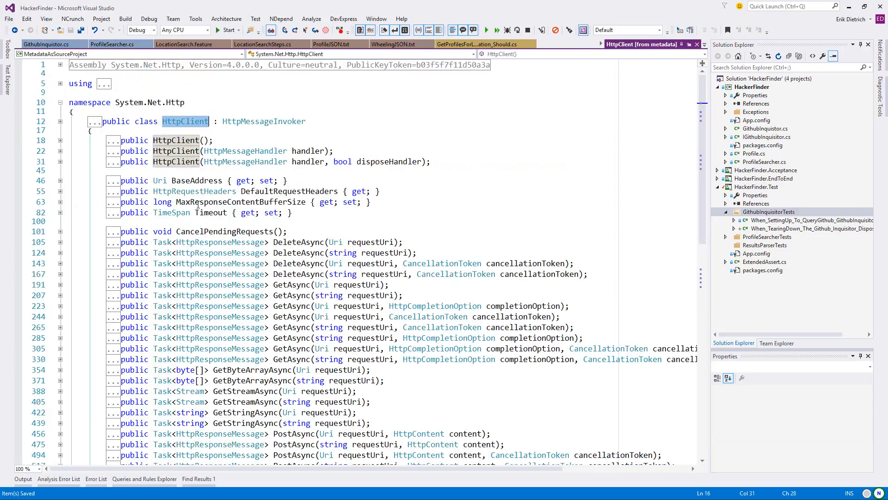
left_click(214, 190)
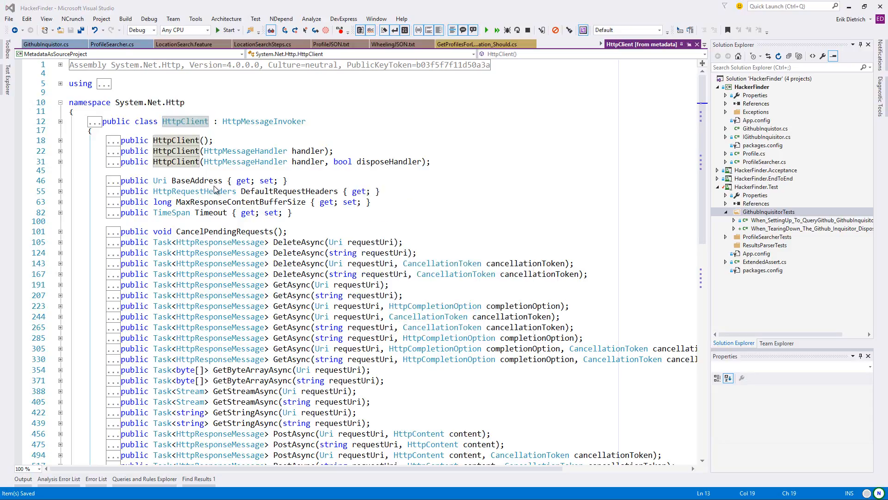
left_click(46, 45)
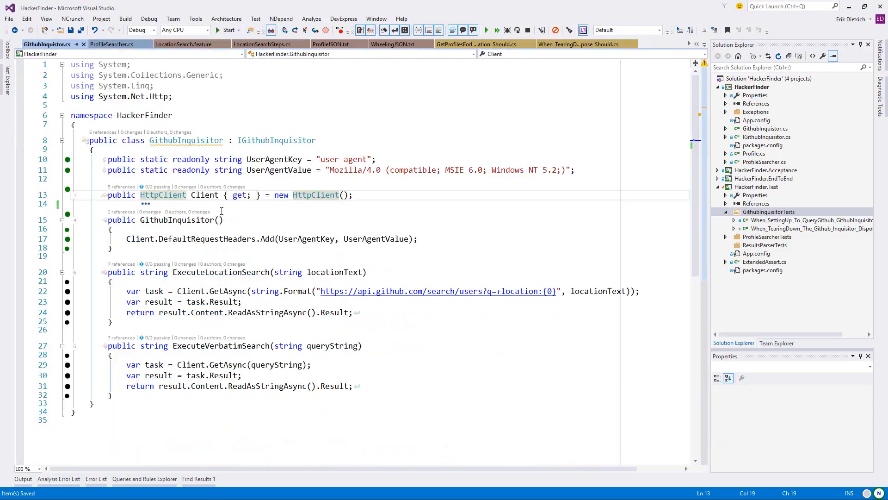
left_click(191, 291)
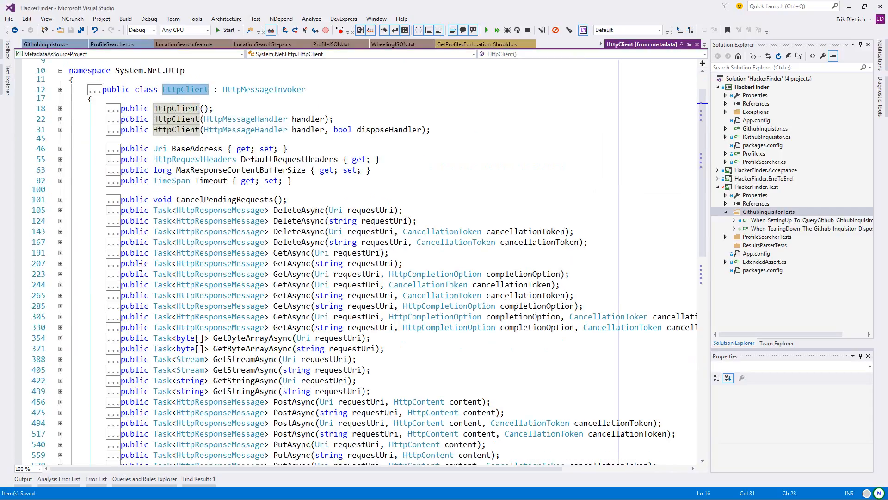
mouse_move(263, 89)
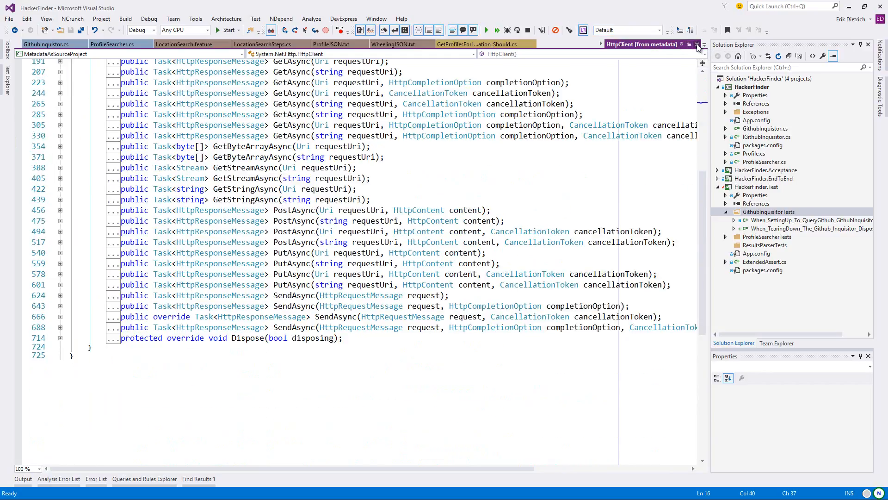
left_click(696, 44)
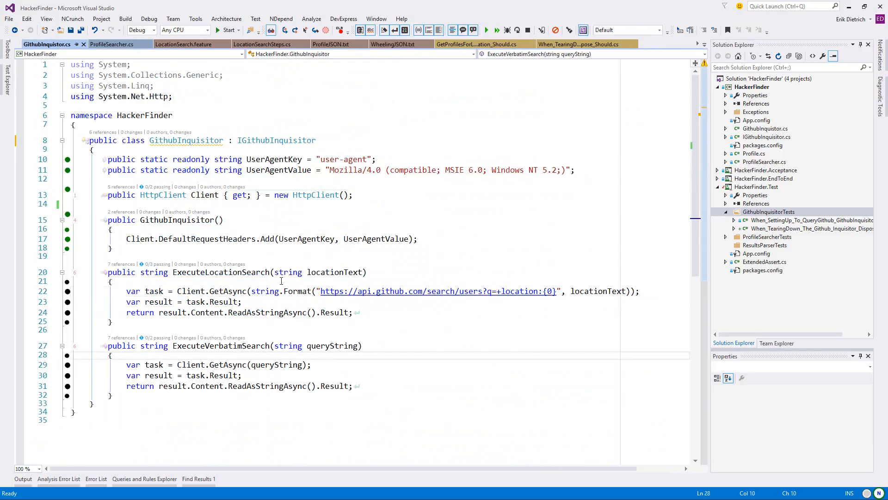
mouse_move(205, 194)
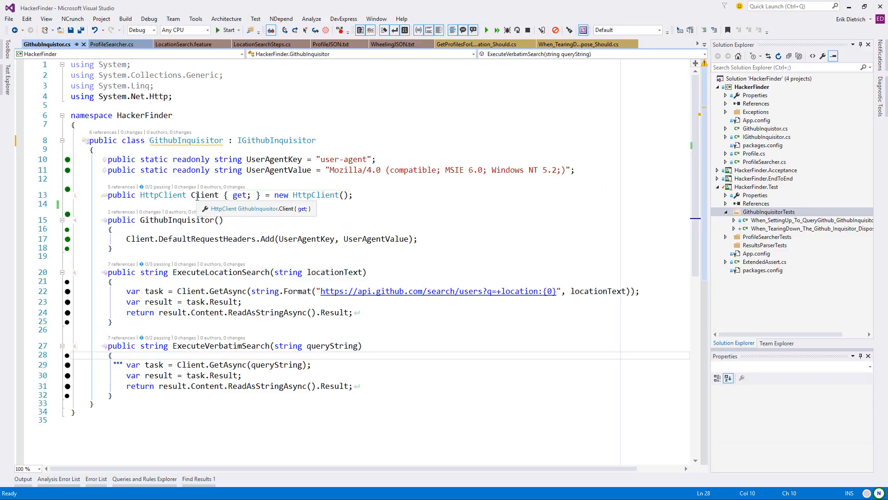
mouse_move(215, 200)
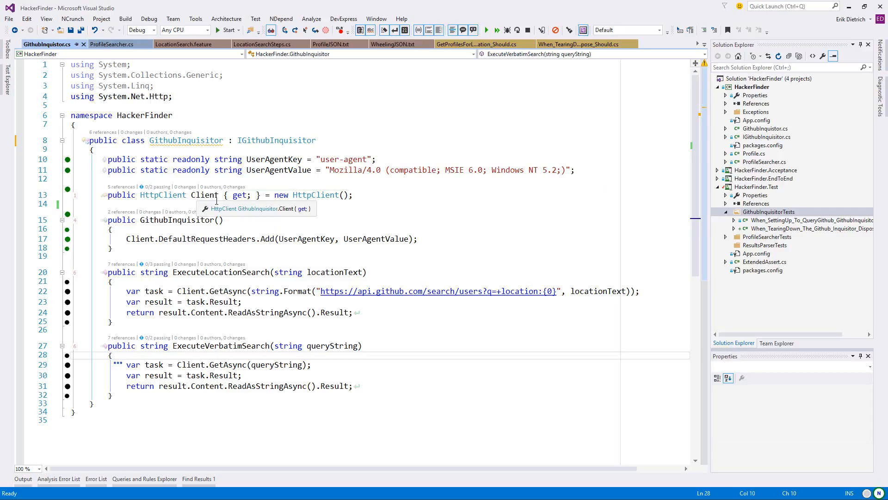
left_click(205, 195)
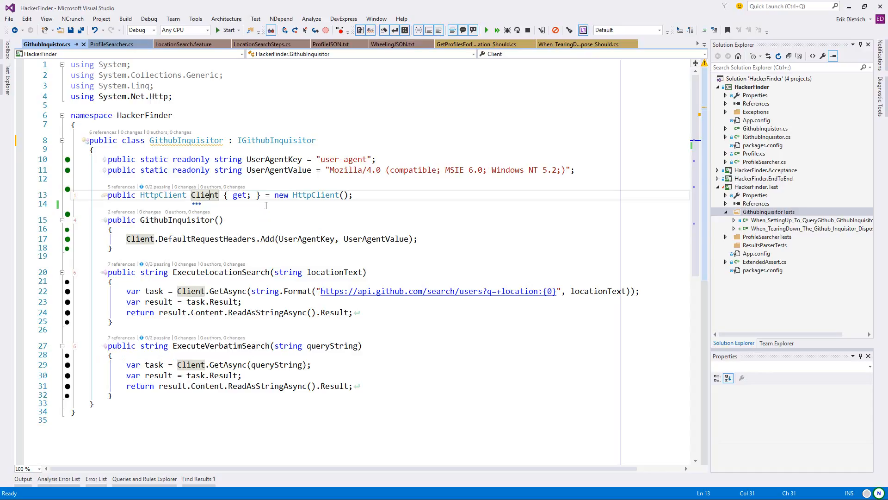
Create a GithubInquisitor target, call target.Dispose(), and generate the Dispose stub in GithubInquisitor.
left_click(577, 44)
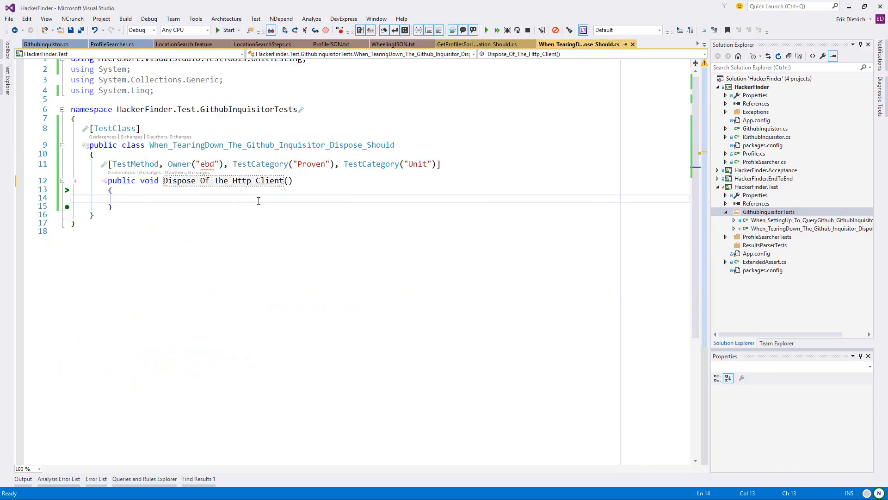
type("var")
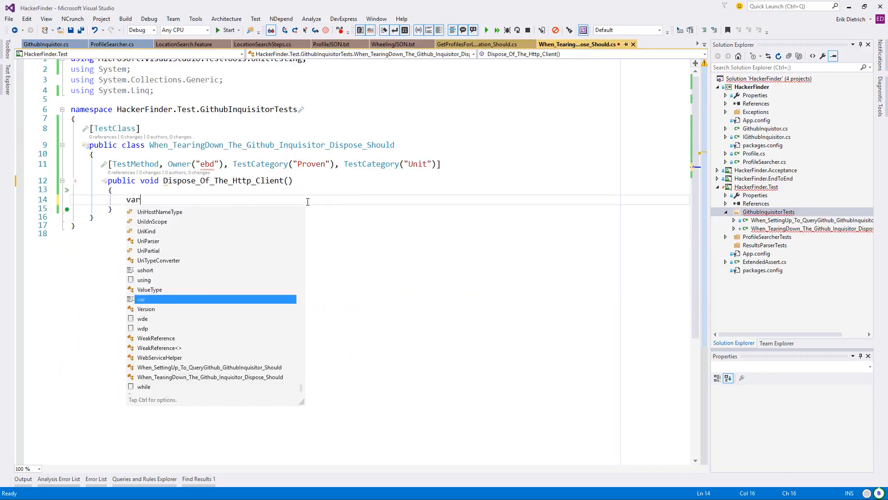
type("targe")
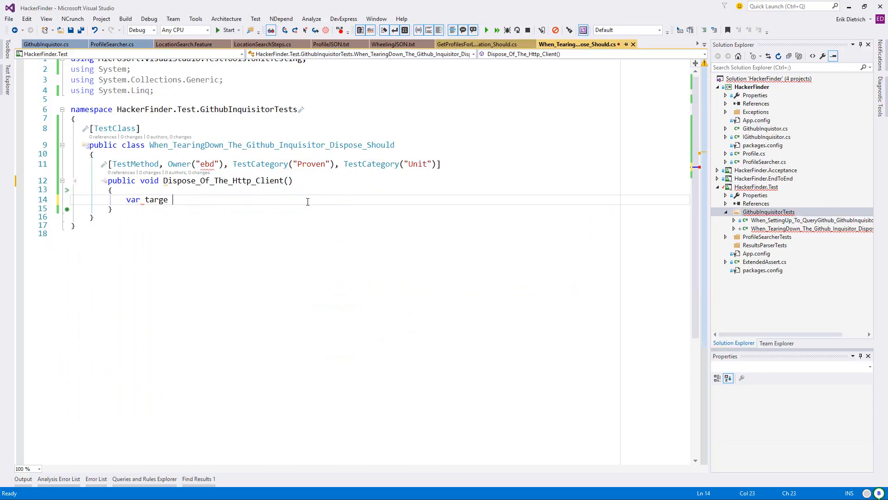
type("t =")
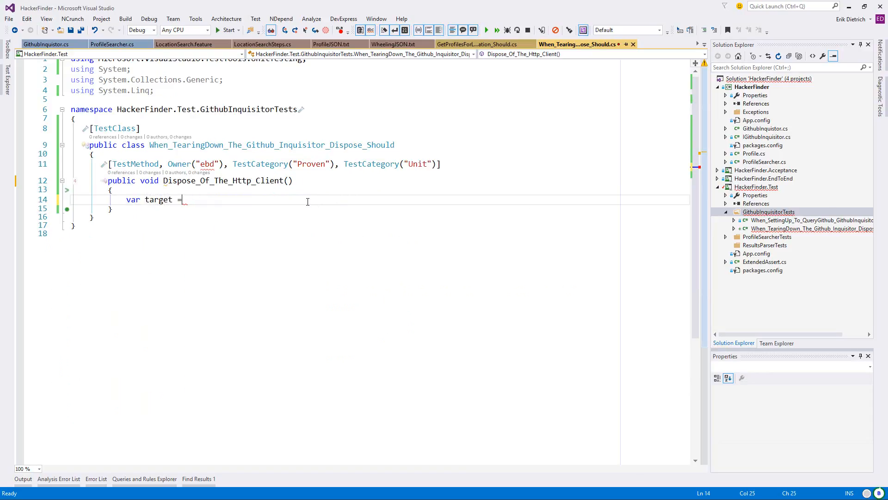
type("new GithubInquisitor();")
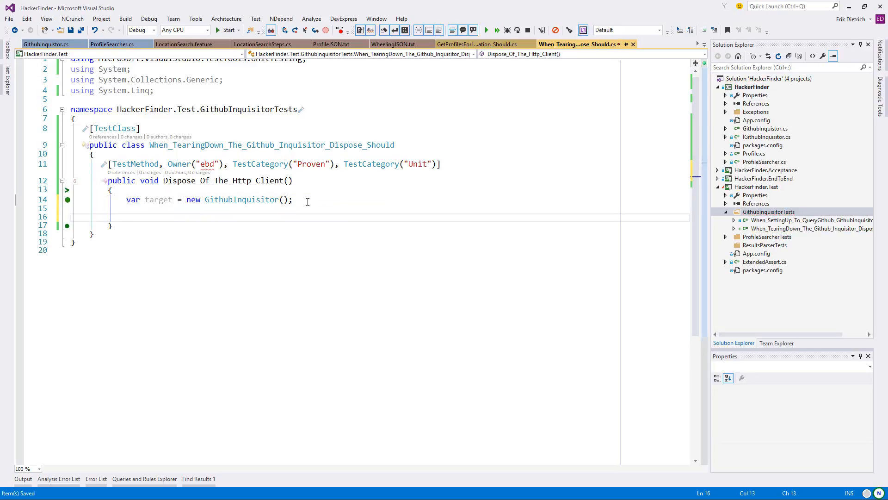
type("target.Dispose();")
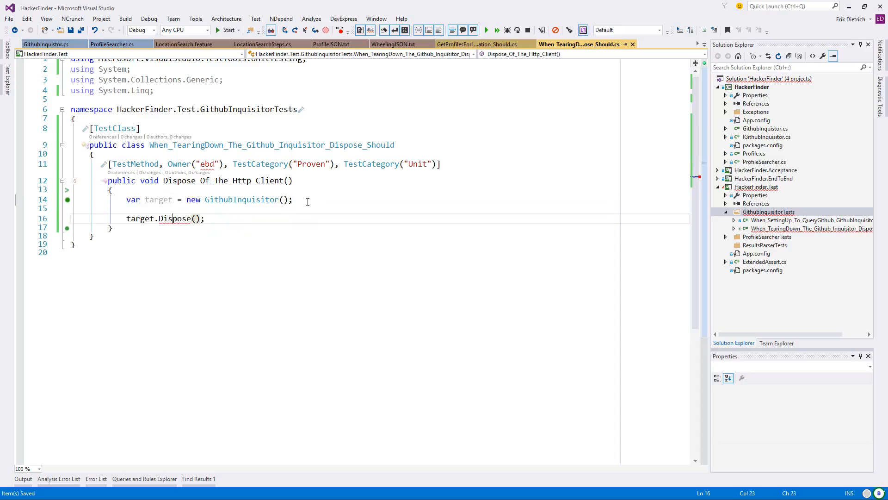
left_click(45, 44)
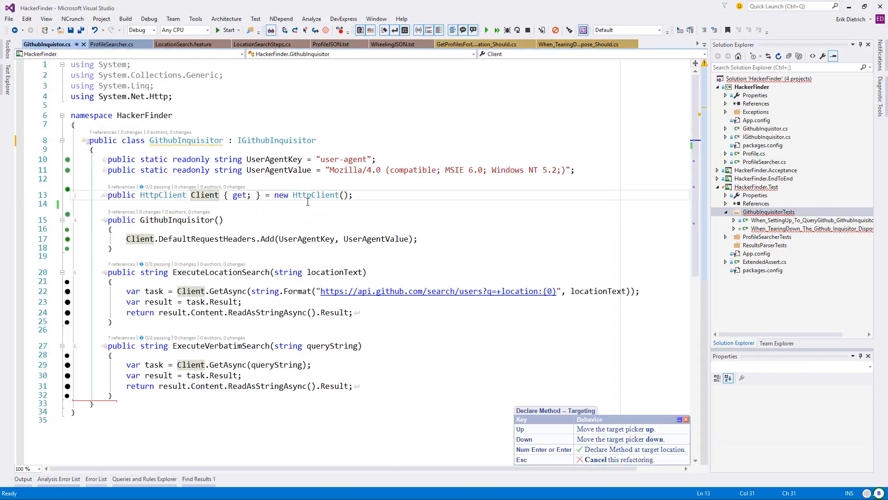
key("enter")
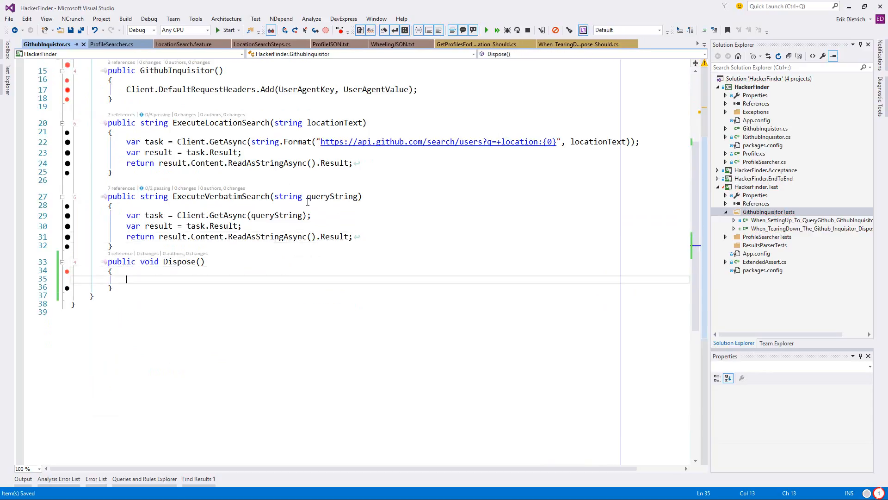
left_click(577, 45)
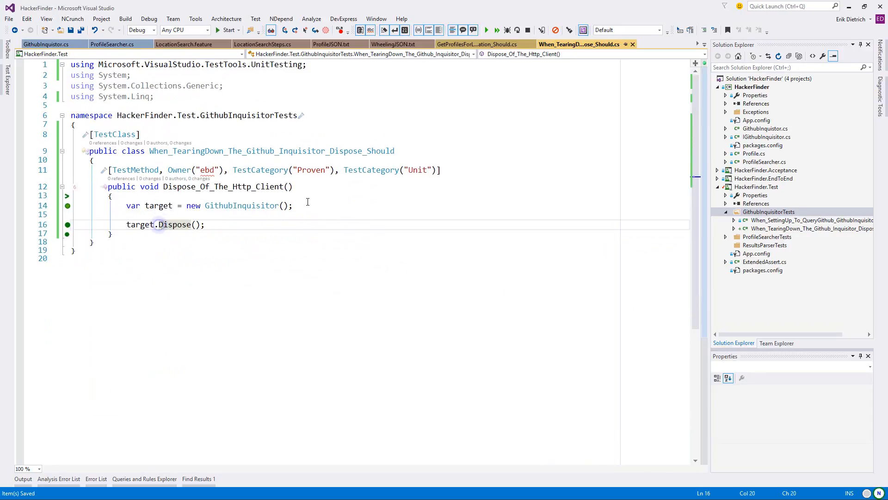
Assert that target.Client.CancelPendingRequests() throws after disposal.
key("enter")
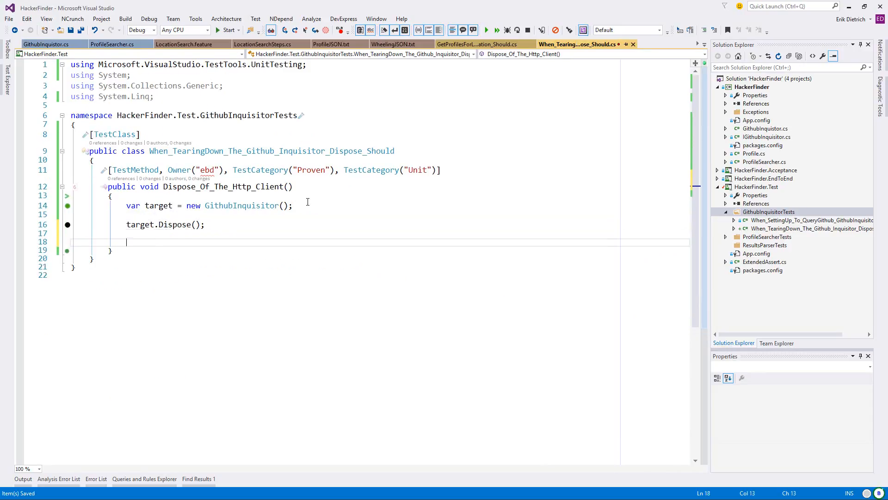
type("Assert.IsTrue(")
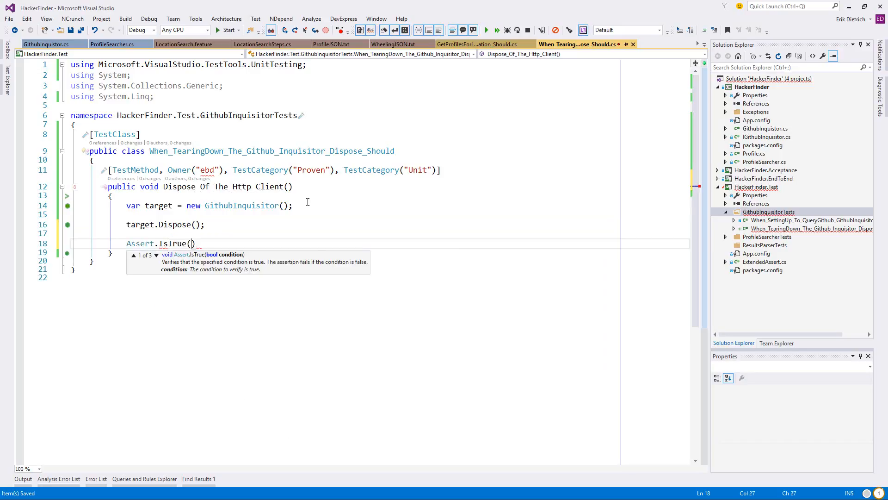
type("target.Client.")
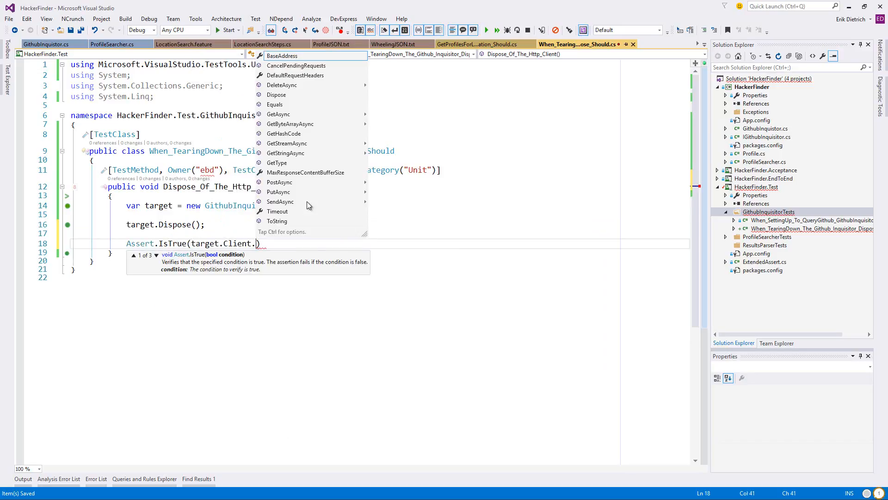
type("Isdi")
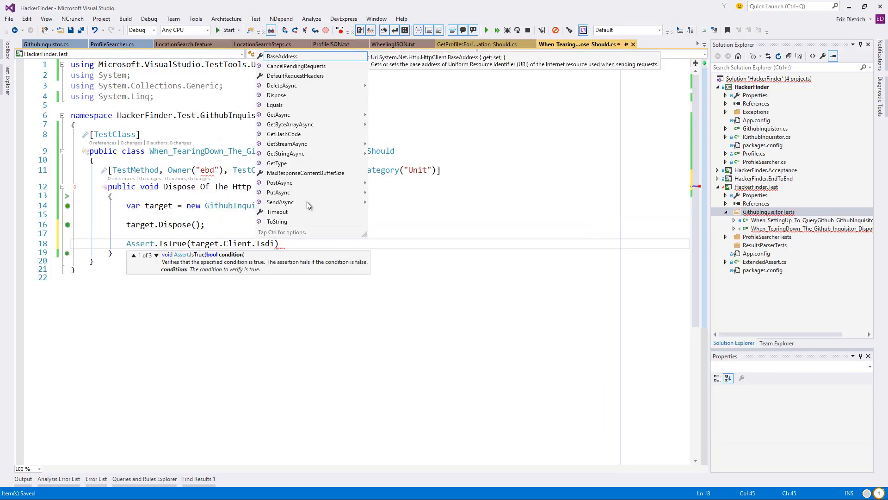
key("Backspace")
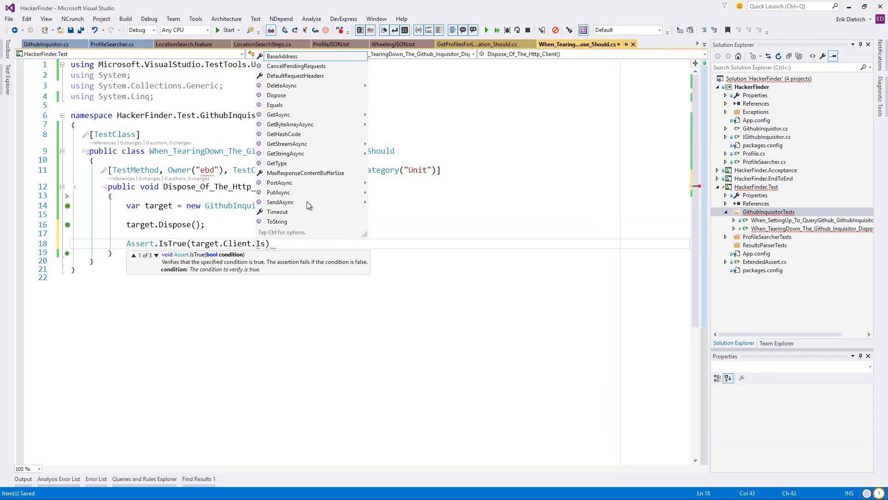
key("Backspace")
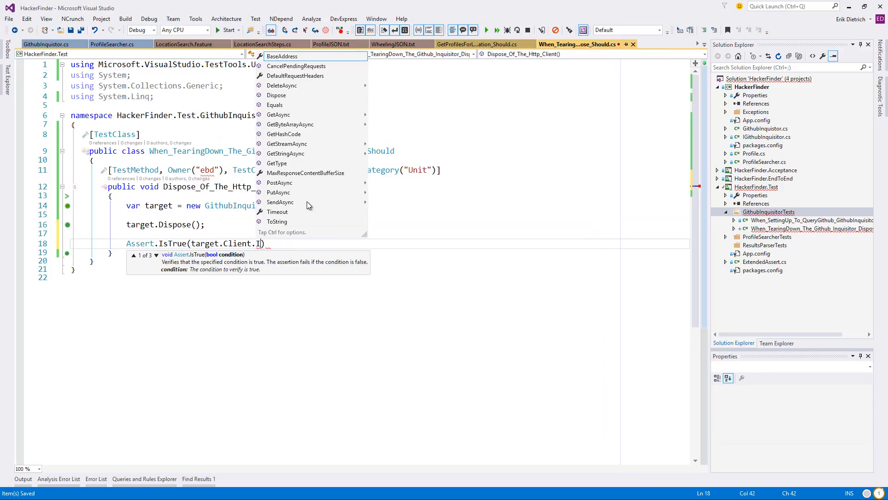
mouse_move(281, 56)
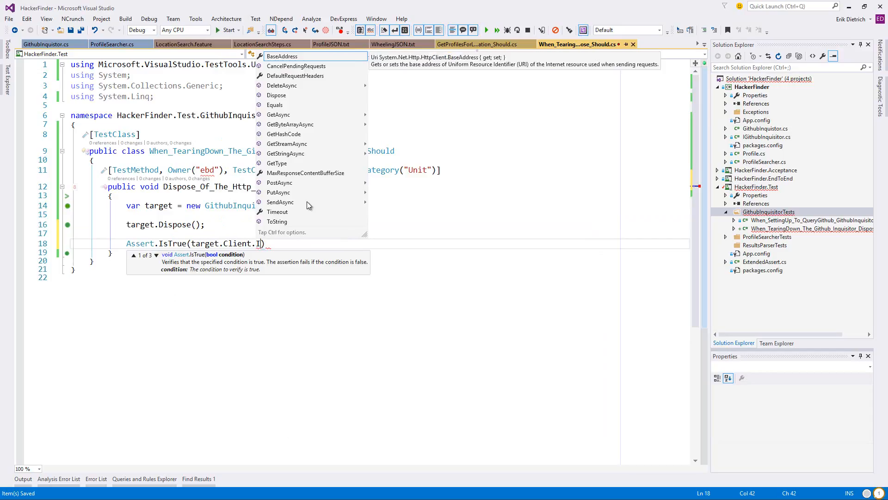
key("Backspace")
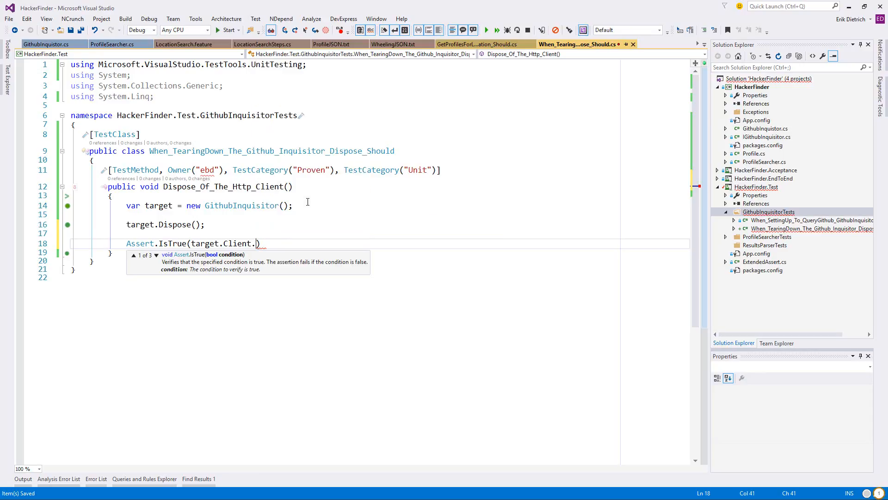
type(".")
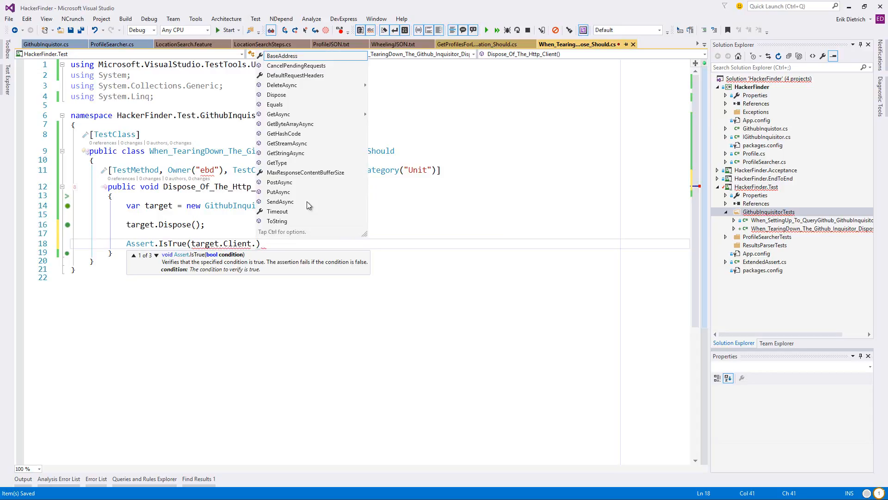
mouse_move(282, 57)
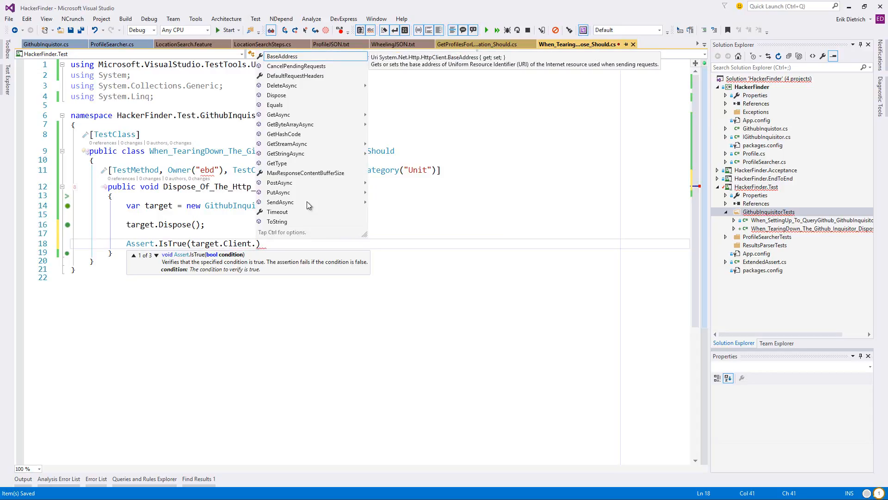
key("Escape")
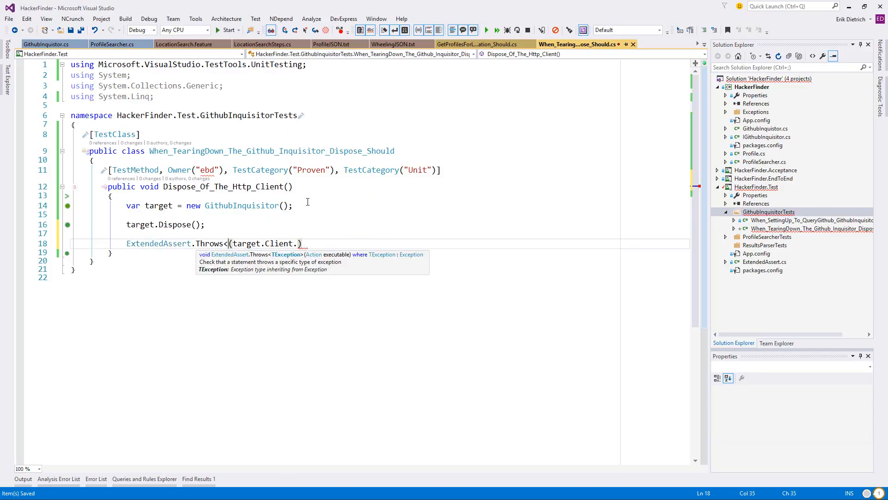
type("(")
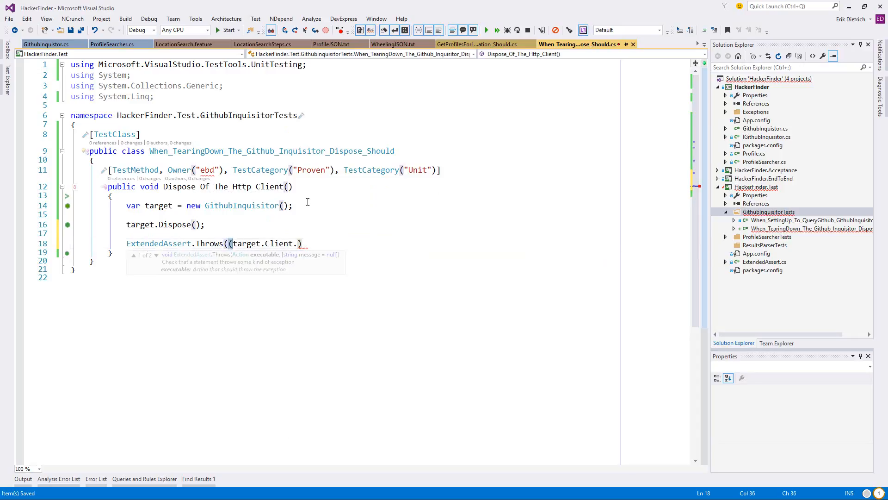
key("Backspace")
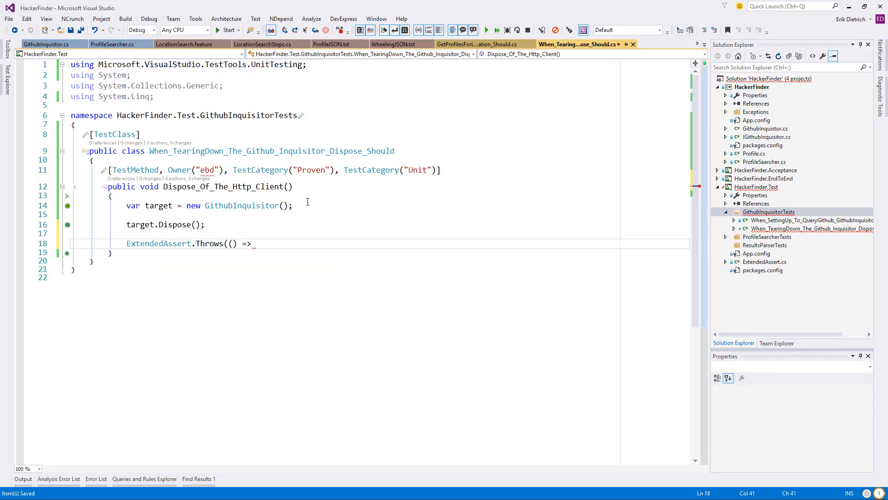
type("Base")
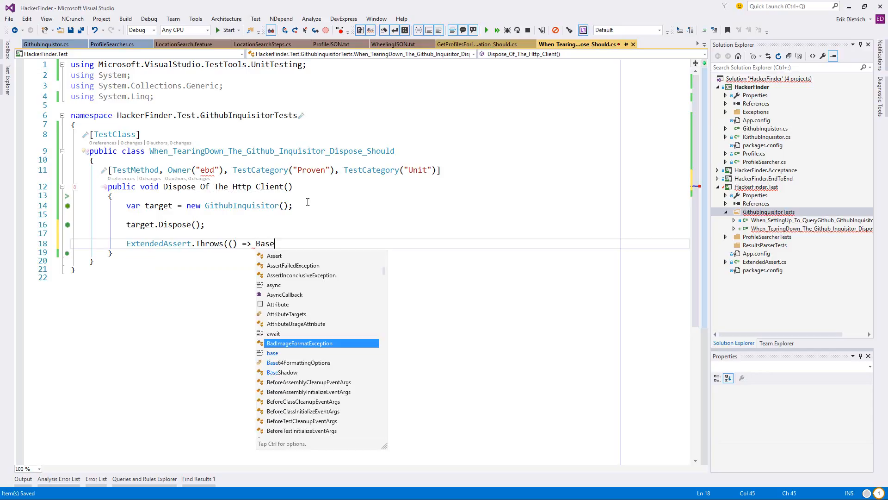
key("Backspace")
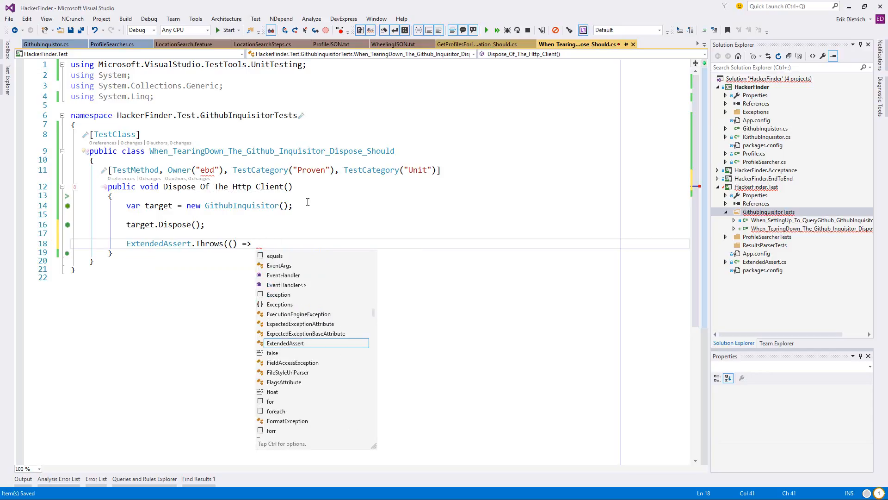
type("target.Client.BaseAddress);")
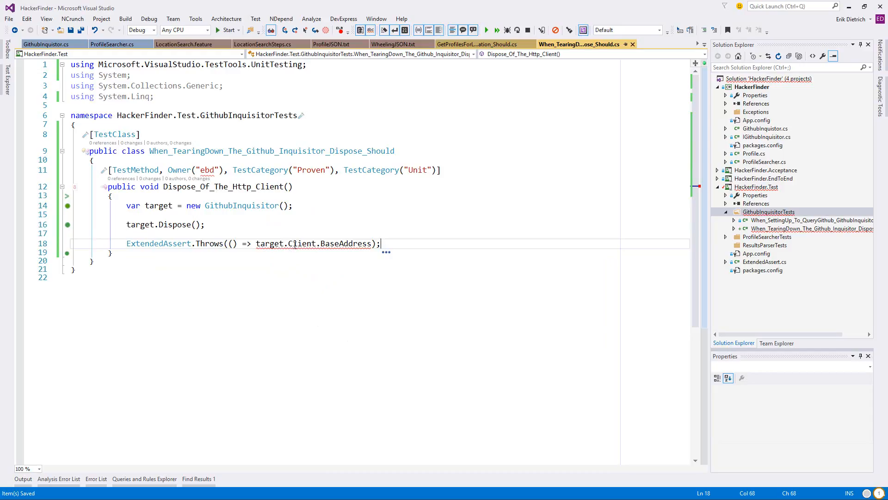
mouse_move(303, 244)
type("CancelPendingRequest")
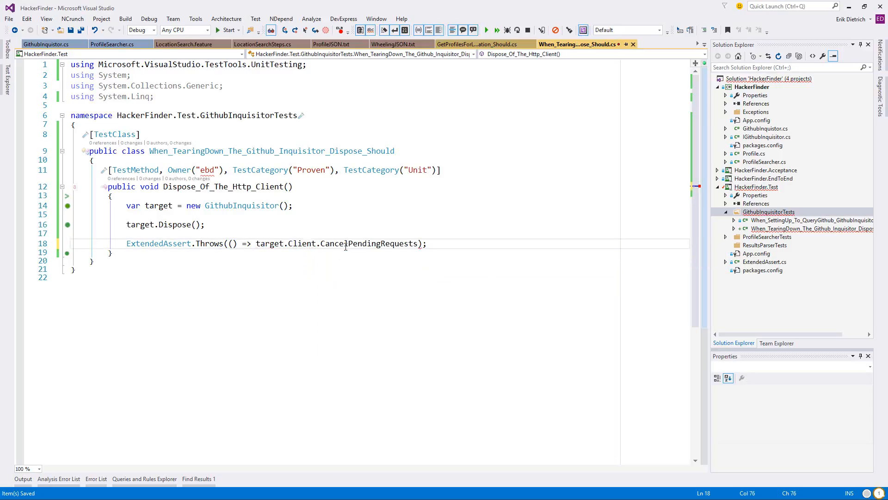
type("()")
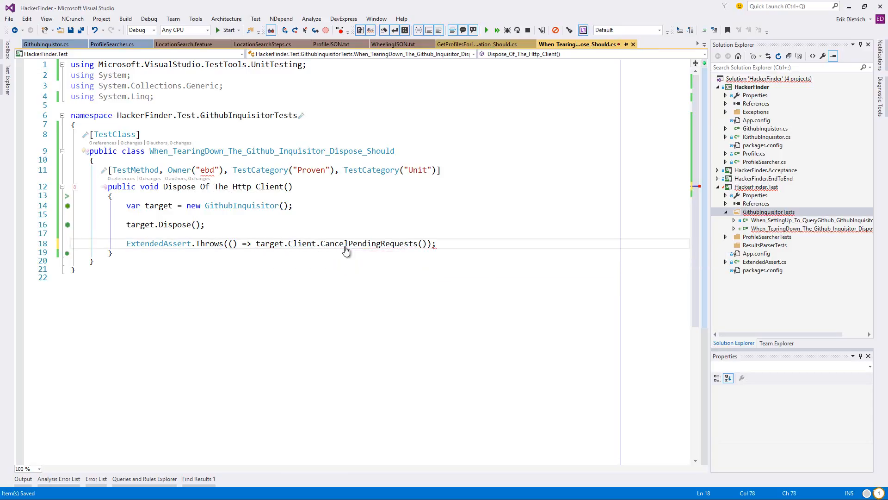
mouse_move(295, 243)
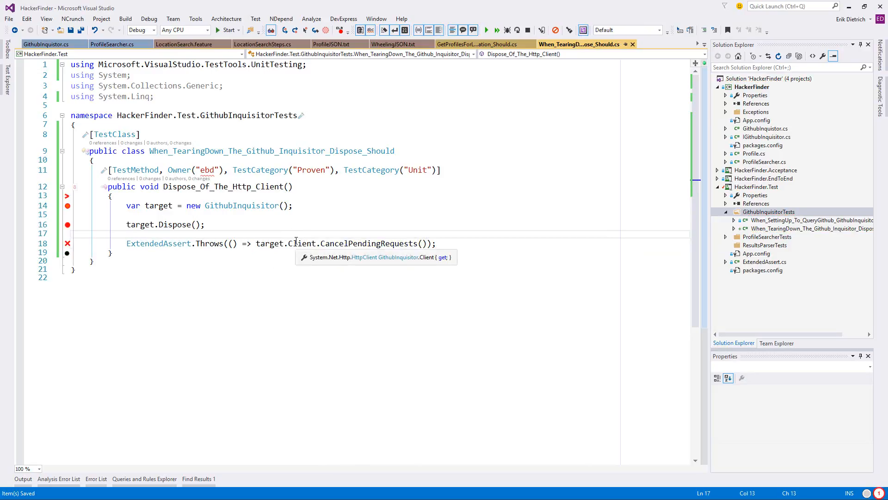
Make Dispose dispose the Client, remove the generated duplicate stub, and save GithubInquisitor.
left_click(46, 44)
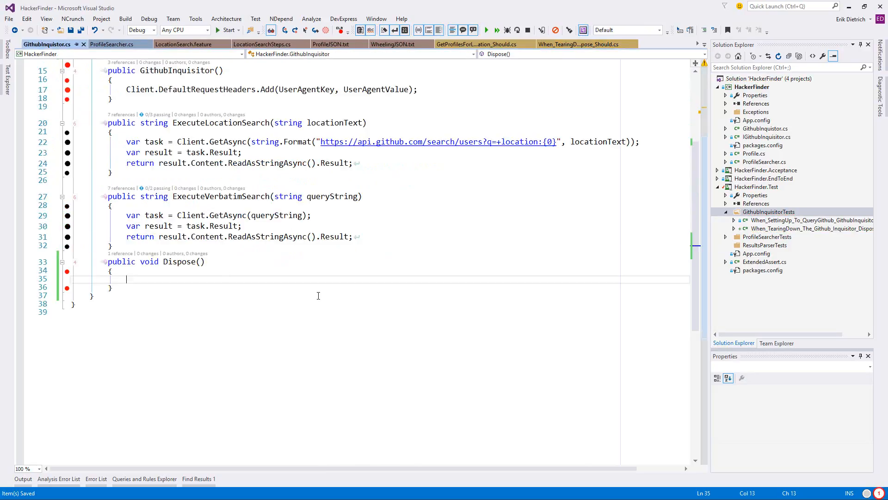
type("Client.Dispose();")
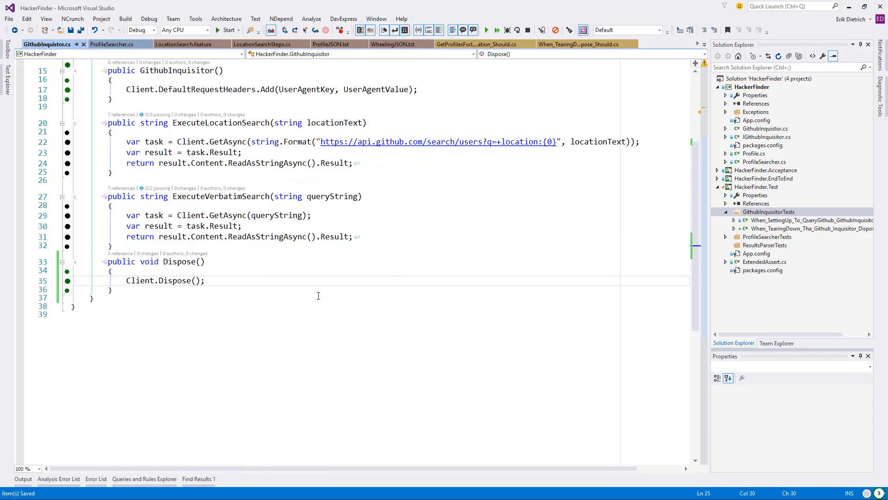
scroll("up", 3)
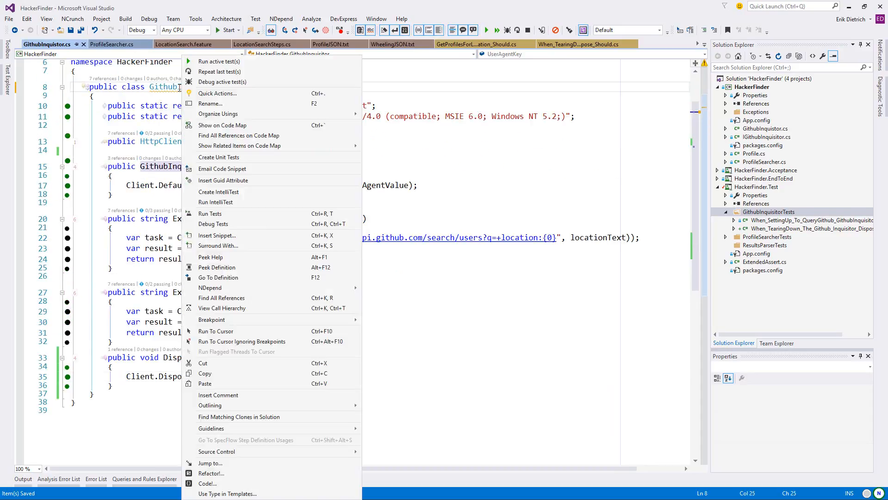
mouse_move(214, 93)
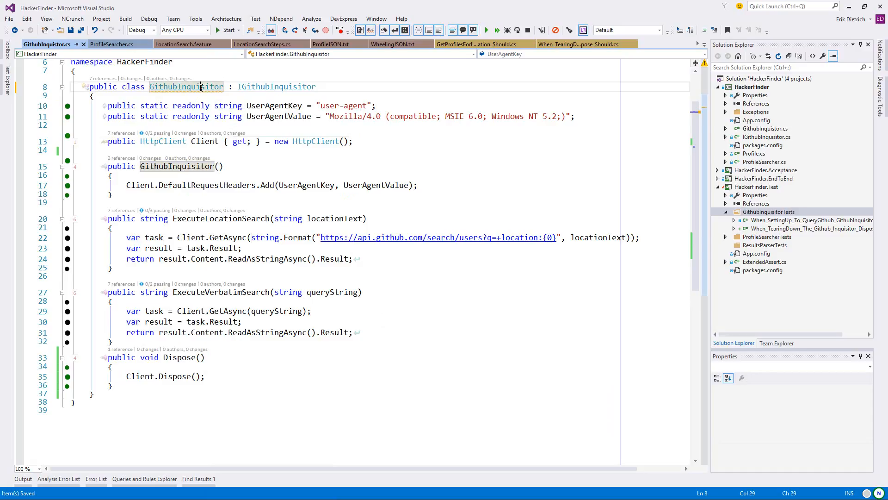
right_click(186, 86)
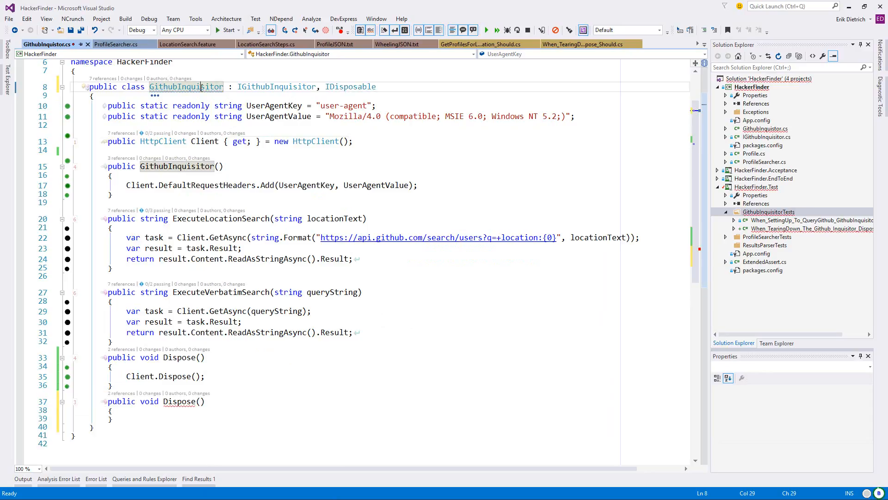
left_click(74, 70)
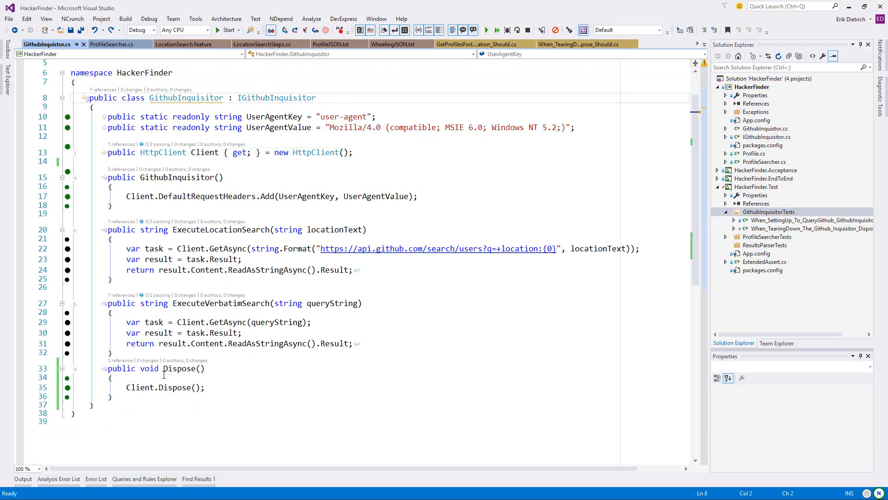
key("Ctrl+S")
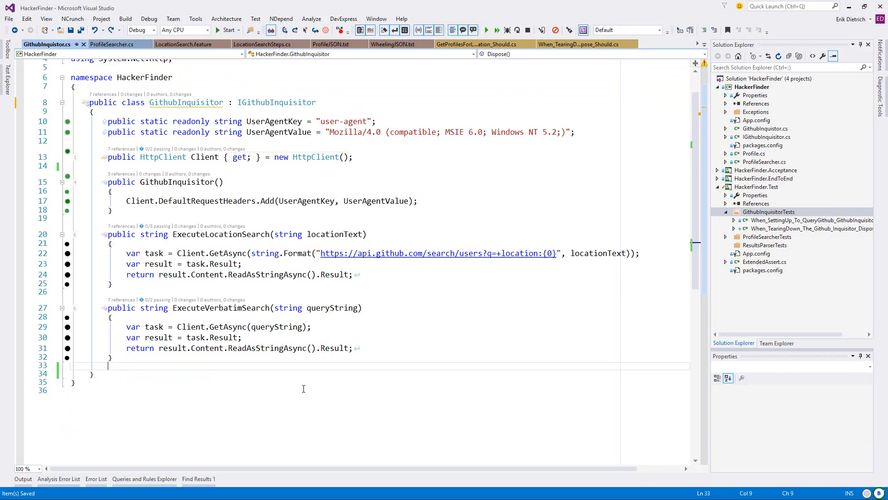
left_click(185, 101)
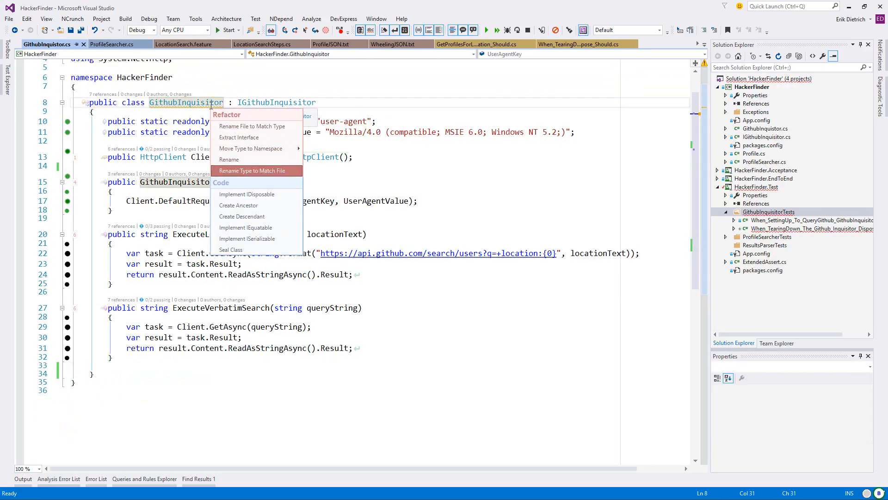
left_click(246, 194)
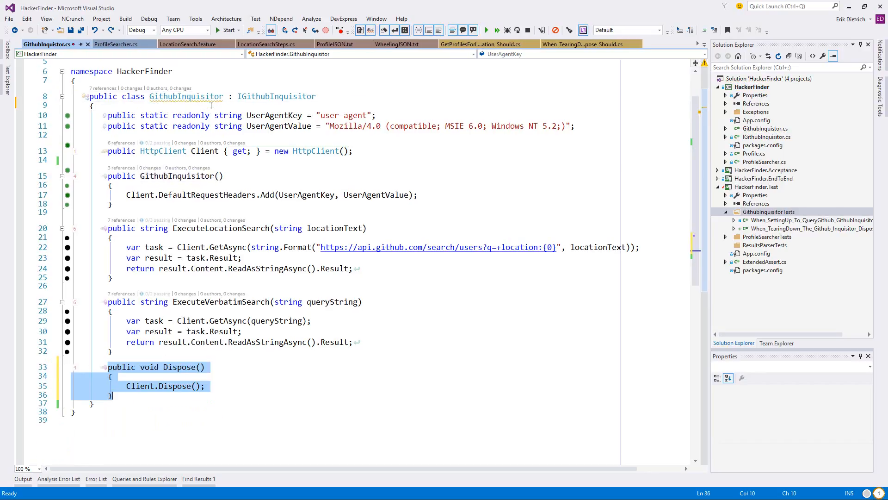
key("ctrl+s")
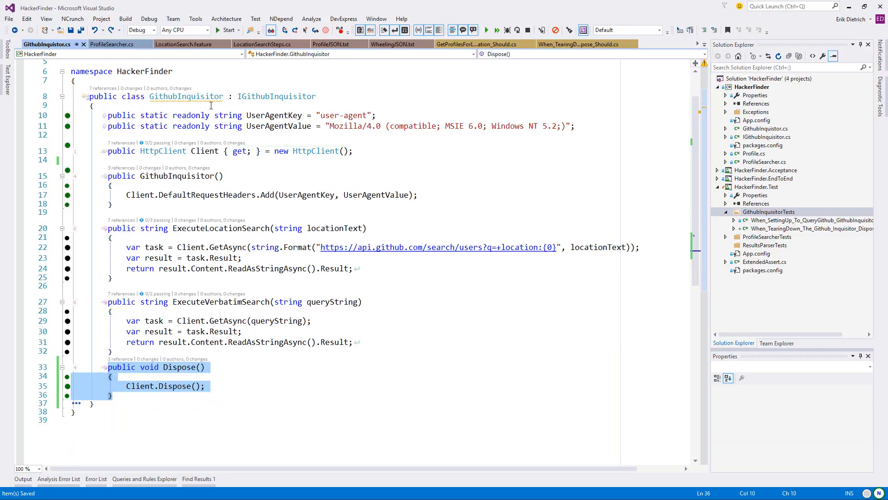
mouse_move(375, 239)
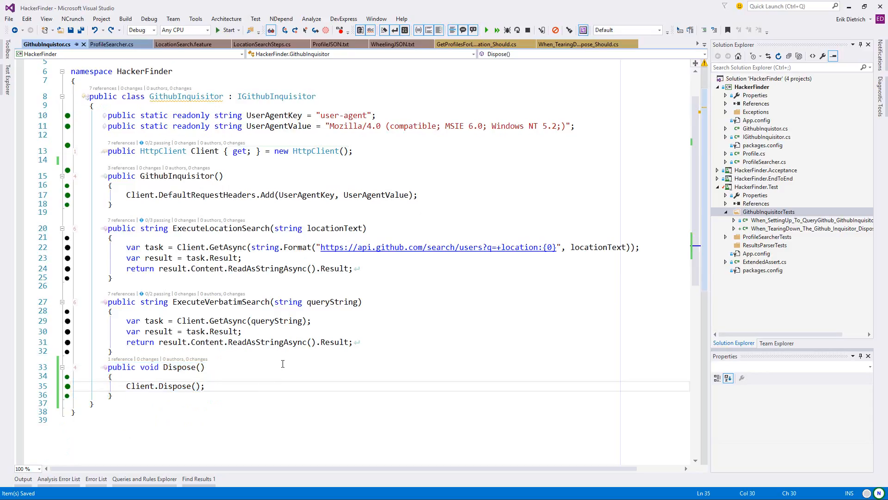
Declare IDisposable after IGithubInquisitor on the GithubInquisitor class line.
left_click(205, 386)
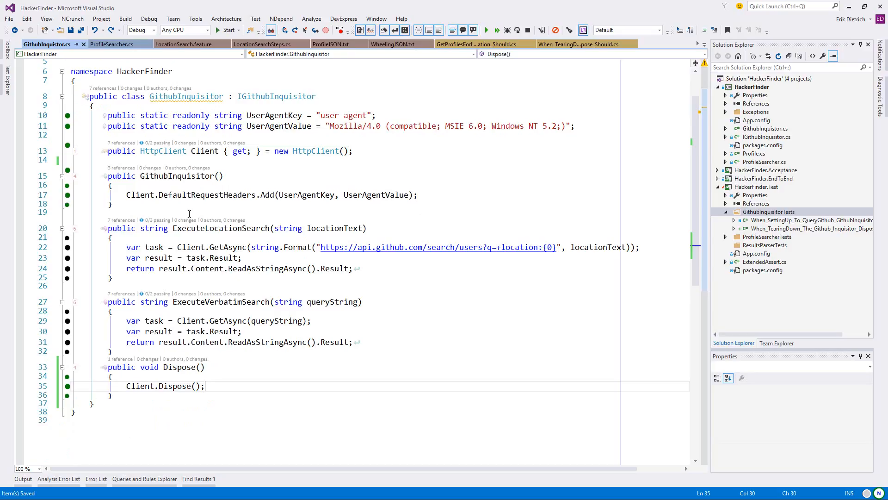
left_click(228, 247)
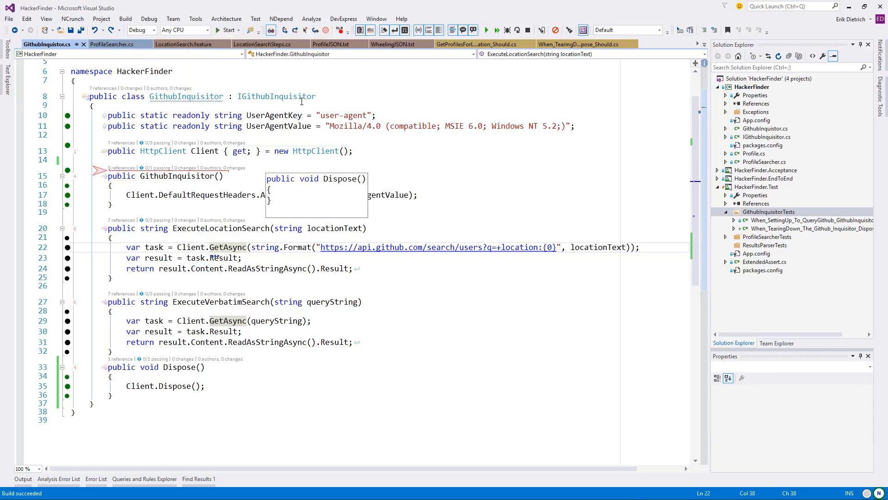
type(", IDisposable")
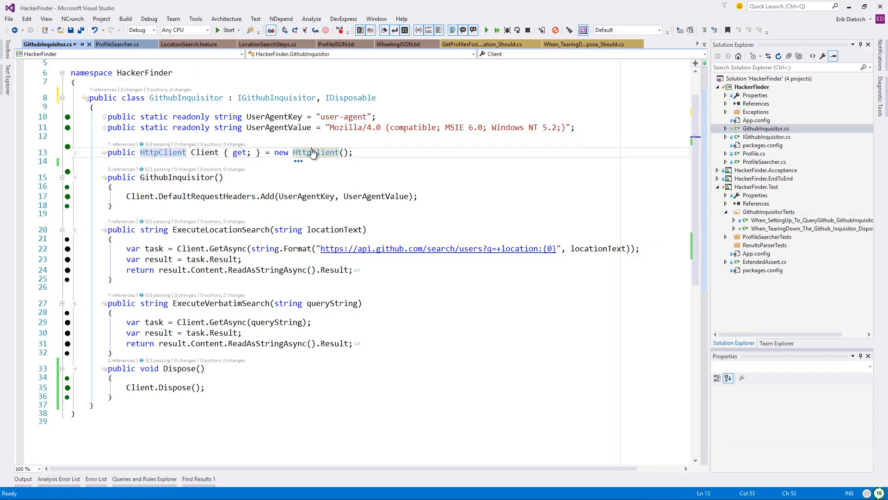
Close all documents and open ProfileSearcher.cs for review.
left_click(581, 45)
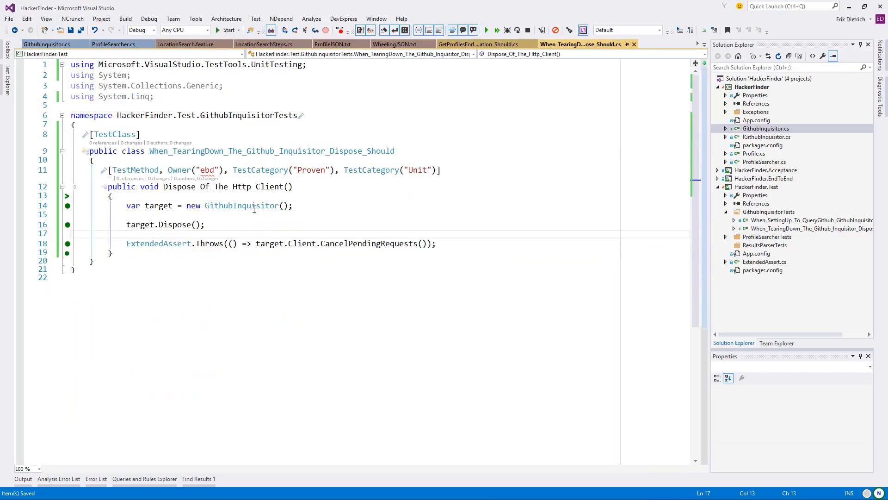
left_click(242, 206)
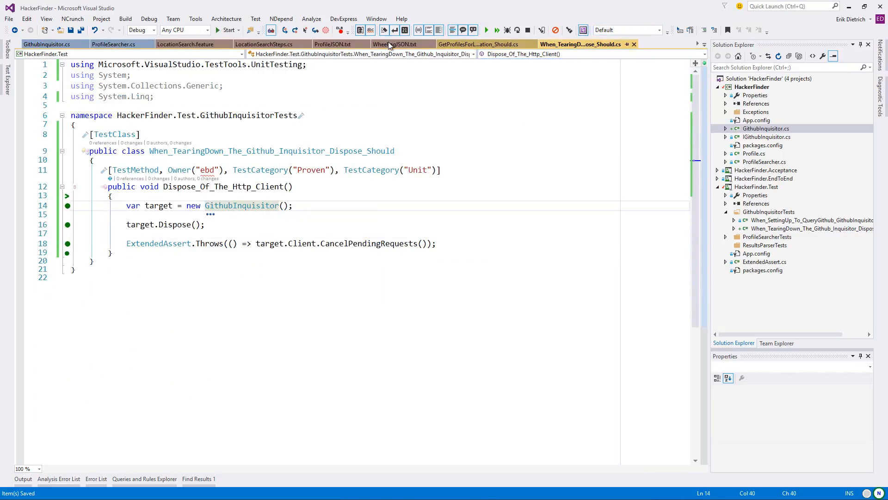
left_click(765, 128)
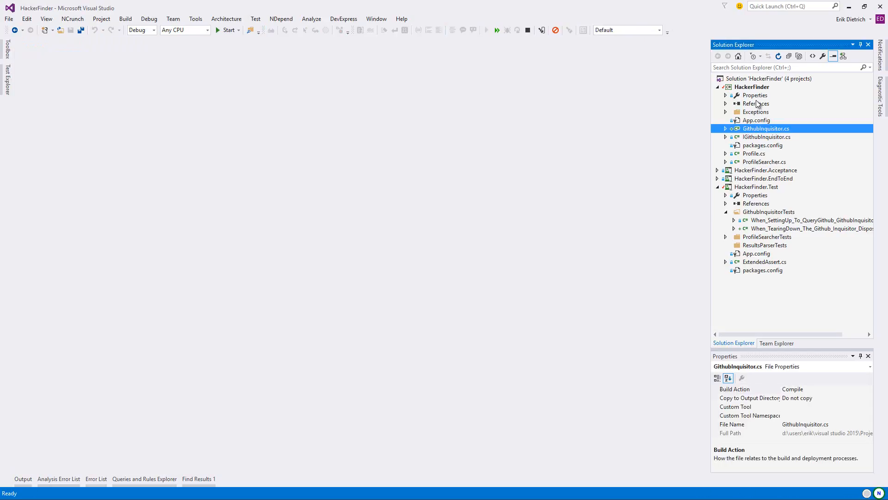
double_click(766, 128)
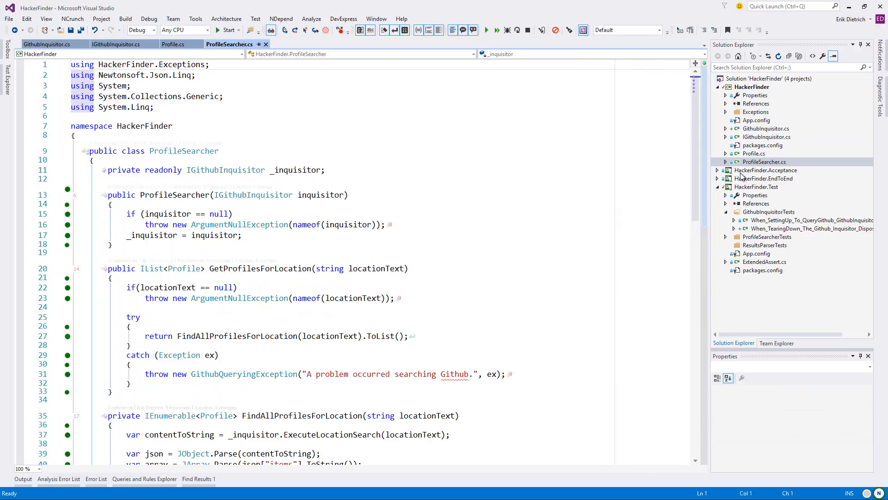
Review the acceptance and end-to-end LocationSearchSteps classes.
left_click(752, 87)
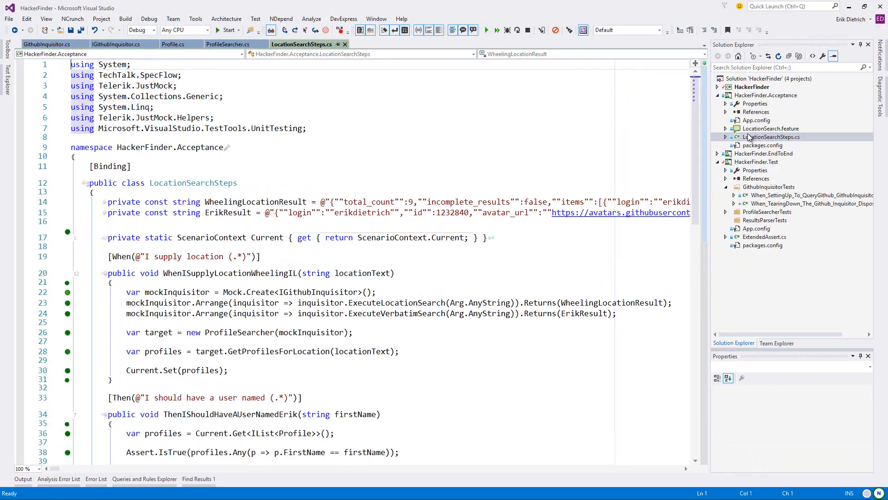
mouse_move(705, 66)
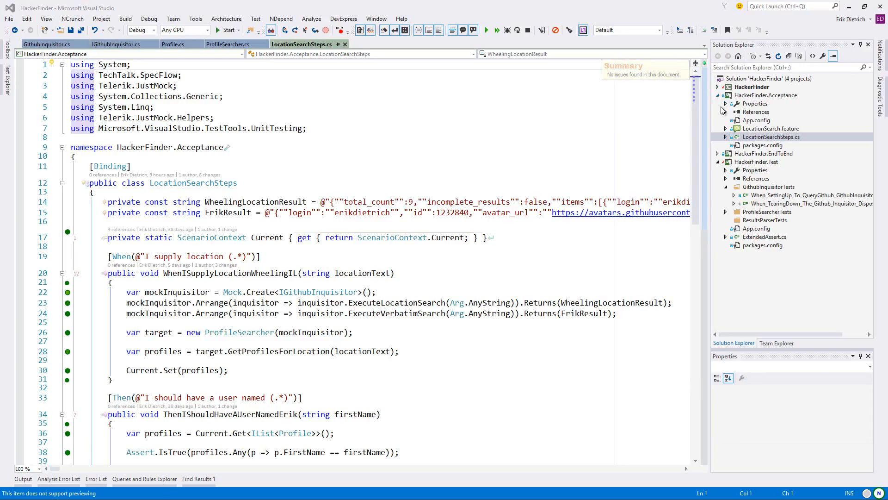
left_click(766, 95)
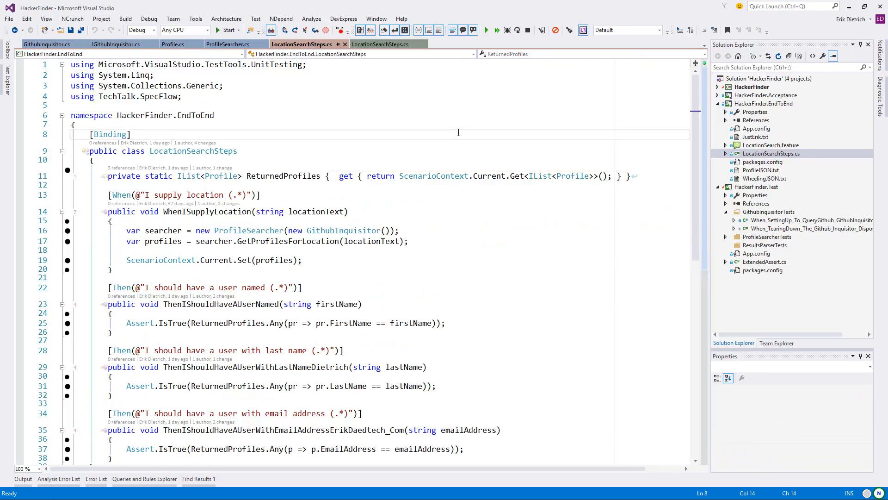
scroll("down", 3)
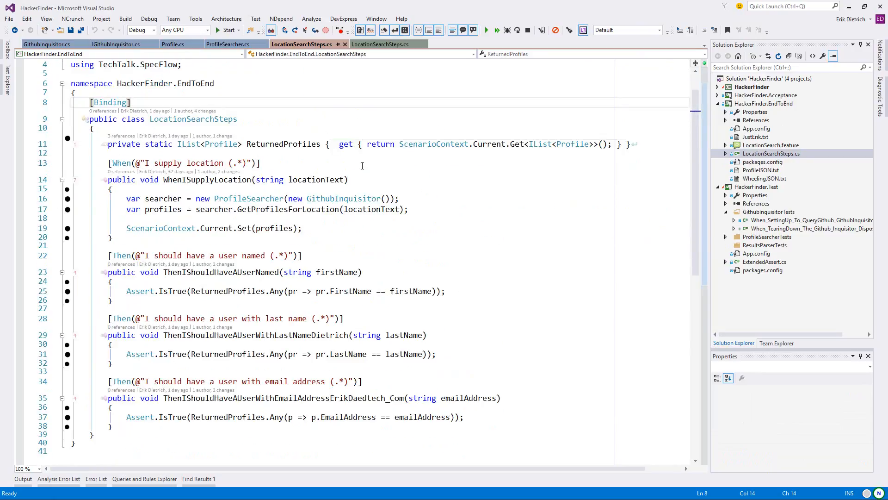
mouse_move(357, 235)
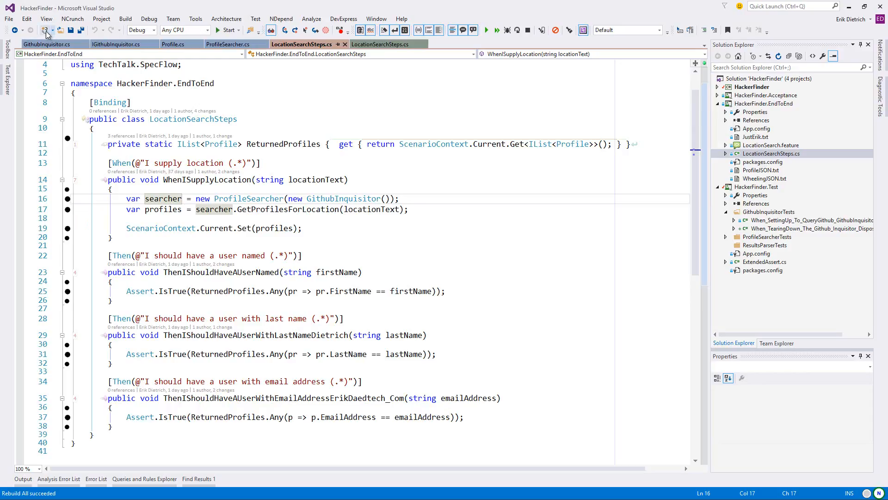
mouse_move(72, 18)
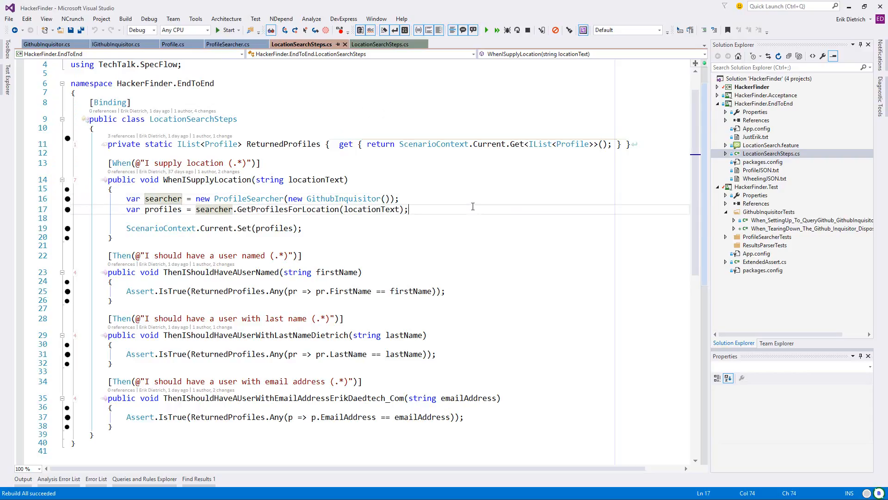
mouse_move(270, 178)
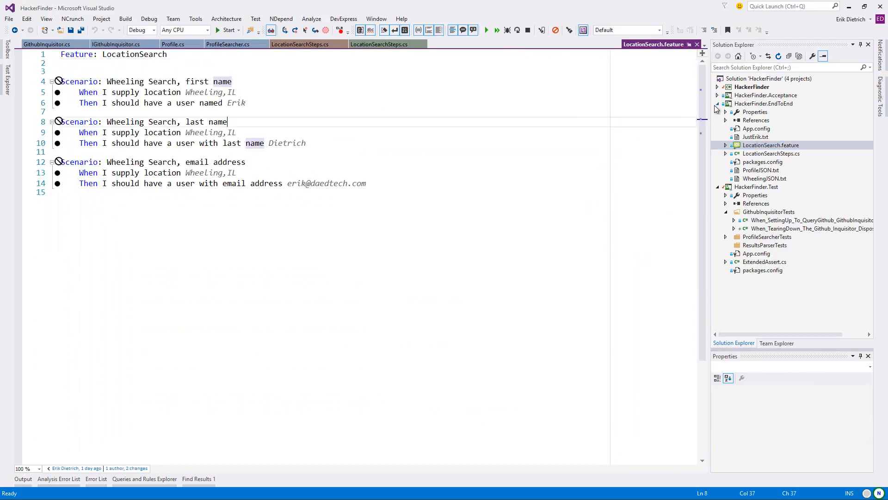
Open the GithubInquisitor setup tests and suppress the IDisposable warning there.
left_click(763, 102)
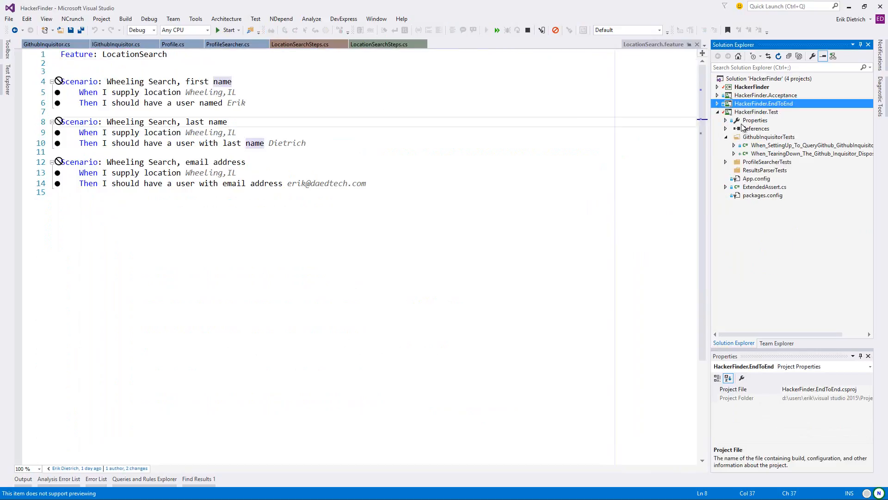
left_click(810, 145)
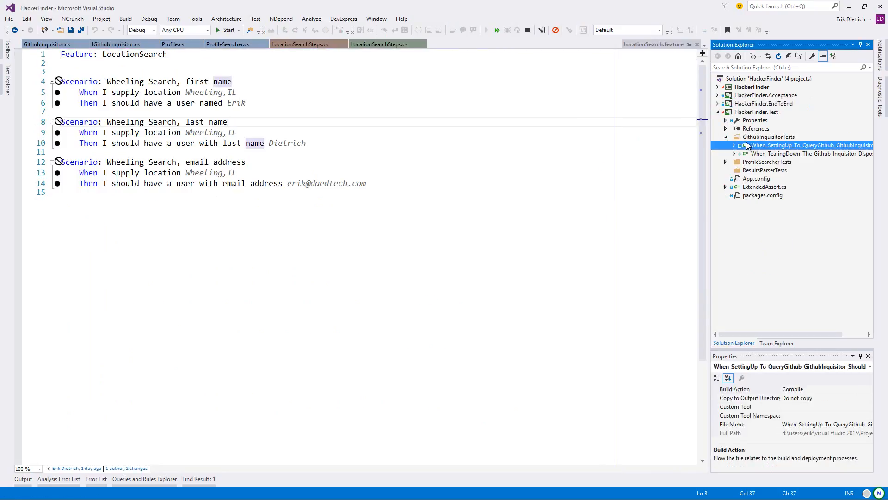
double_click(812, 145)
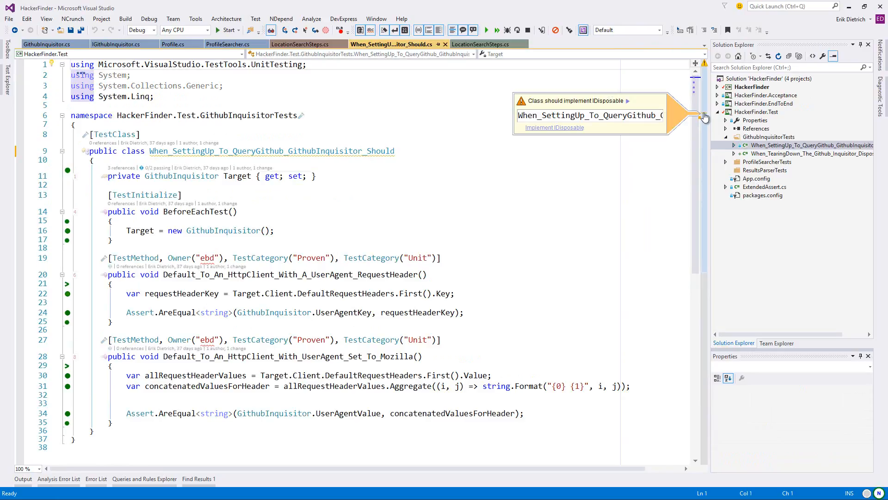
mouse_move(554, 126)
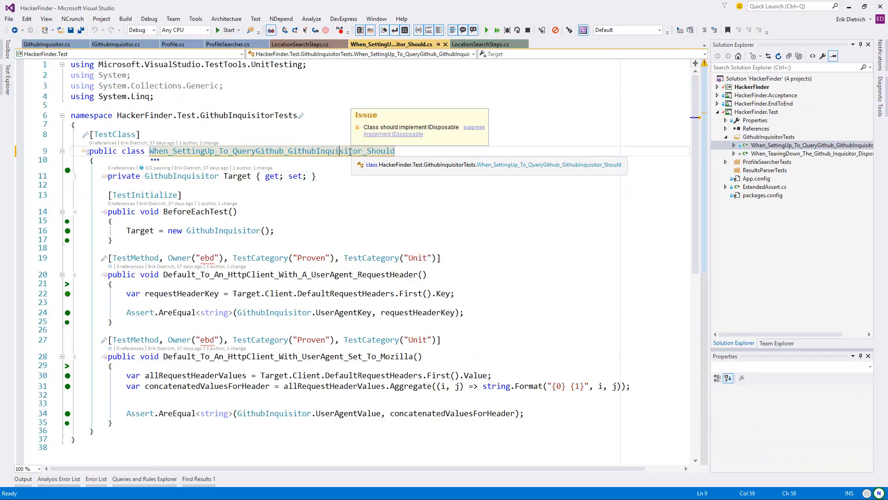
left_click(474, 126)
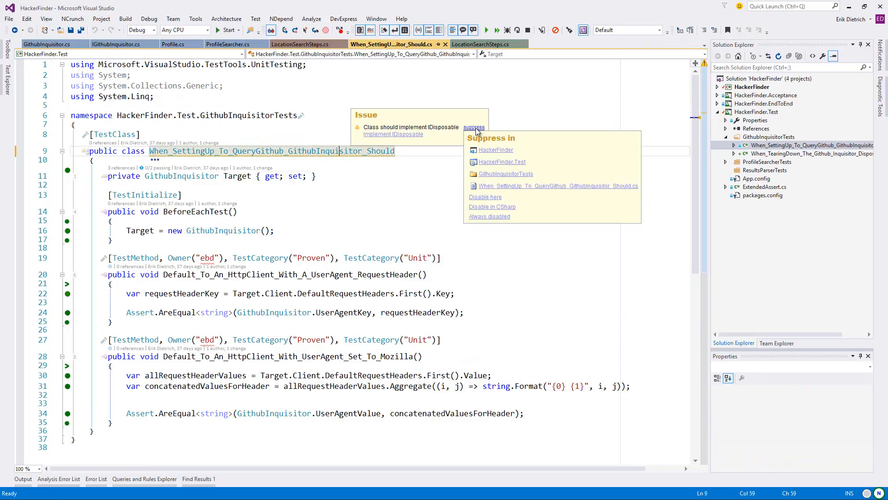
mouse_move(493, 185)
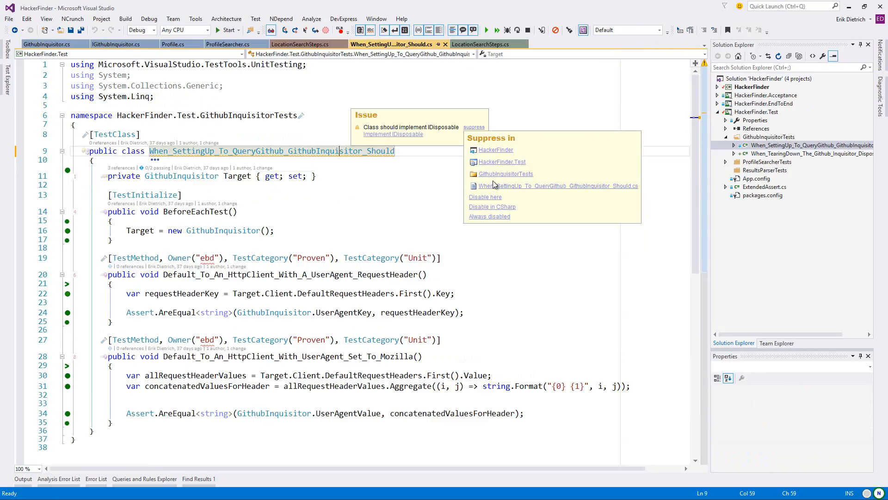
mouse_move(505, 173)
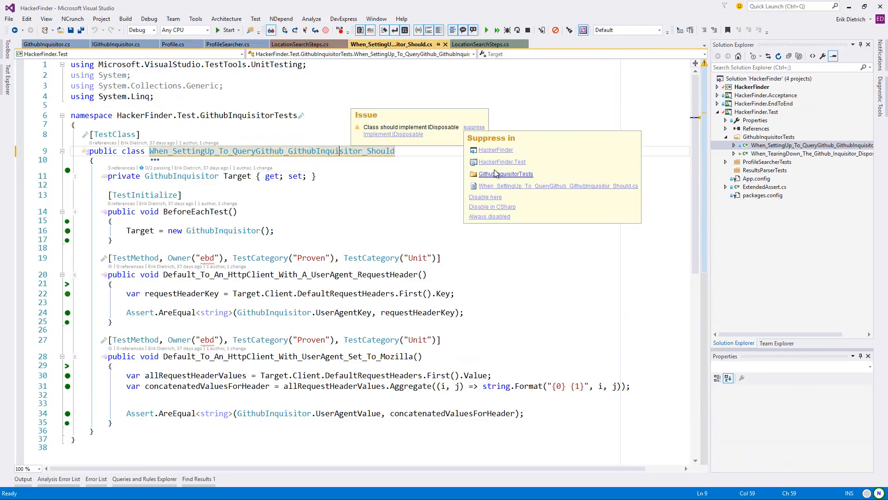
left_click(490, 168)
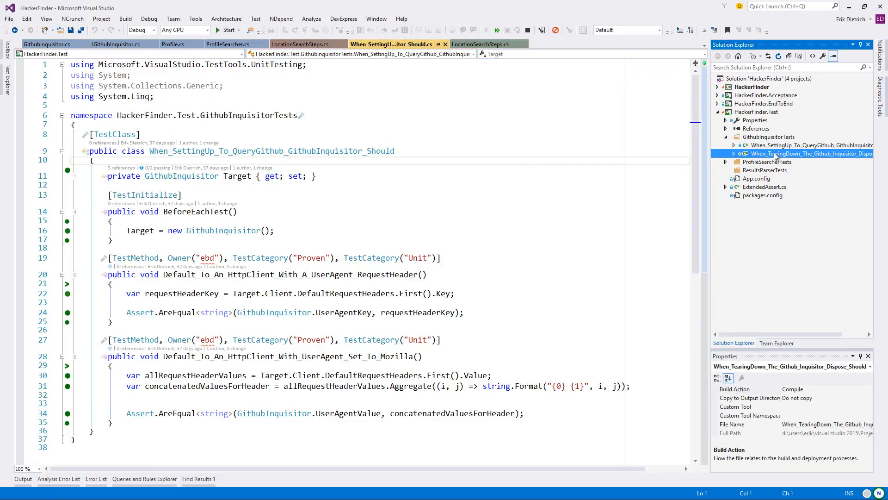
Browse the teardown and ProfileSearcher tests, ending on the acceptance LocationSearchSteps class.
double_click(811, 153)
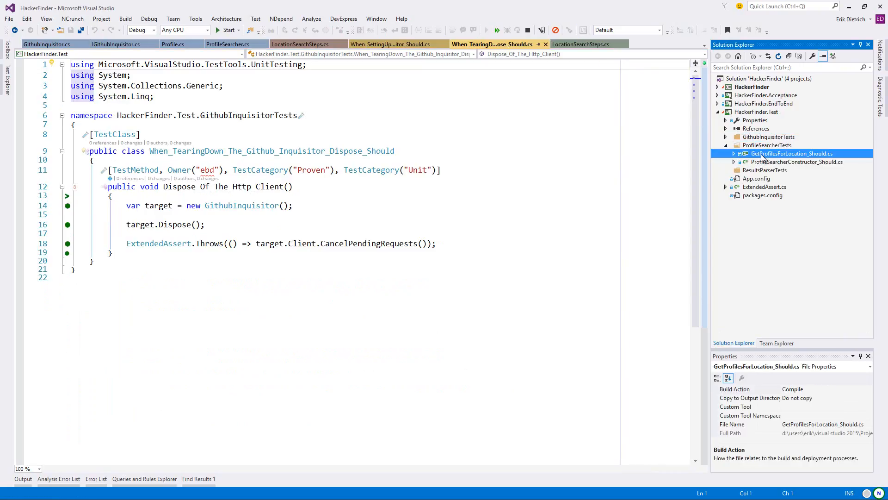
double_click(792, 153)
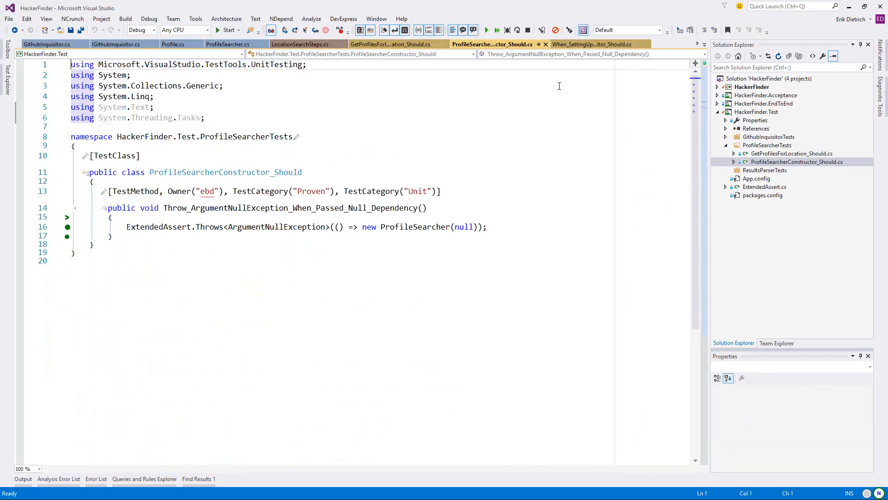
left_click(767, 145)
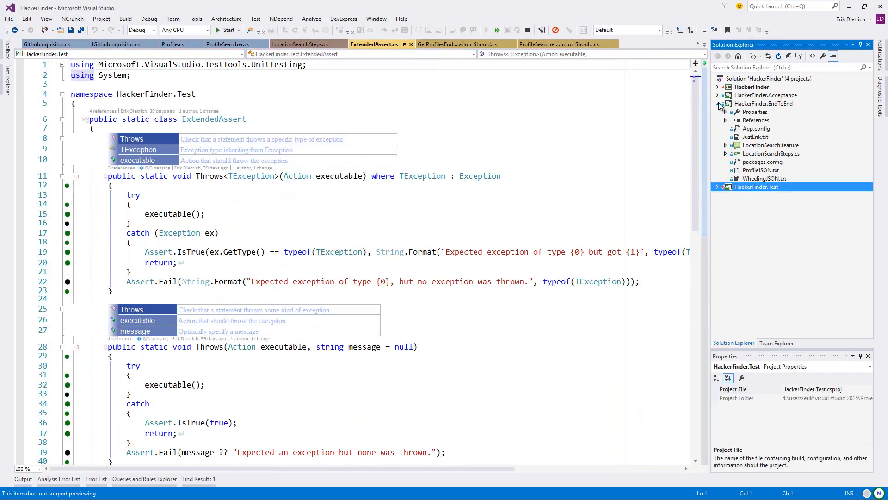
left_click(718, 95)
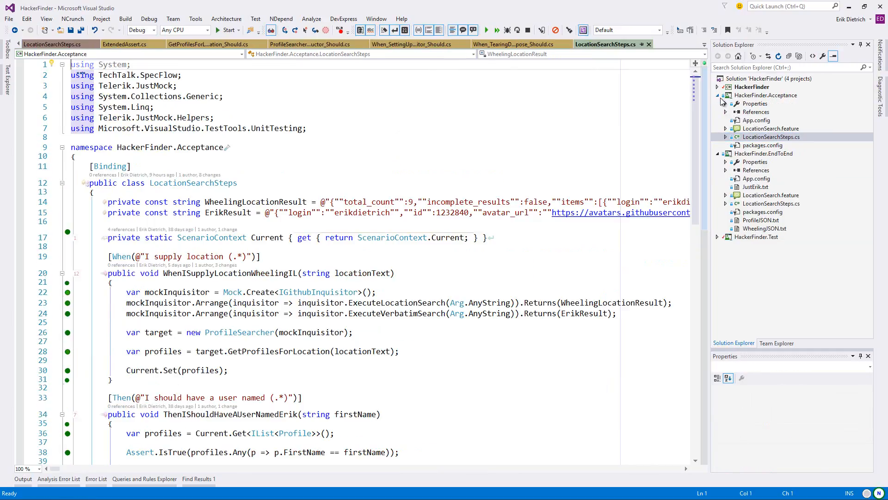
left_click(717, 94)
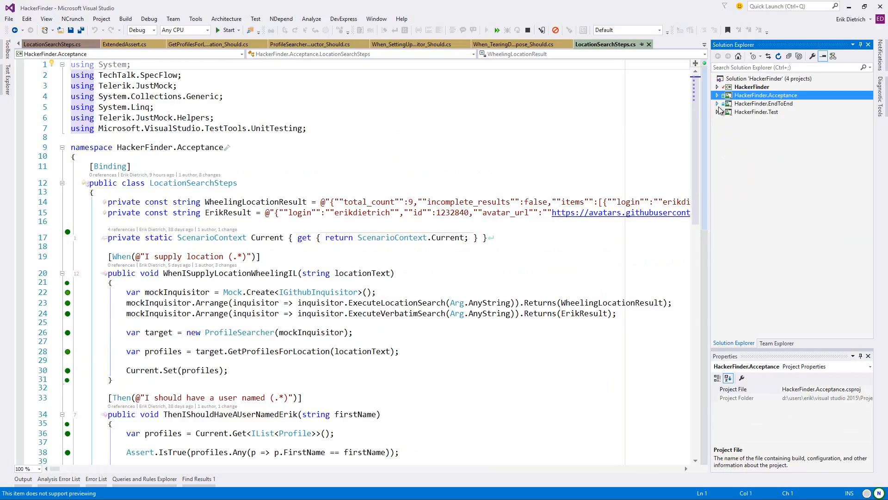
left_click(345, 165)
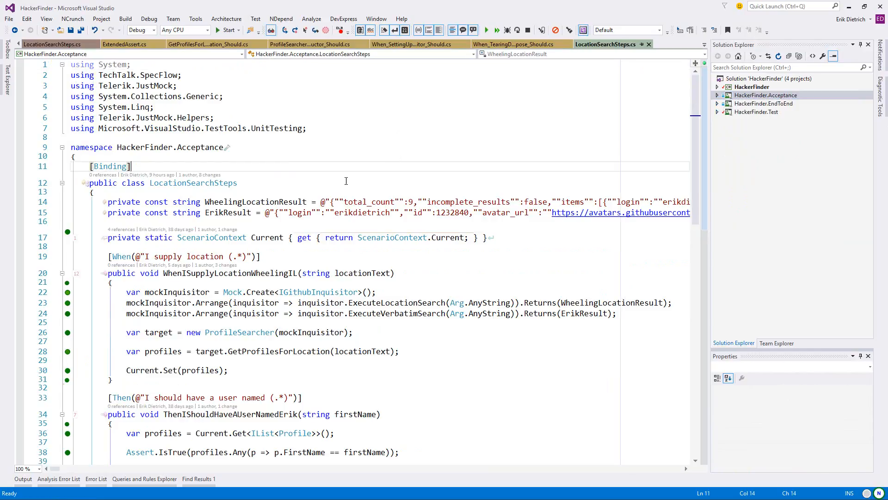
mouse_move(417, 166)
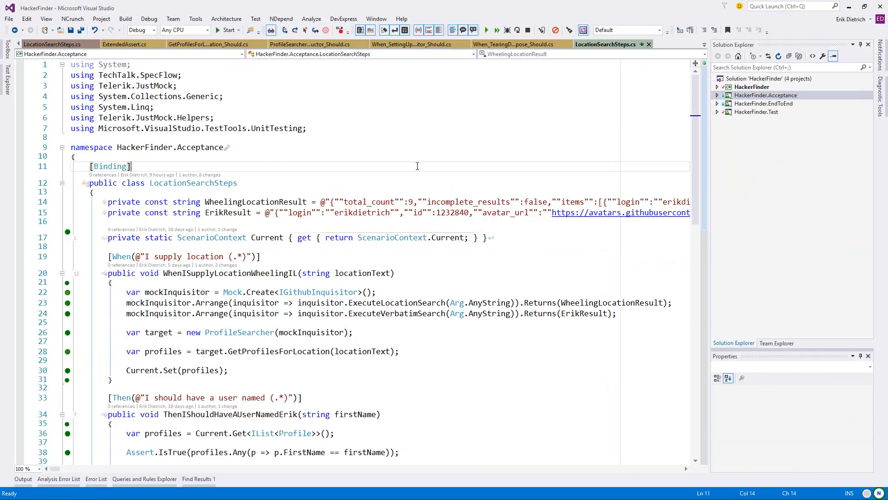
Switch to the Trello HackerFinder Working board to look over its lists.
left_click(311, 45)
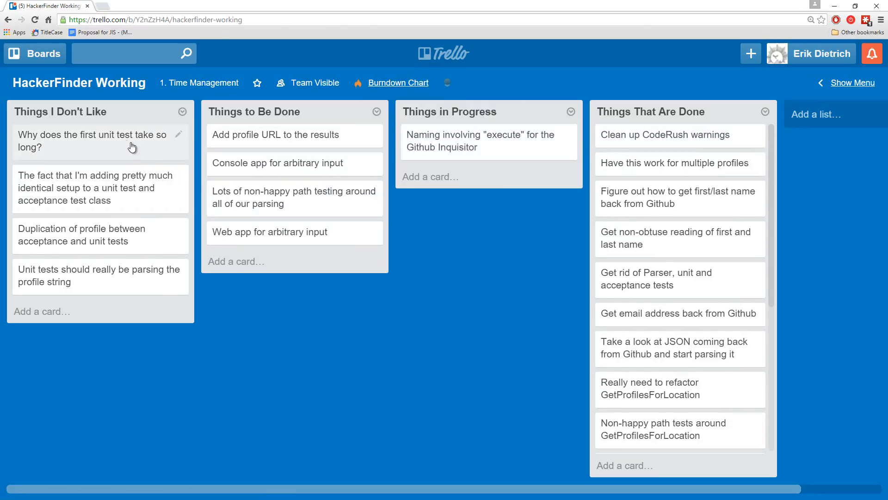
mouse_move(126, 148)
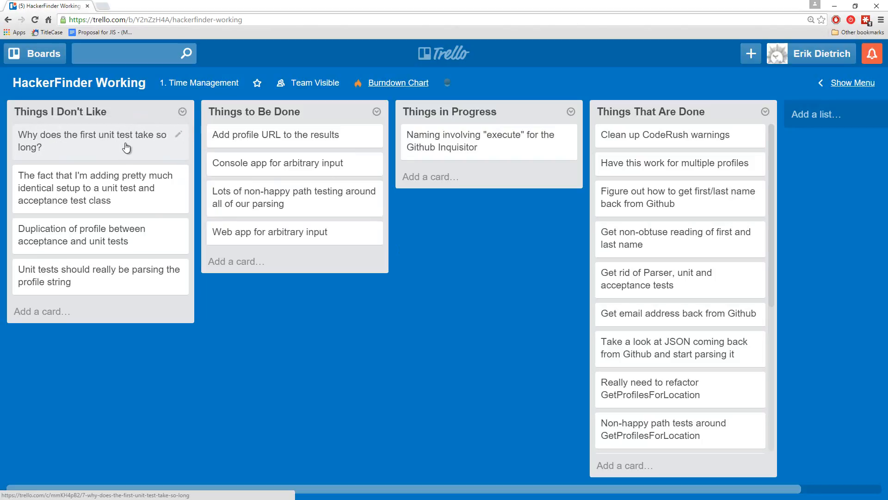
mouse_move(123, 164)
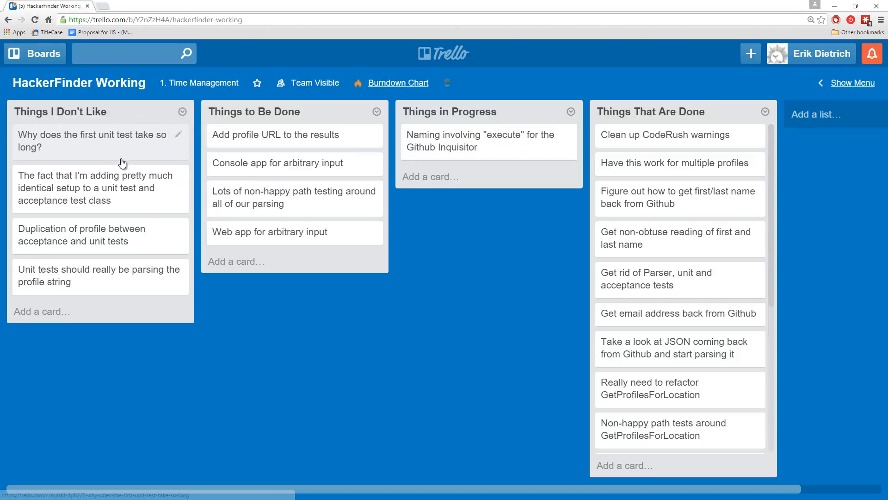
mouse_move(122, 190)
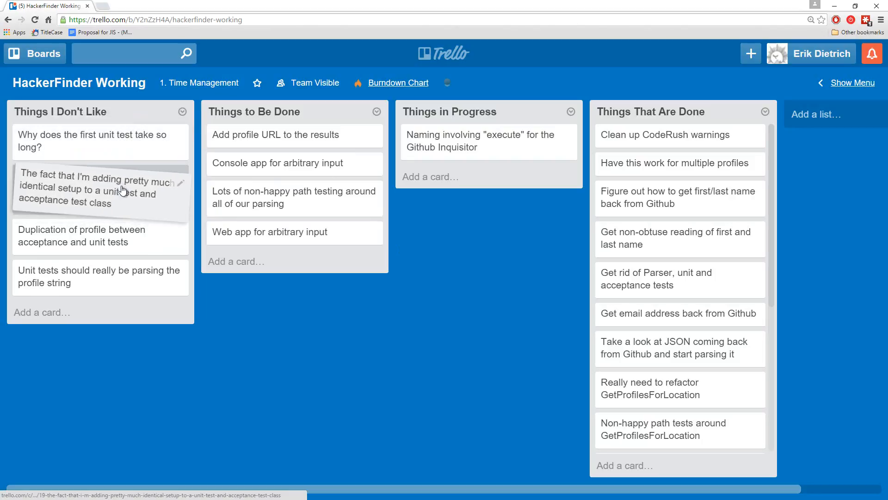
mouse_move(141, 121)
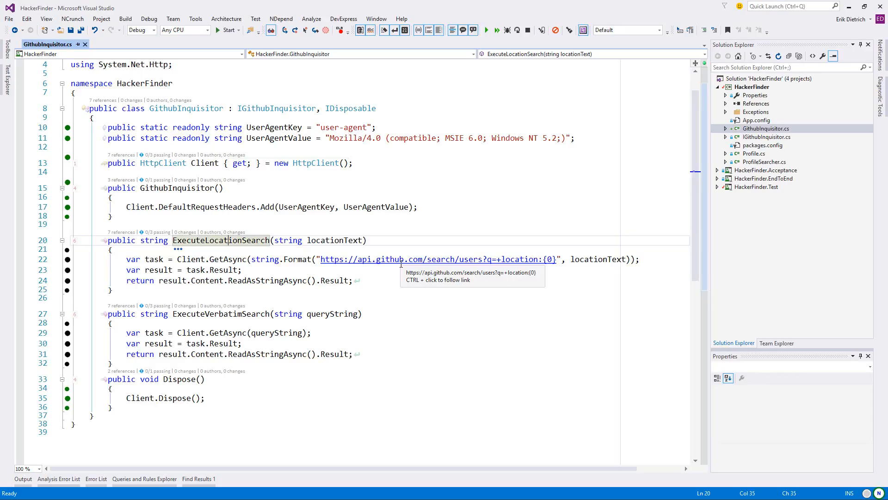
mouse_move(213, 234)
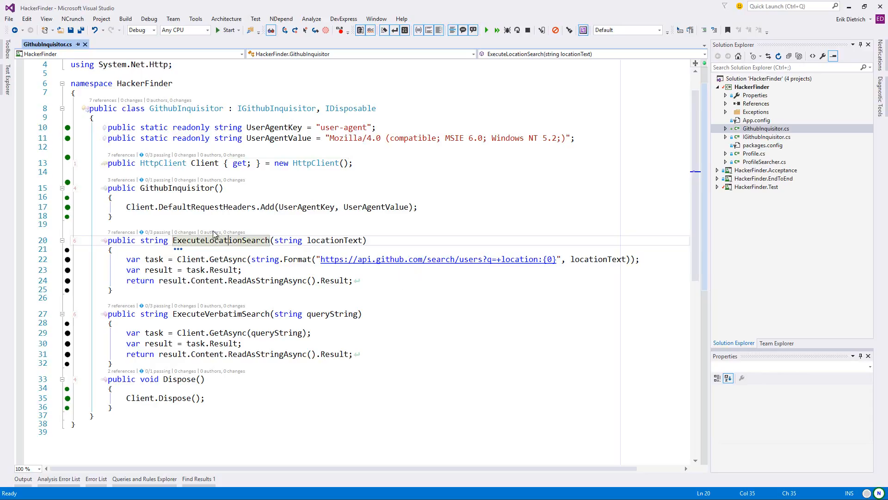
Rename GithubInquisitor's methods to GetLocationSearchResults and GetVerbatimSearchResults.
double_click(221, 241)
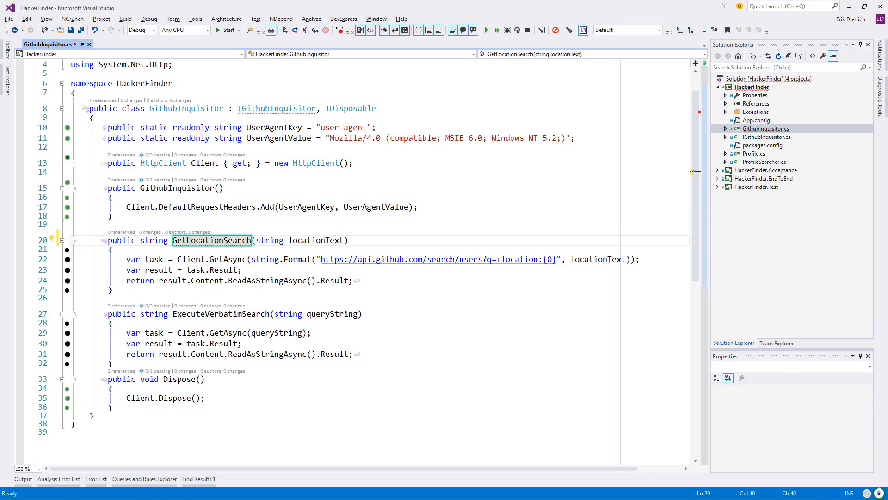
type("Results")
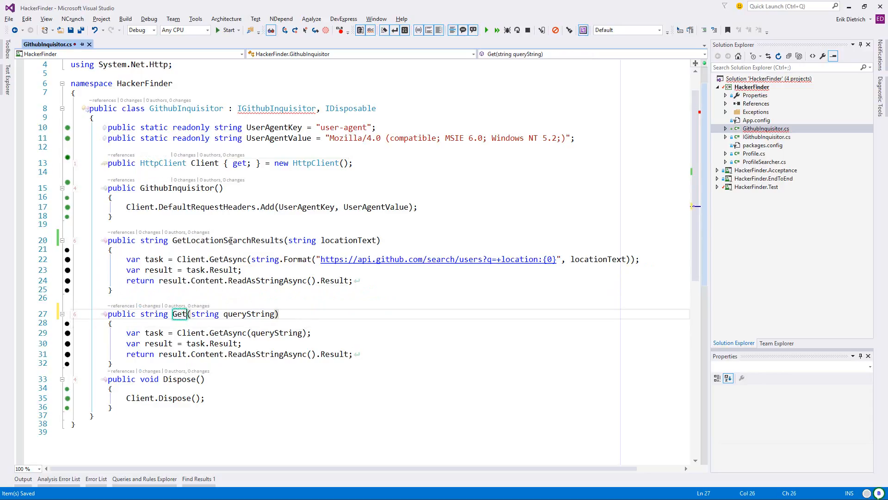
type("VerbatimSearchR")
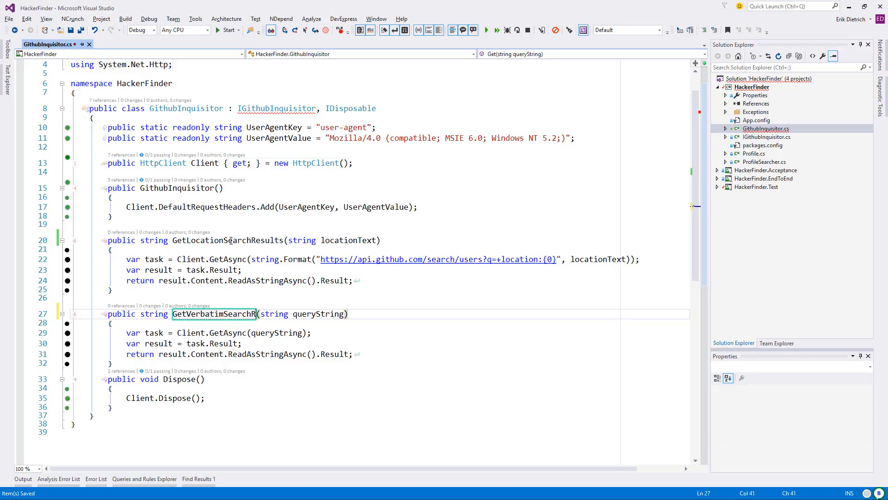
type("esults")
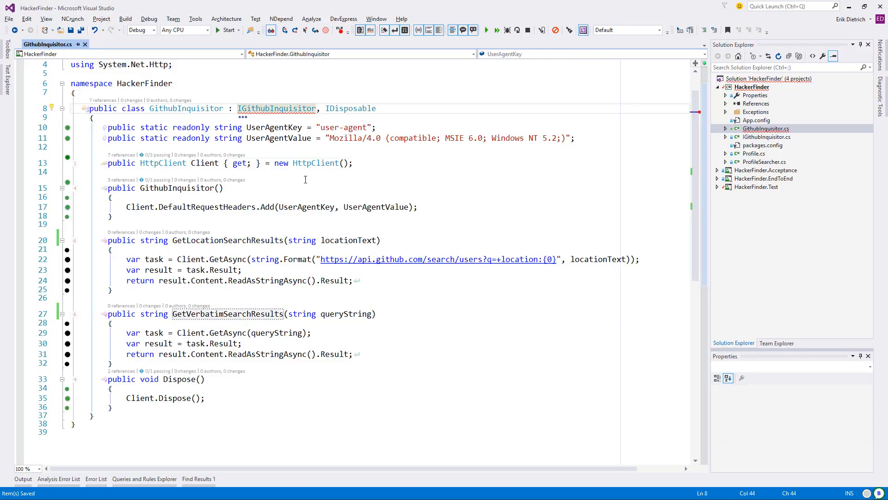
left_click(227, 239)
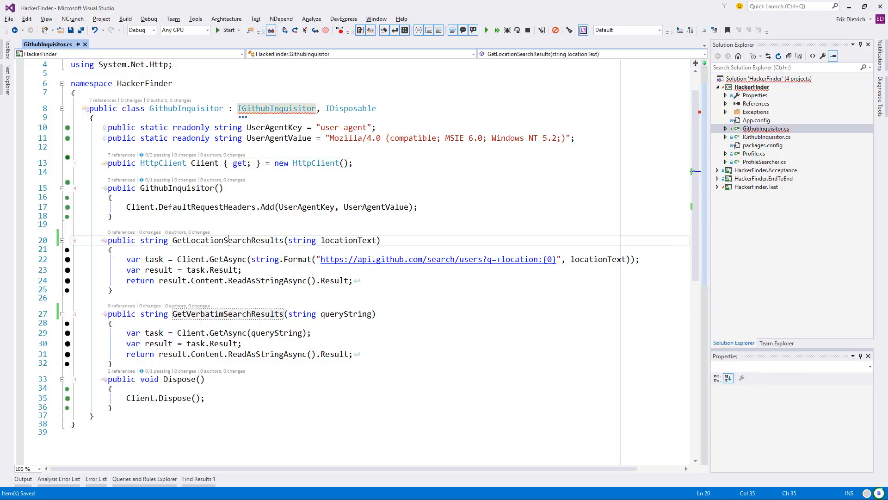
Rename the same methods in IGithubInquisitor, close the code files and check the Error List.
left_click(272, 108)
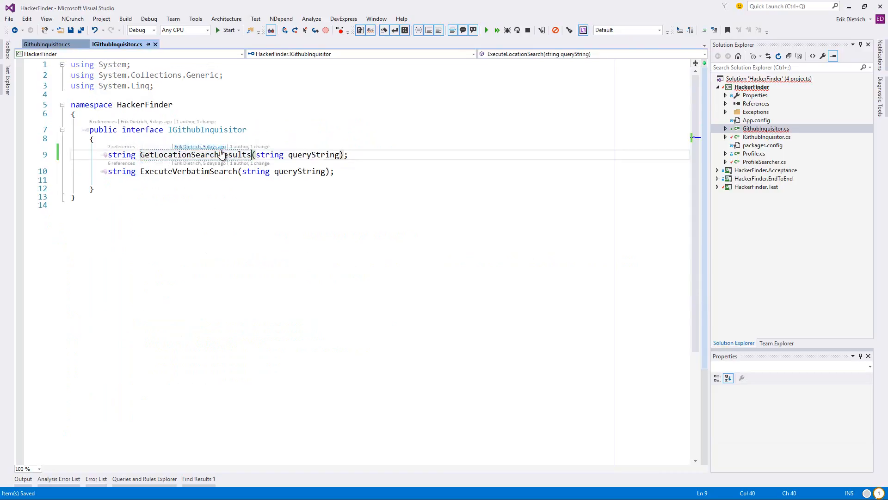
left_click(46, 45)
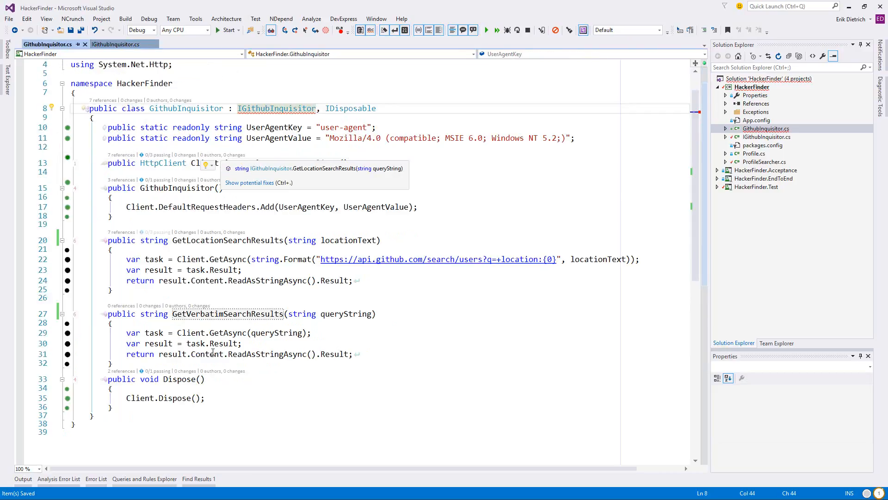
left_click(116, 45)
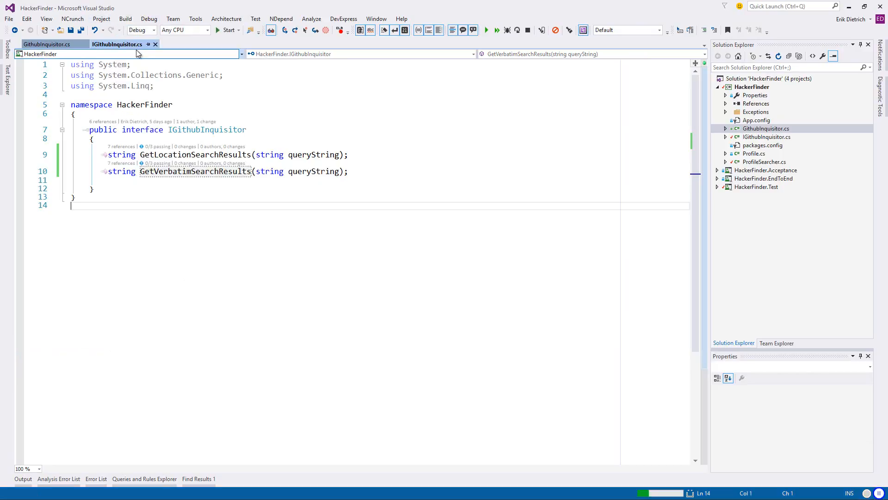
left_click(125, 19)
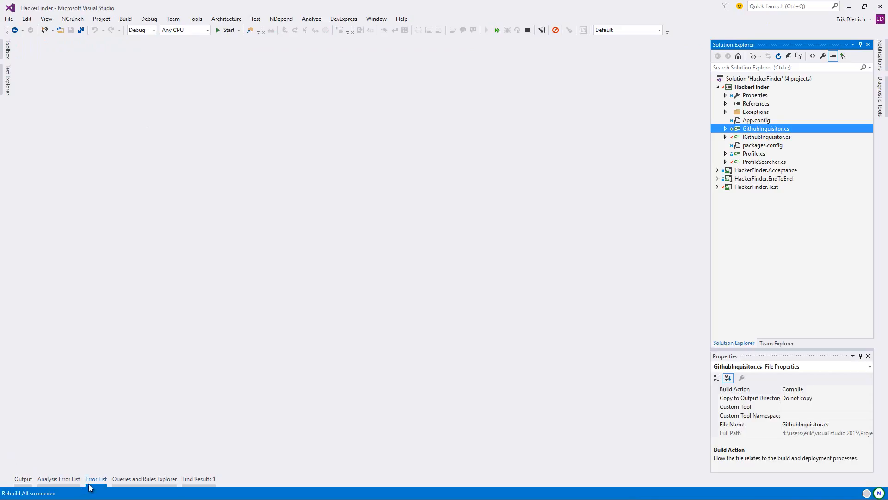
left_click(95, 479)
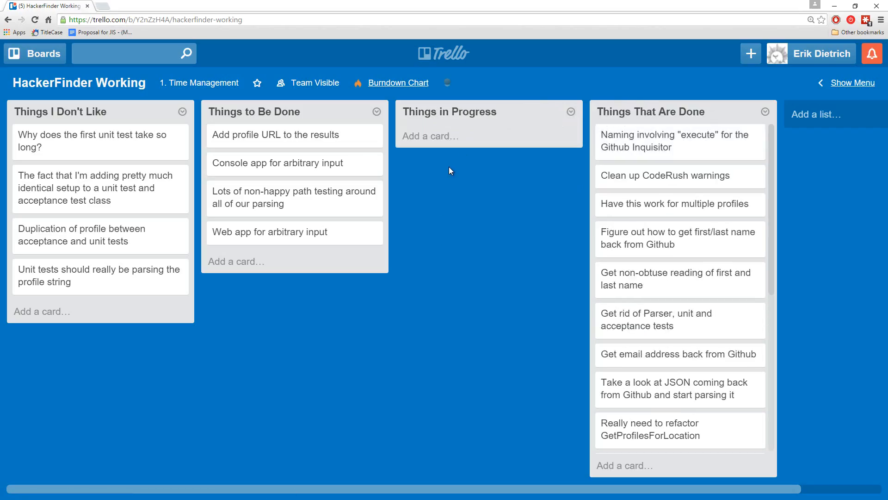
mouse_move(386, 182)
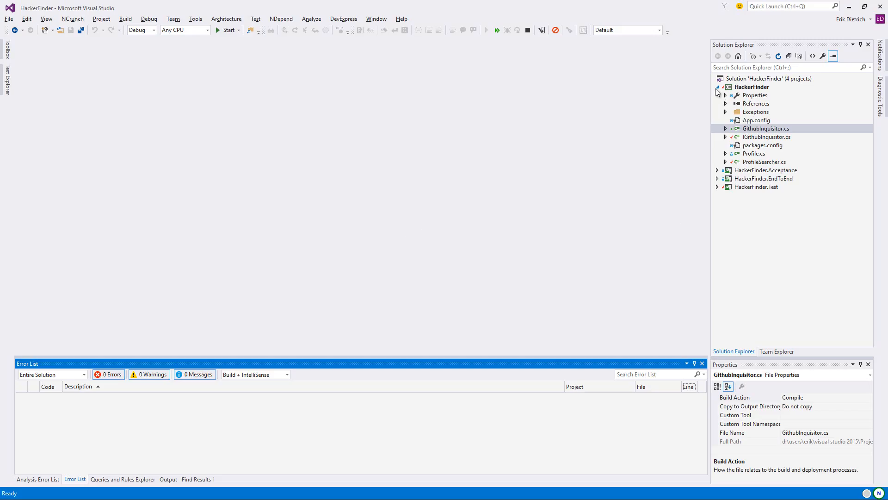
Open LocationSearch.feature from the acceptance test project.
left_click(718, 87)
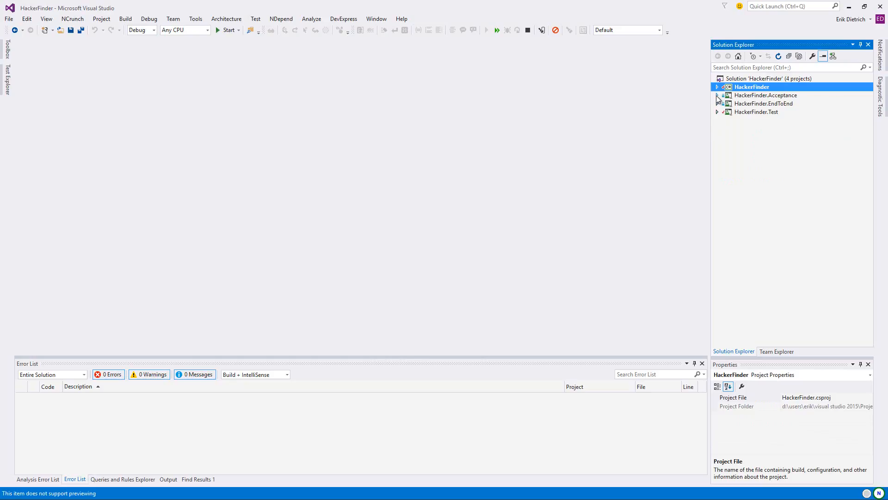
left_click(718, 95)
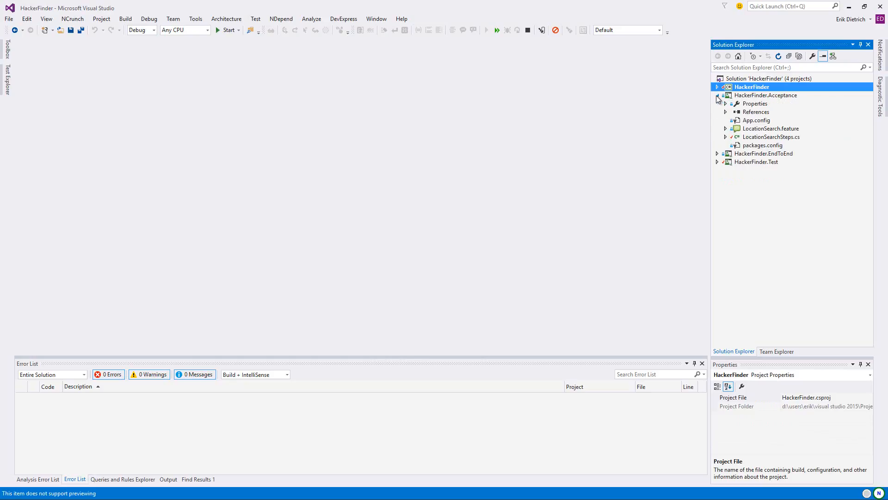
double_click(770, 128)
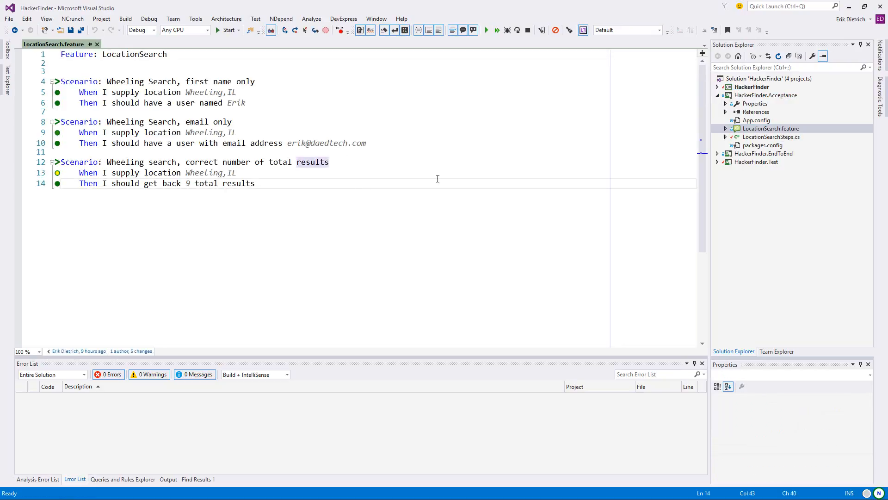
Start a new 'Scenario: Wheeling search, profile url only' at the end of the file.
key("Return")
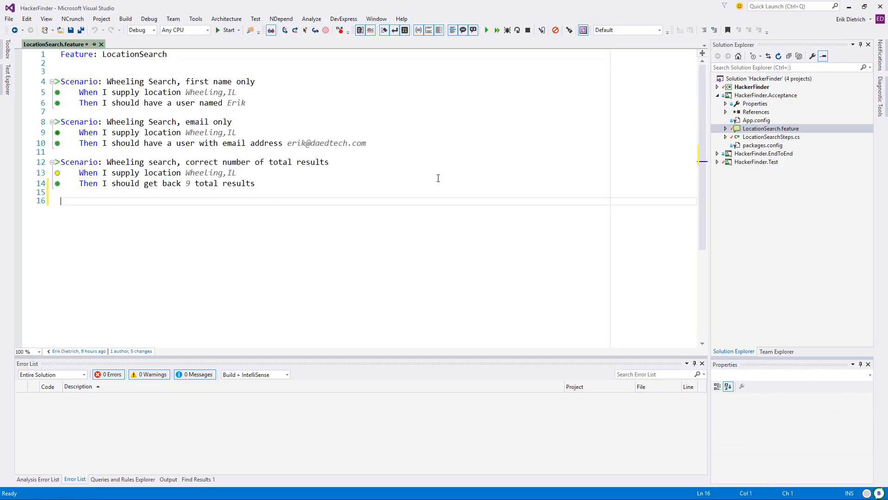
type("Scenario: W")
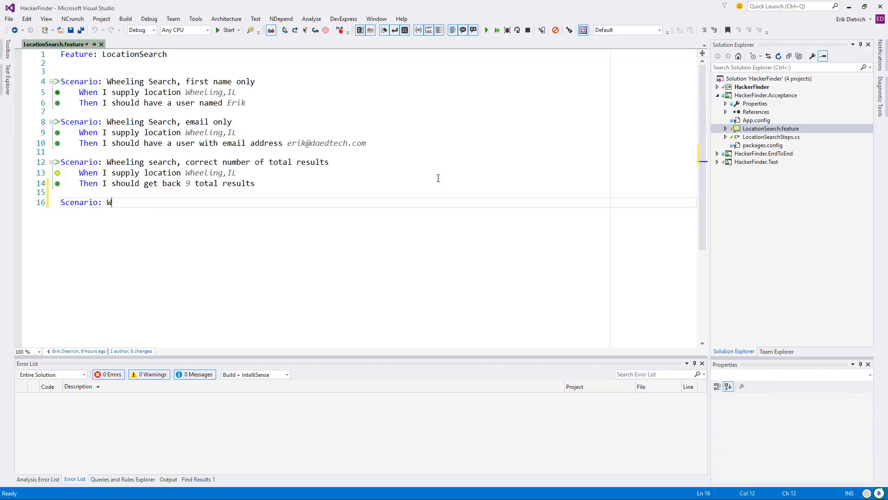
type("heeling search,")
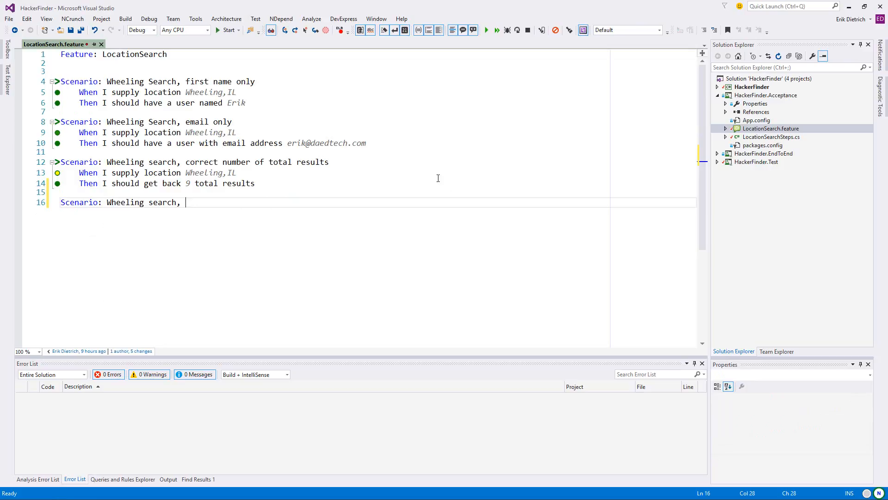
type("profile url only")
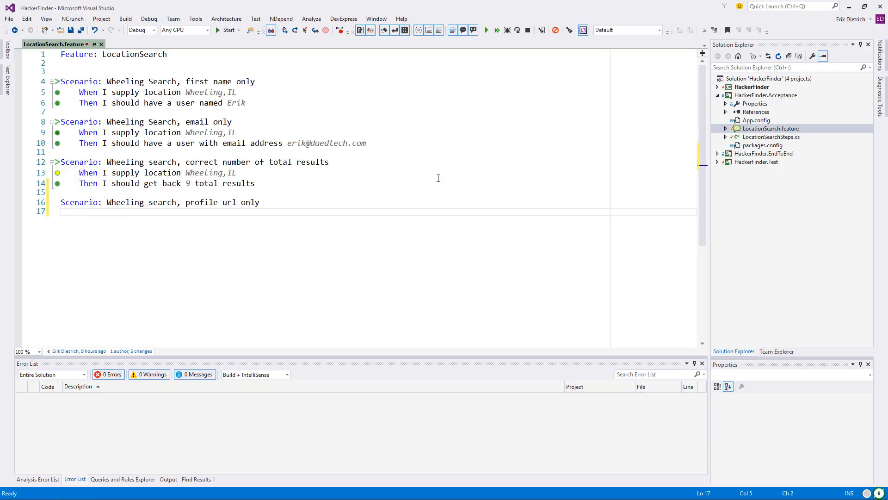
Write the When step and begin the Then step, discarding the '9 total results' wording.
type("When I supo")
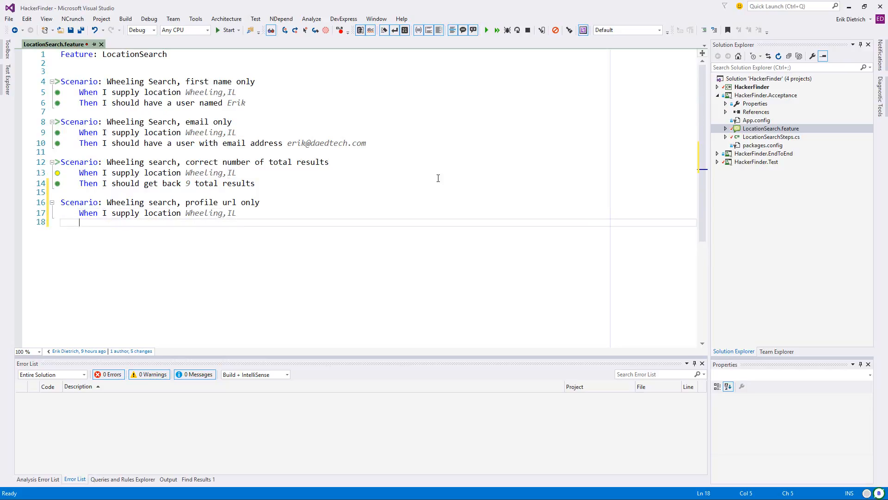
type("Then I should")
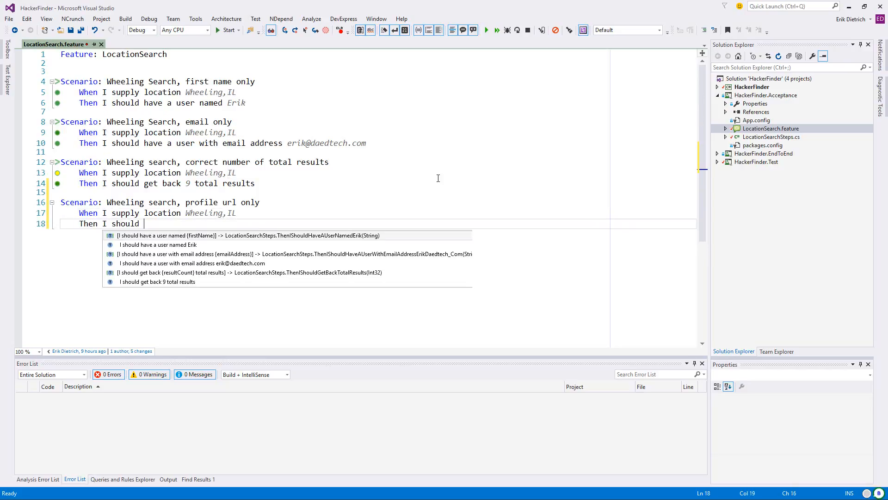
type("get back")
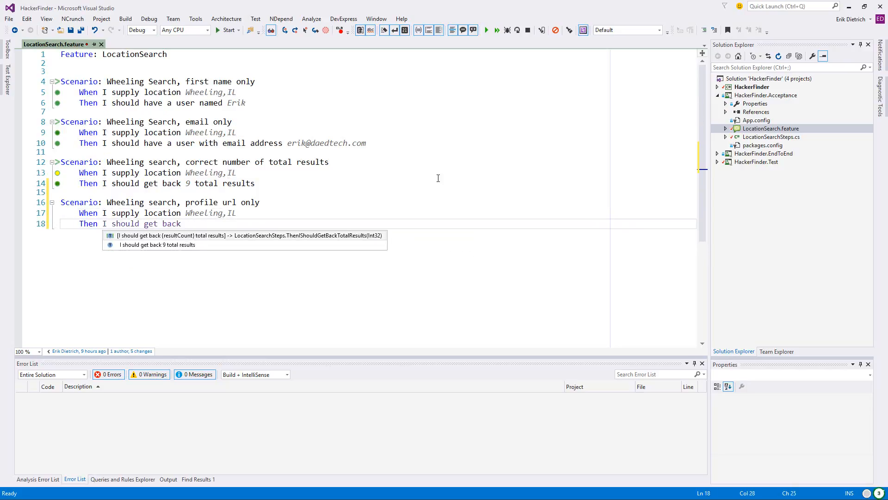
type("9 total resultss")
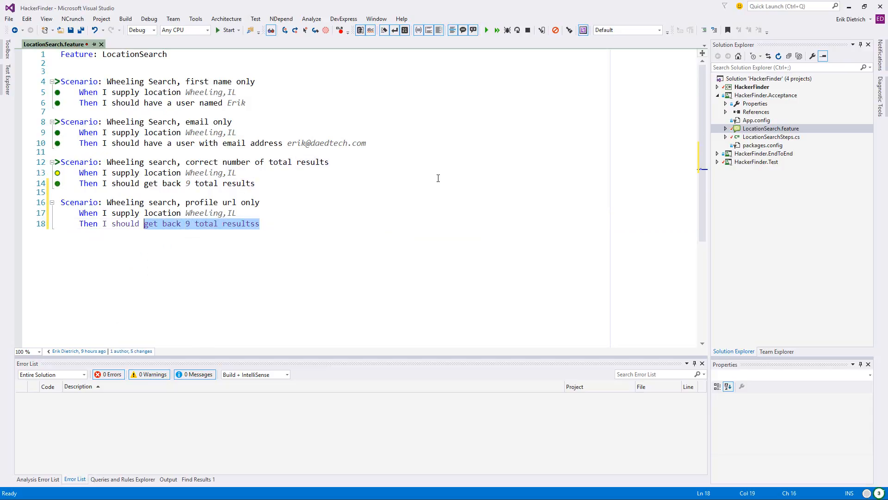
key("Delete")
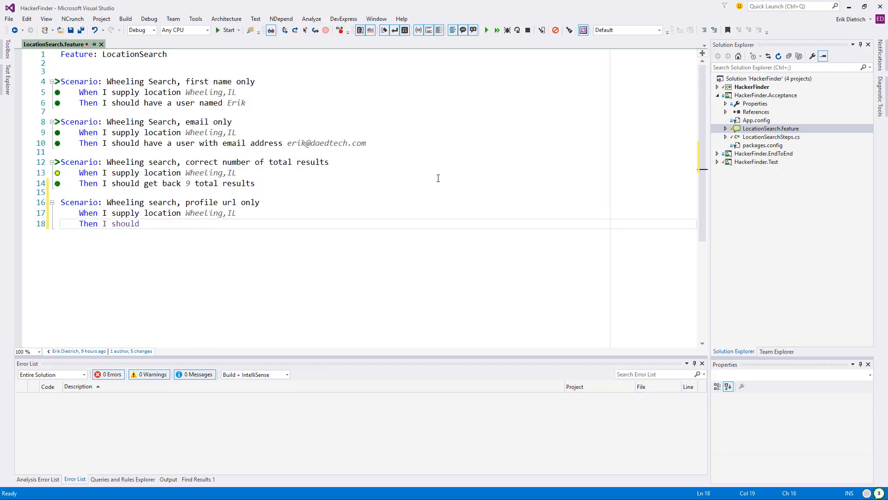
type("get back a r")
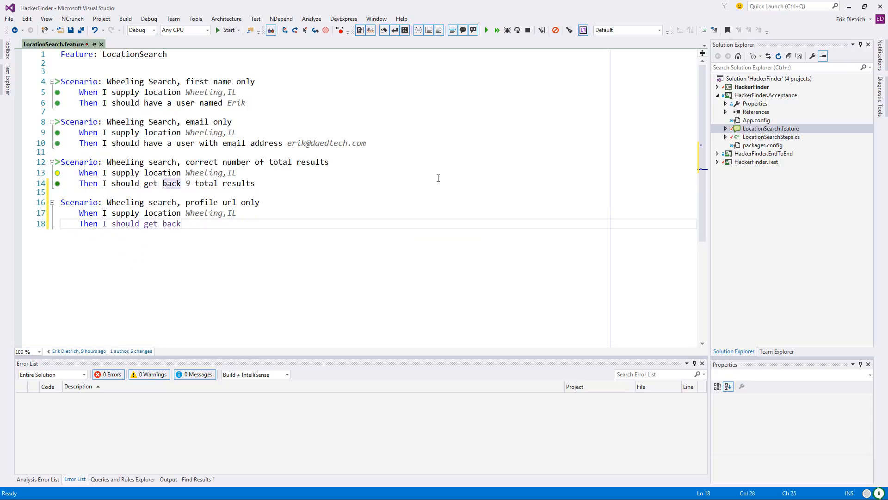
key("BackSpace")
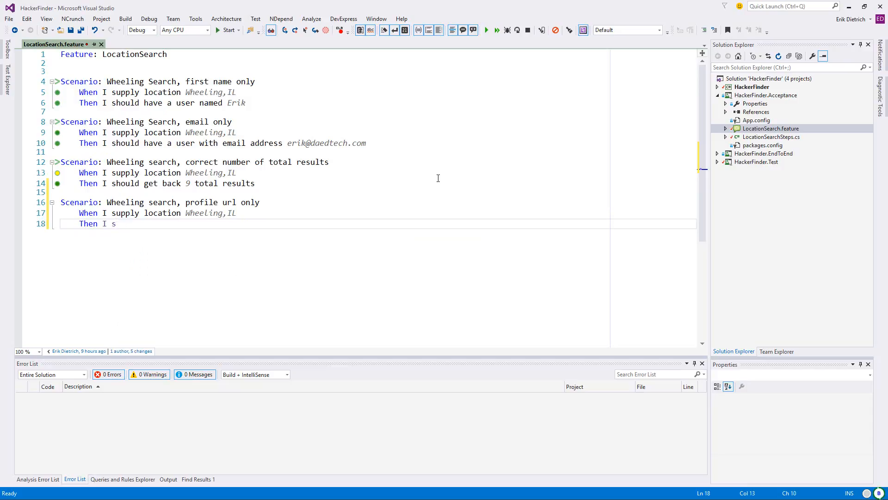
Finish the Then step as 'I should have a user with profile url'.
type("hould have a user w")
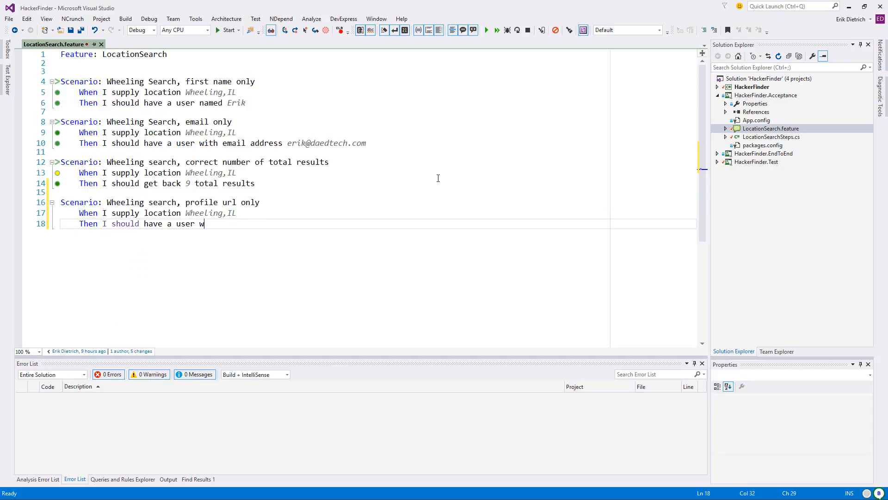
type("ith profile")
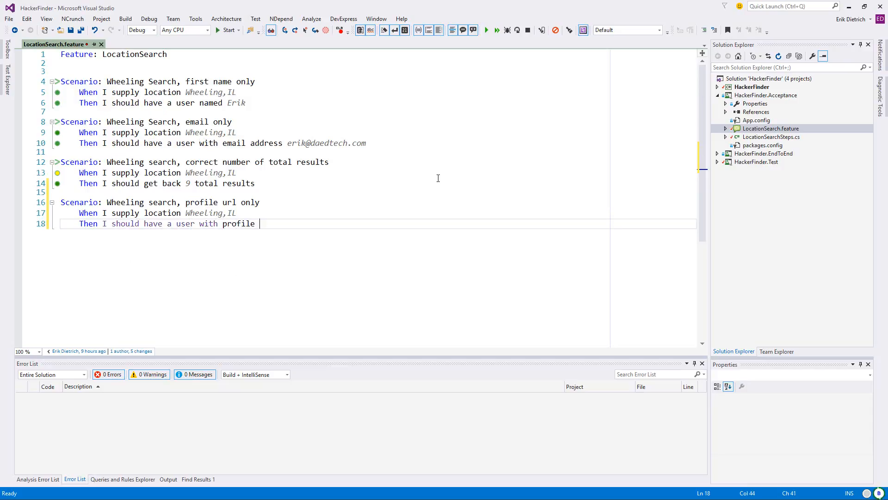
type("ur")
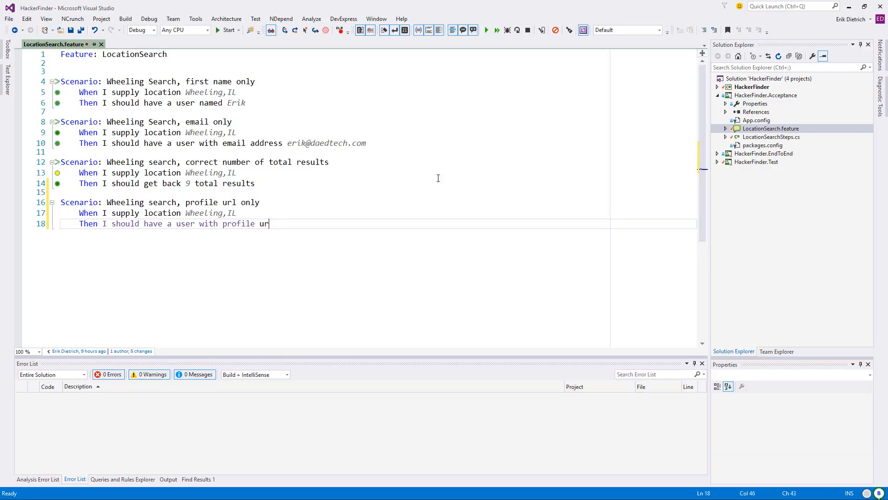
type("l")
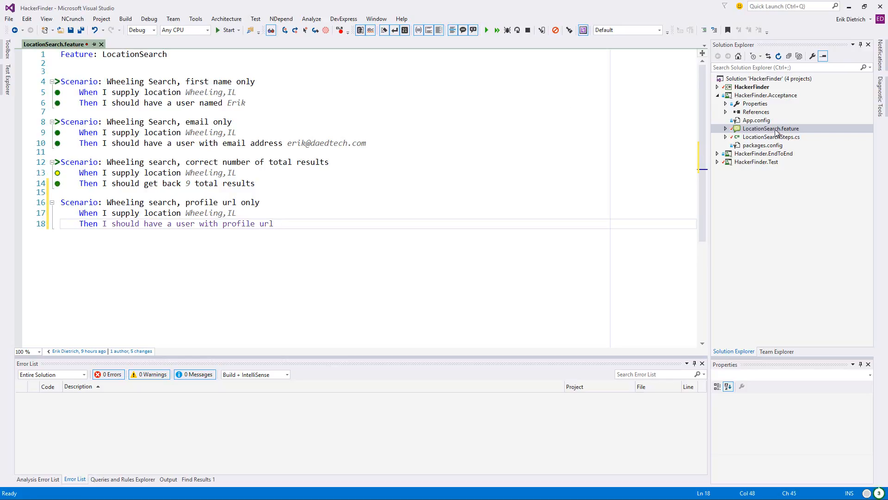
Scan the JSON constant in LocationSearchSteps.cs, then select the GitHub profile page URL in Chrome.
left_click(770, 137)
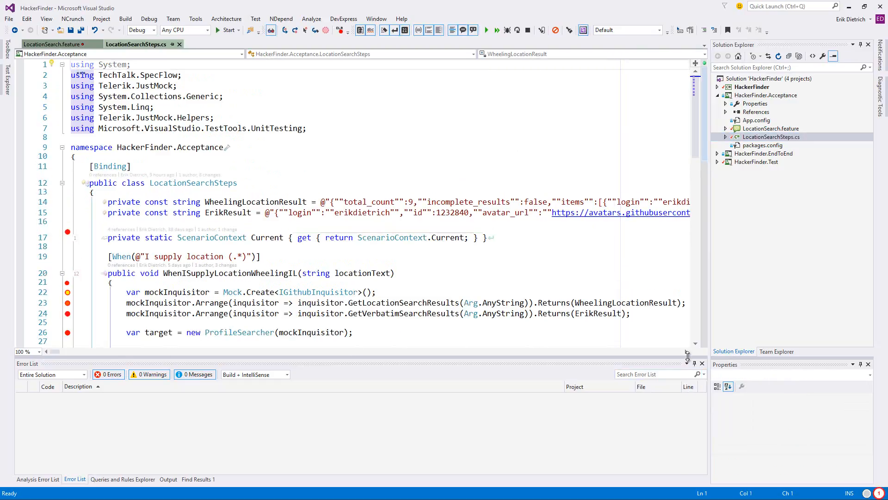
scroll("right", 3)
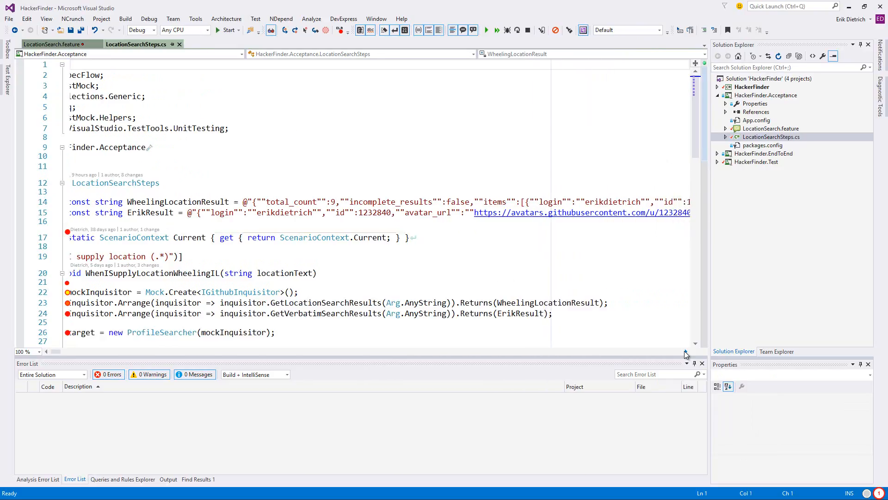
scroll("right", 3)
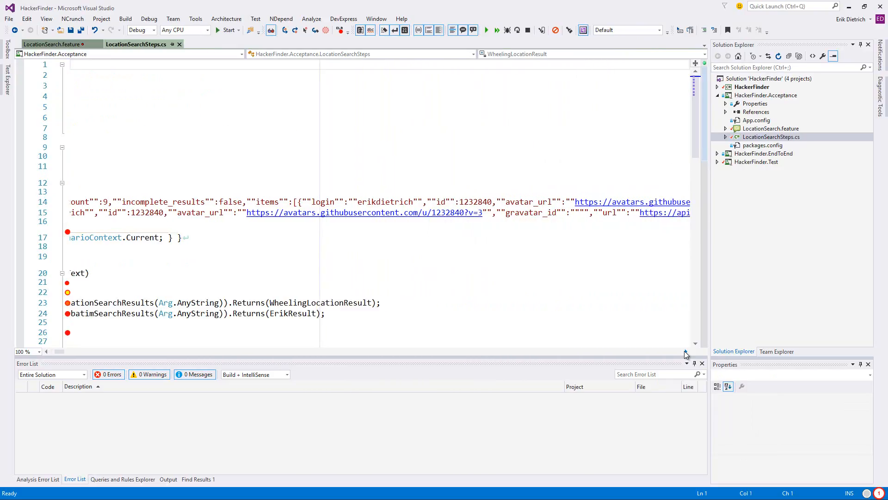
scroll("right", 3)
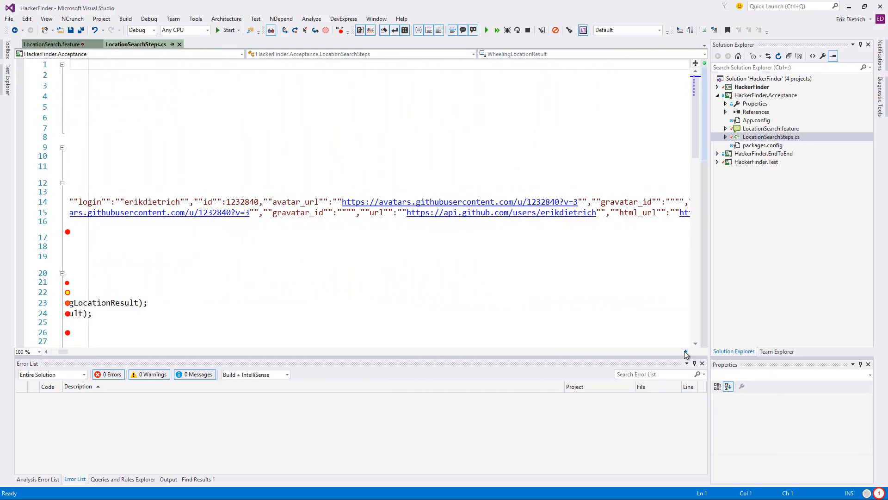
scroll("right", 3)
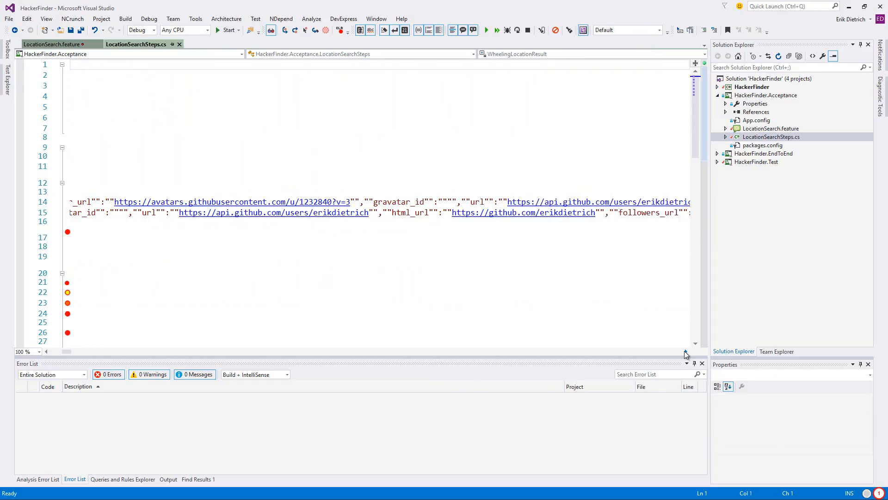
scroll("right", 3)
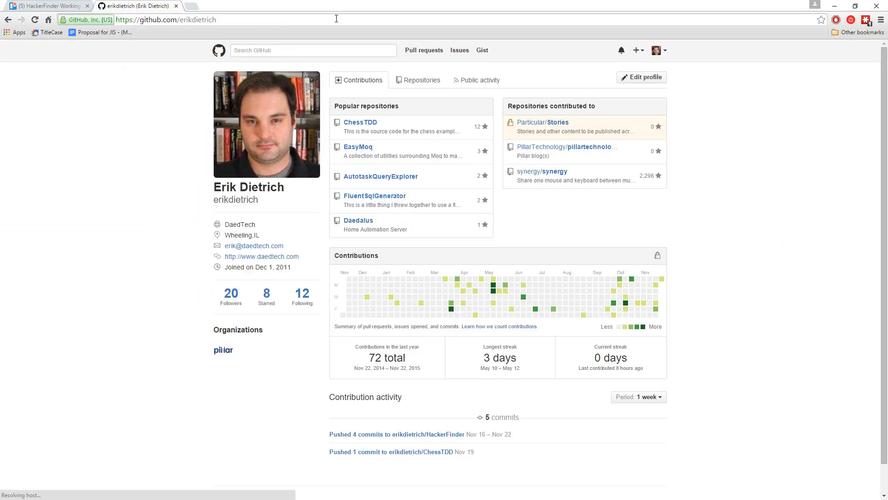
left_click(166, 19)
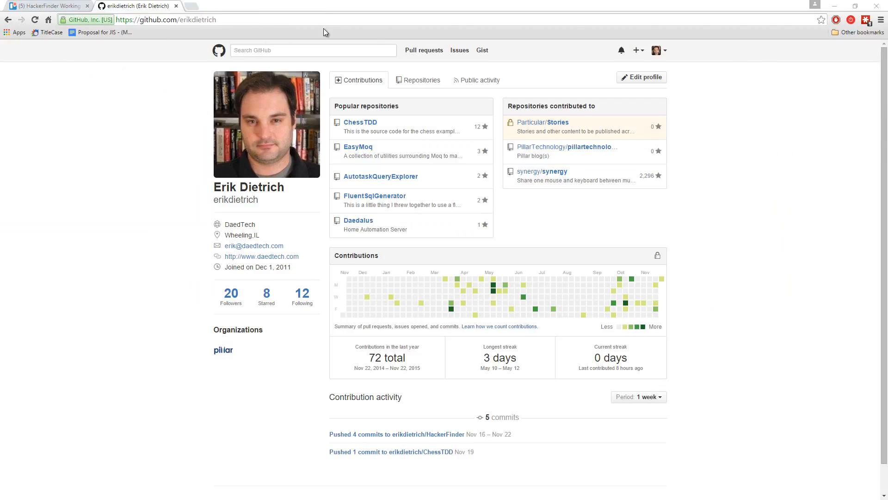
left_click(165, 20)
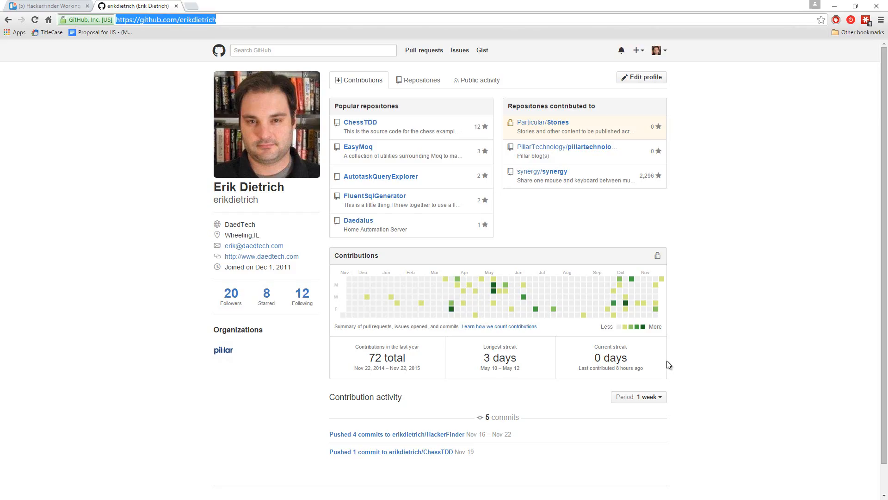
mouse_move(663, 289)
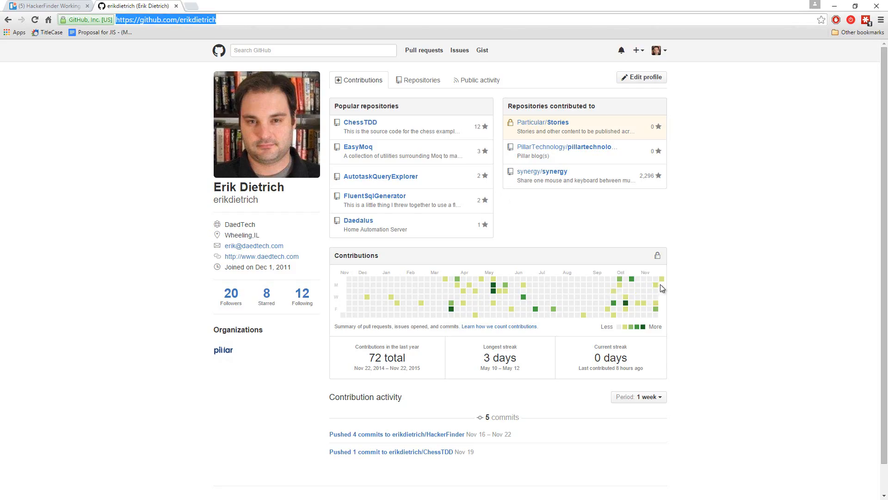
mouse_move(656, 306)
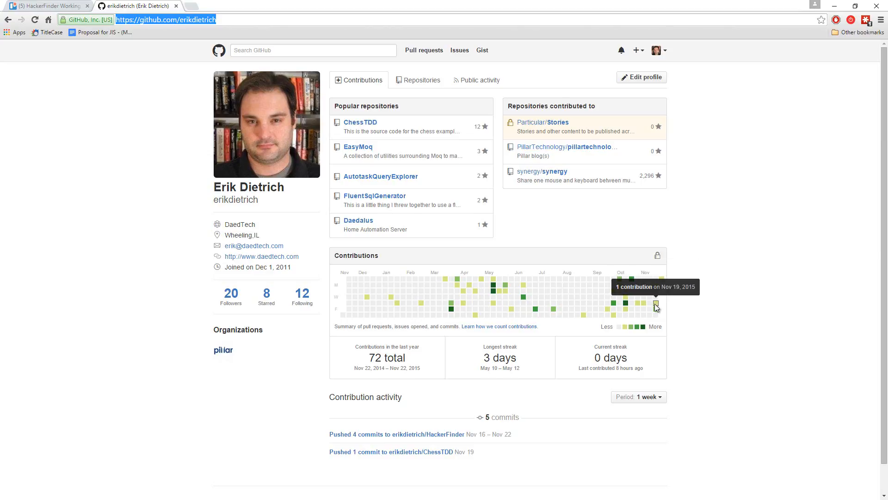
mouse_move(508, 340)
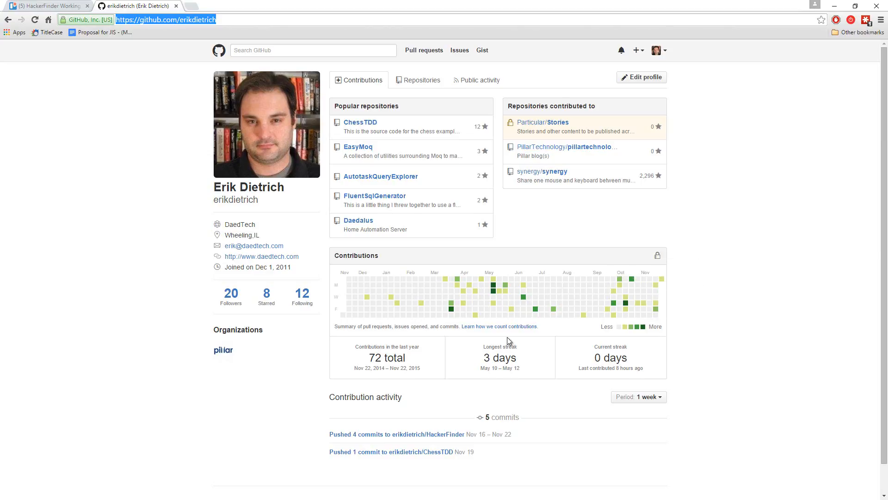
mouse_move(116, 186)
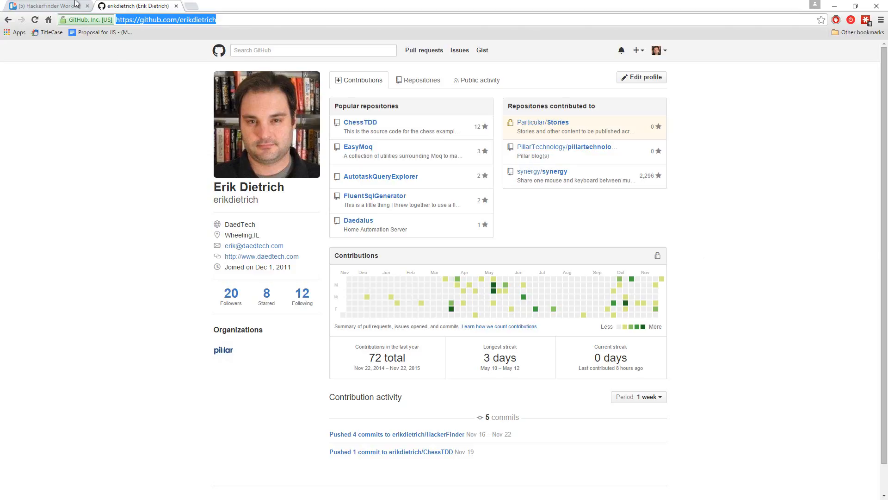
left_click(43, 6)
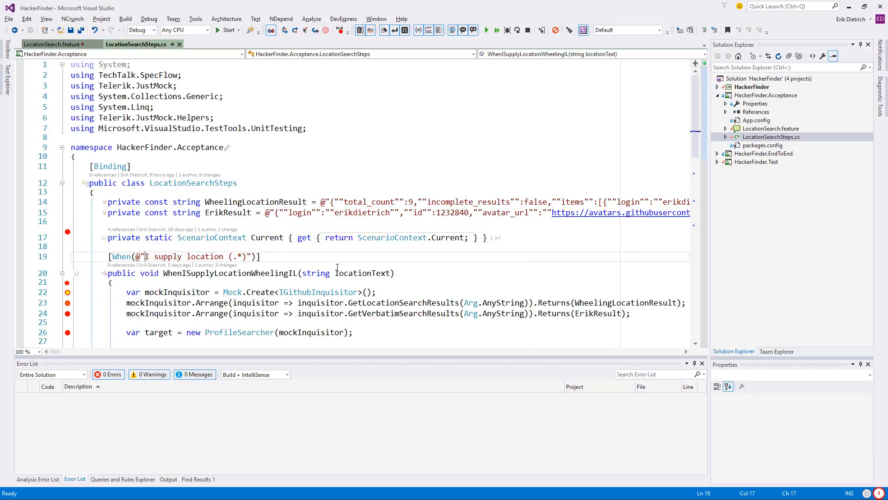
scroll("down", 3)
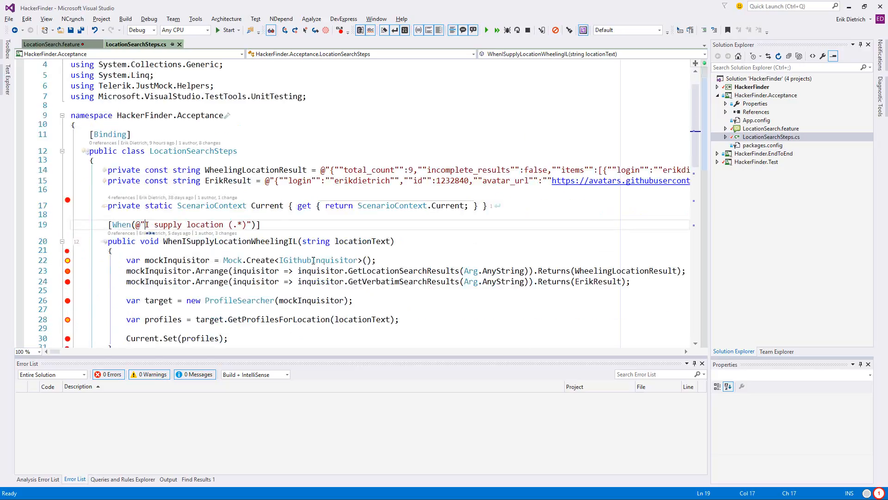
scroll("down", 3)
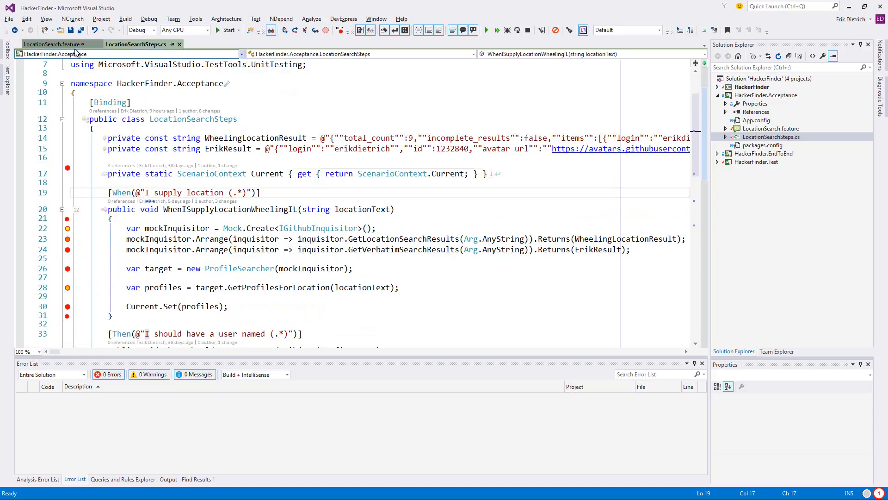
left_click(51, 44)
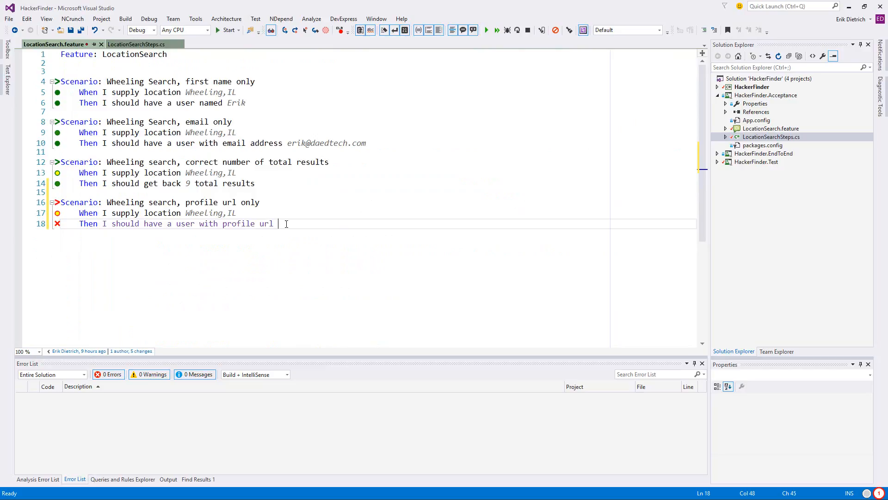
type("\"https://github.com/erikdietrich\"")
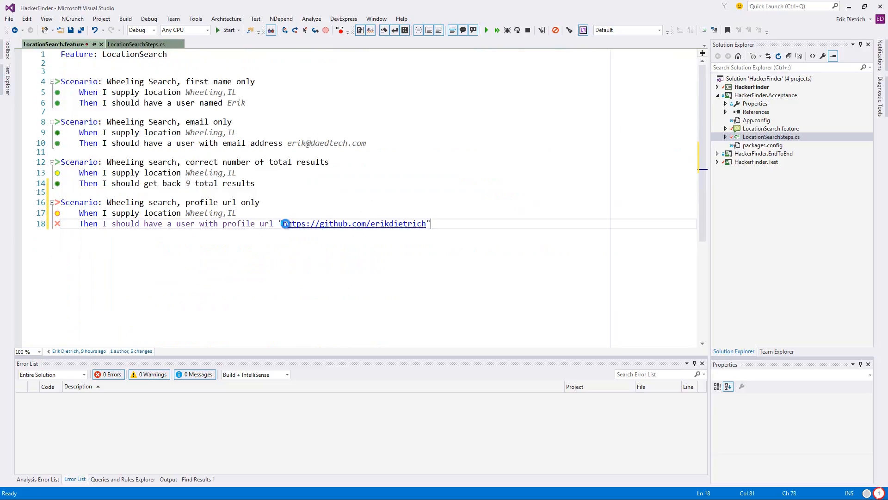
key("ctrl+s")
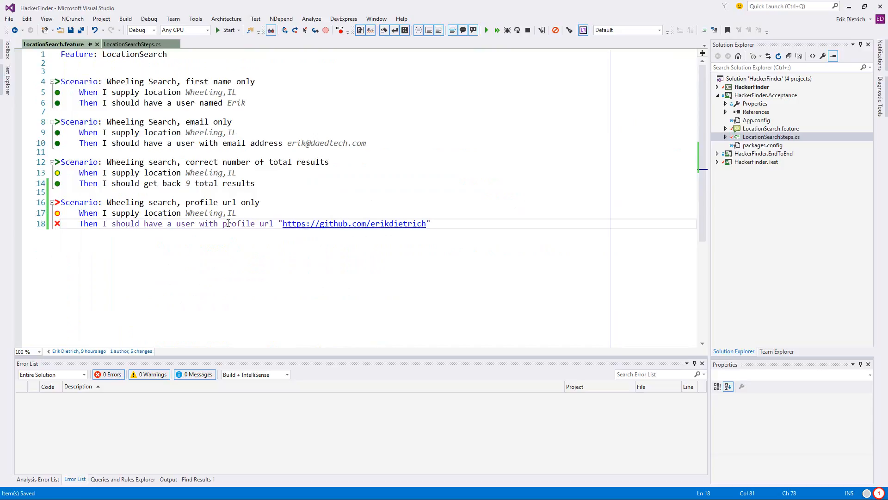
Generate the step definition for the unmatched step and copy its skeleton to LocationSearchSteps.cs.
right_click(227, 223)
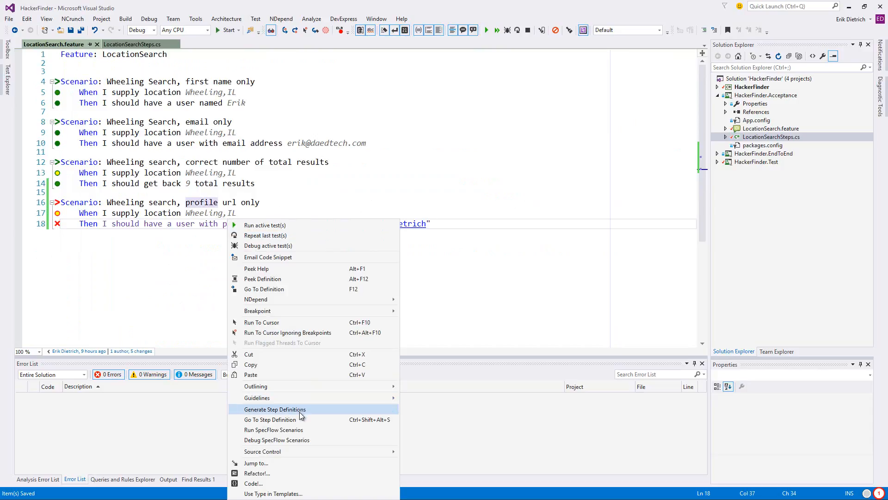
left_click(274, 409)
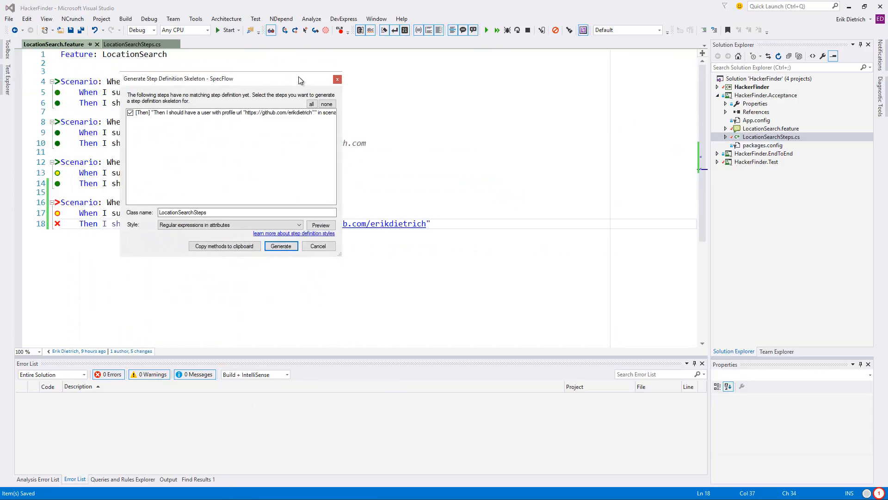
left_click(318, 246)
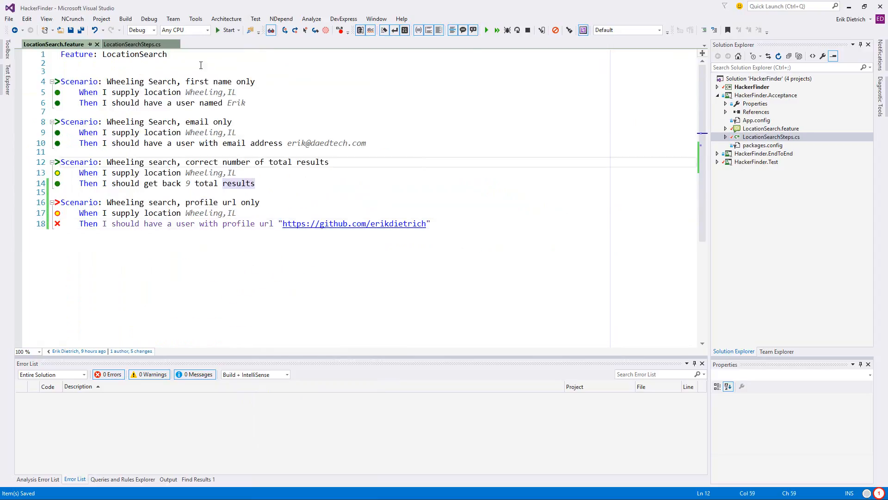
left_click(132, 45)
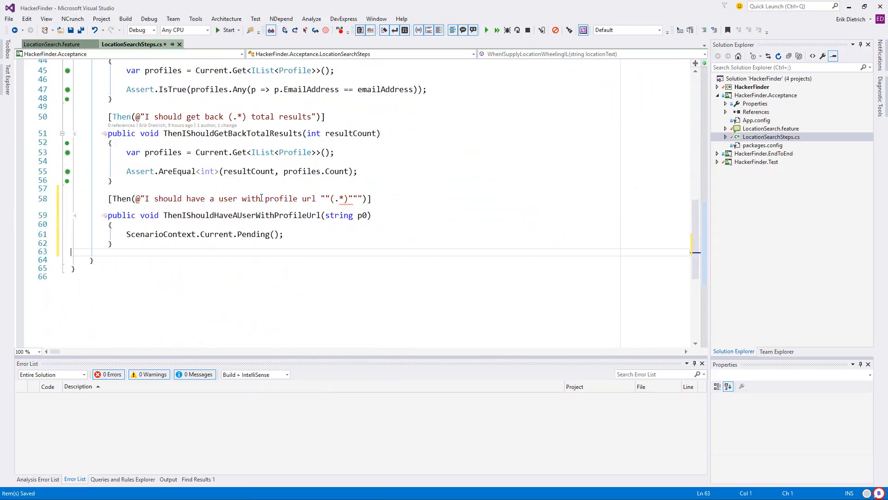
mouse_move(311, 198)
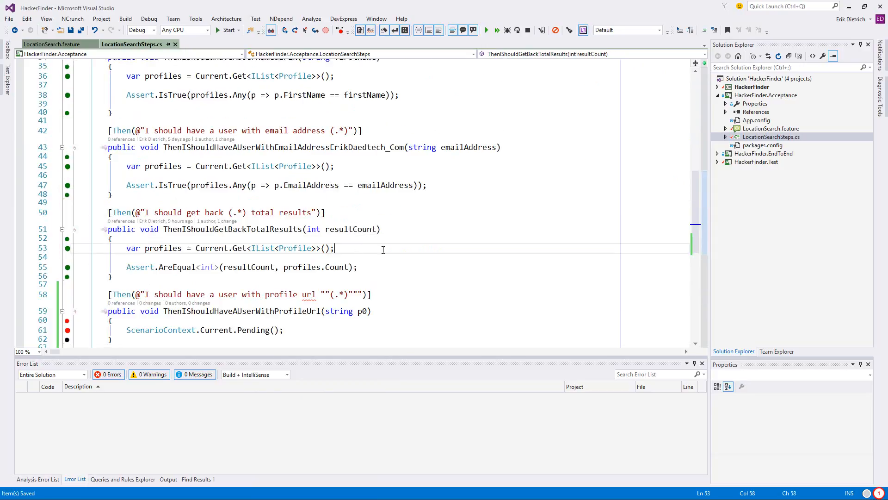
mouse_move(291, 241)
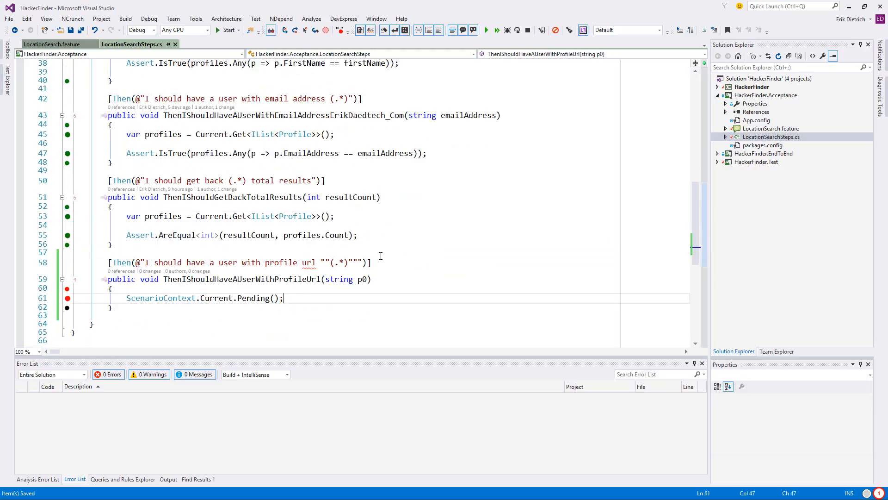
mouse_move(393, 266)
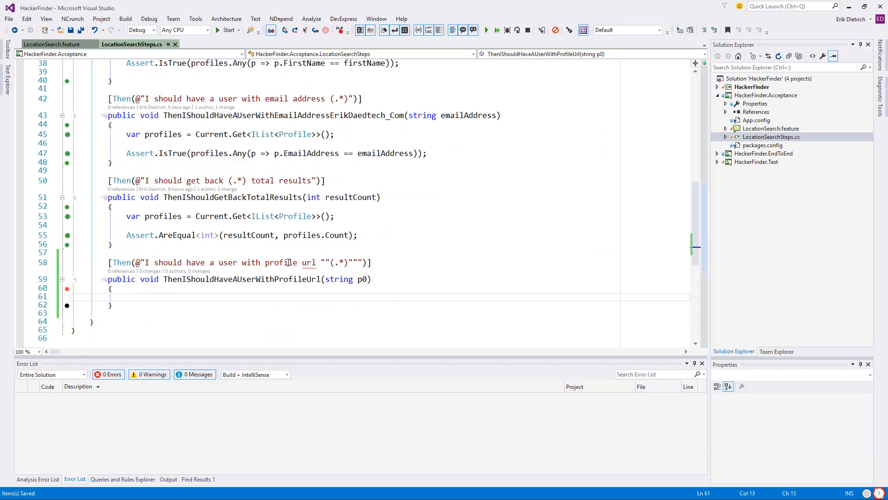
Add private static IList<Profile> ReturnedProfiles with a getter returning Current.Get<IList<Profile>>().
scroll("up", 3)
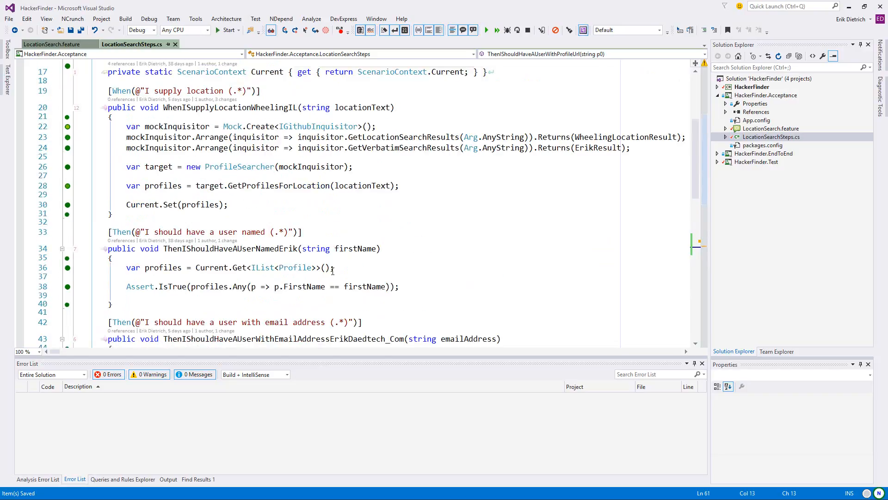
scroll("up", 3)
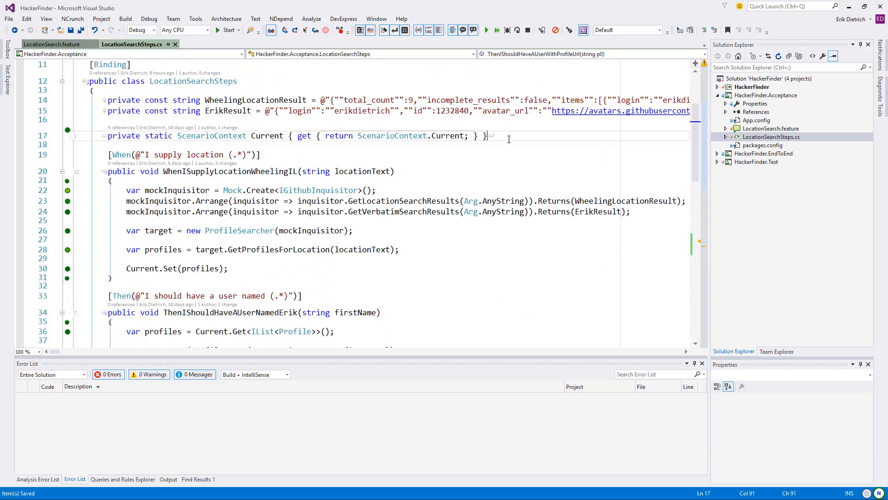
type("pr")
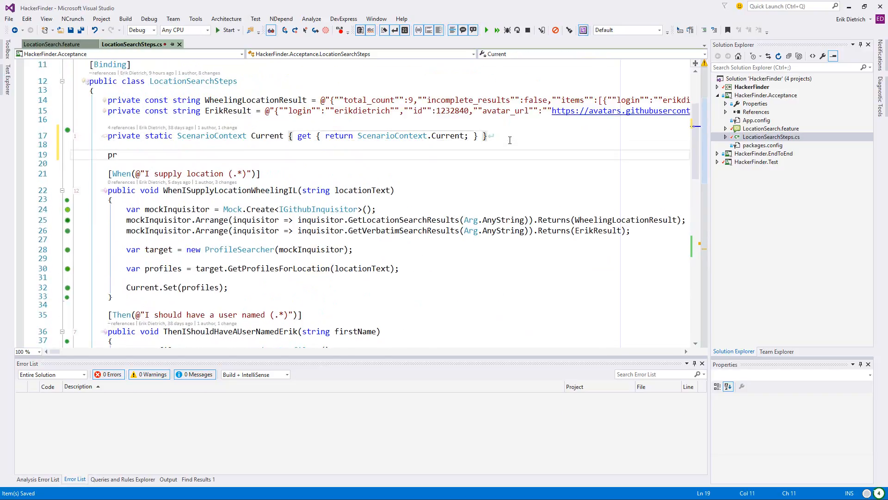
type("ivate")
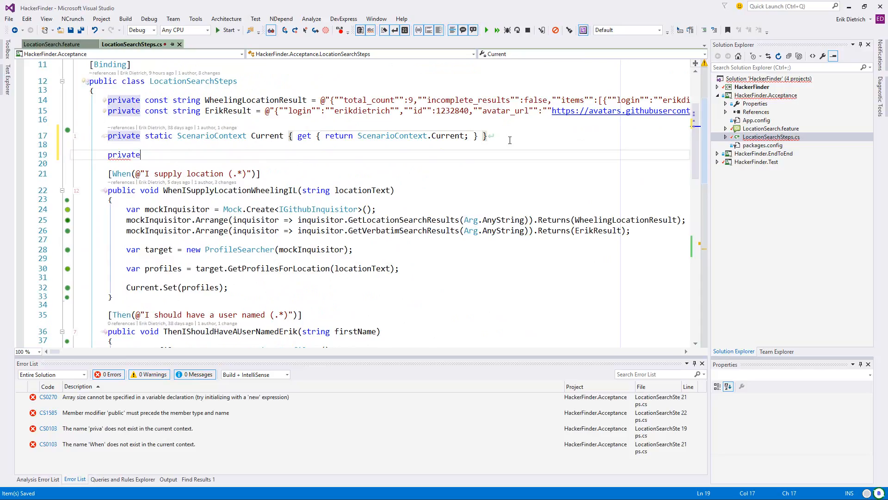
type("stati")
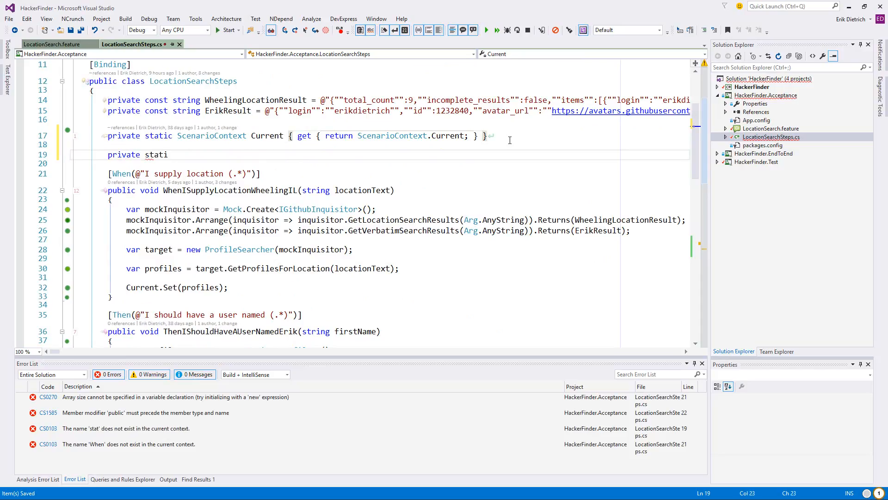
type("c")
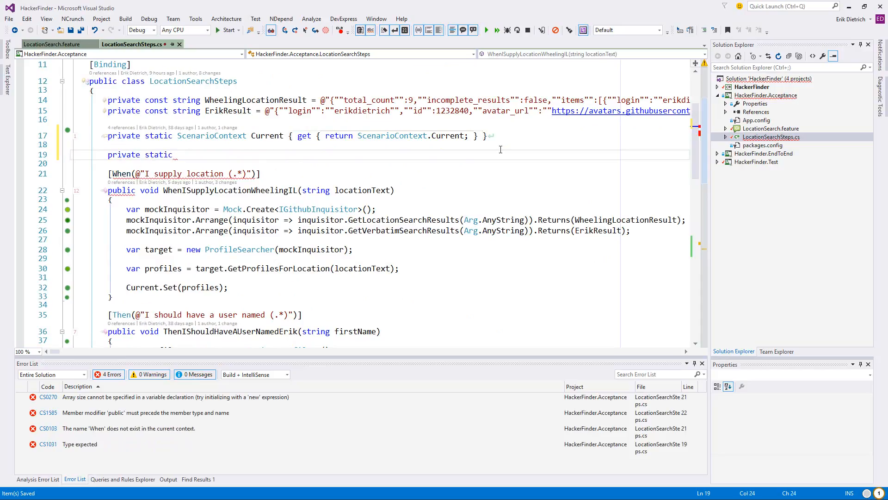
scroll("down", 3)
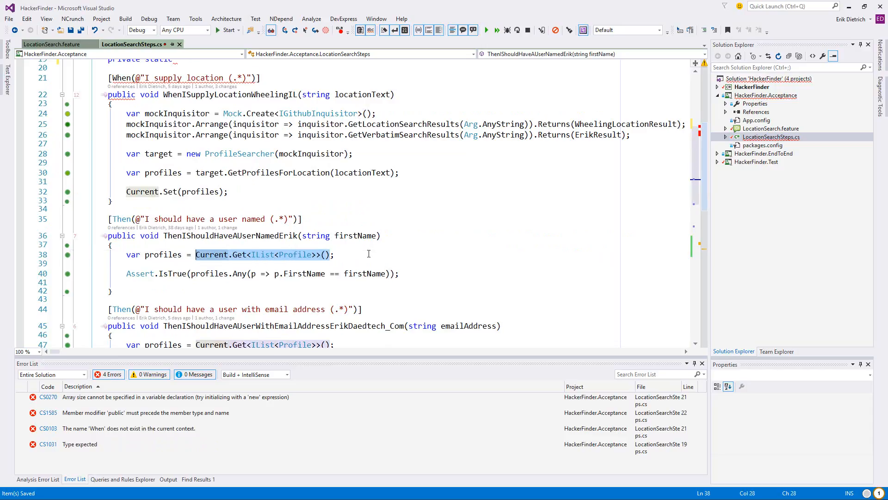
scroll("up", 3)
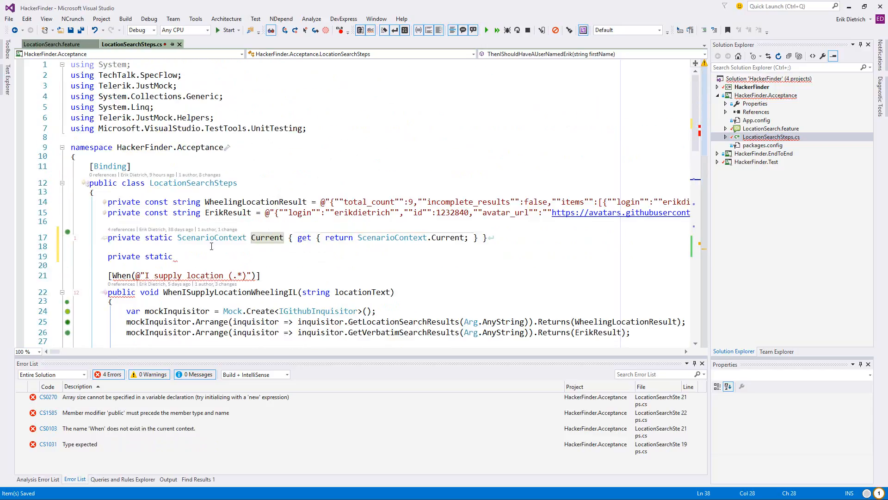
type("ReturnedP")
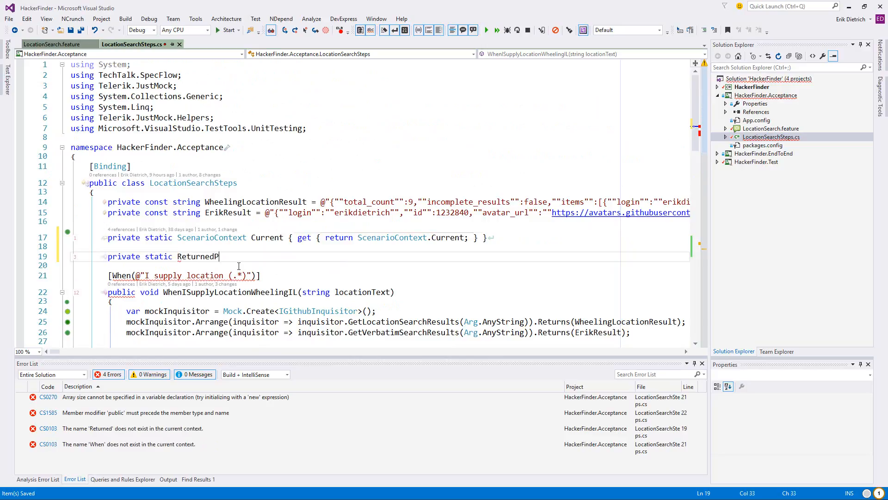
type("or")
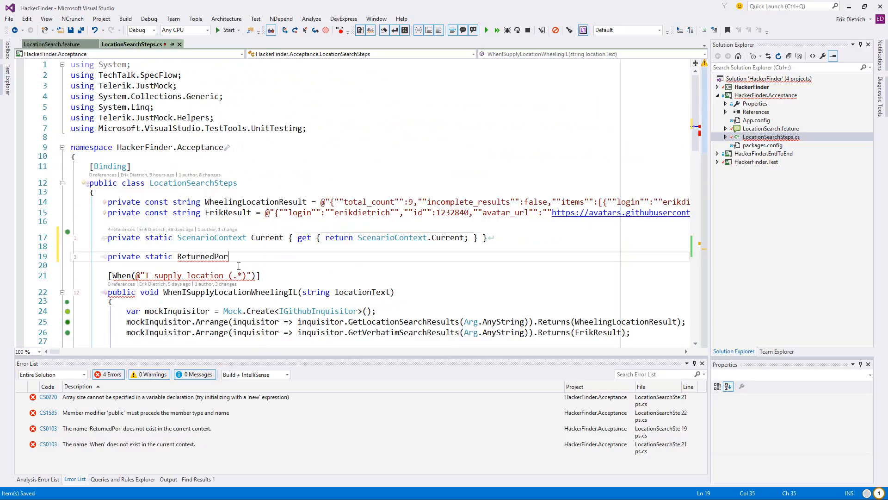
type("fi")
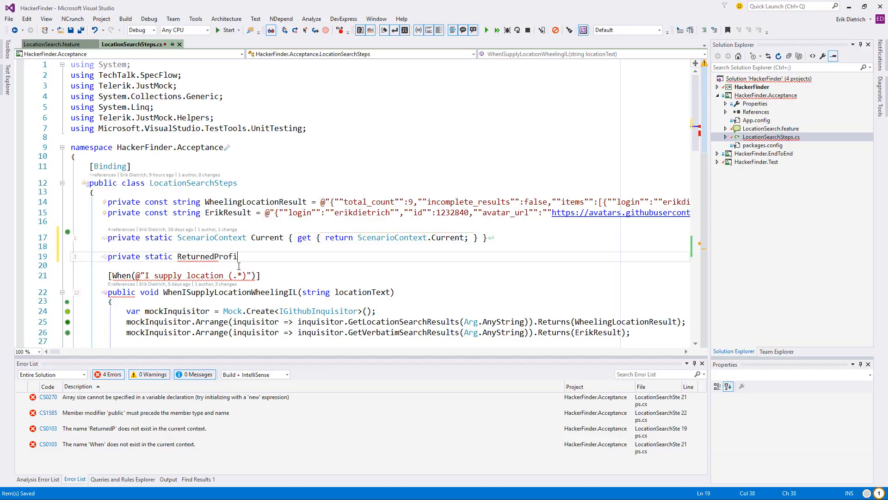
type("les { g")
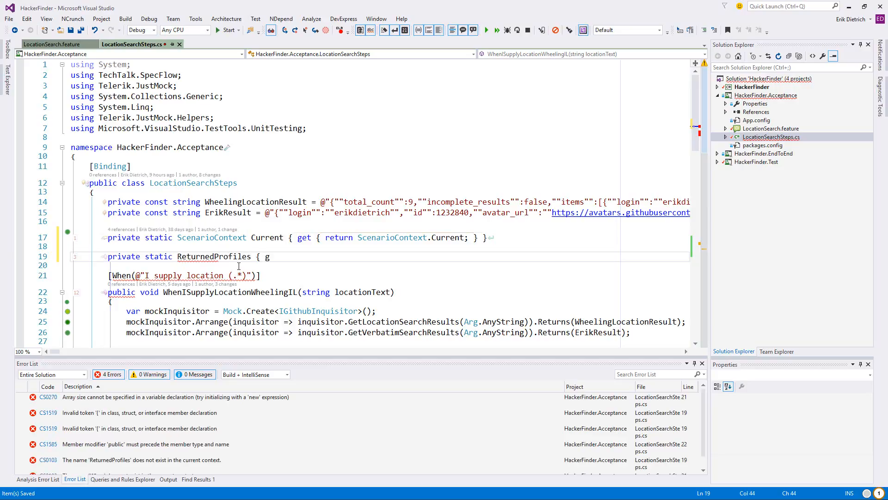
type("et { return Current.Get<IList<Profile>>();}")
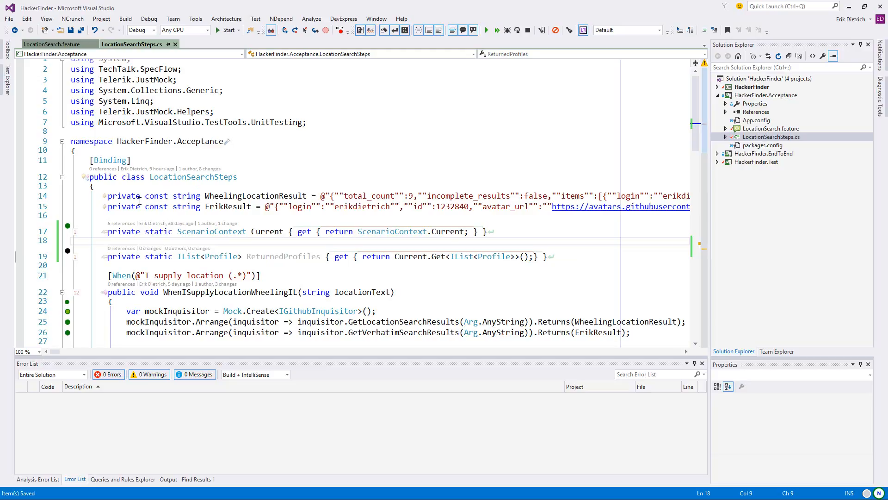
Make the first-name and email Then assertions use ReturnedProfiles instead of the local profiles list.
scroll("down", 3)
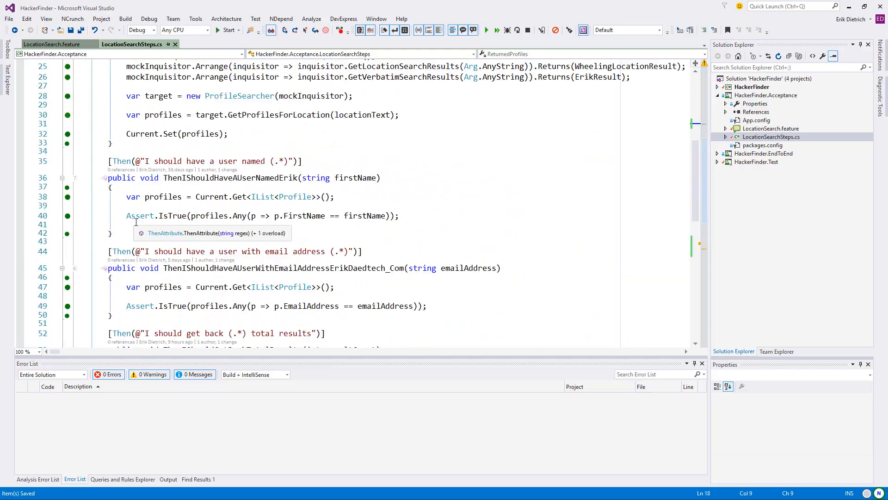
left_click(355, 196)
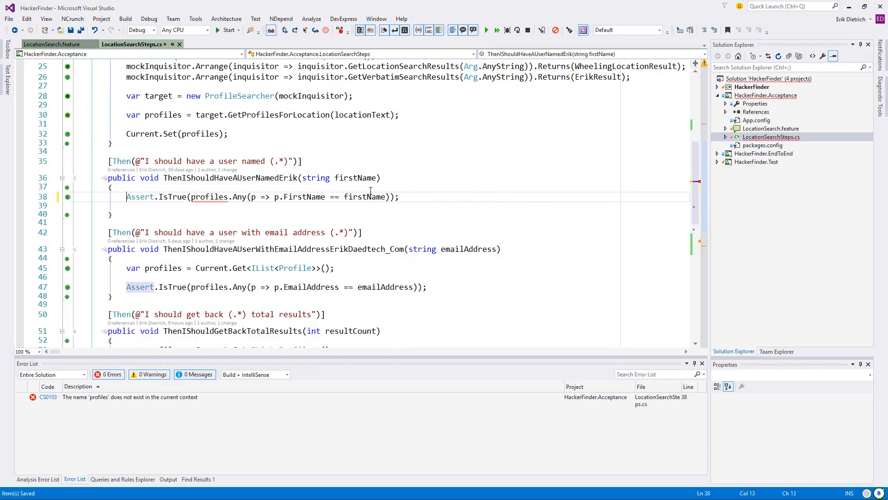
type("Retu")
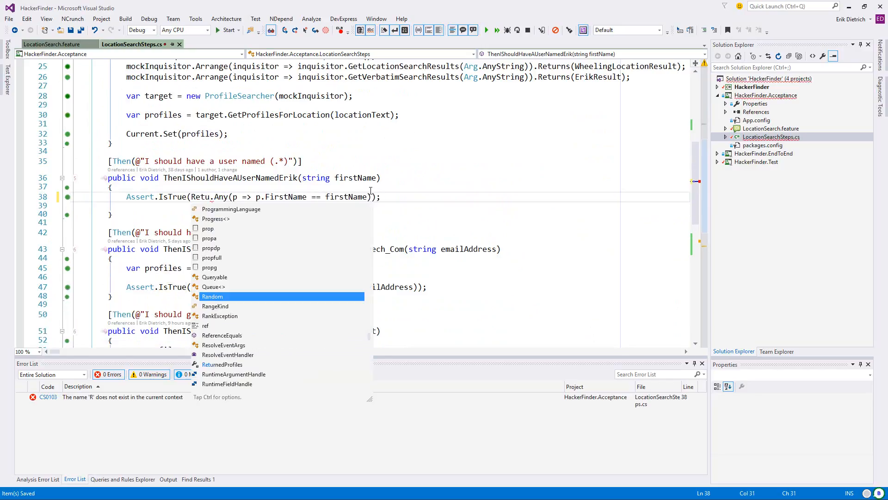
left_click(222, 364)
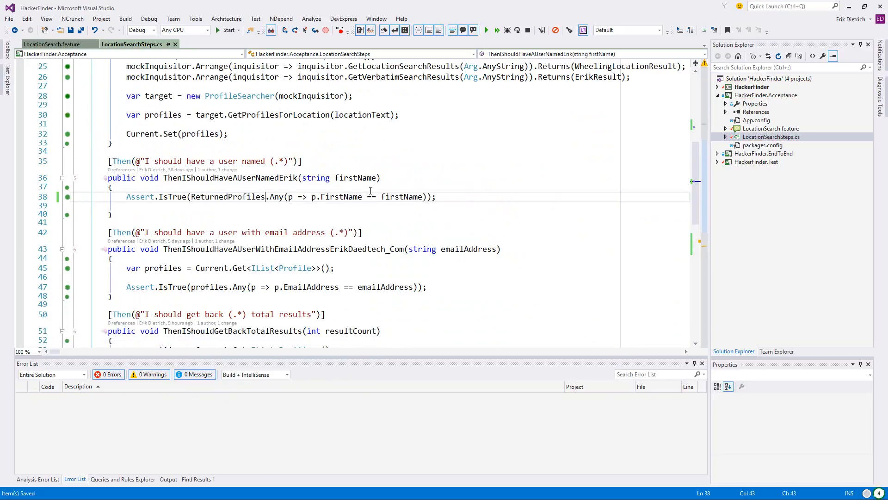
double_click(226, 196)
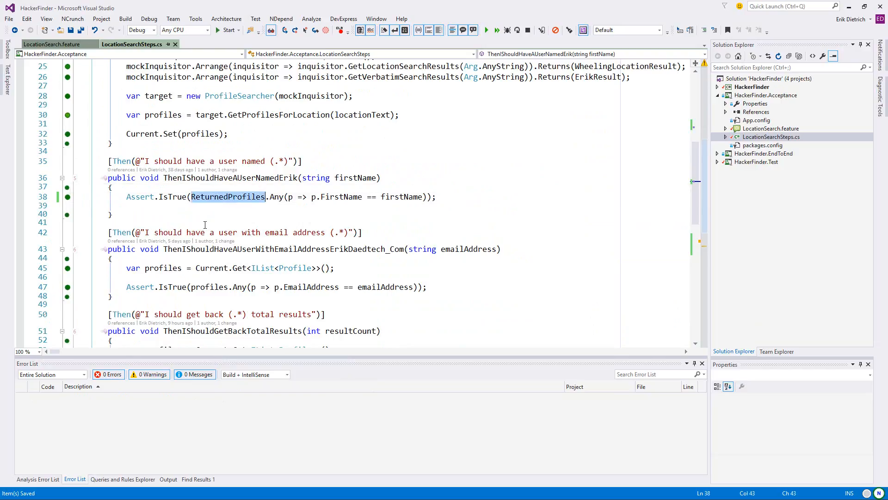
double_click(209, 287)
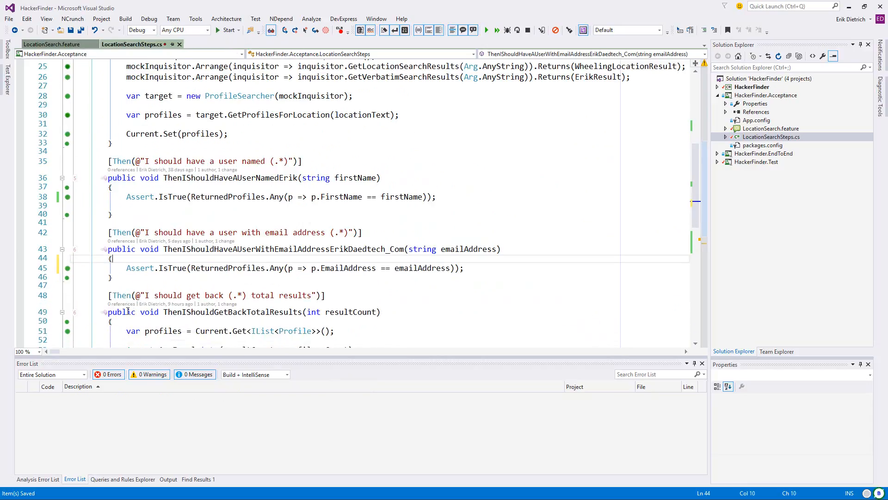
Update the total-results step likewise and place the cursor in the empty profile-url step body.
scroll("down", 3)
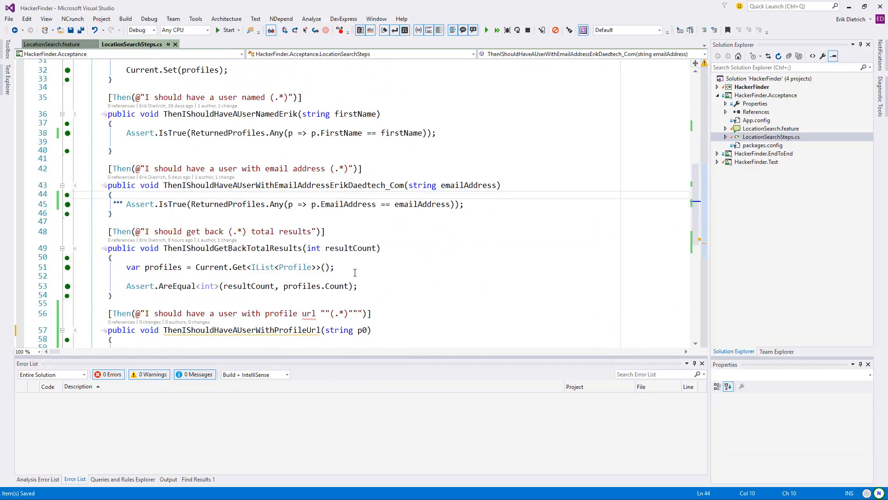
left_click(226, 267)
type("ReturnedP")
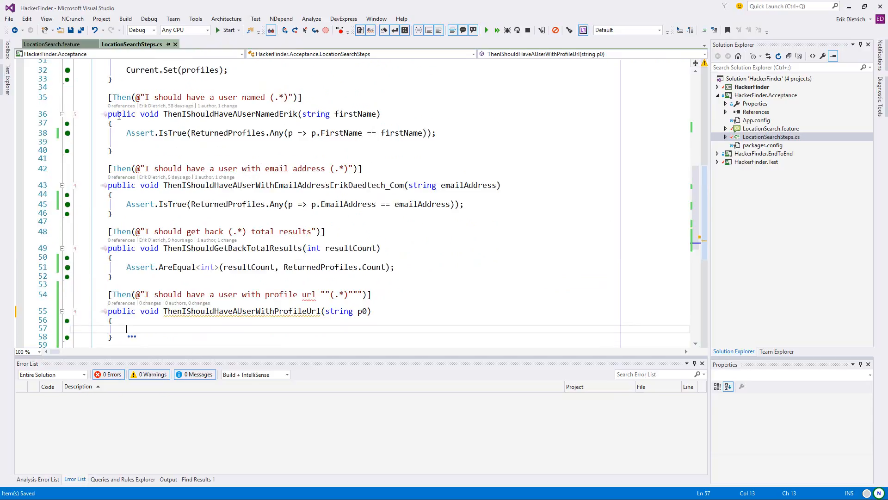
mouse_move(309, 134)
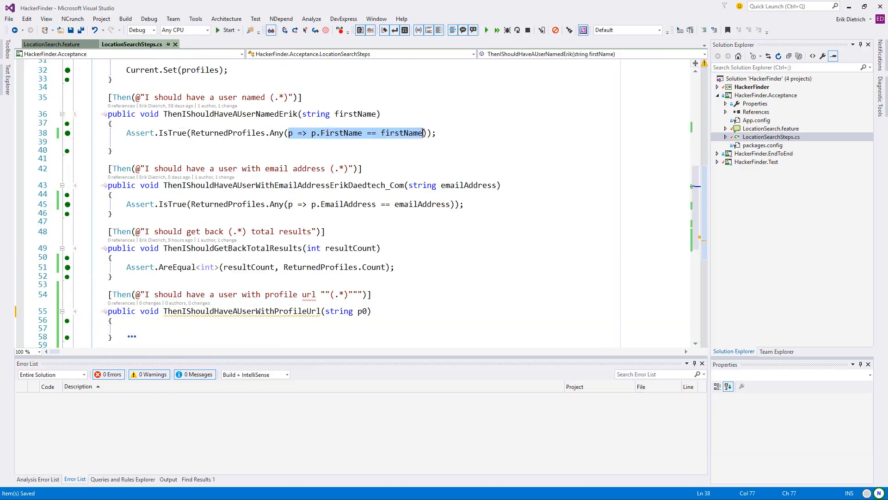
left_click(363, 168)
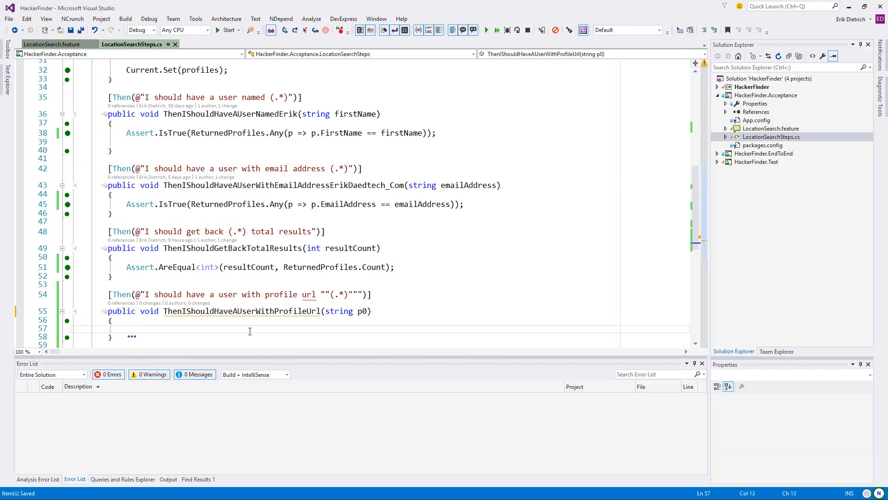
Begin Assert.AreEqual<string>(p0, ReturnedProfiles...) in the profile-url step body.
type("A")
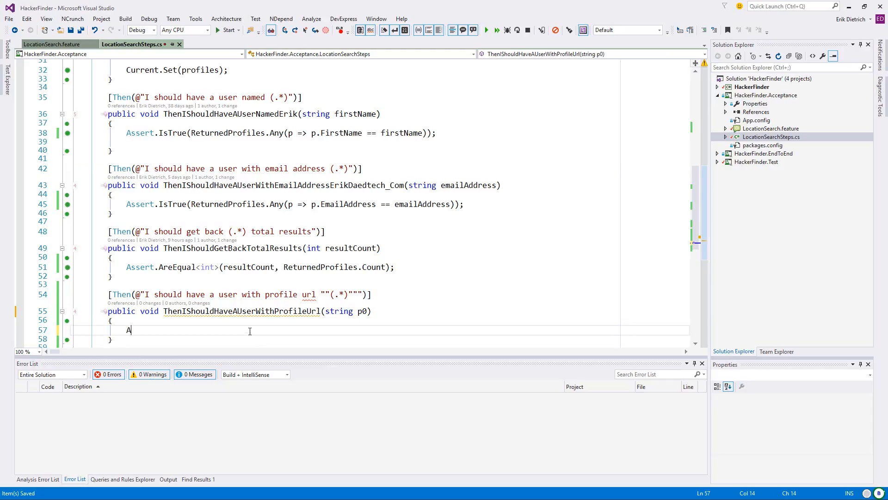
type("ssert.")
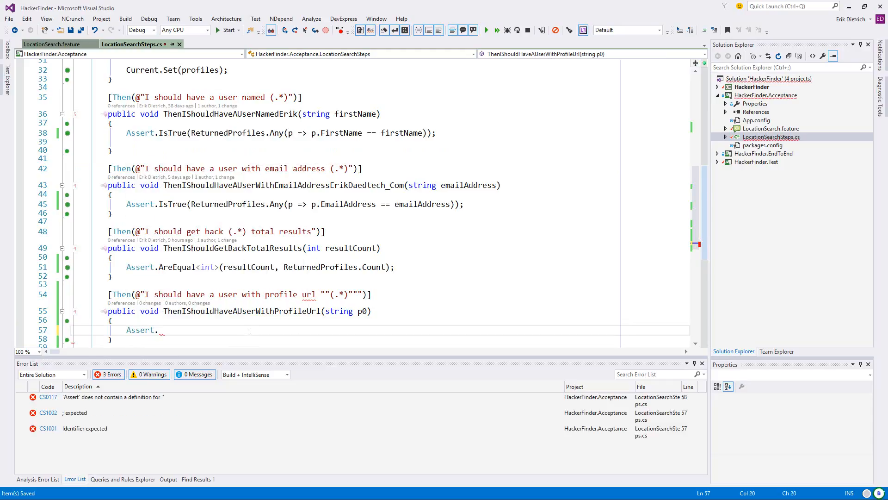
type("AreEqual<string>(")
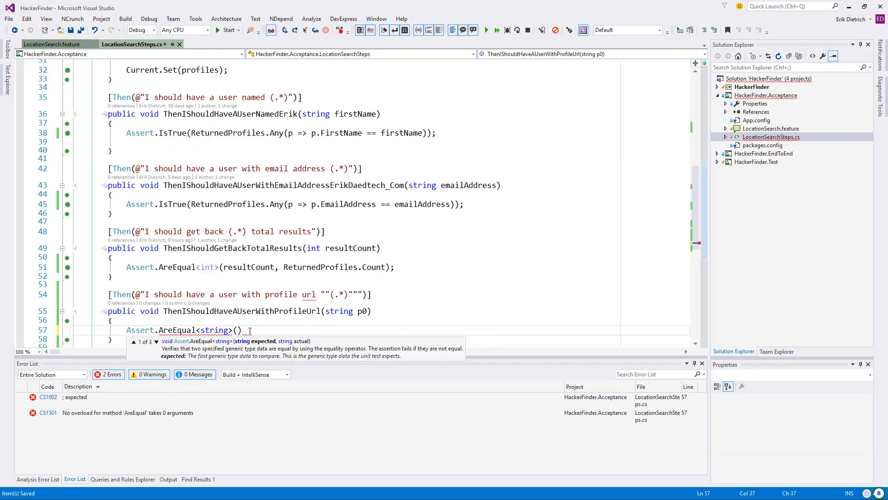
type("p")
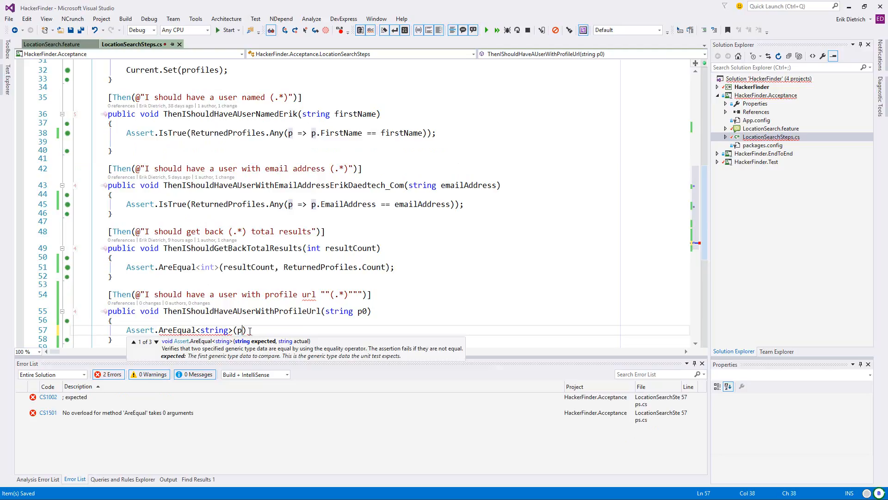
type("0,")
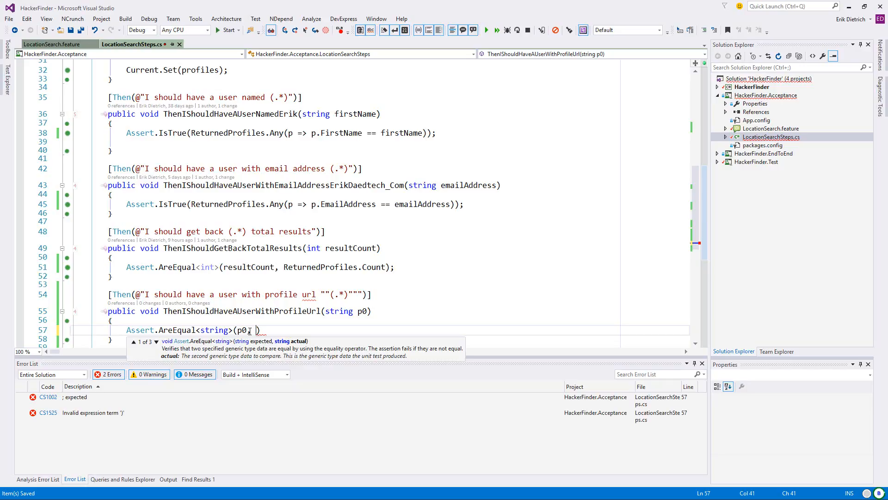
type("ReturnedProfiles.Any(p => p.ProfileUrl == ReturnedProfiles")
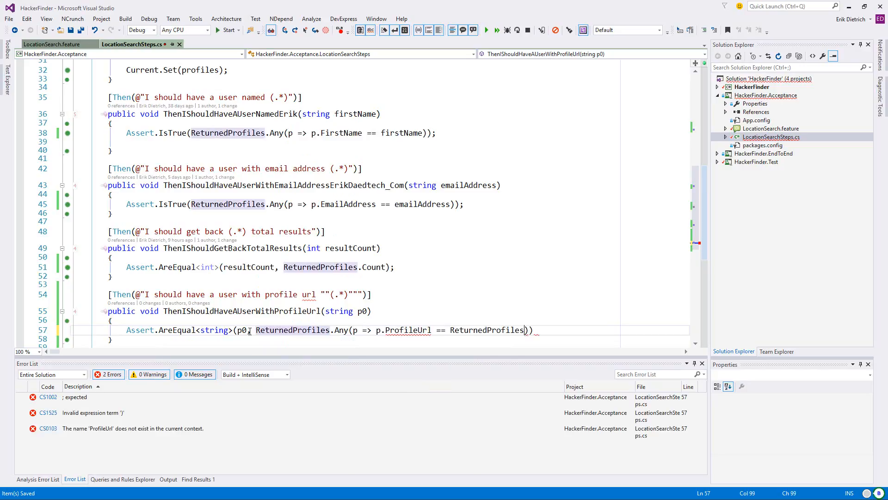
Rework it to ReturnedProfiles.Any(p => p.ProfileUrl == p0)); and start renaming p0.
key("Backspace")
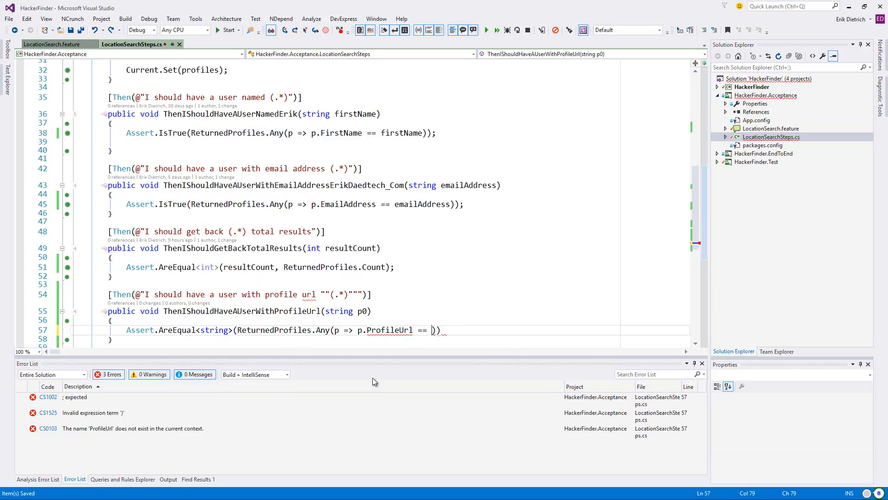
type("p0")
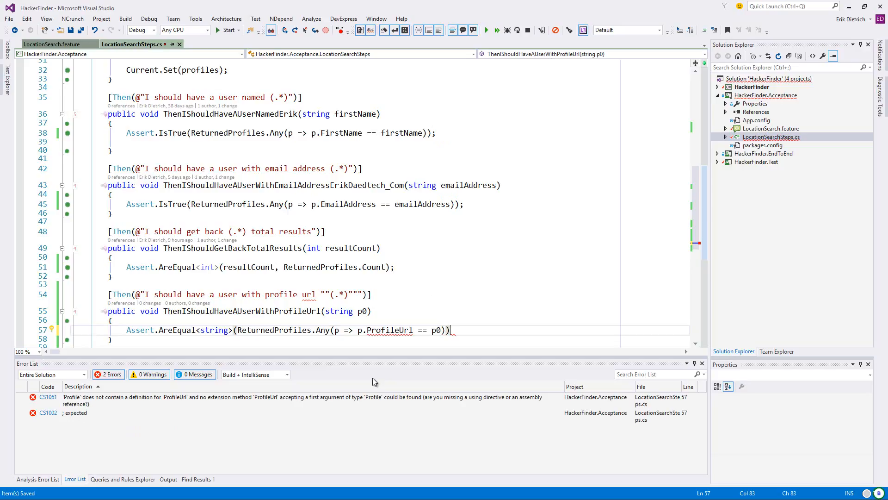
type(");")
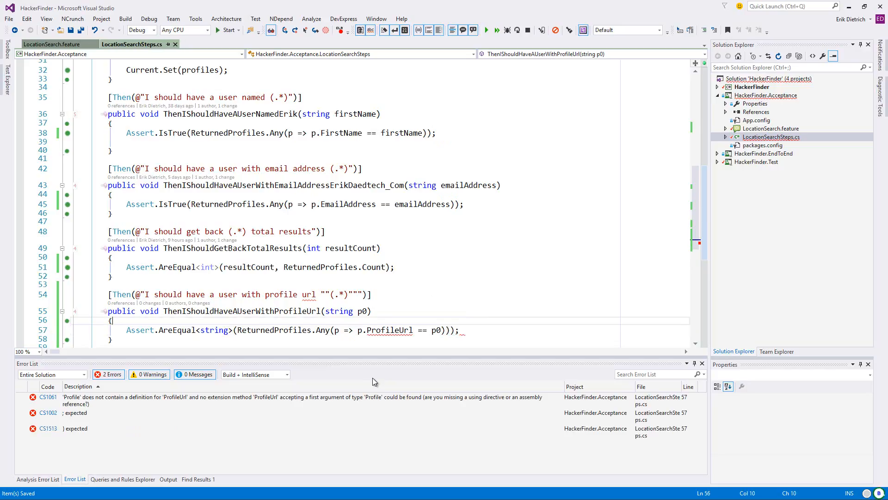
left_click(396, 329)
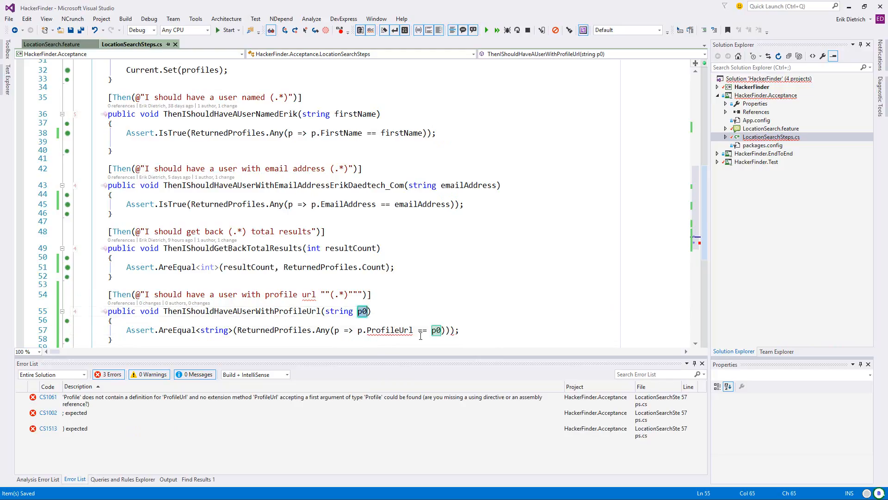
key("Backspace")
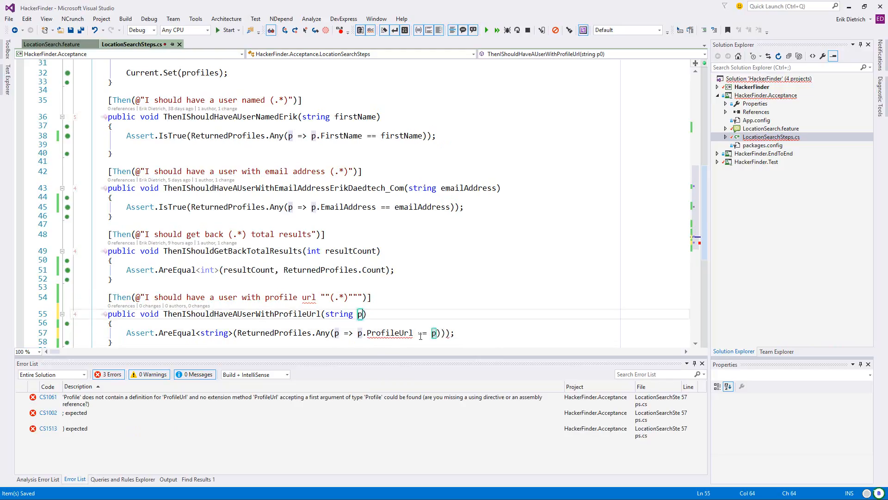
Rename the parameter to profileUrl and change the assertion to Assert.IsTrue.
type("rofileUrl { get; set;")
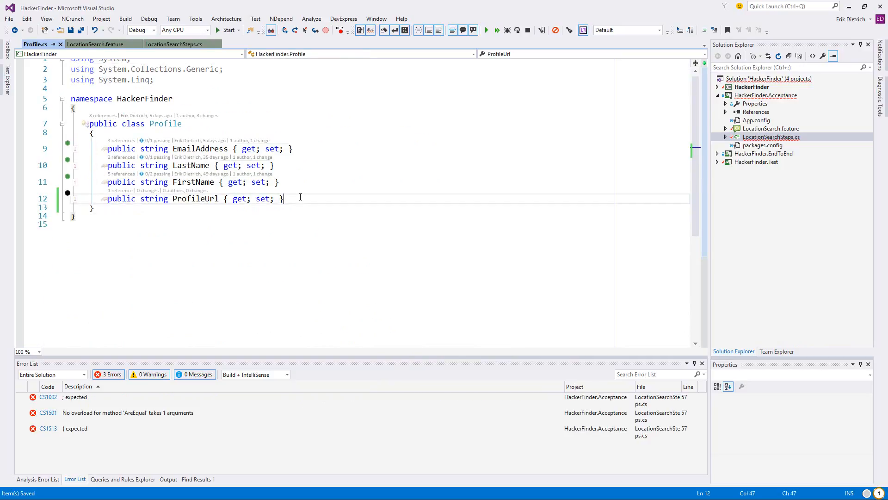
left_click(174, 44)
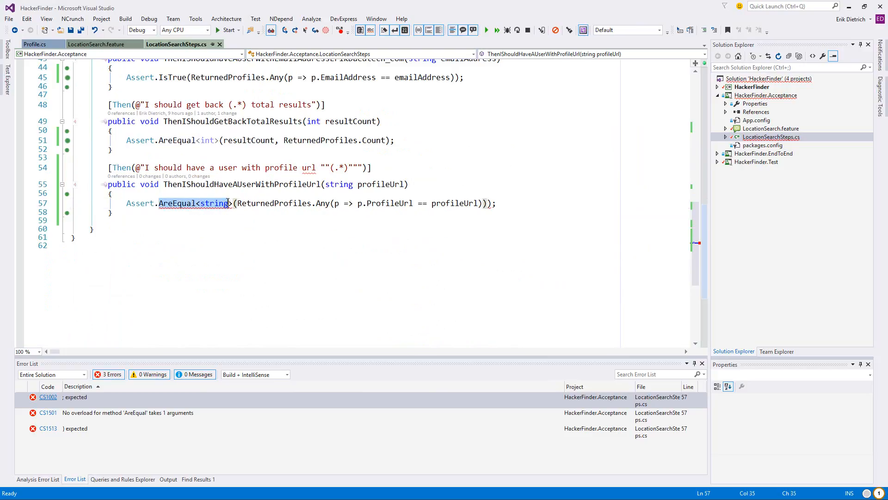
type("IsT")
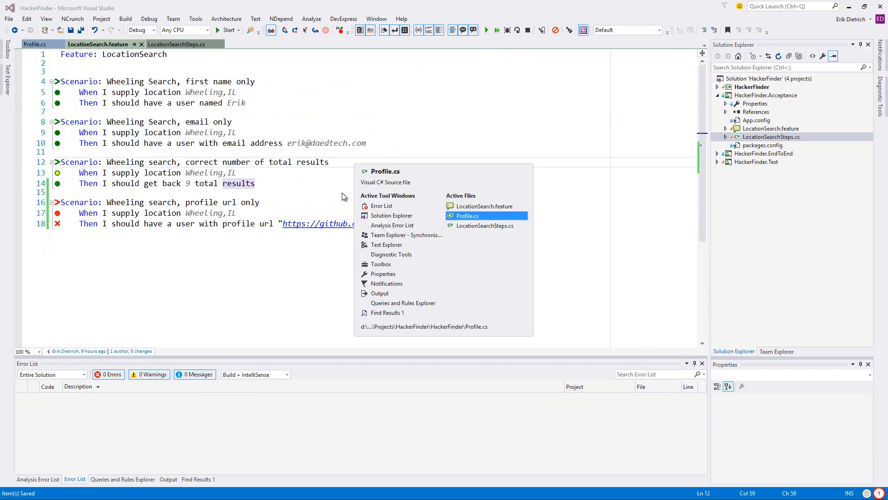
In ProfileSearcher.MakeProfileFromJson add ProfileUrl = (string)profileJson[] after EmailAddress.
left_click(466, 216)
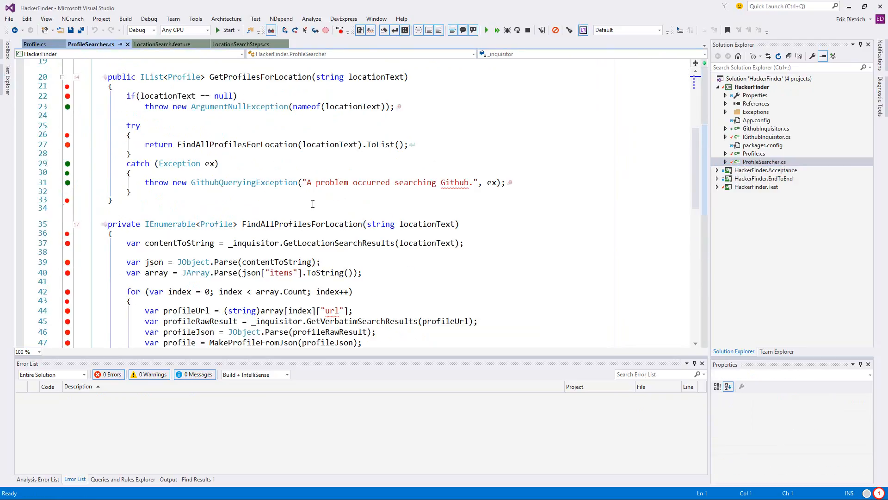
scroll("down", 3)
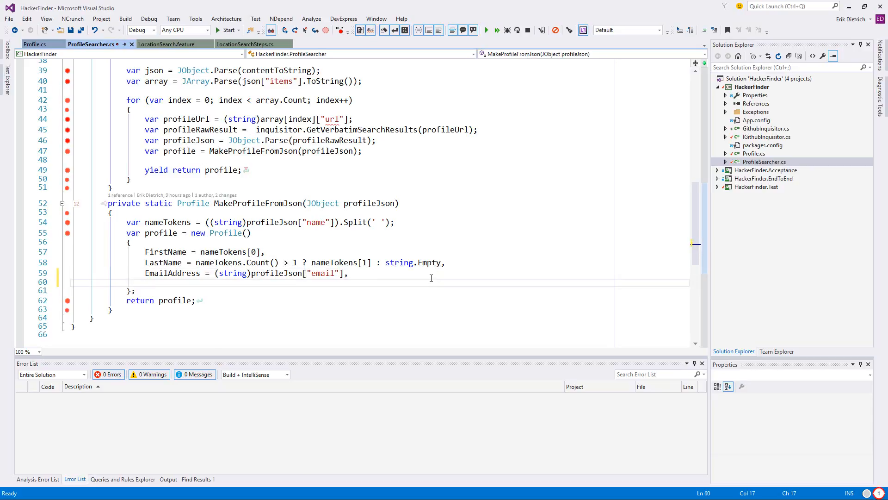
type("ProfileUrl =")
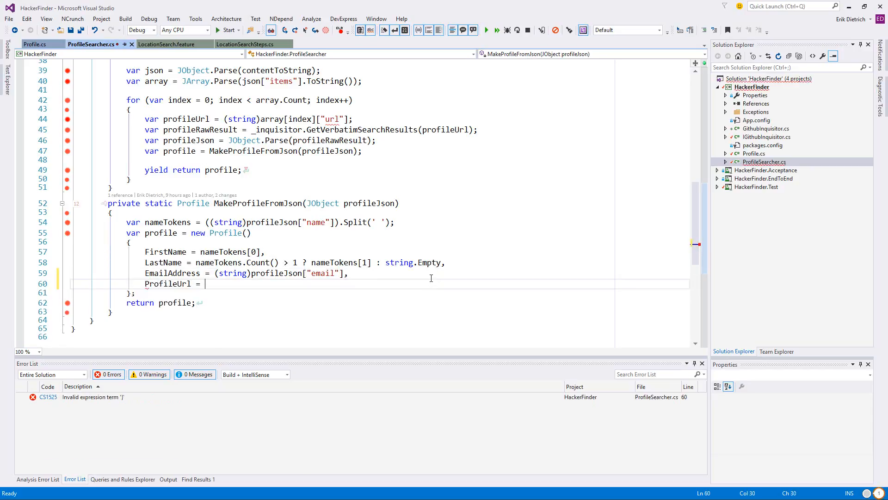
left_click(430, 283)
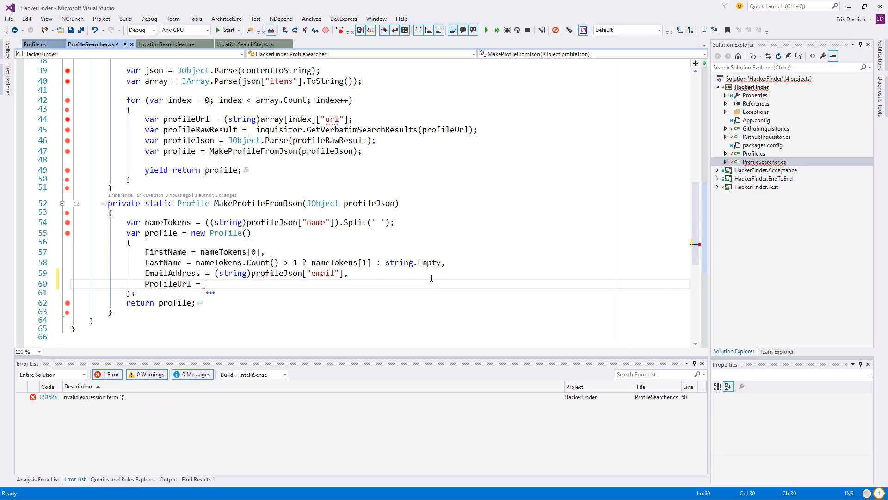
type("(string)p")
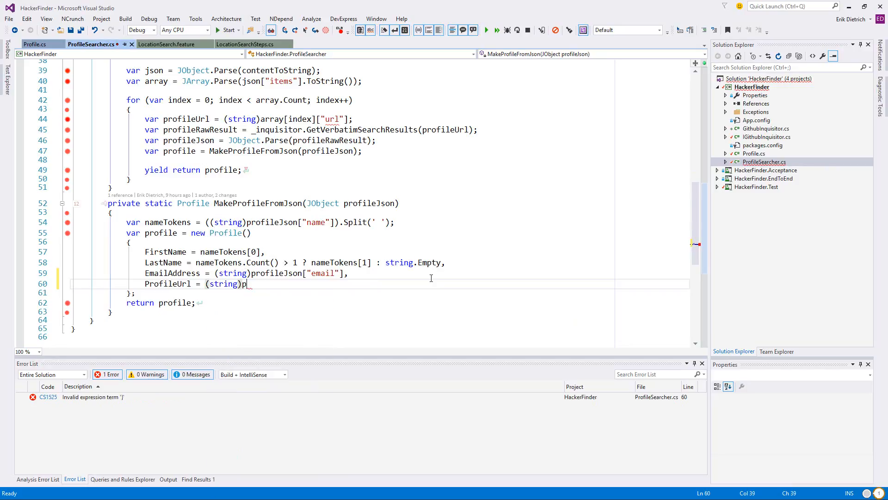
type("rofileJson")
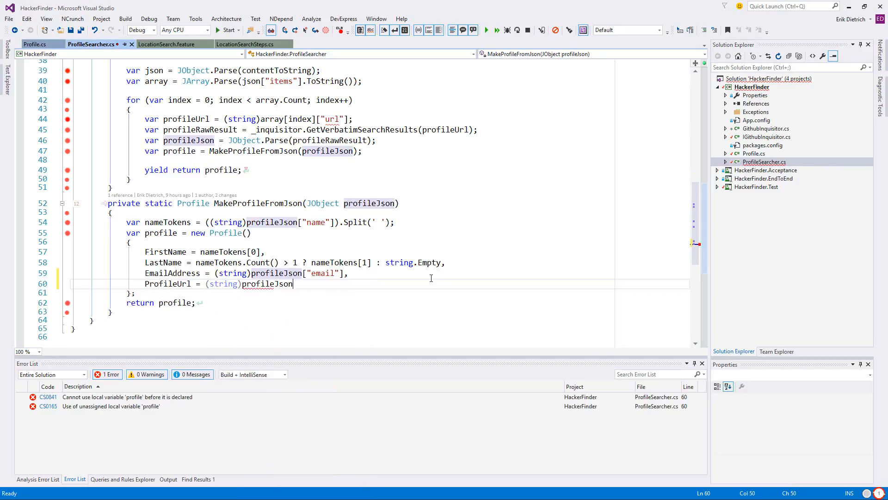
type("[]")
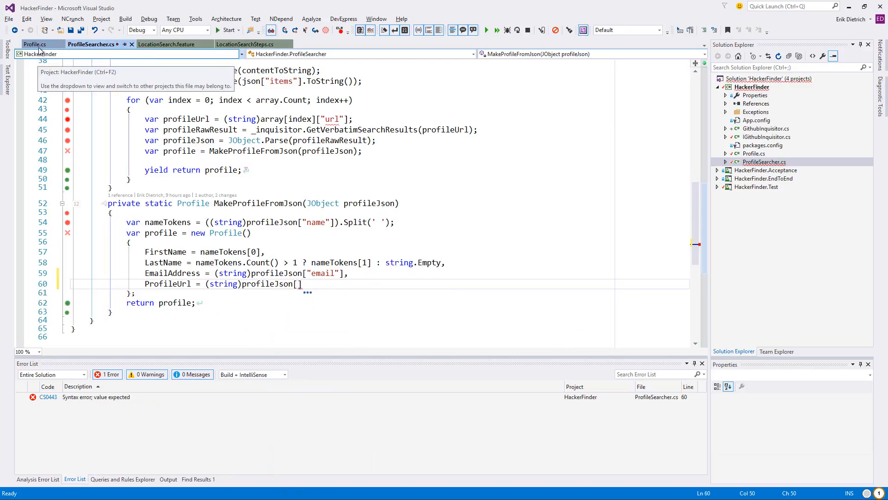
Review the step definitions, LocationSearch feature and Profile class before editing ProfileSearcher.
left_click(246, 44)
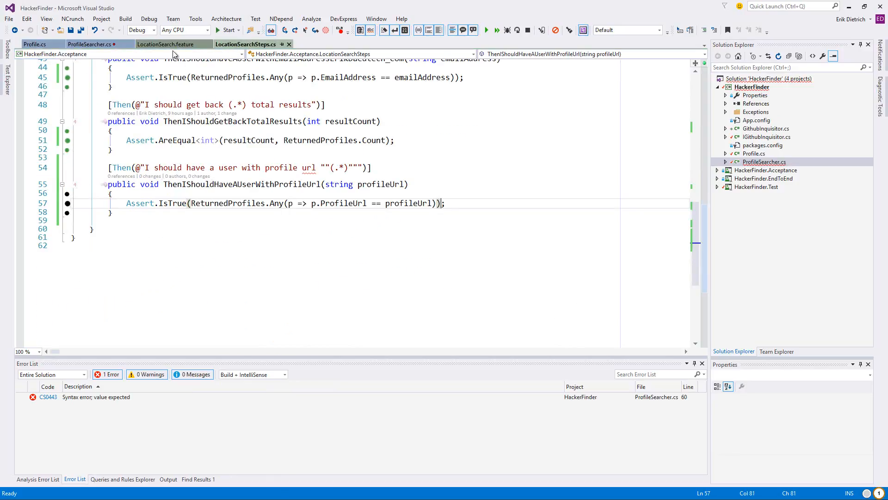
left_click(167, 44)
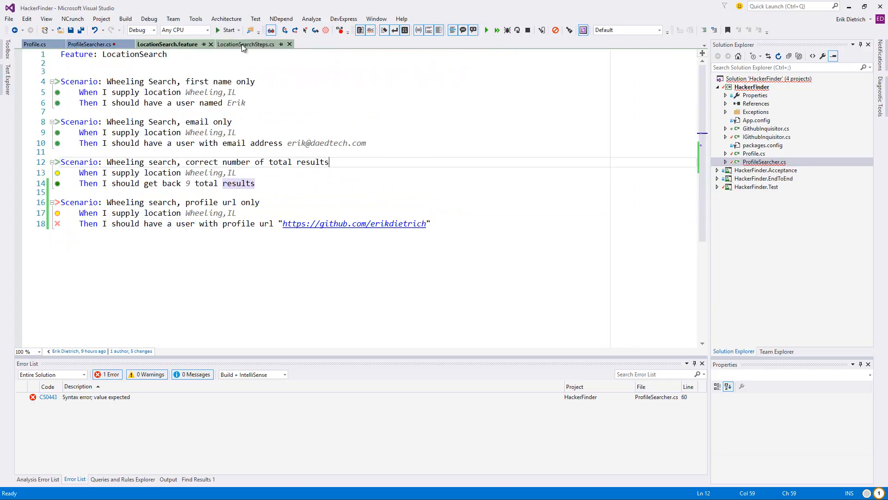
left_click(246, 45)
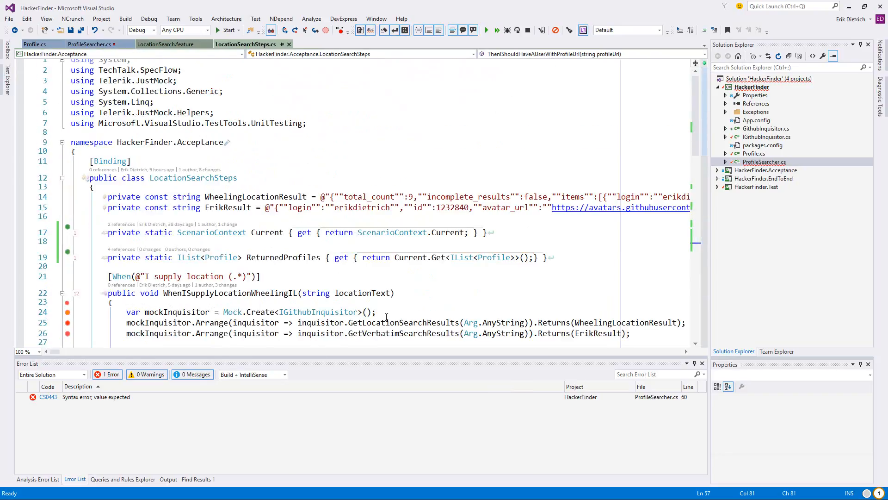
scroll("right", 3)
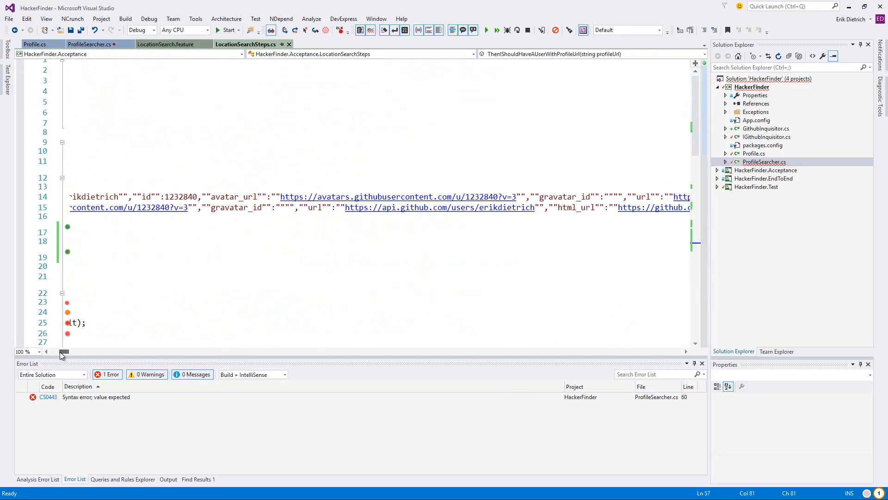
mouse_move(579, 206)
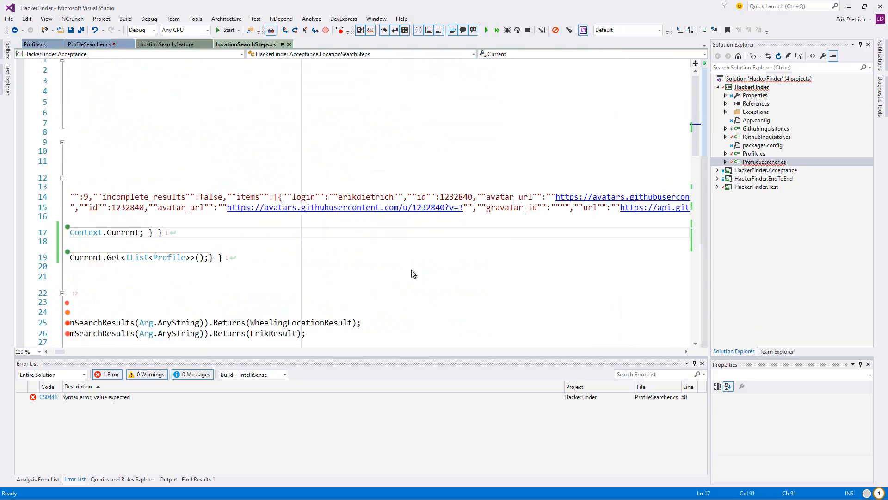
left_click(34, 44)
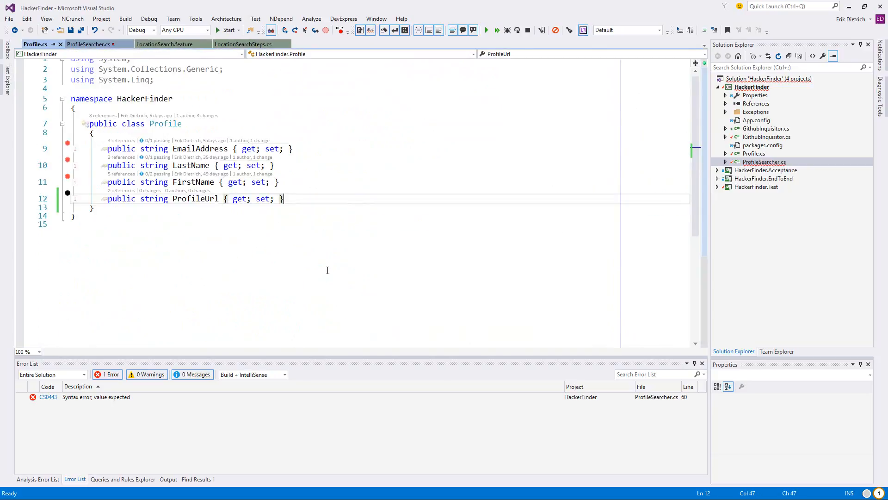
left_click(88, 45)
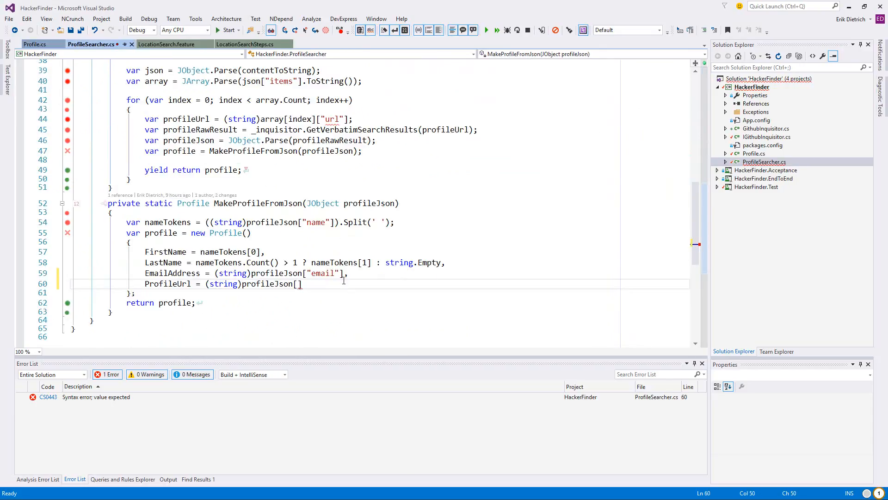
Assign ProfileUrl from profileJson["html_url"] in MakeProfileFromJson and save the searcher file.
type("\"html_url\"];")
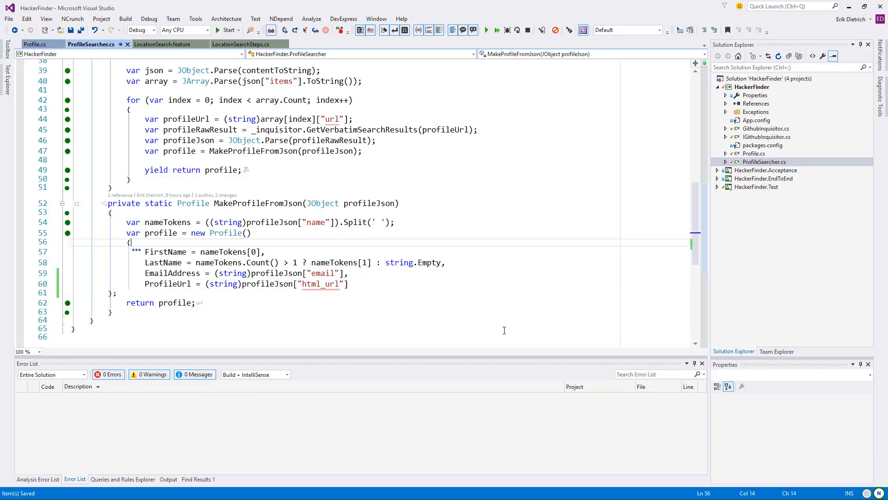
mouse_move(523, 273)
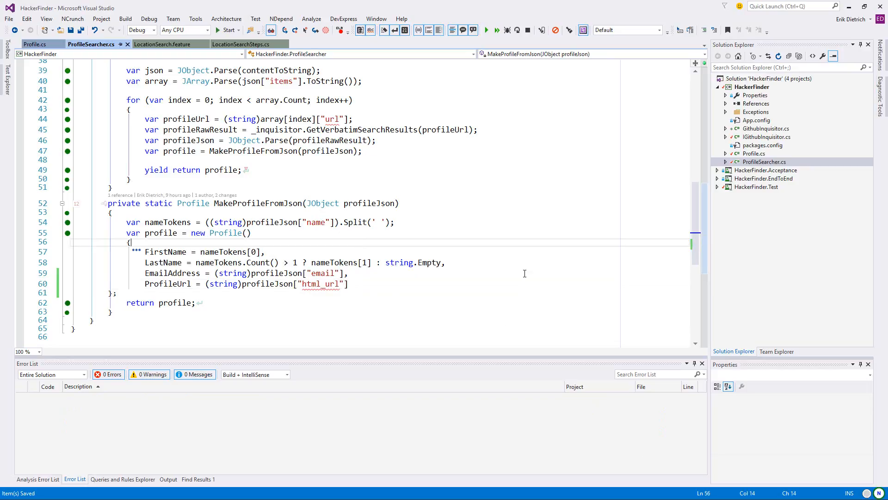
left_click(350, 272)
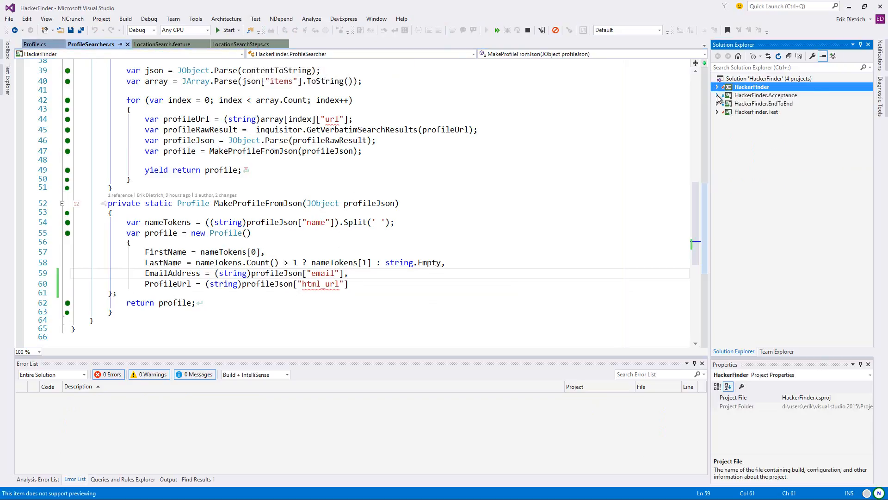
Bring up the end-to-end LocationSearch feature and run its SpecFlow scenarios.
right_click(765, 103)
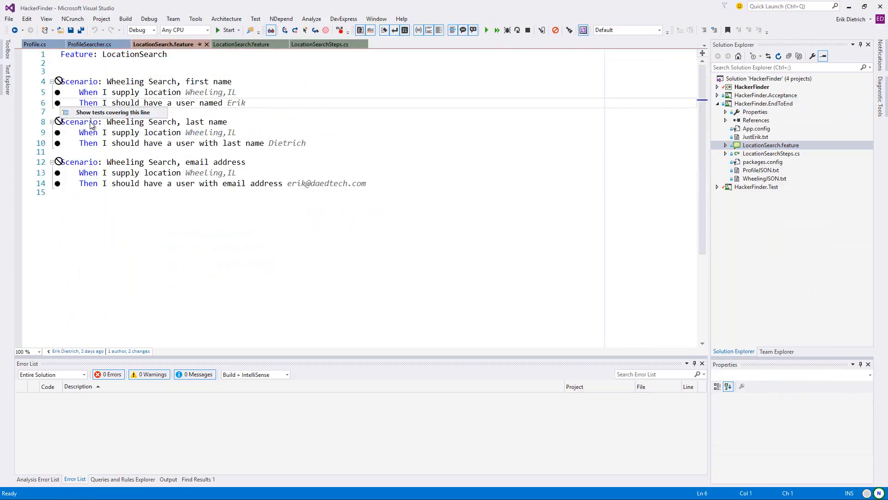
right_click(113, 92)
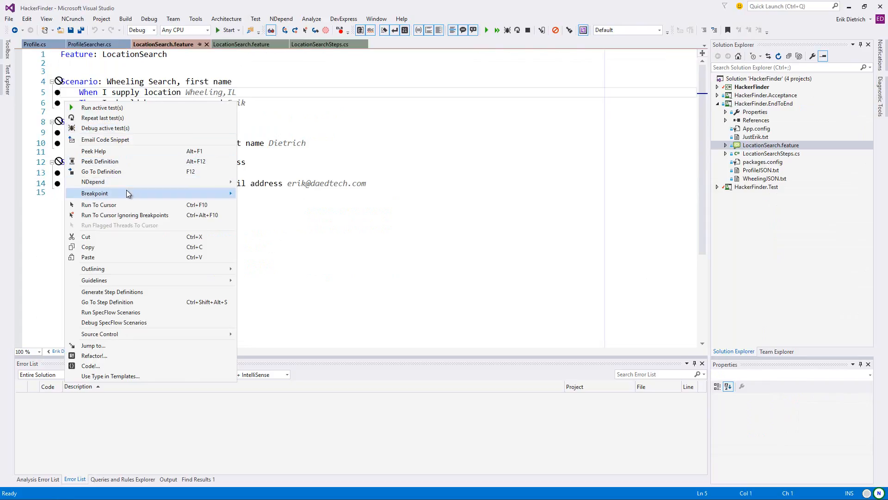
mouse_move(130, 291)
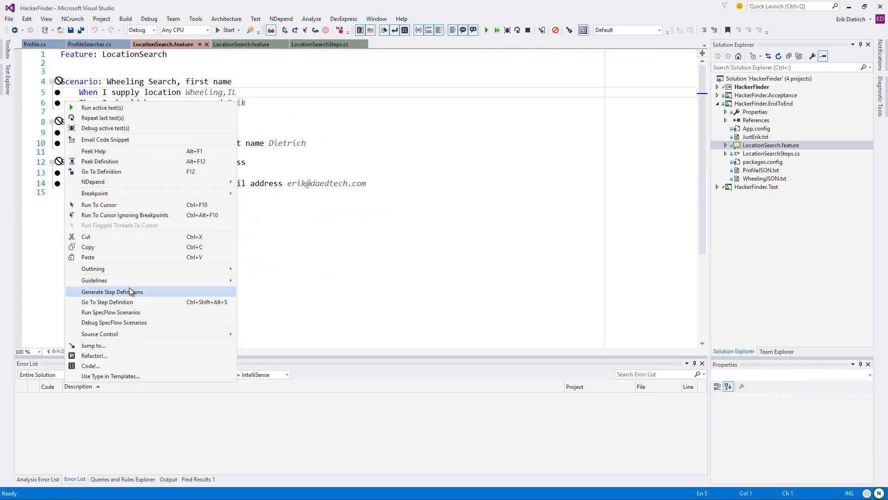
left_click(112, 291)
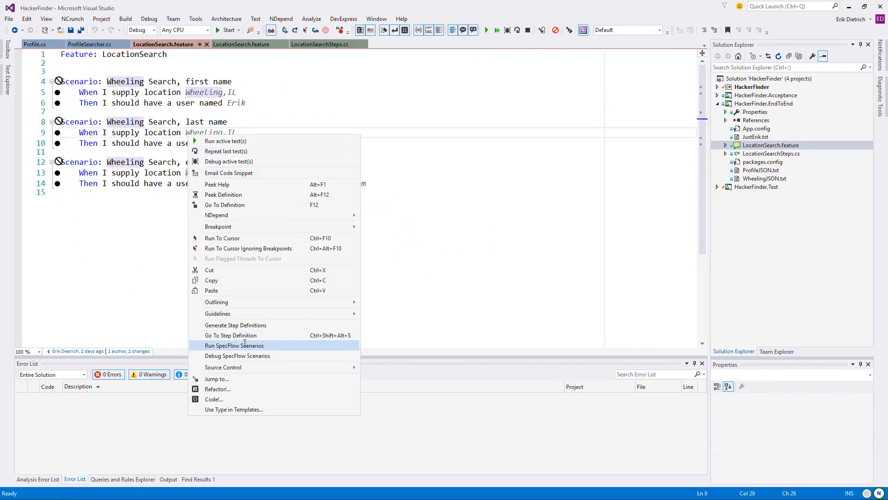
left_click(234, 345)
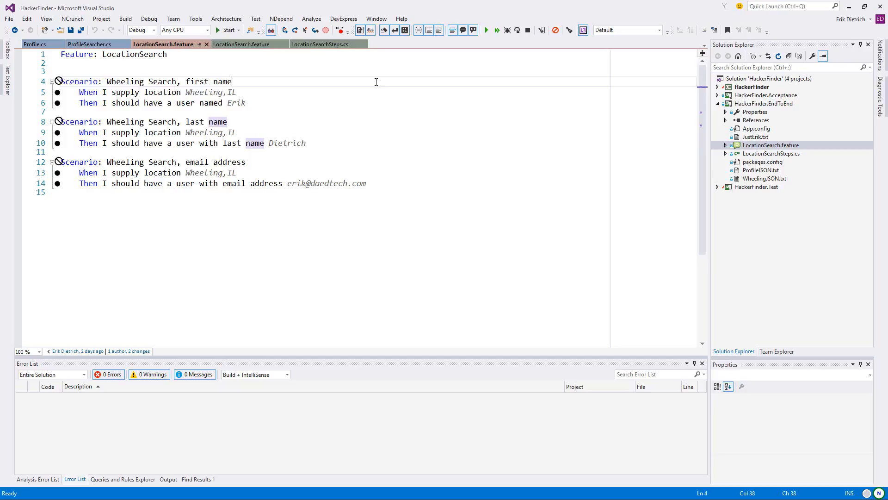
mouse_move(385, 79)
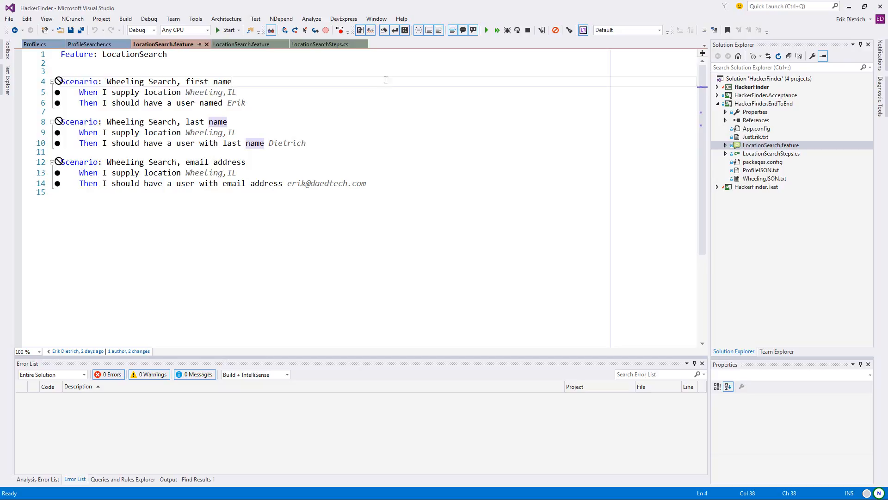
Start a new 'Scenario: Wheeling search, profile URL' below the email address scenario.
left_click(445, 194)
type("X")
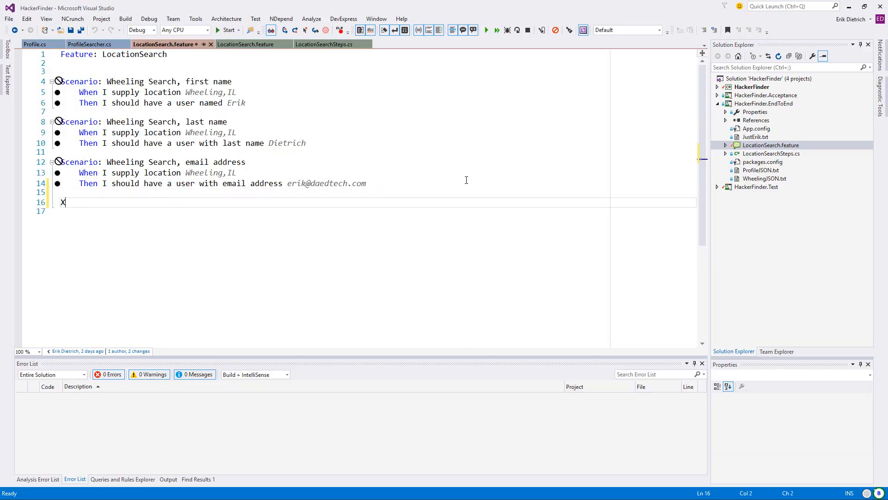
type("Sen")
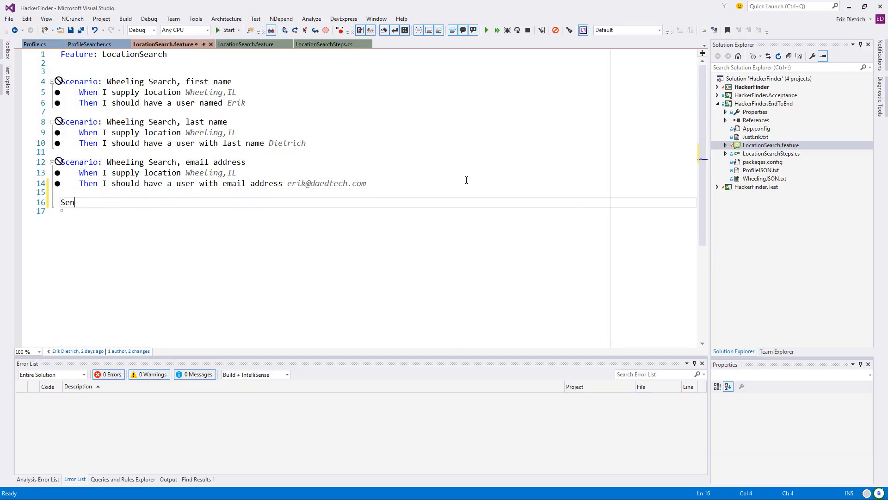
key("Backspace")
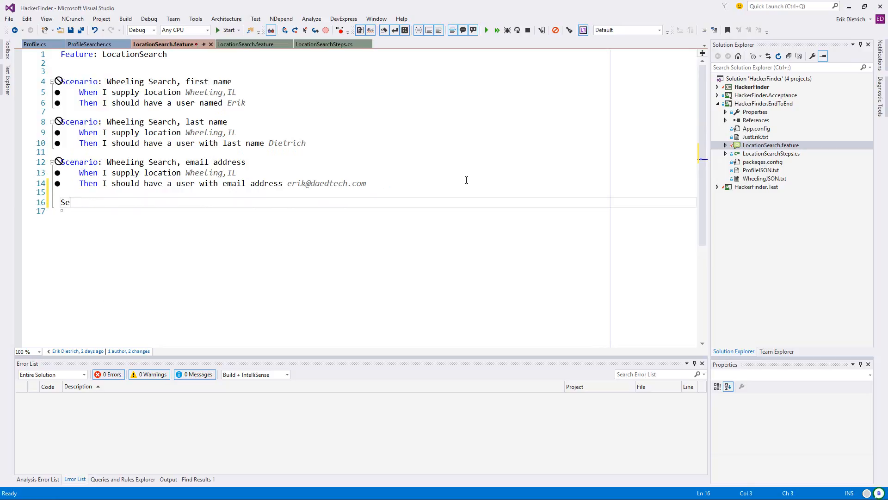
type("cenario:")
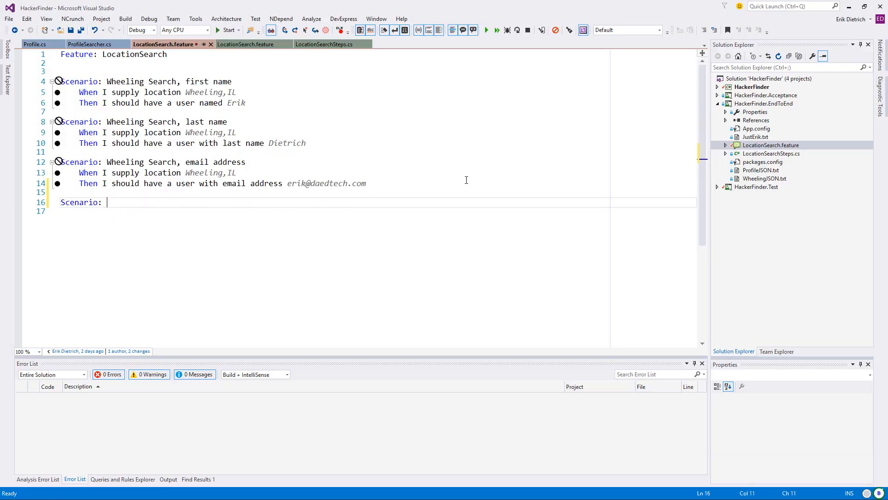
type("Wheel")
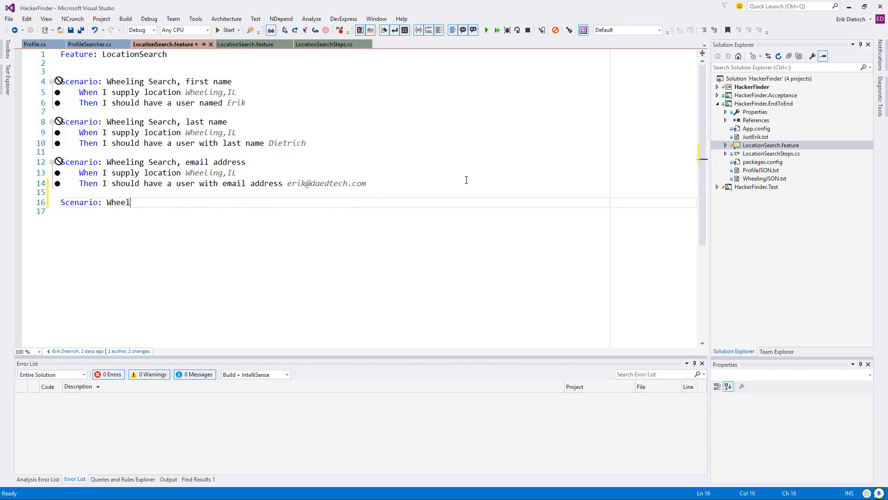
type("ing search,")
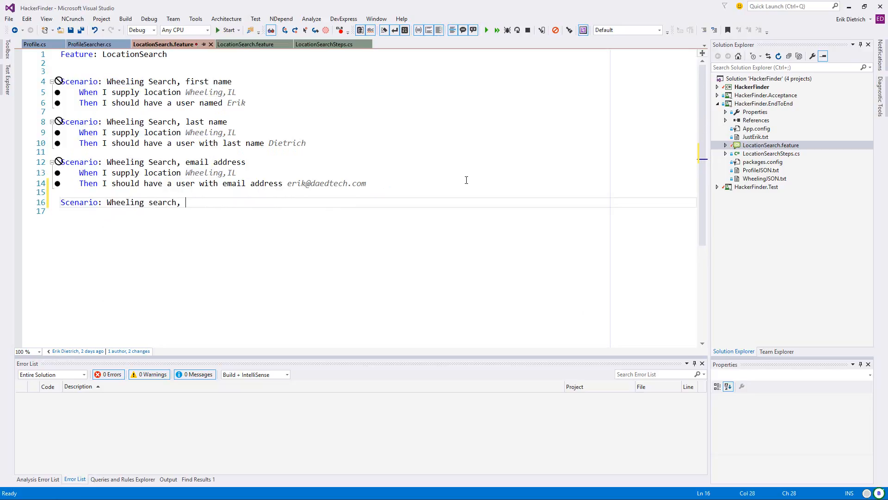
type("profile URL")
left_click(369, 212)
type("When")
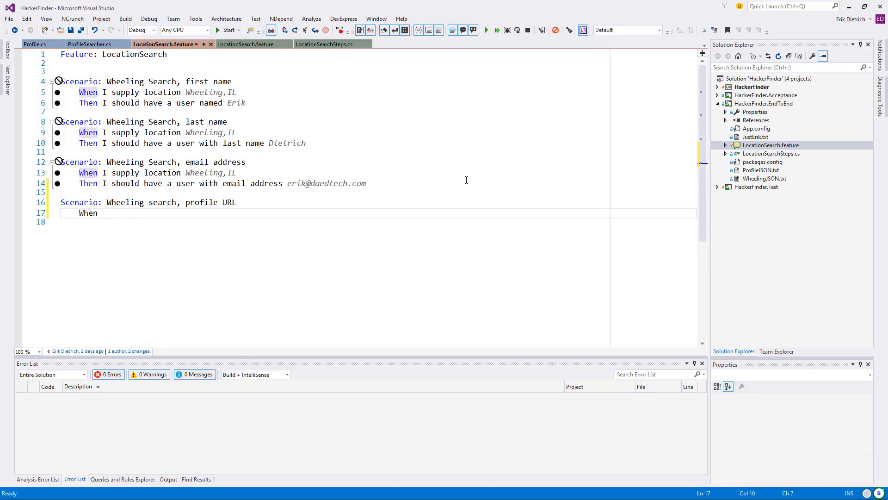
Write the When location Wheeling and Then profile url steps with the html_url address, and save.
type("I supply location Wheeling,IL")
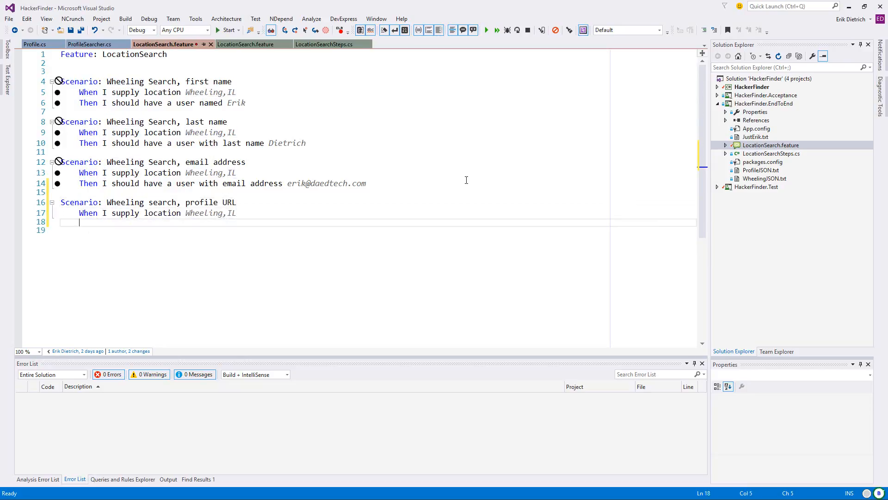
type("Then I should have a user with pro")
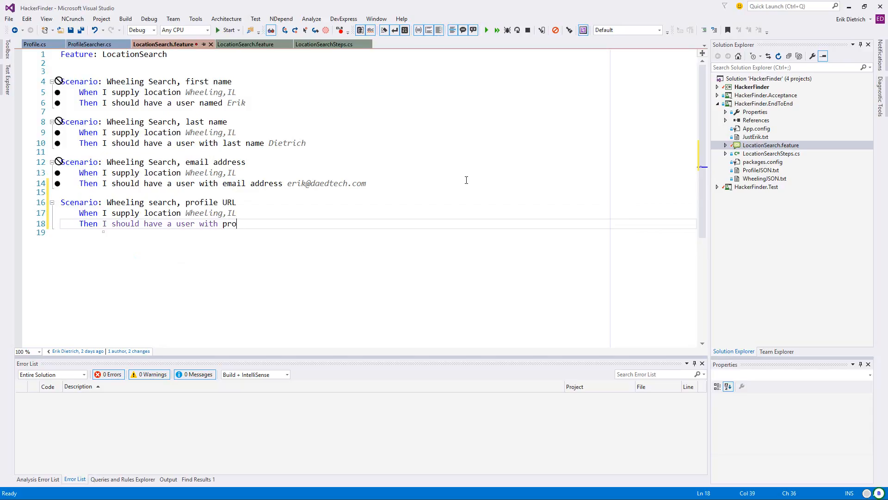
type("file url \"")
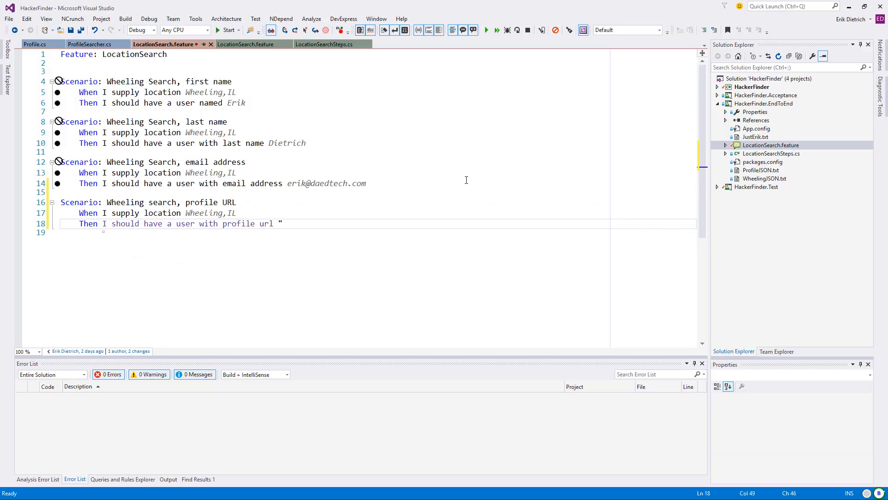
type("html_url")
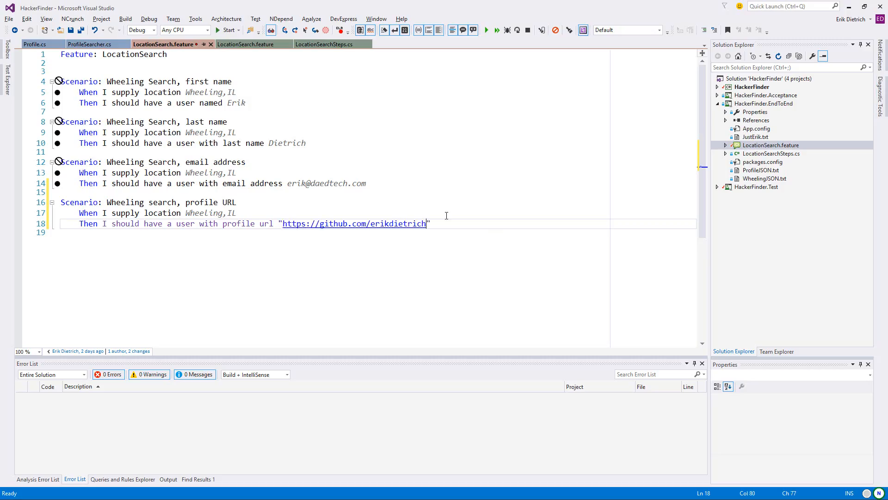
key("ctrl+s")
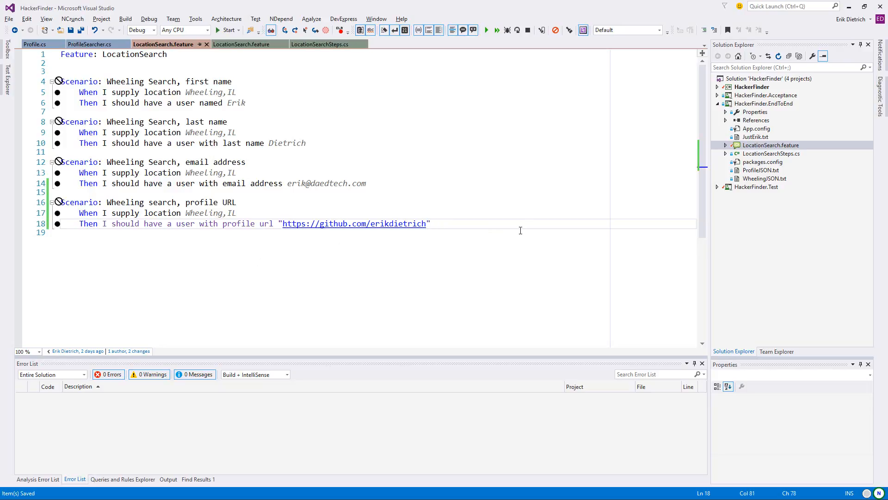
Write a Things to Be Done card: location search should treat "Wheeling,IL" and "Wheeling, IL" the same.
left_click(195, 213)
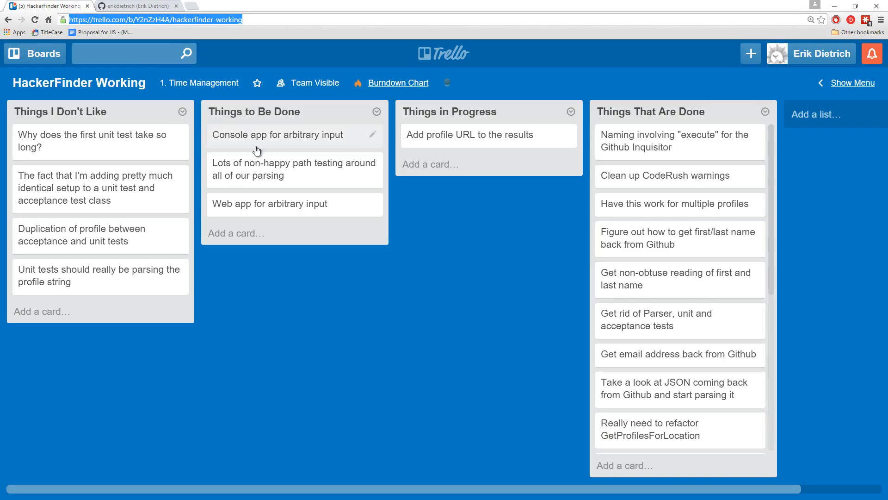
left_click(236, 233)
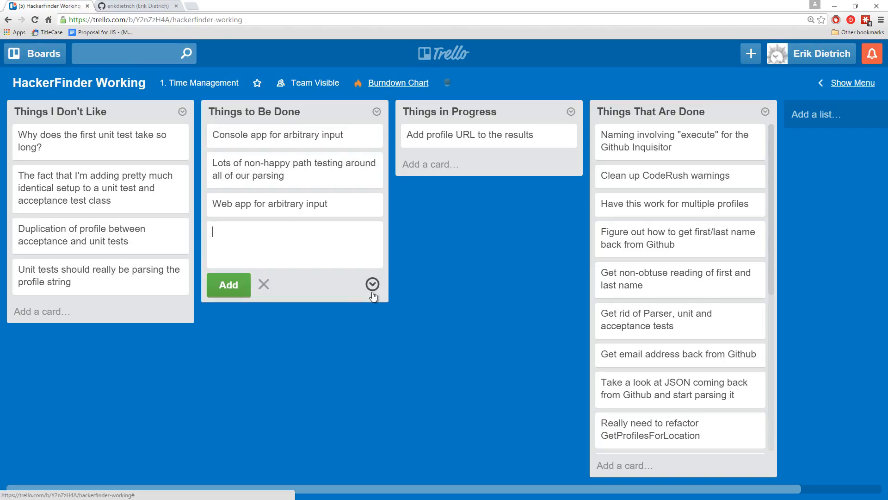
type("Make locati")
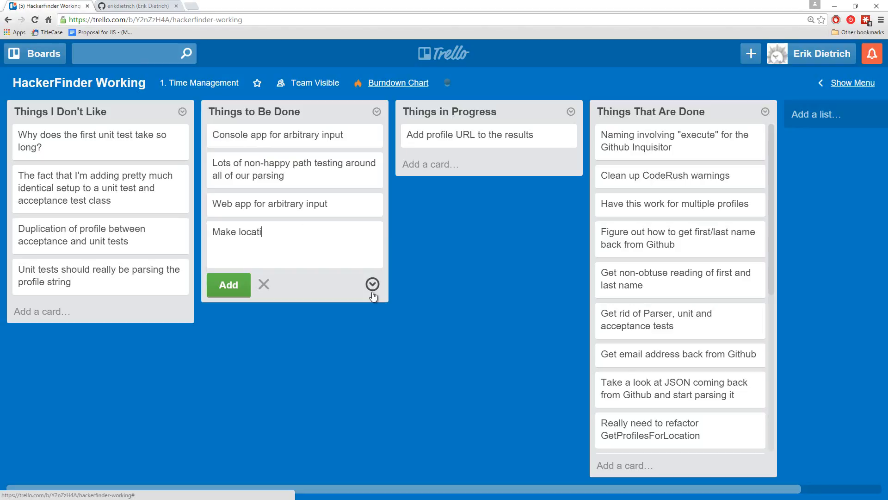
type("on search smarter a")
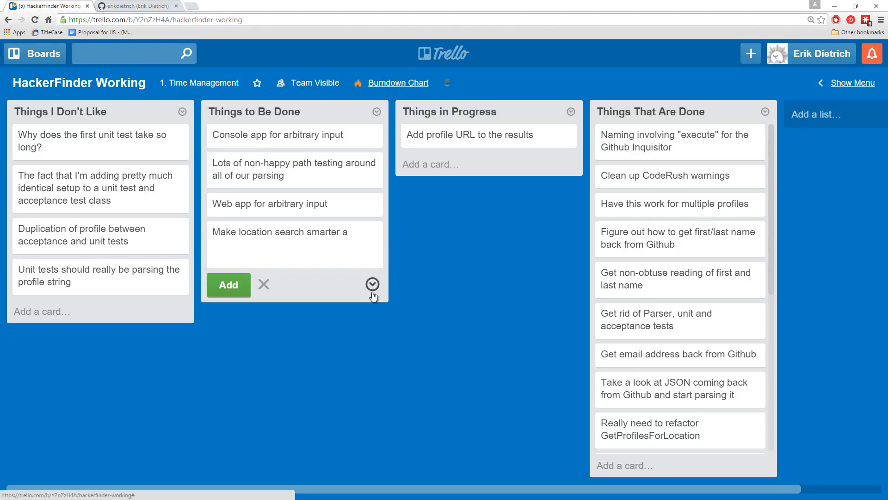
type("bout white space (")
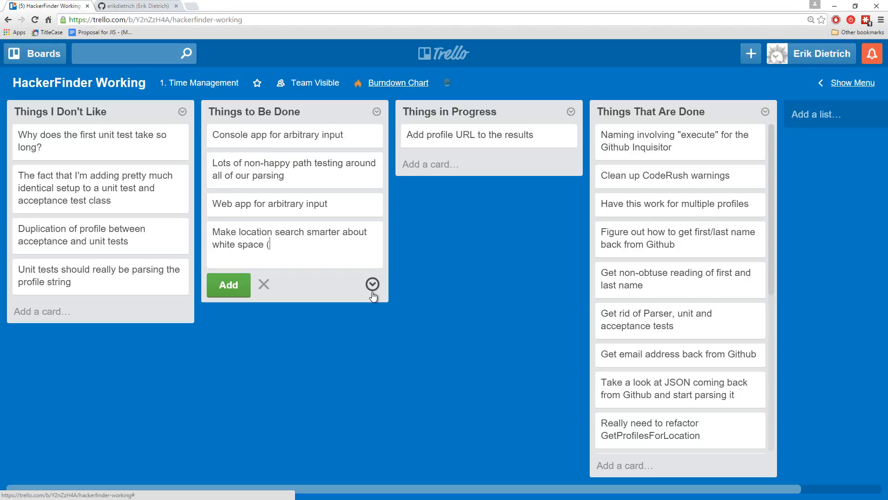
type("\"Whe")
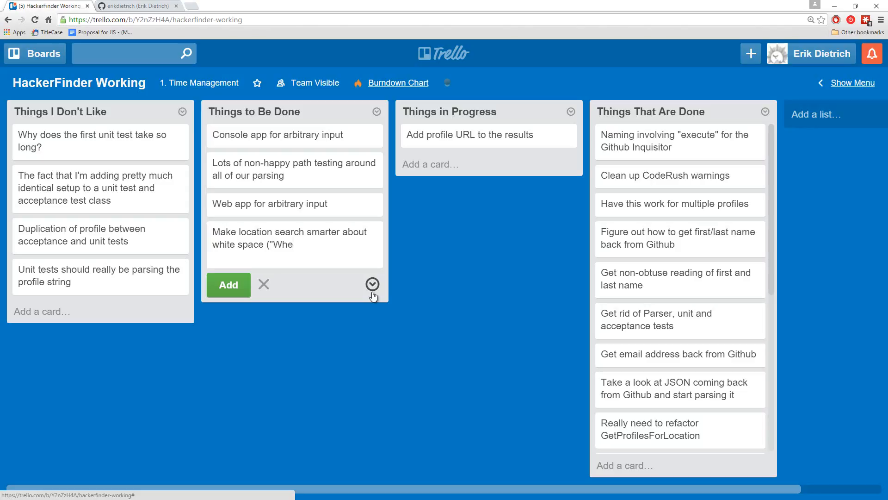
type("eling,IL and")
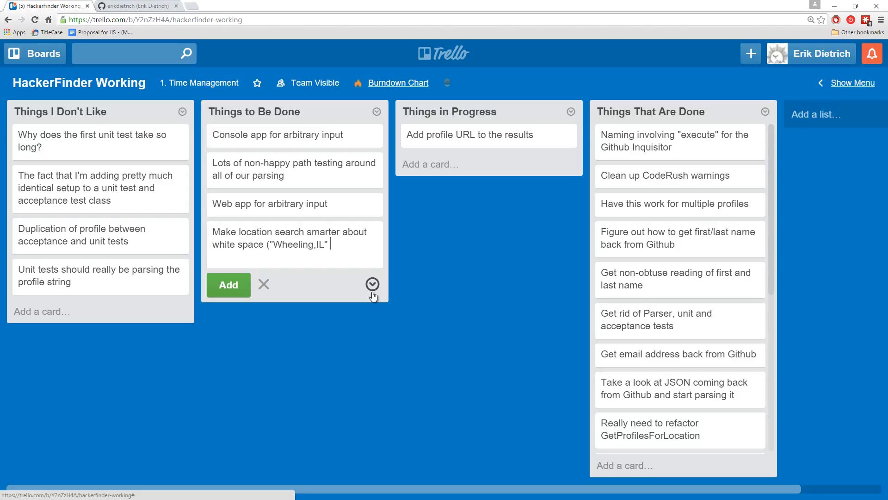
type("and \"Wheeling, I")
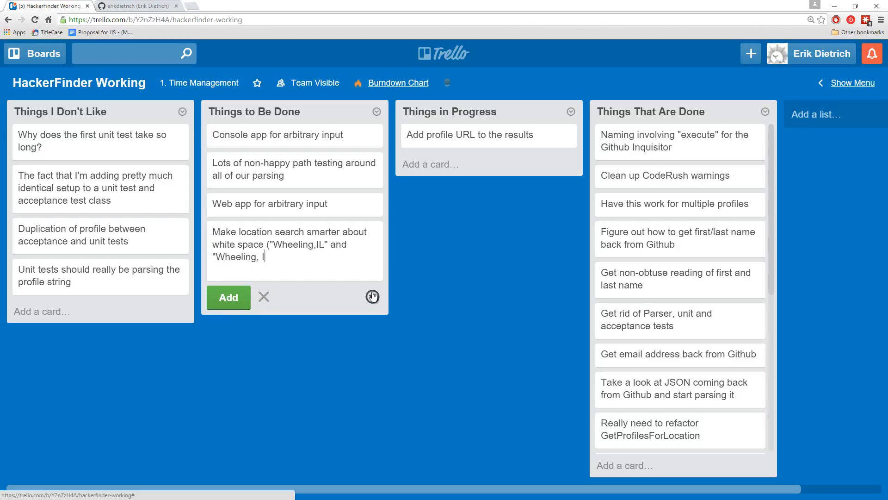
type("L\") should")
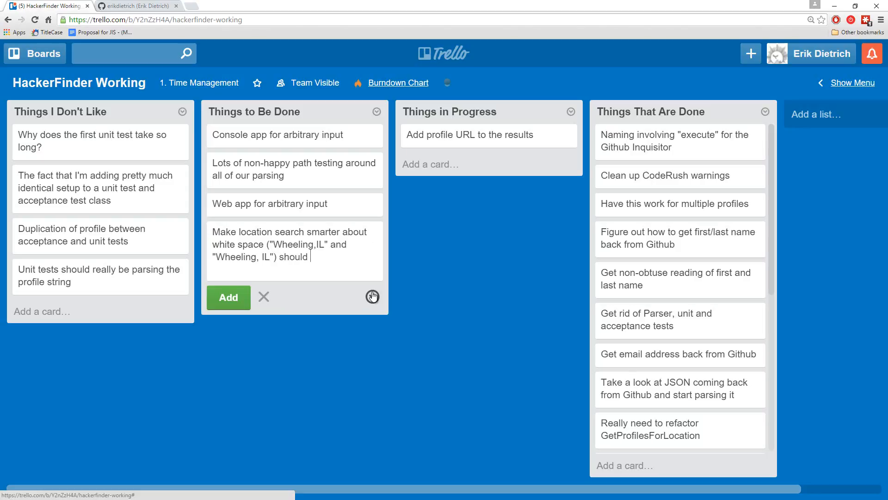
type("yield")
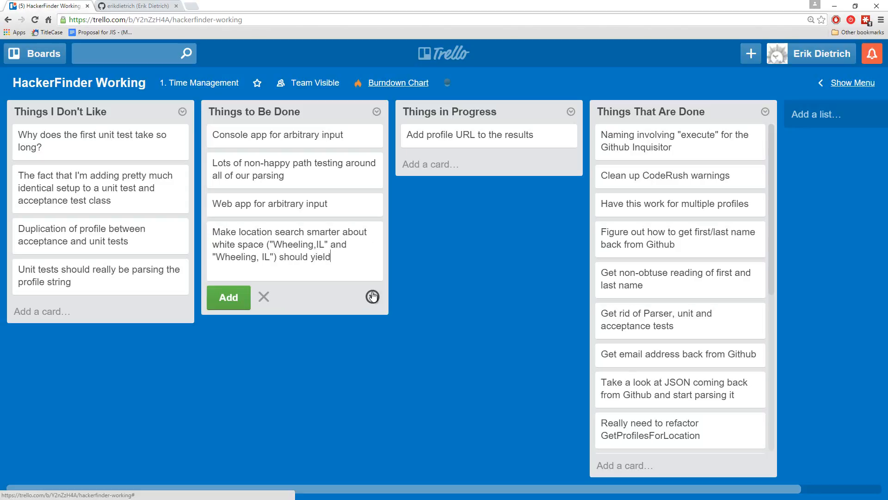
type("the same r")
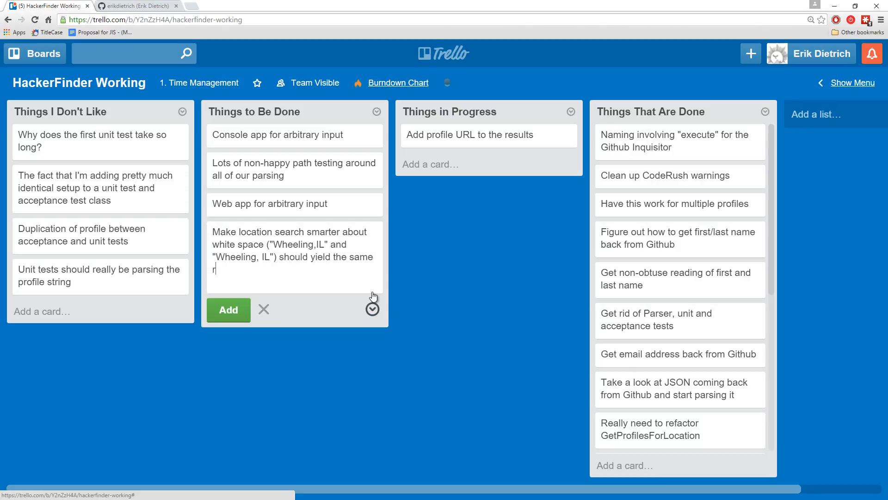
type("set of results")
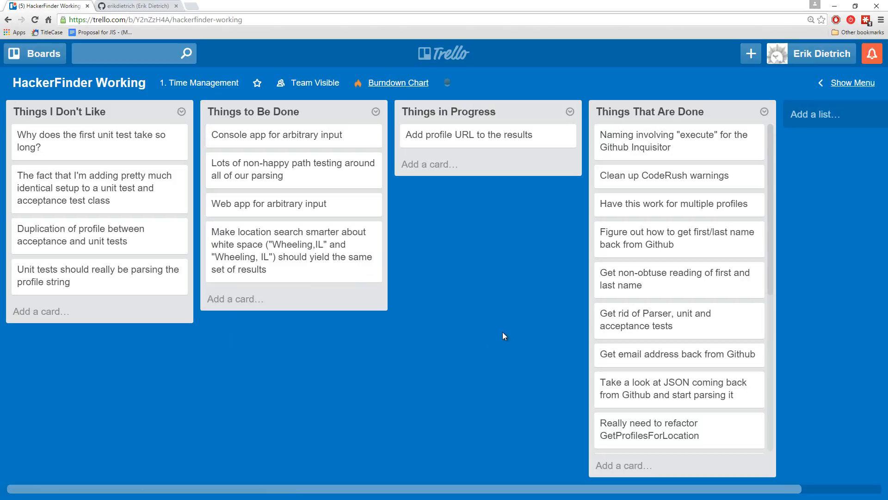
mouse_move(462, 298)
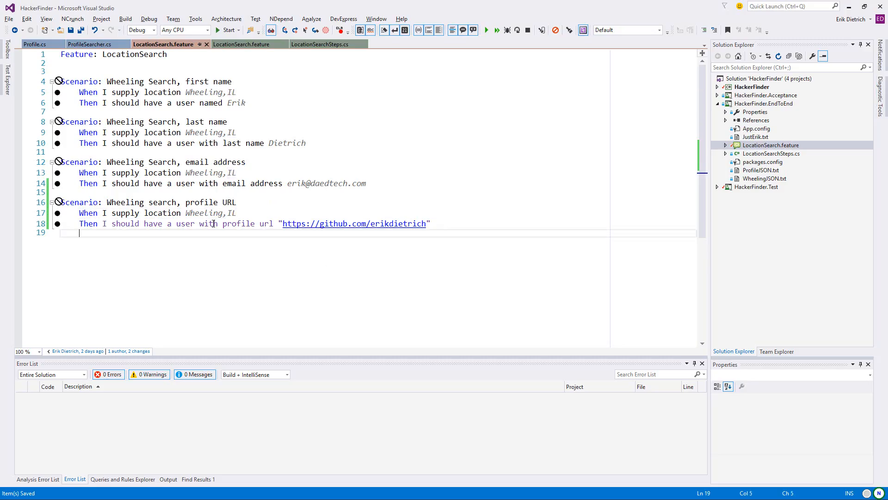
right_click(213, 223)
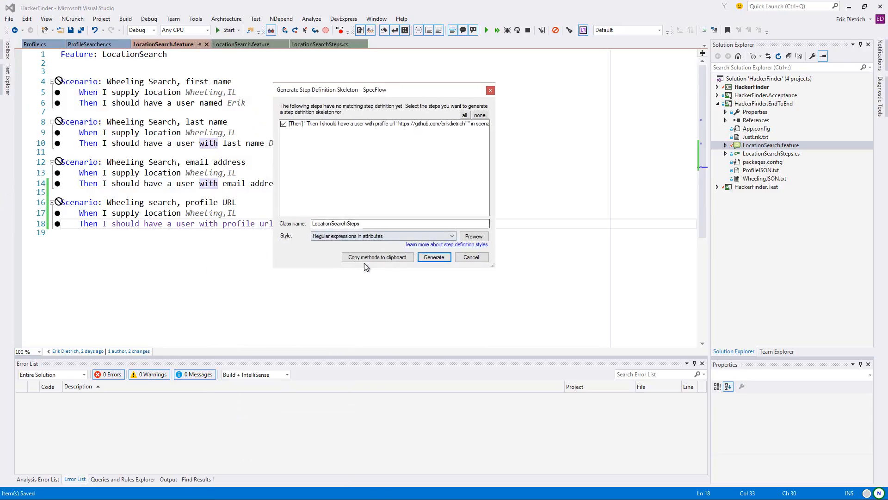
left_click(471, 256)
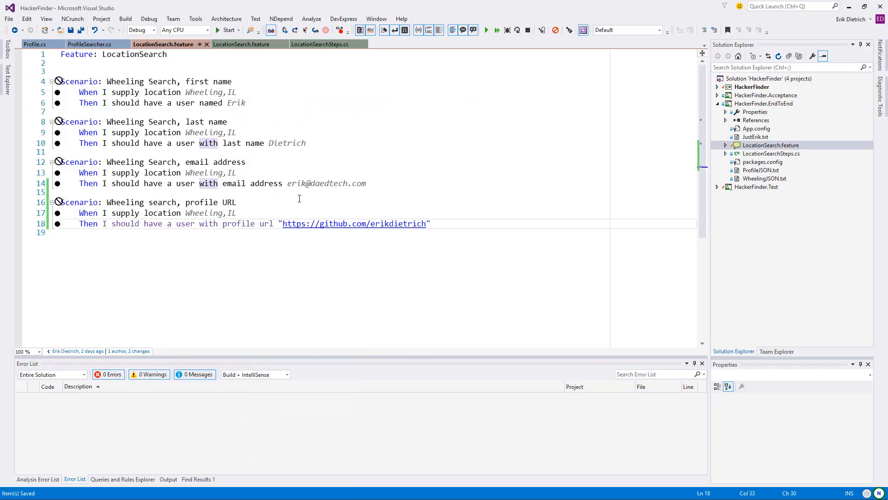
In LocationSearchSteps, rename p0 to expectedProfileUrl and assert ReturnedProfiles.Any(p => p.ProfileUrl == expectedProfileUrl).
left_click(771, 153)
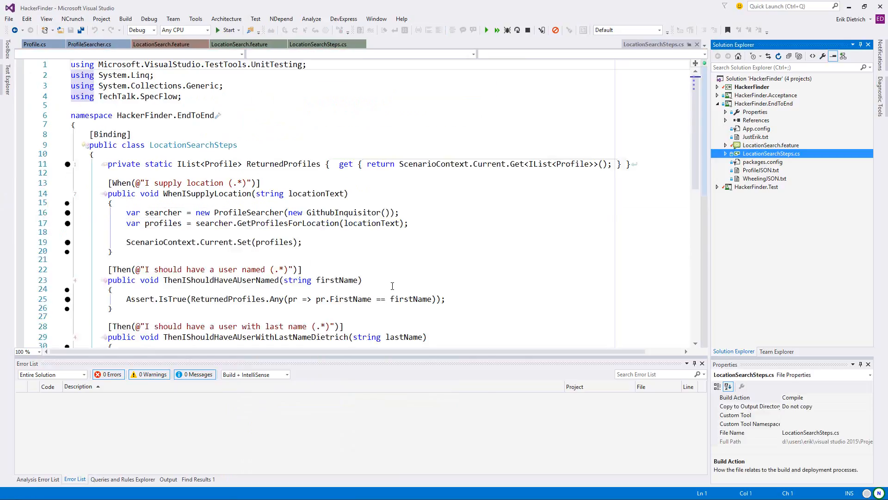
scroll("down", 3)
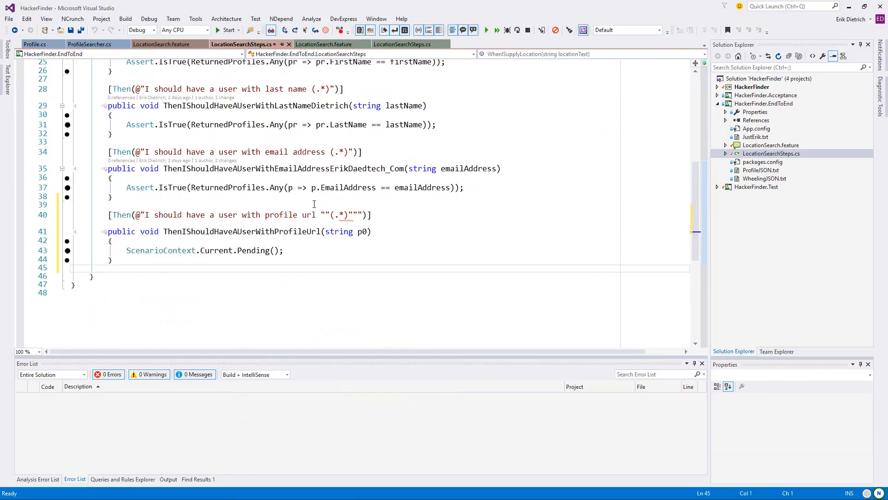
left_click(282, 250)
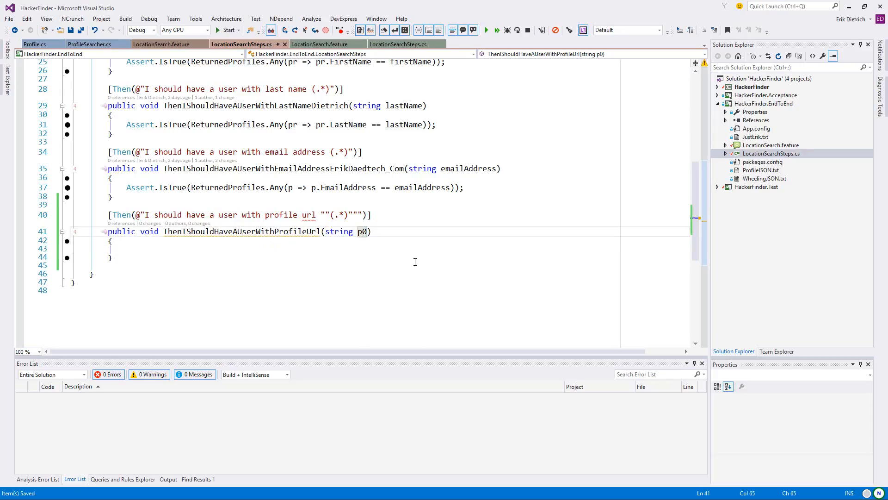
double_click(363, 232)
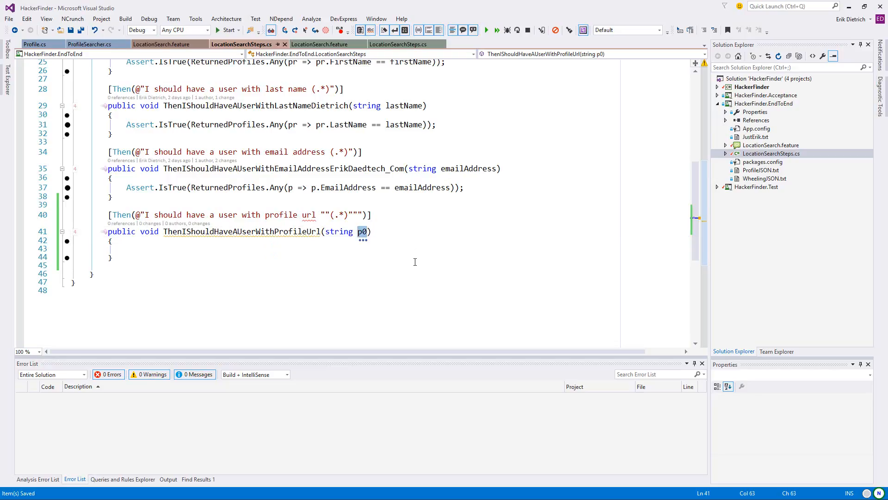
type("prof")
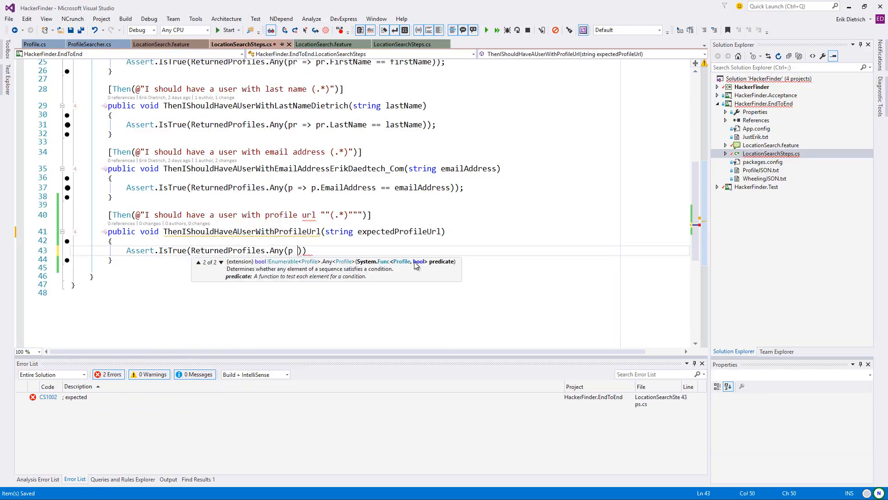
type("=> p.Pro")
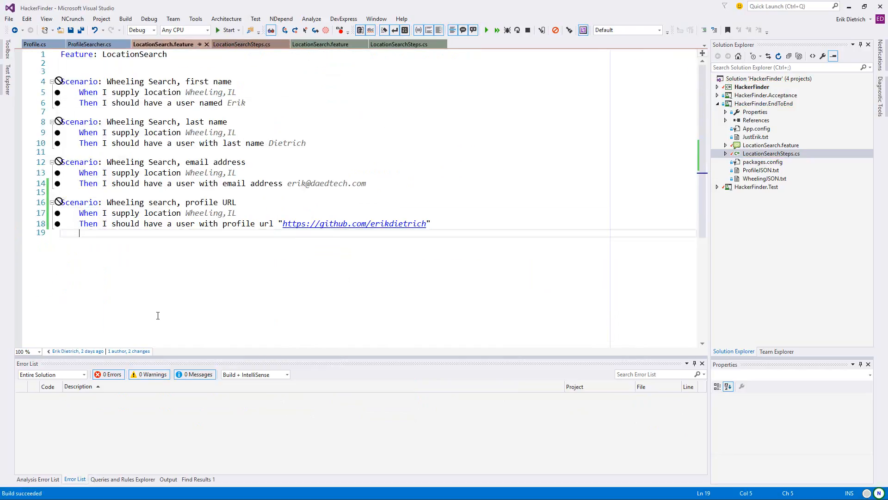
Run all the location search scenarios from the LocationSearch feature file.
left_click(216, 29)
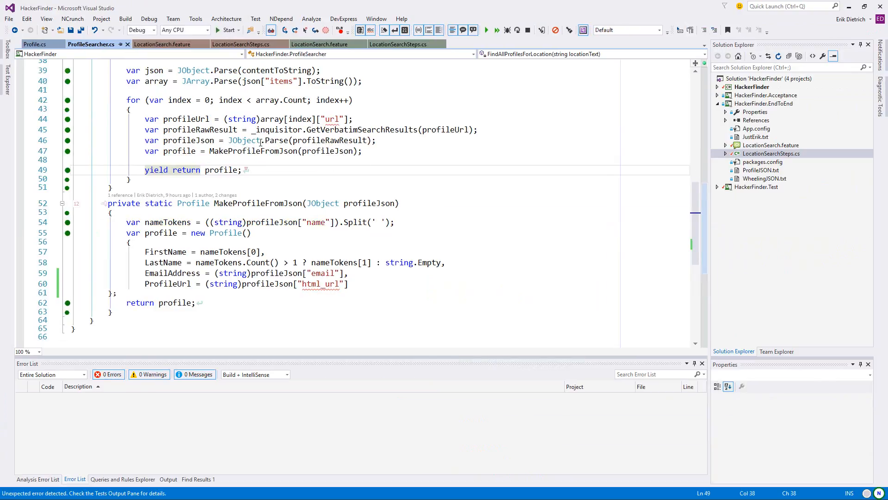
left_click(163, 44)
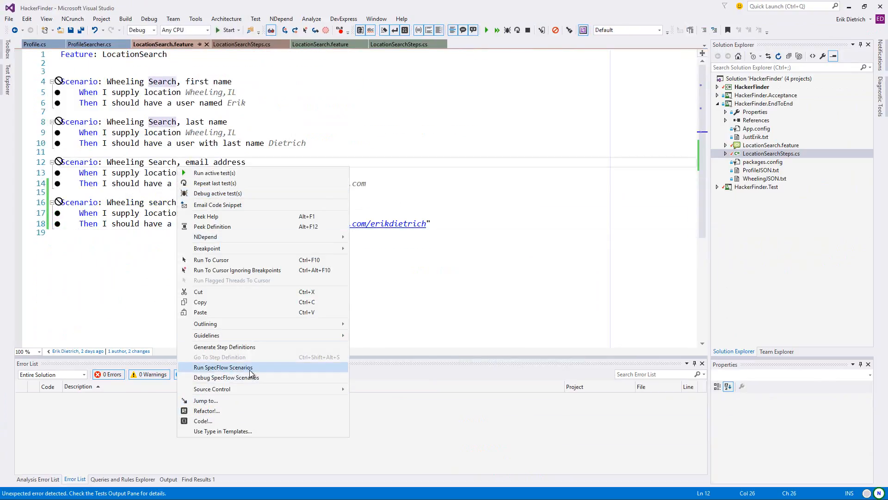
left_click(223, 368)
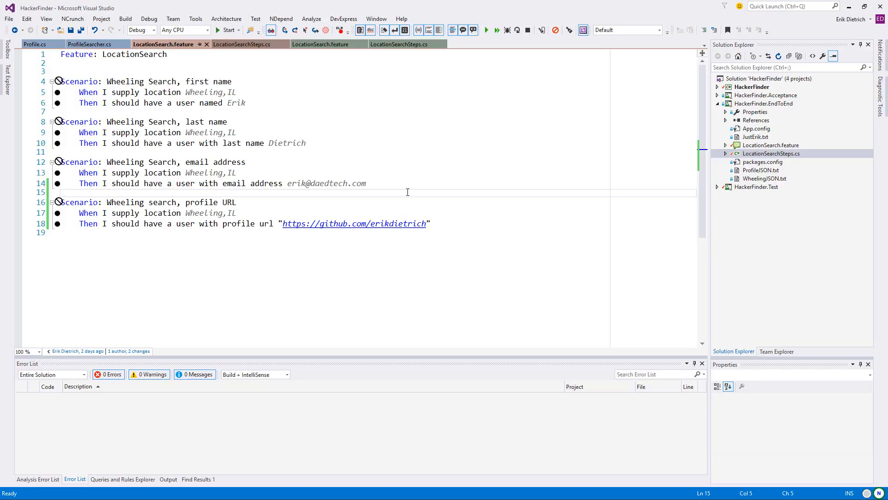
mouse_move(17, 67)
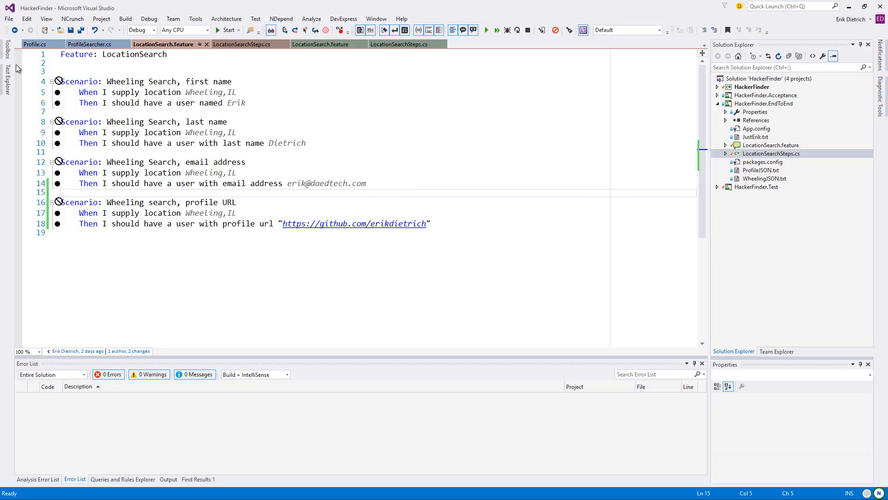
Inspect the failed WheelingSearchProfileURL test in Test Explorer and return to ProfileSearcher.
left_click(7, 74)
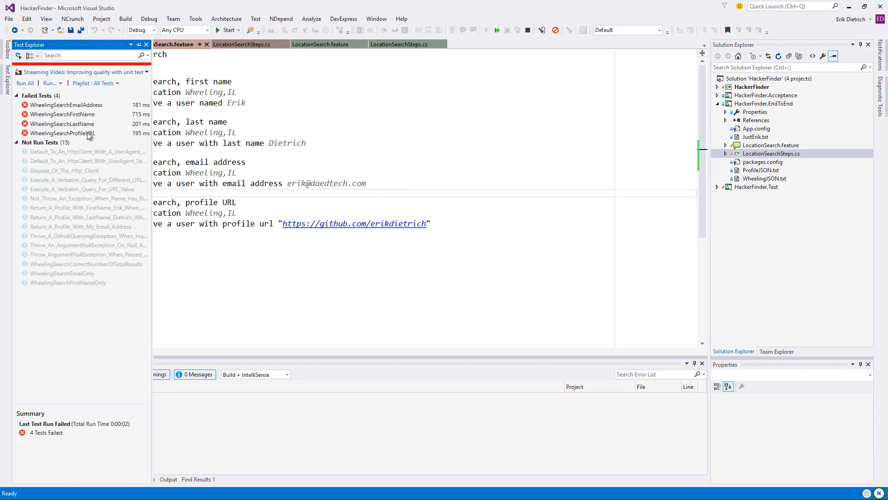
left_click(62, 132)
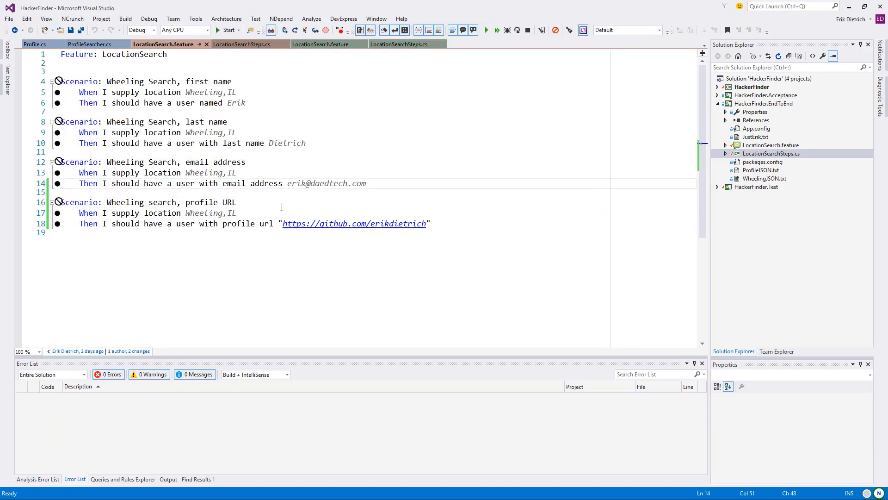
left_click(299, 203)
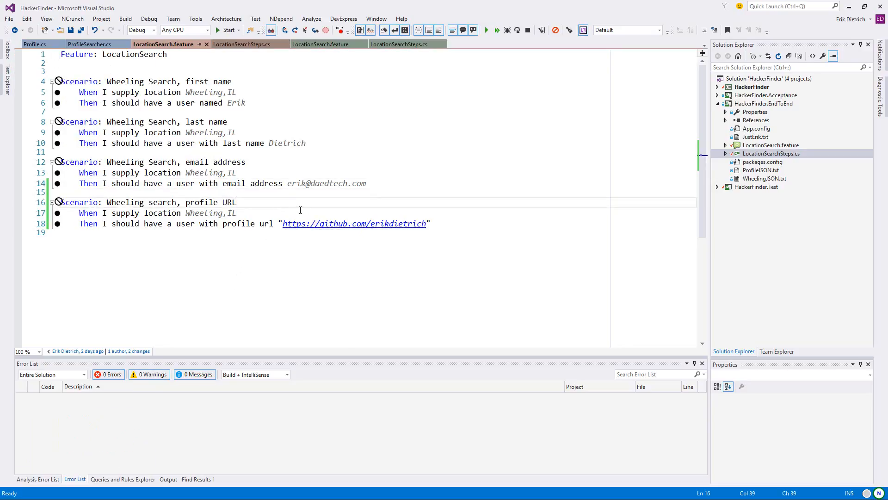
left_click(90, 45)
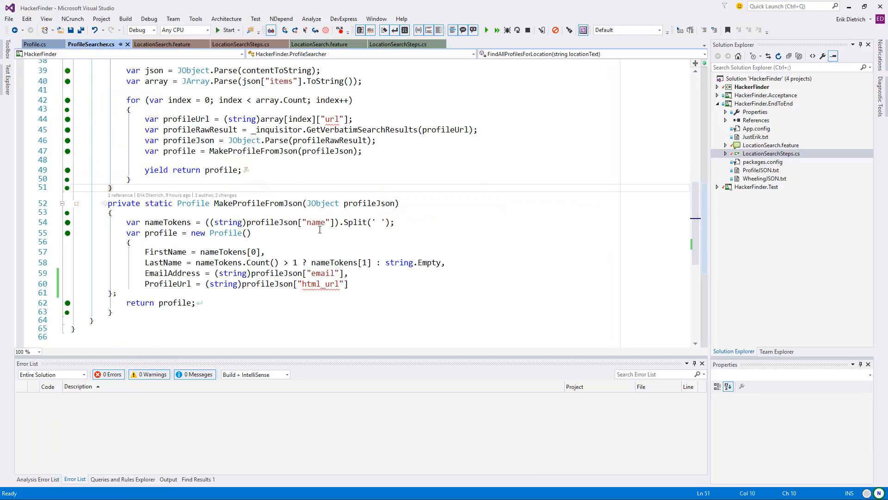
mouse_move(358, 286)
type("/")
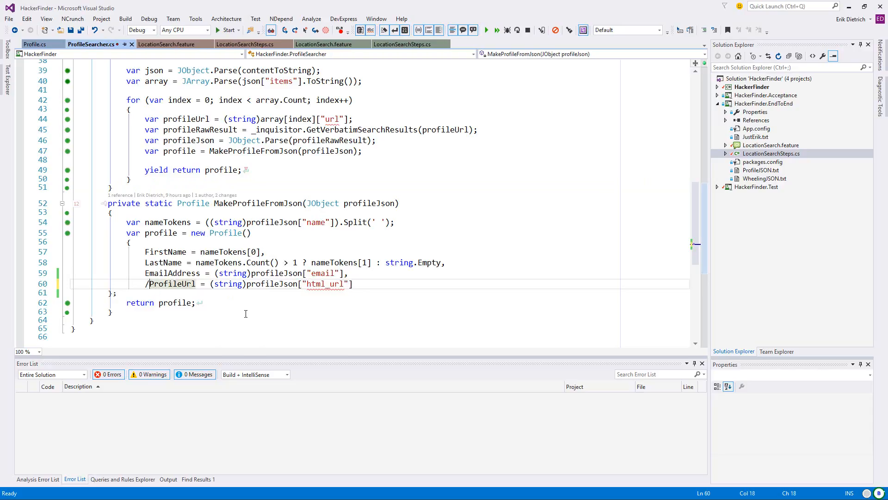
Rerun the location search scenarios with the ProfileUrl line commented out, then return to ProfileSearcher.
left_click(163, 44)
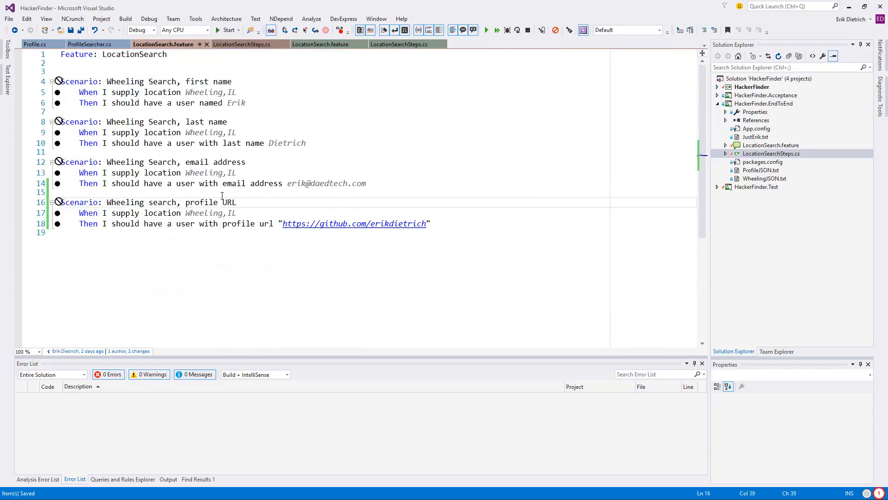
right_click(221, 200)
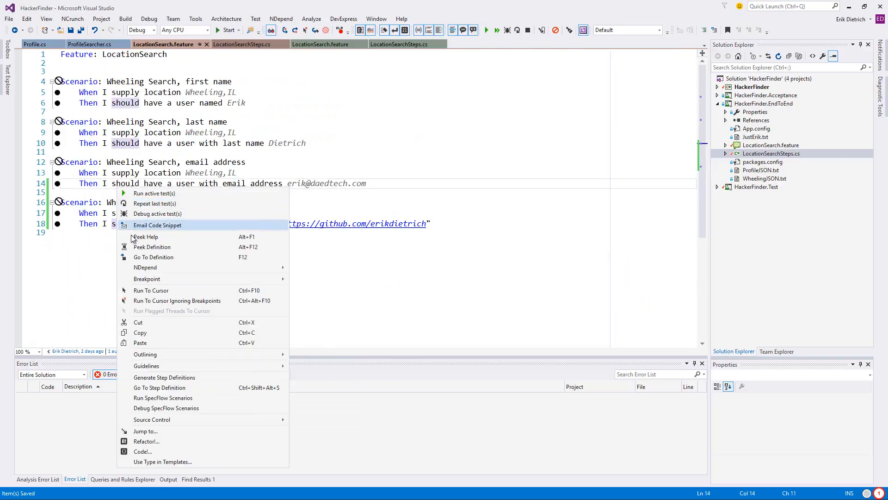
mouse_move(163, 397)
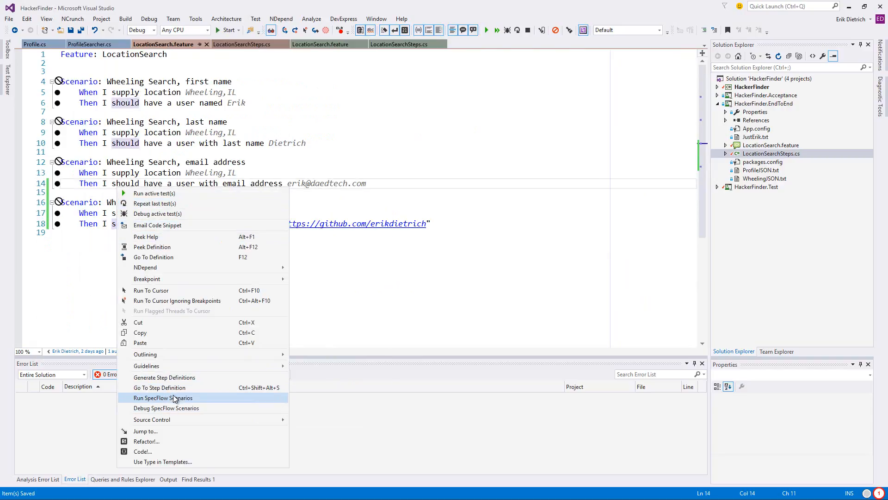
left_click(163, 397)
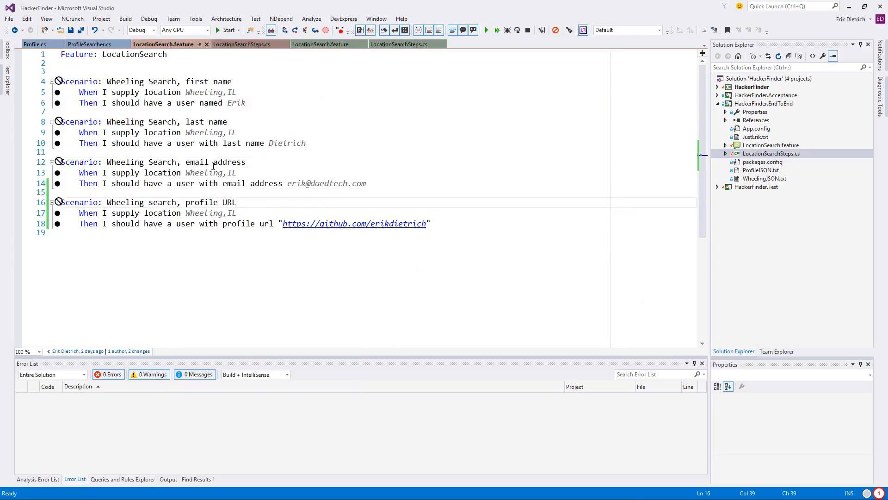
left_click(91, 45)
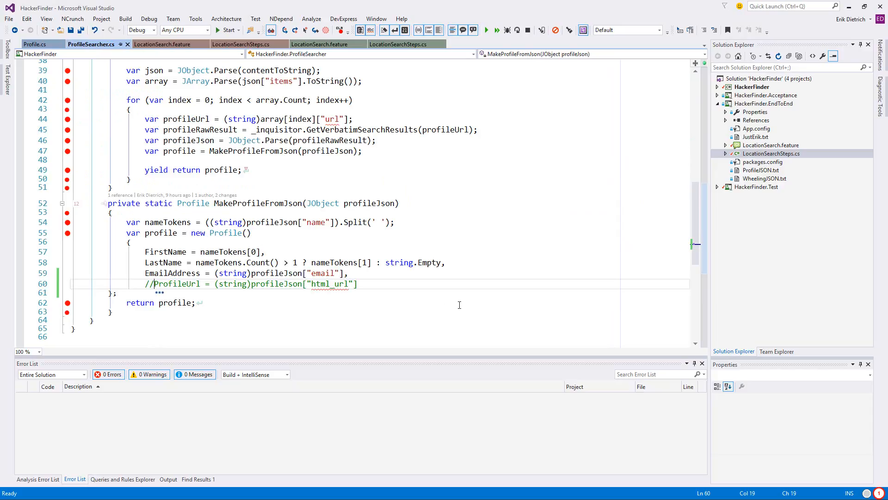
mouse_move(84, 285)
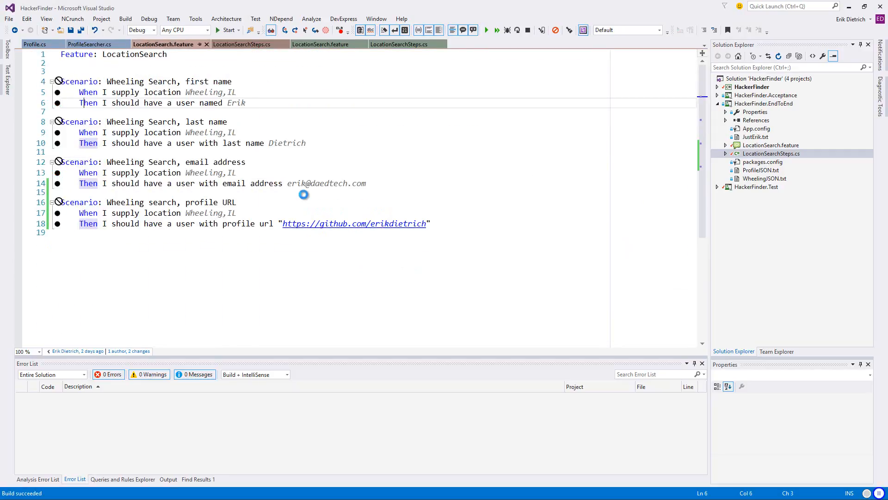
Debug the scenarios to the NullReferenceException, then realign the uncommented ProfileUrl line and save.
left_click(216, 30)
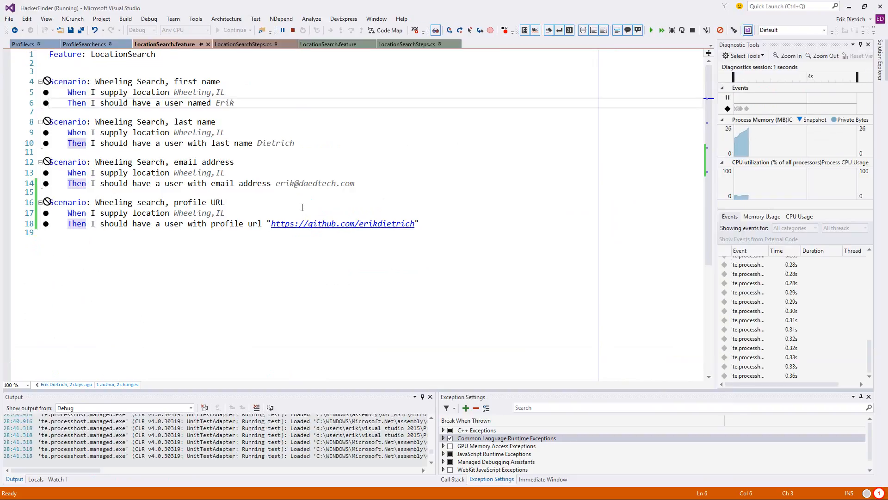
left_click(232, 29)
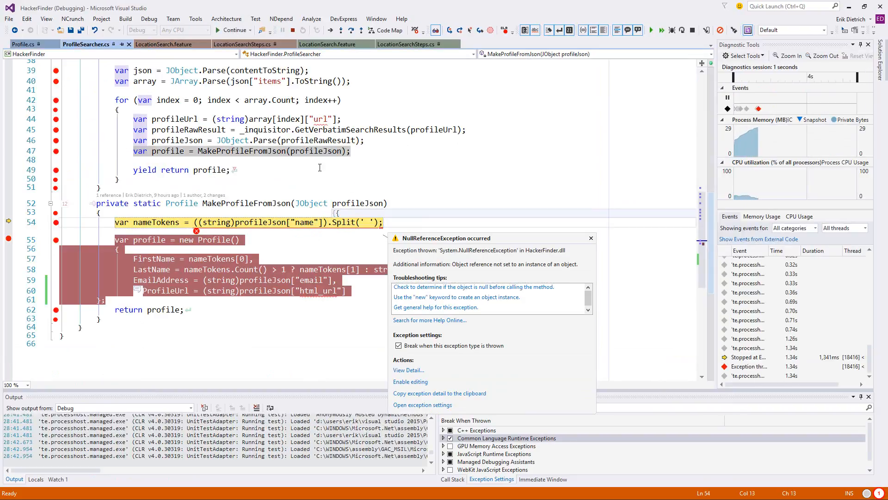
mouse_move(258, 222)
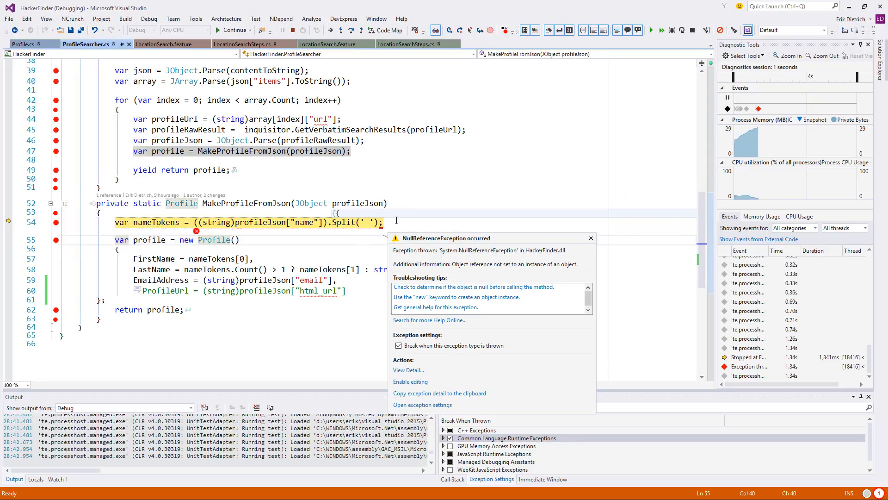
left_click(385, 222)
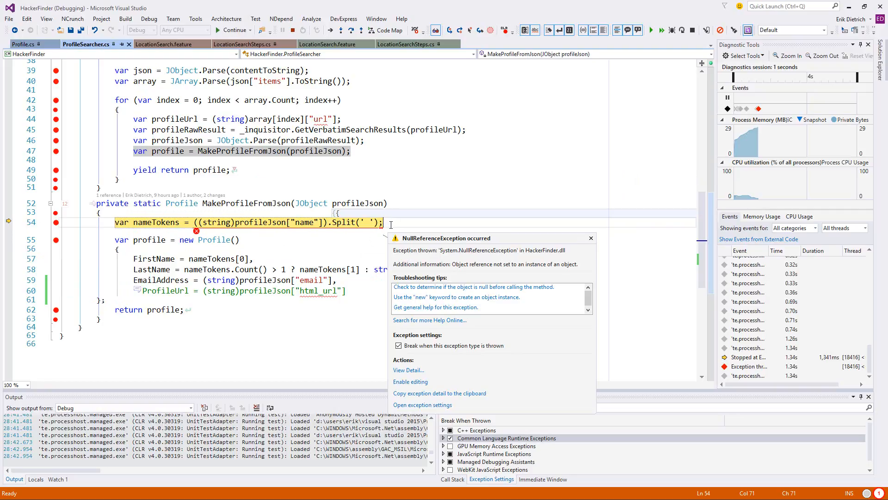
mouse_move(235, 232)
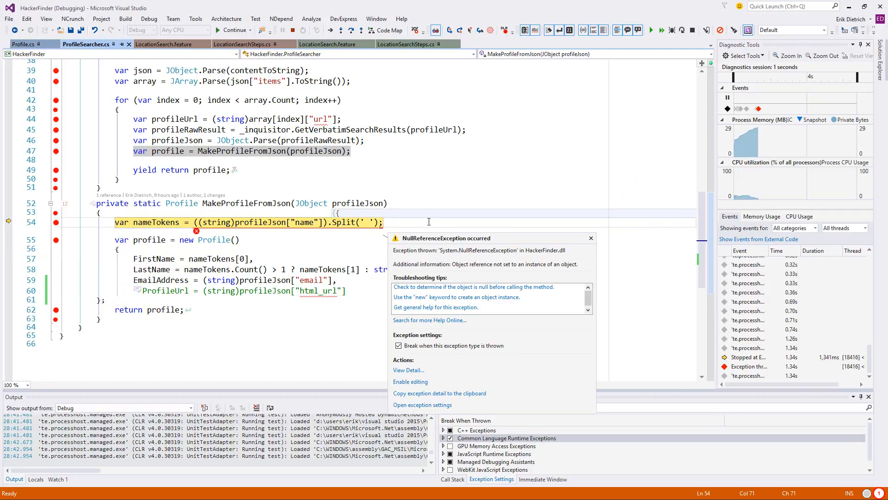
mouse_move(246, 62)
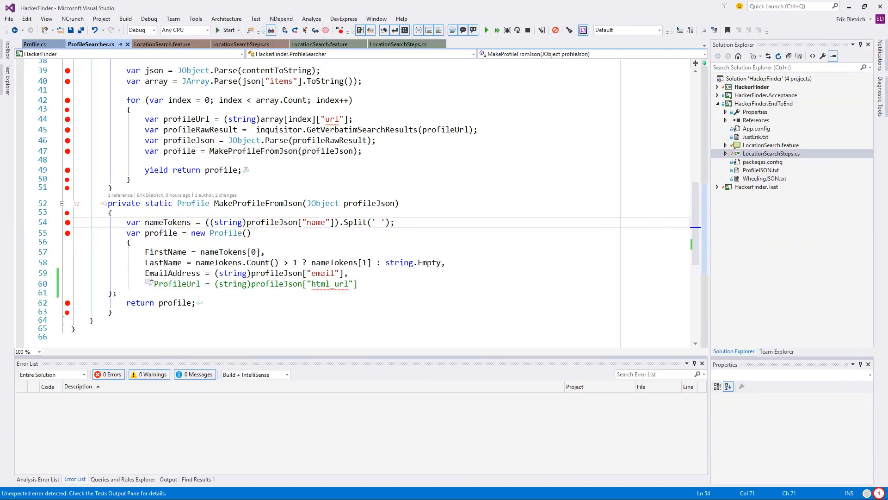
key("ctrl+s")
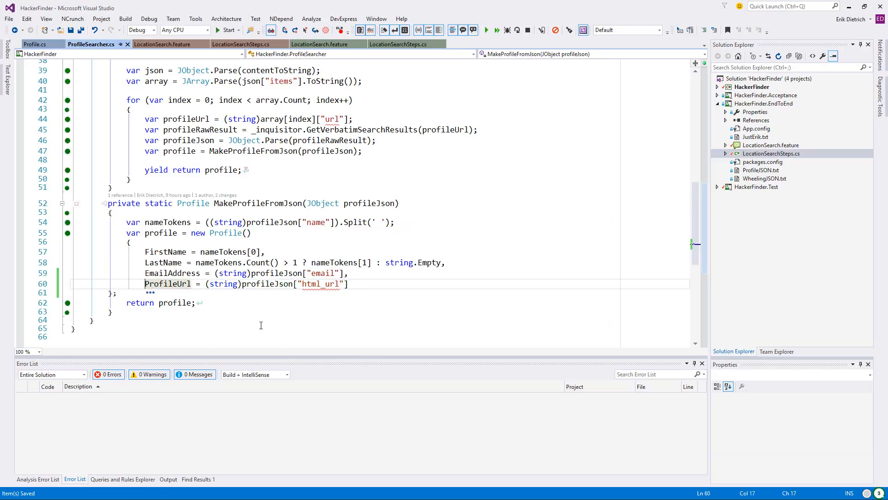
mouse_move(258, 233)
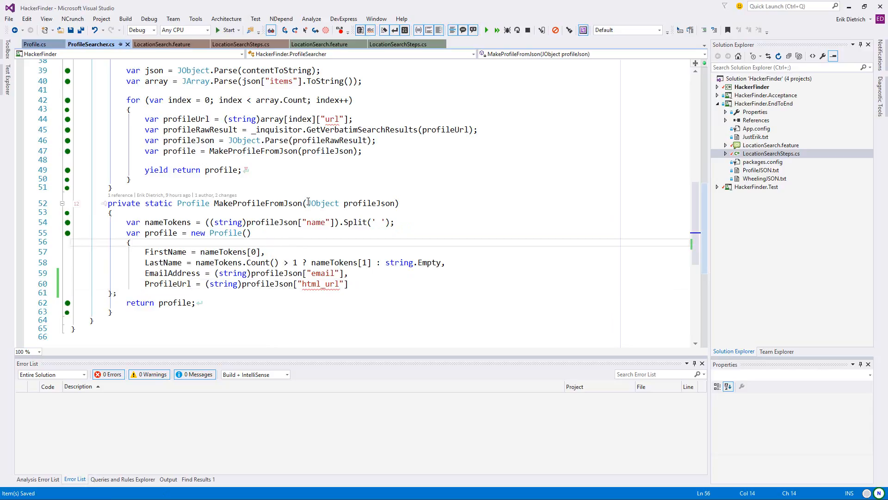
left_click(385, 283)
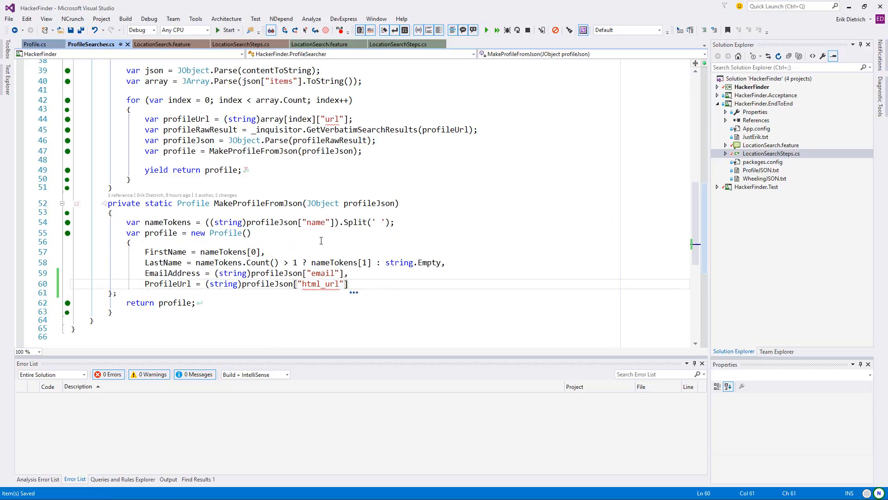
Add a 'Figure out API rate limit stuff' card to the Things to Be Done list.
scroll("up", 3)
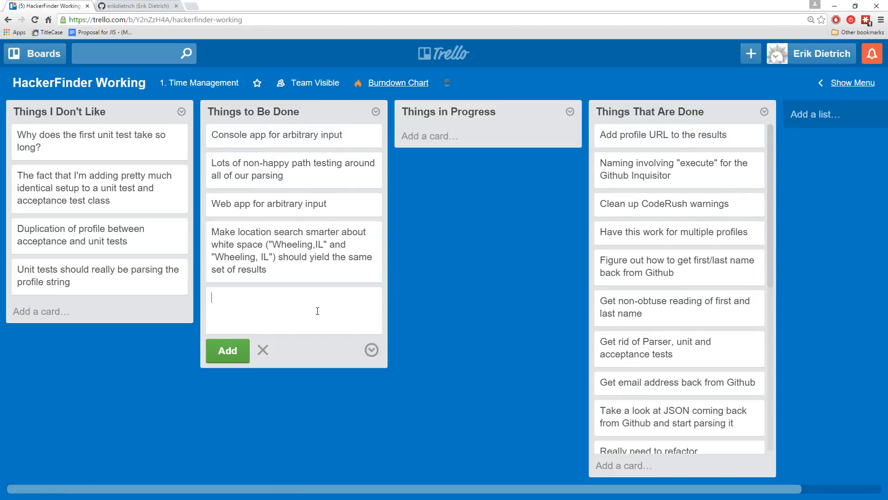
type("Figure ou")
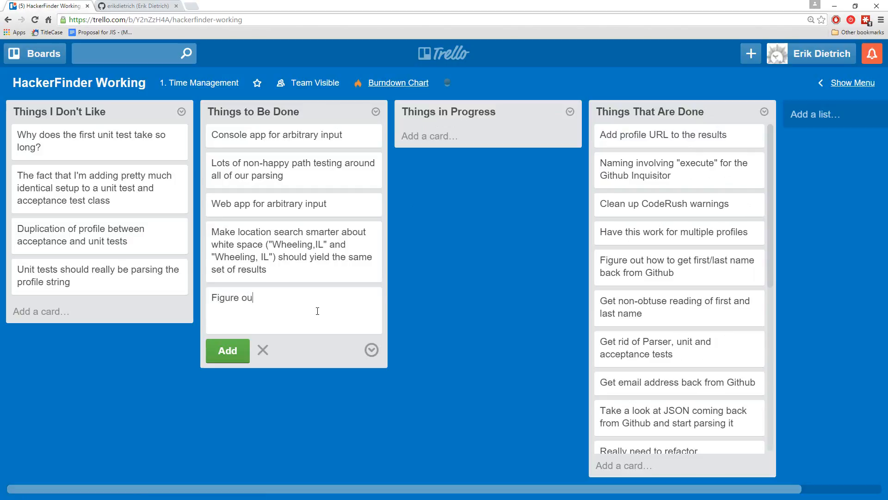
type("t")
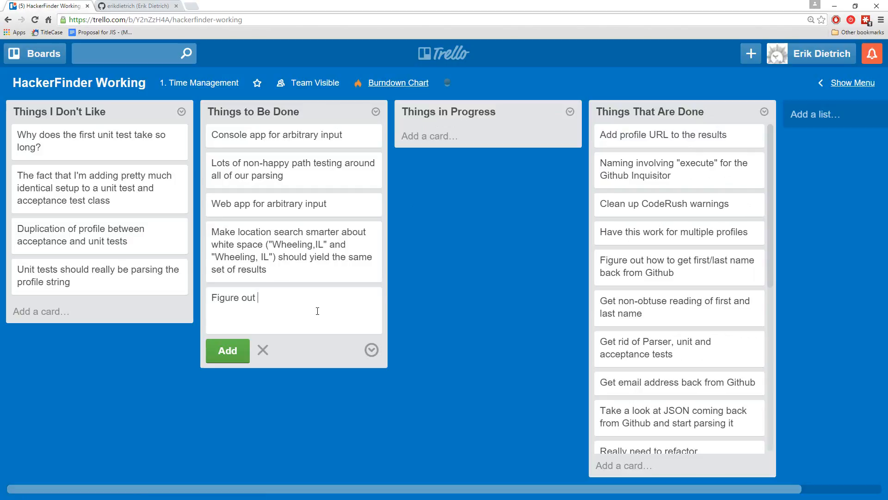
type("A")
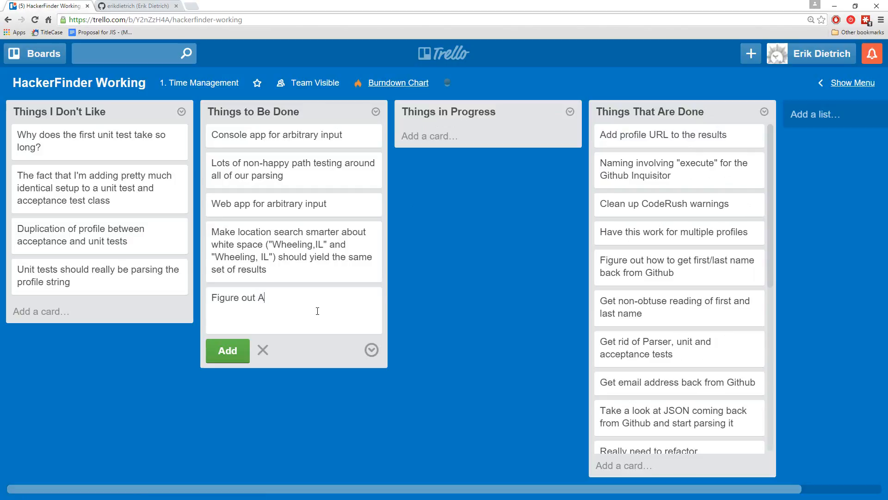
type("PI ra")
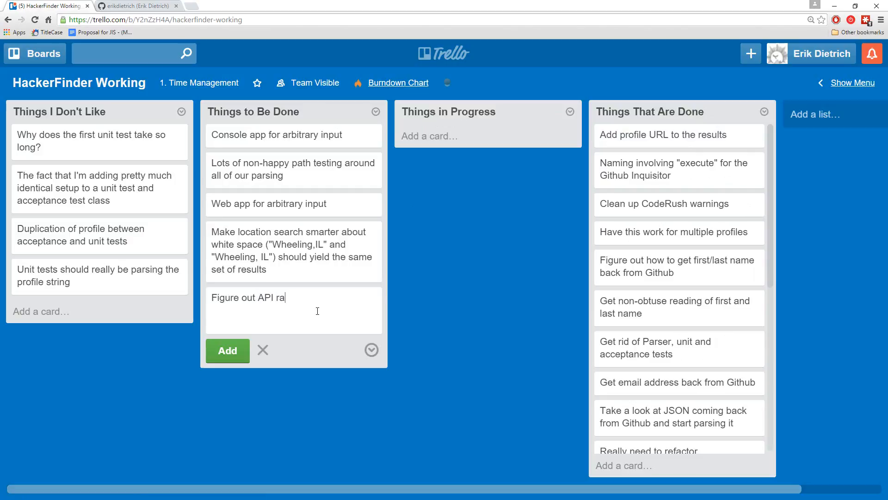
left_click(228, 349)
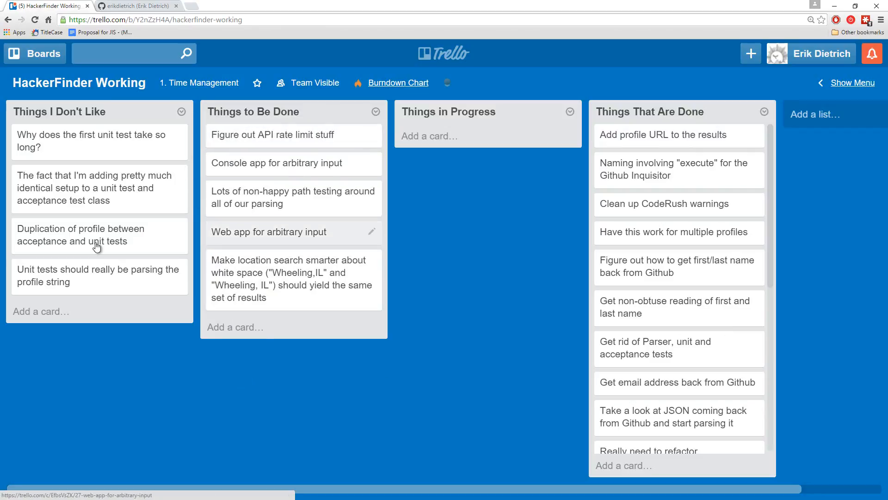
mouse_move(96, 275)
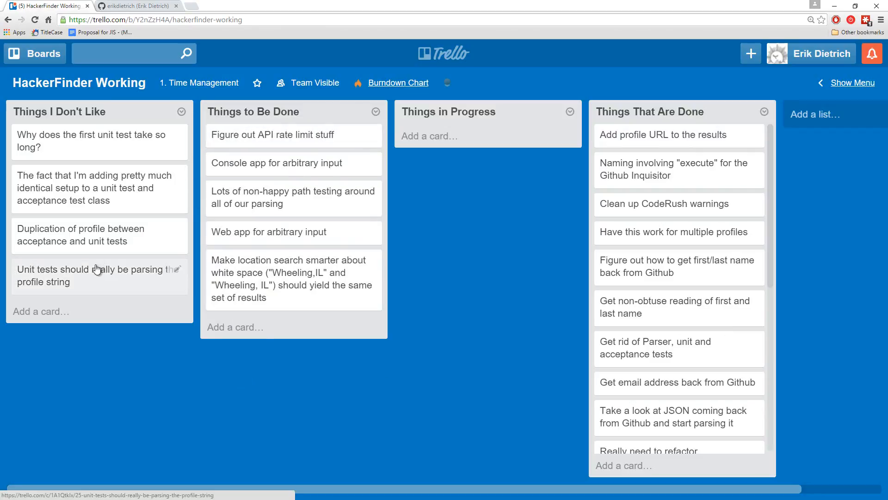
mouse_move(40, 294)
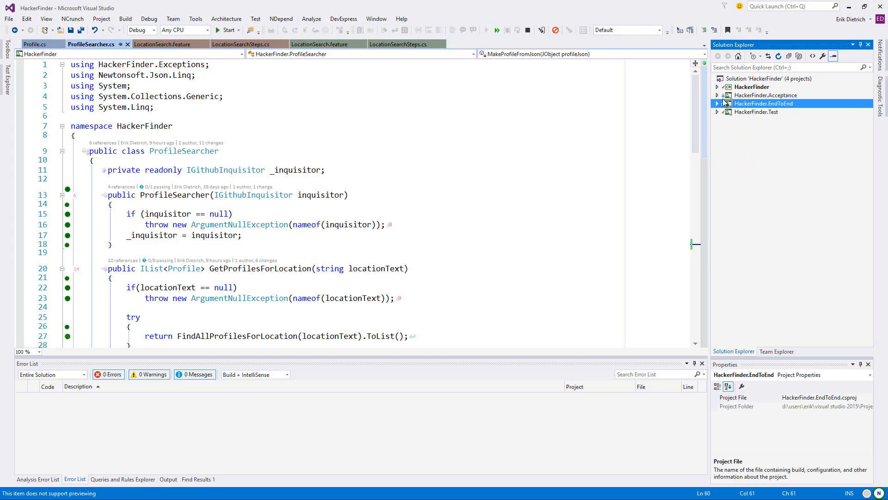
Commit the pending changes with message 'A bit of cleanup of tech debt cards, ... URL to ...'.
left_click(776, 352)
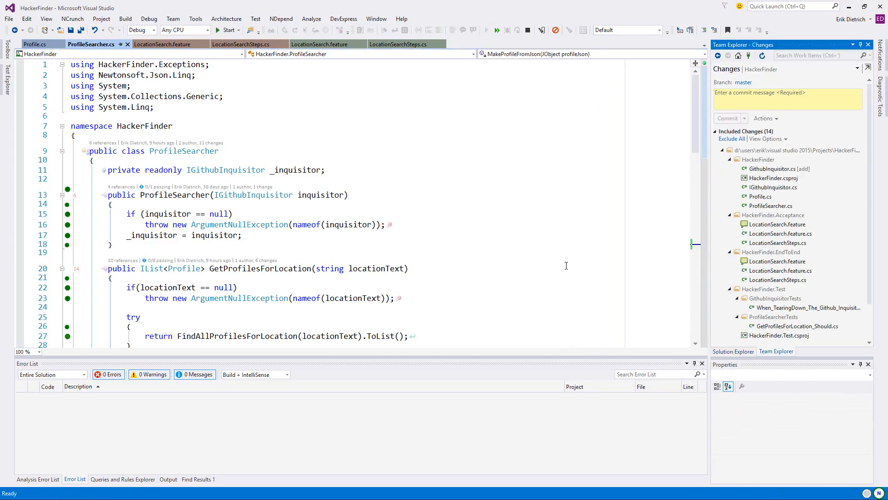
left_click(787, 93)
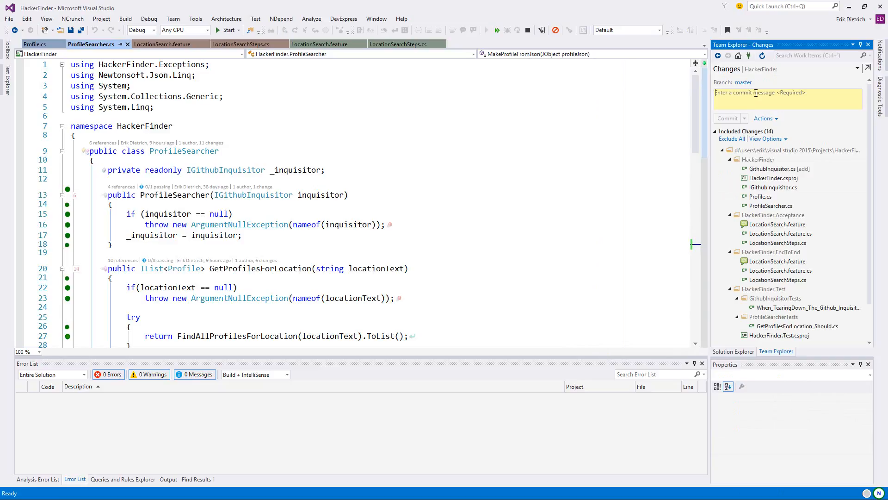
type("A bit of")
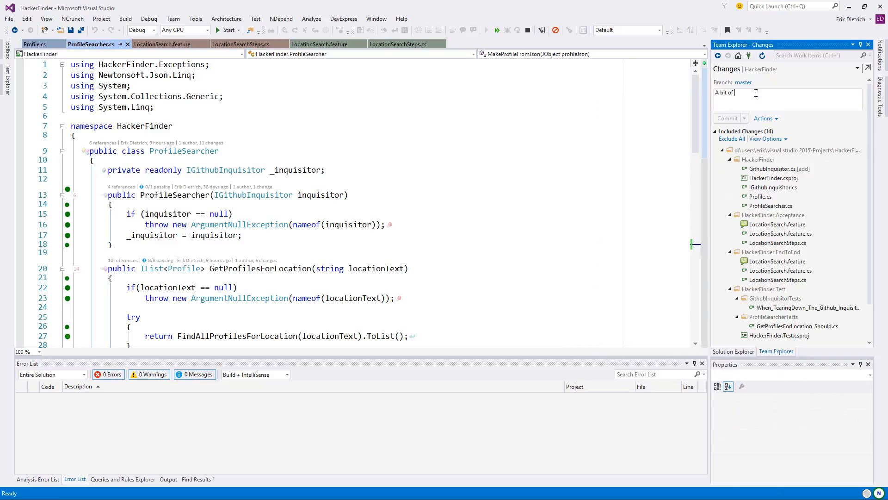
type("cleanup")
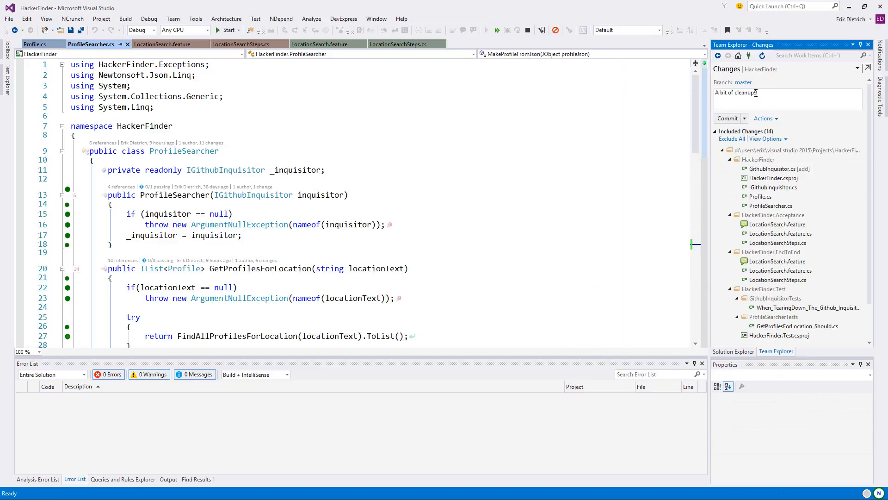
type("of tech")
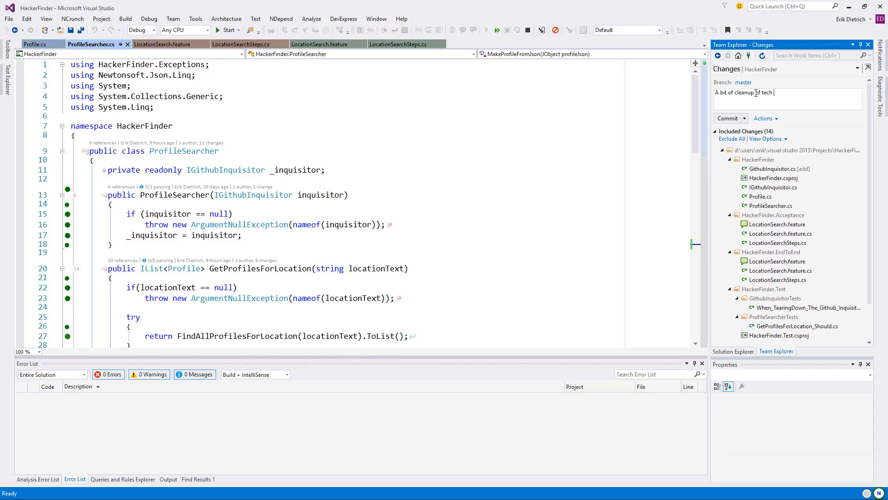
type("debt cards, added profile")
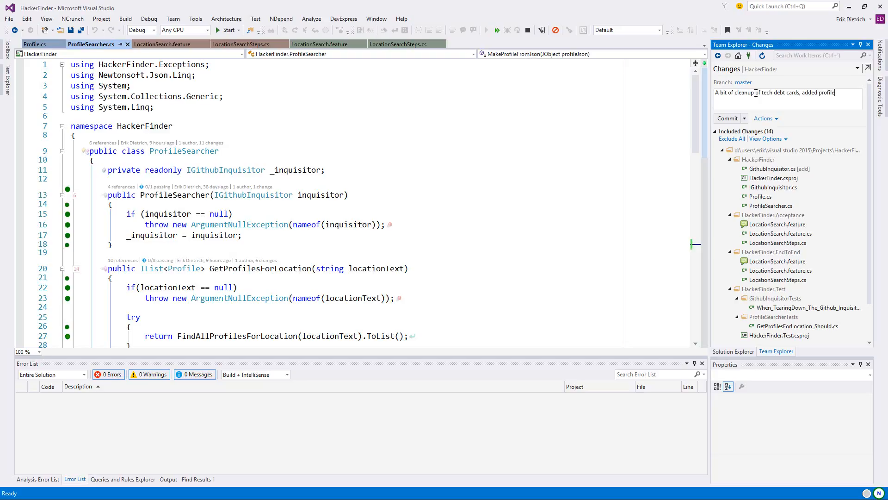
type("URL to returned profil")
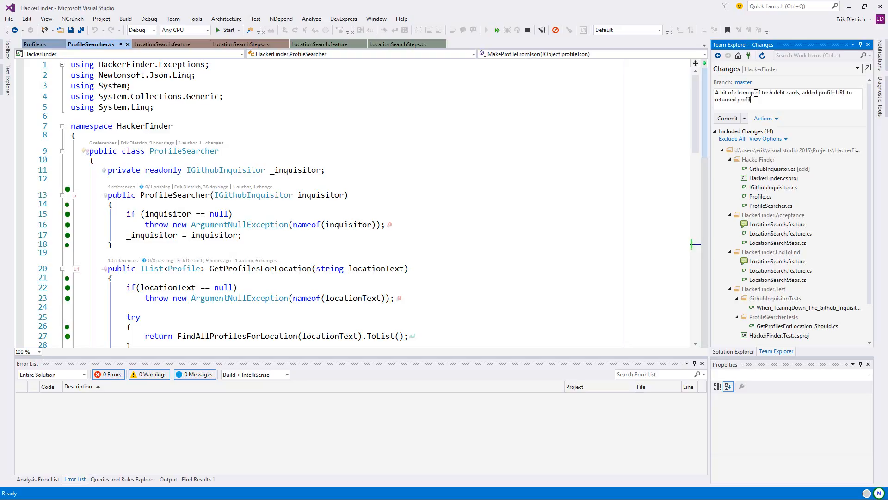
left_click(728, 118)
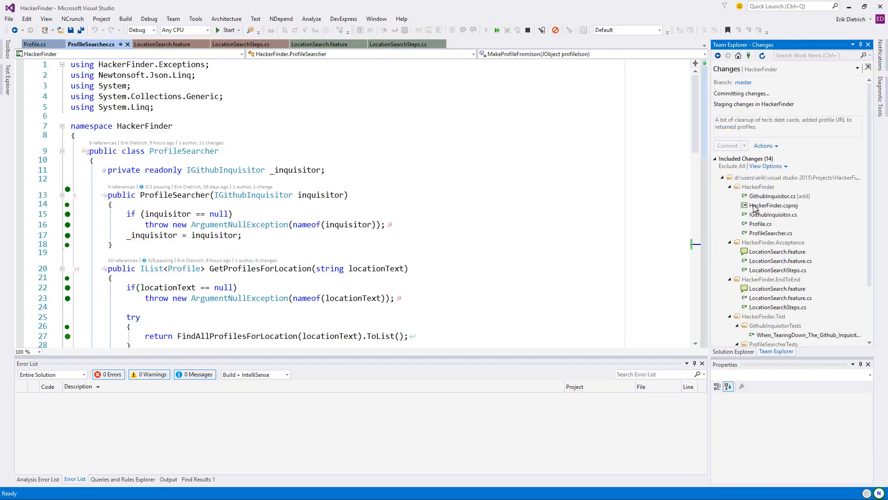
left_click(727, 145)
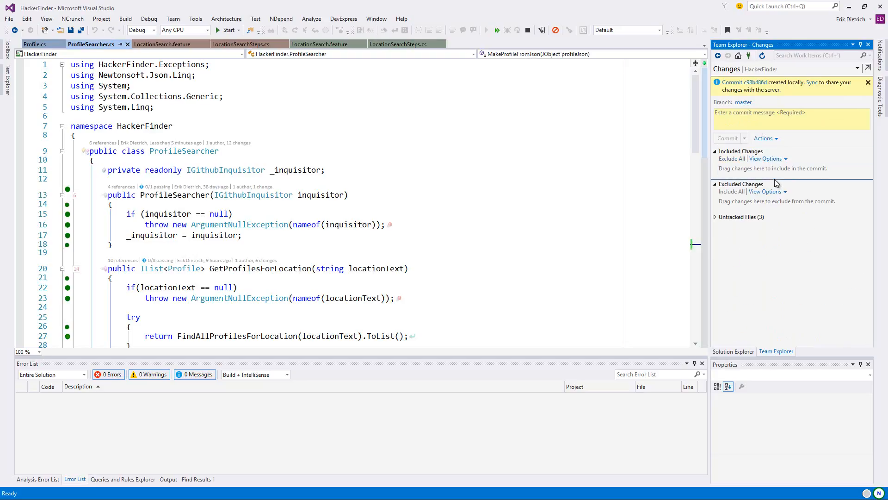
Sync and push the outgoing commit to origin/master, returning to ProfileSearcher.
left_click(814, 82)
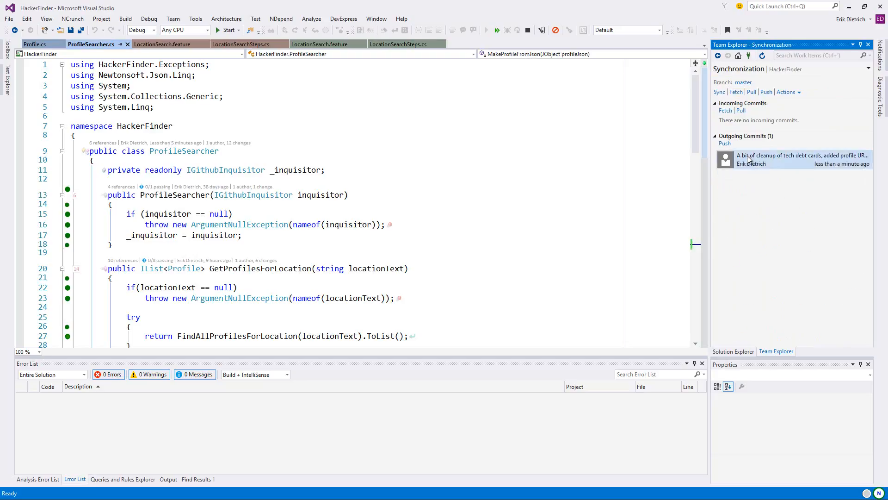
left_click(724, 142)
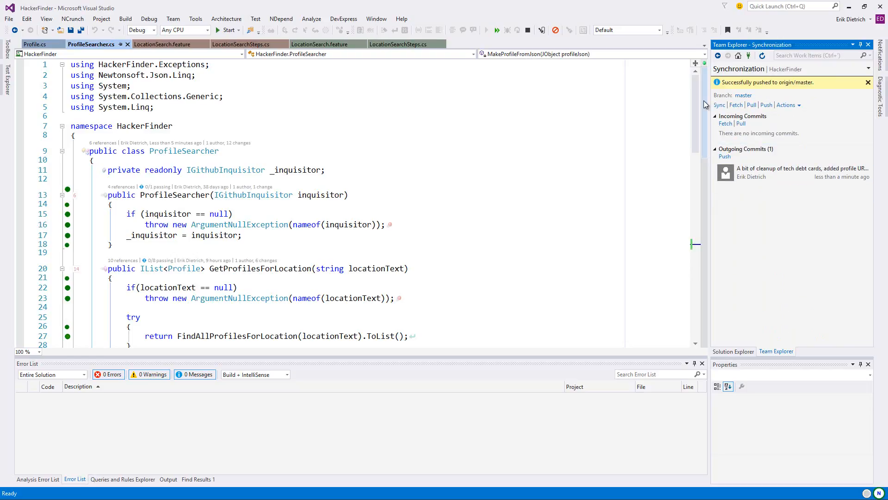
left_click(324, 169)
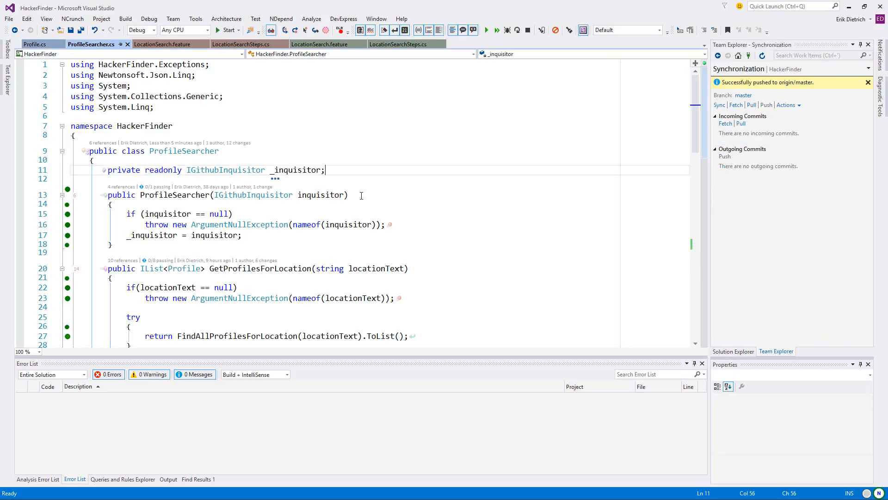
mouse_move(320, 196)
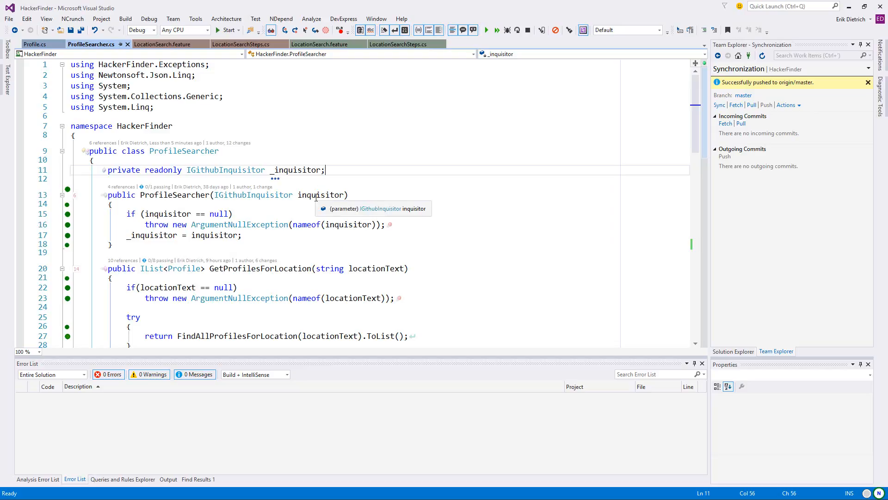